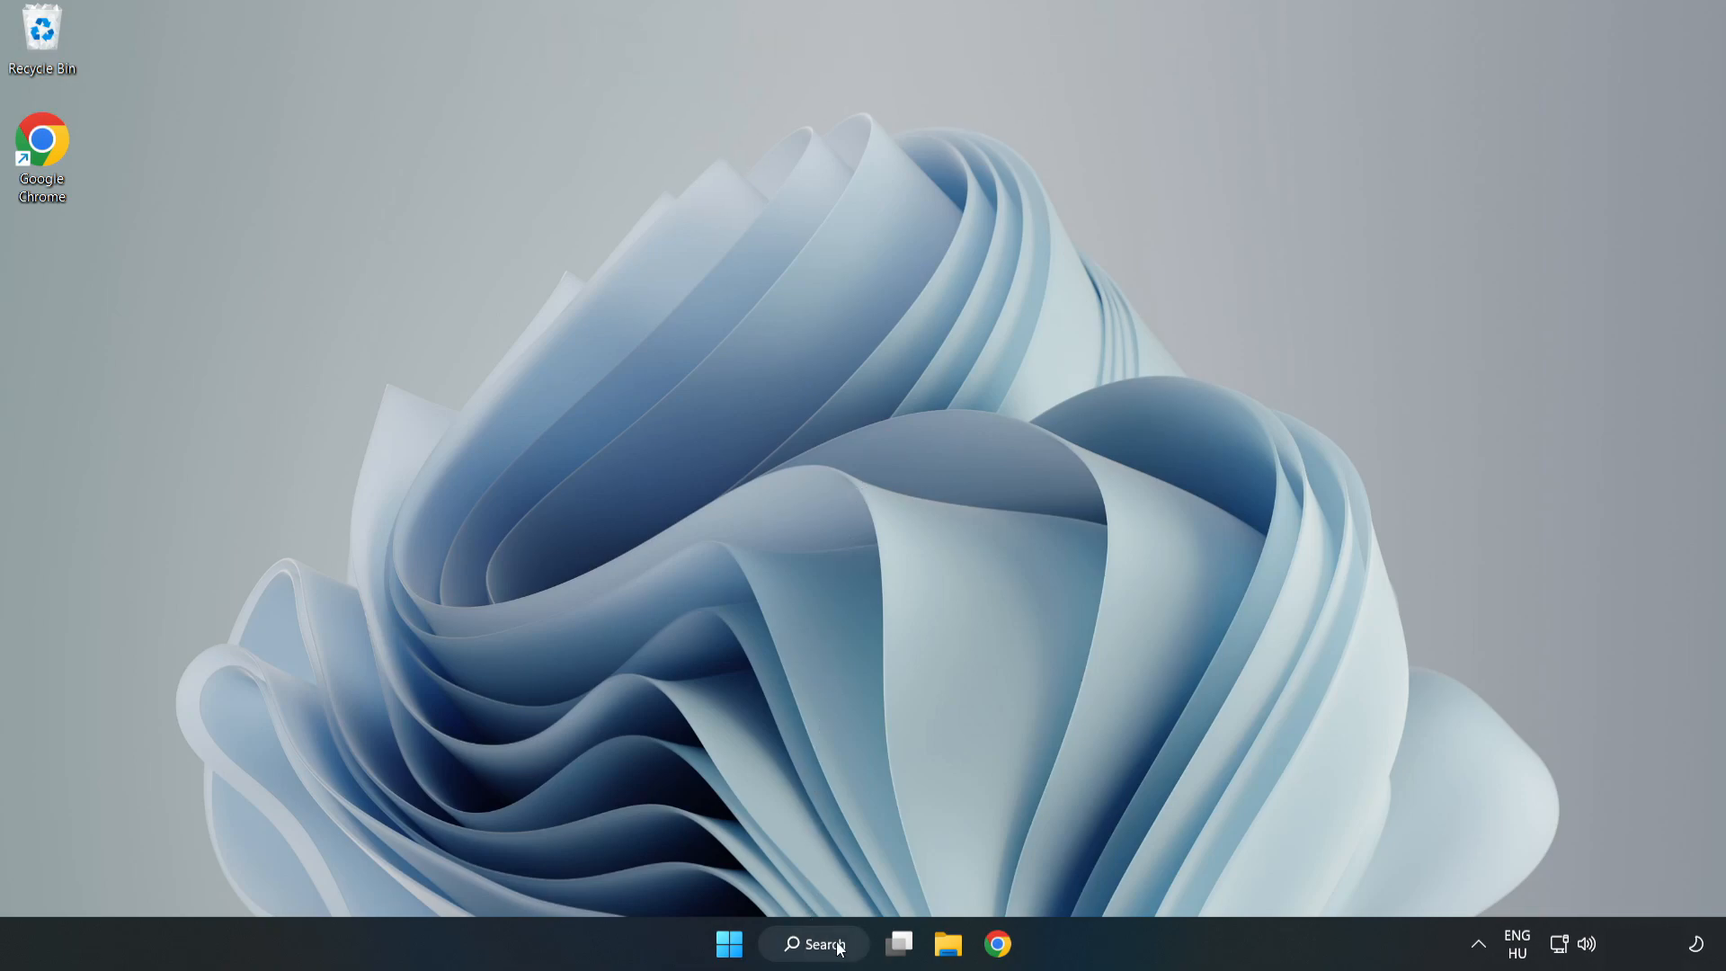
Search for 'de' in Windows Search and launch Device Manager from the best match
{"action": "left_click", "coordinate": [816, 944]}
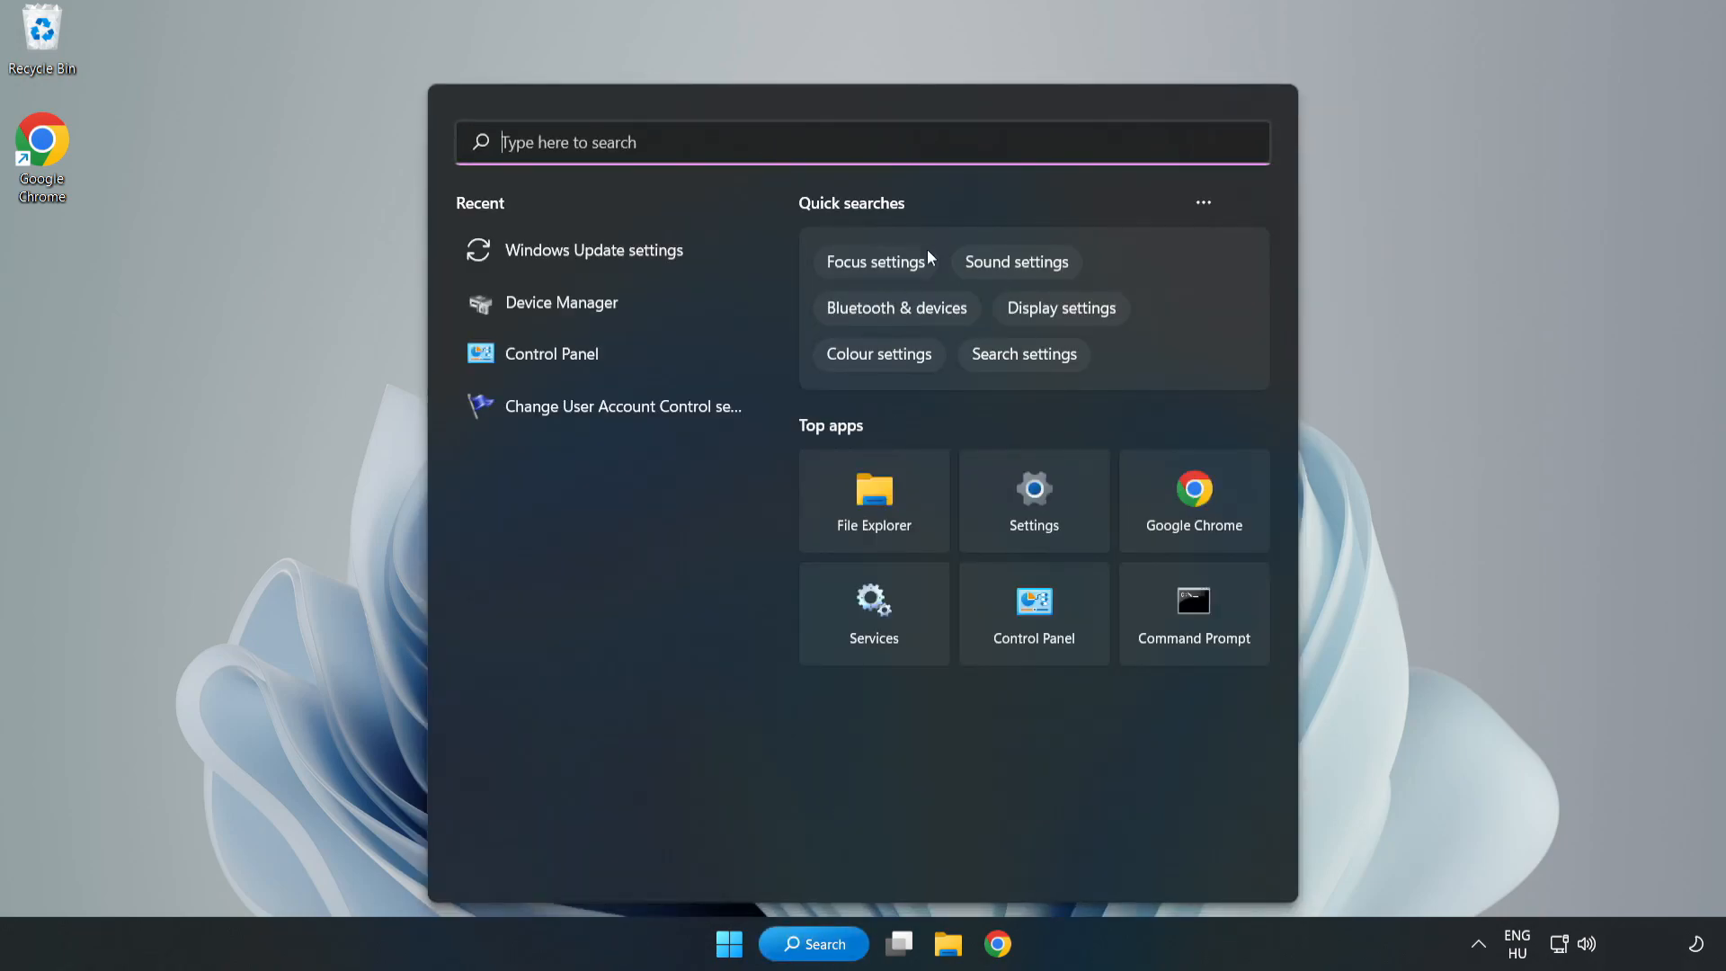
{"action": "type", "text": "device manager"}
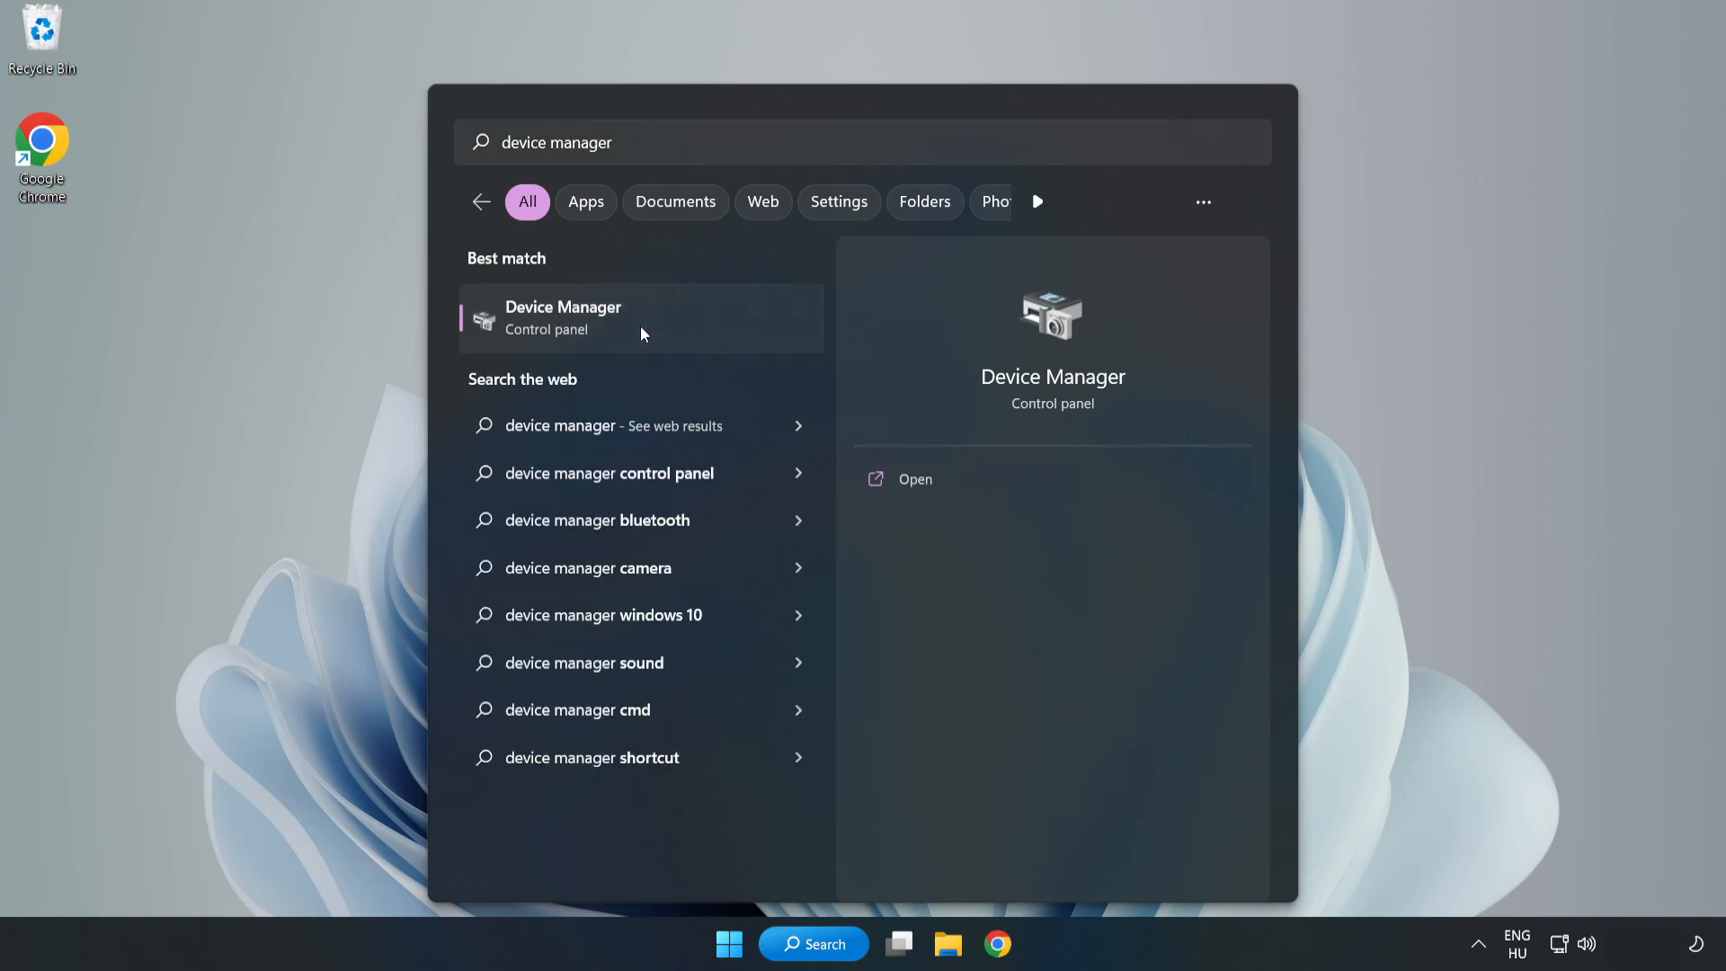
{"action": "left_click", "coordinate": [587, 317]}
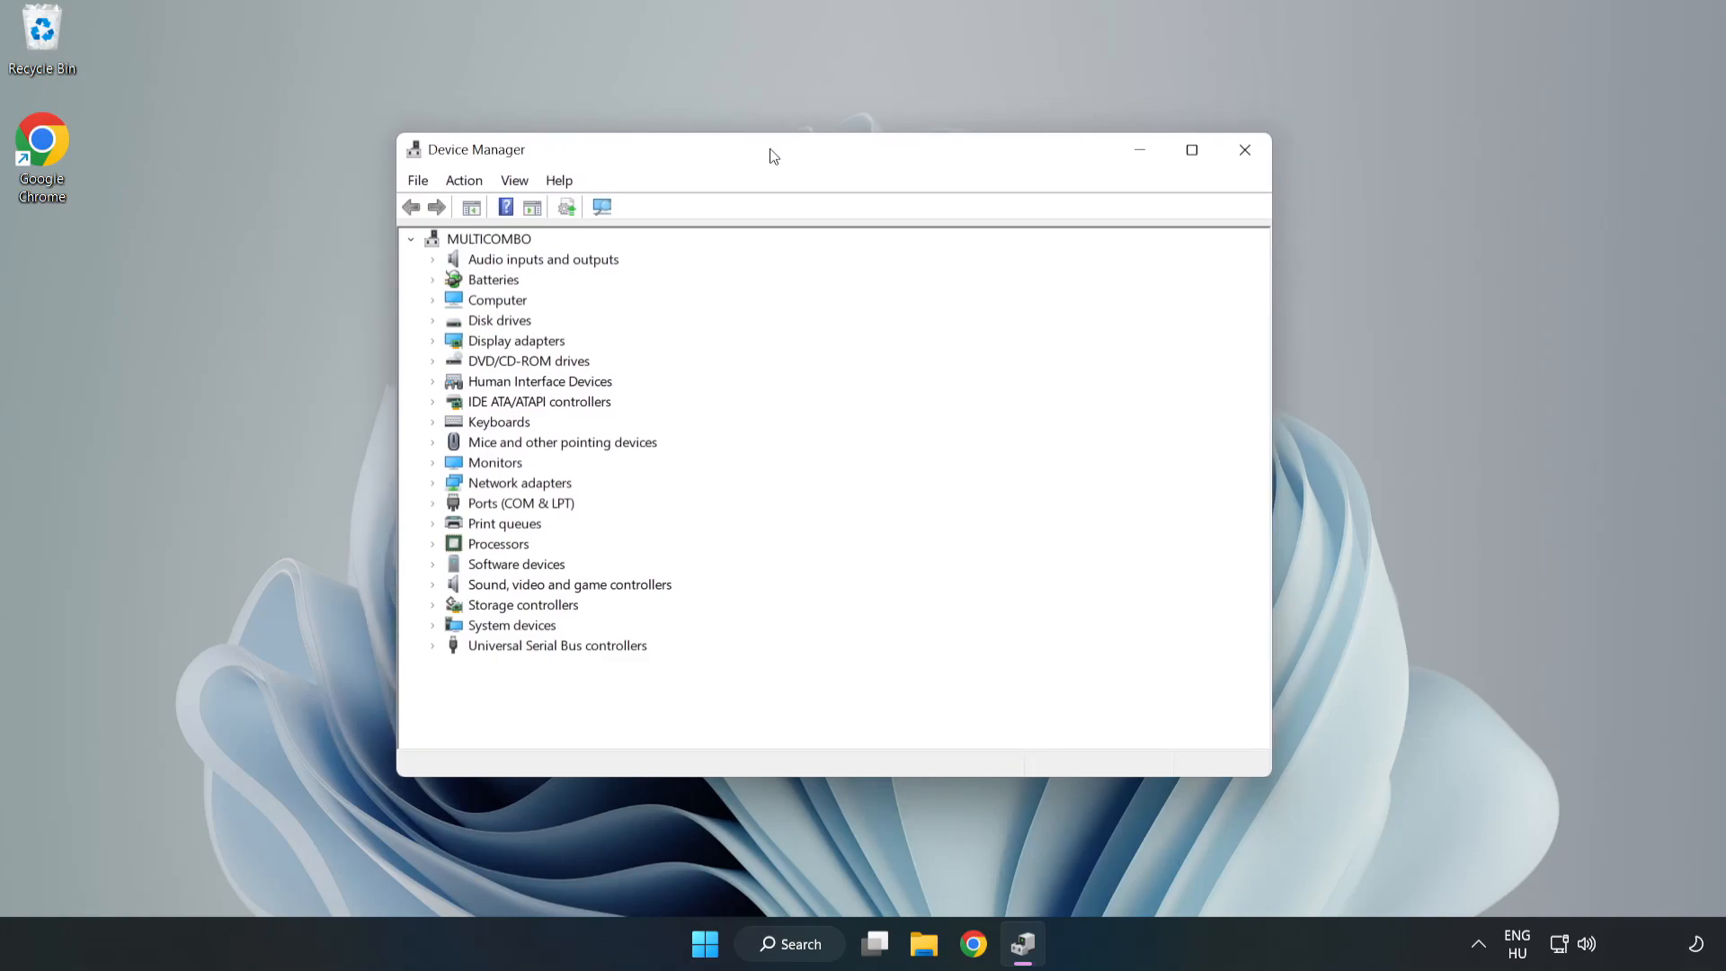
Expand Display adapters and choose Update driver for the VMware SVGA 3D adapter
{"action": "left_click", "coordinate": [516, 342]}
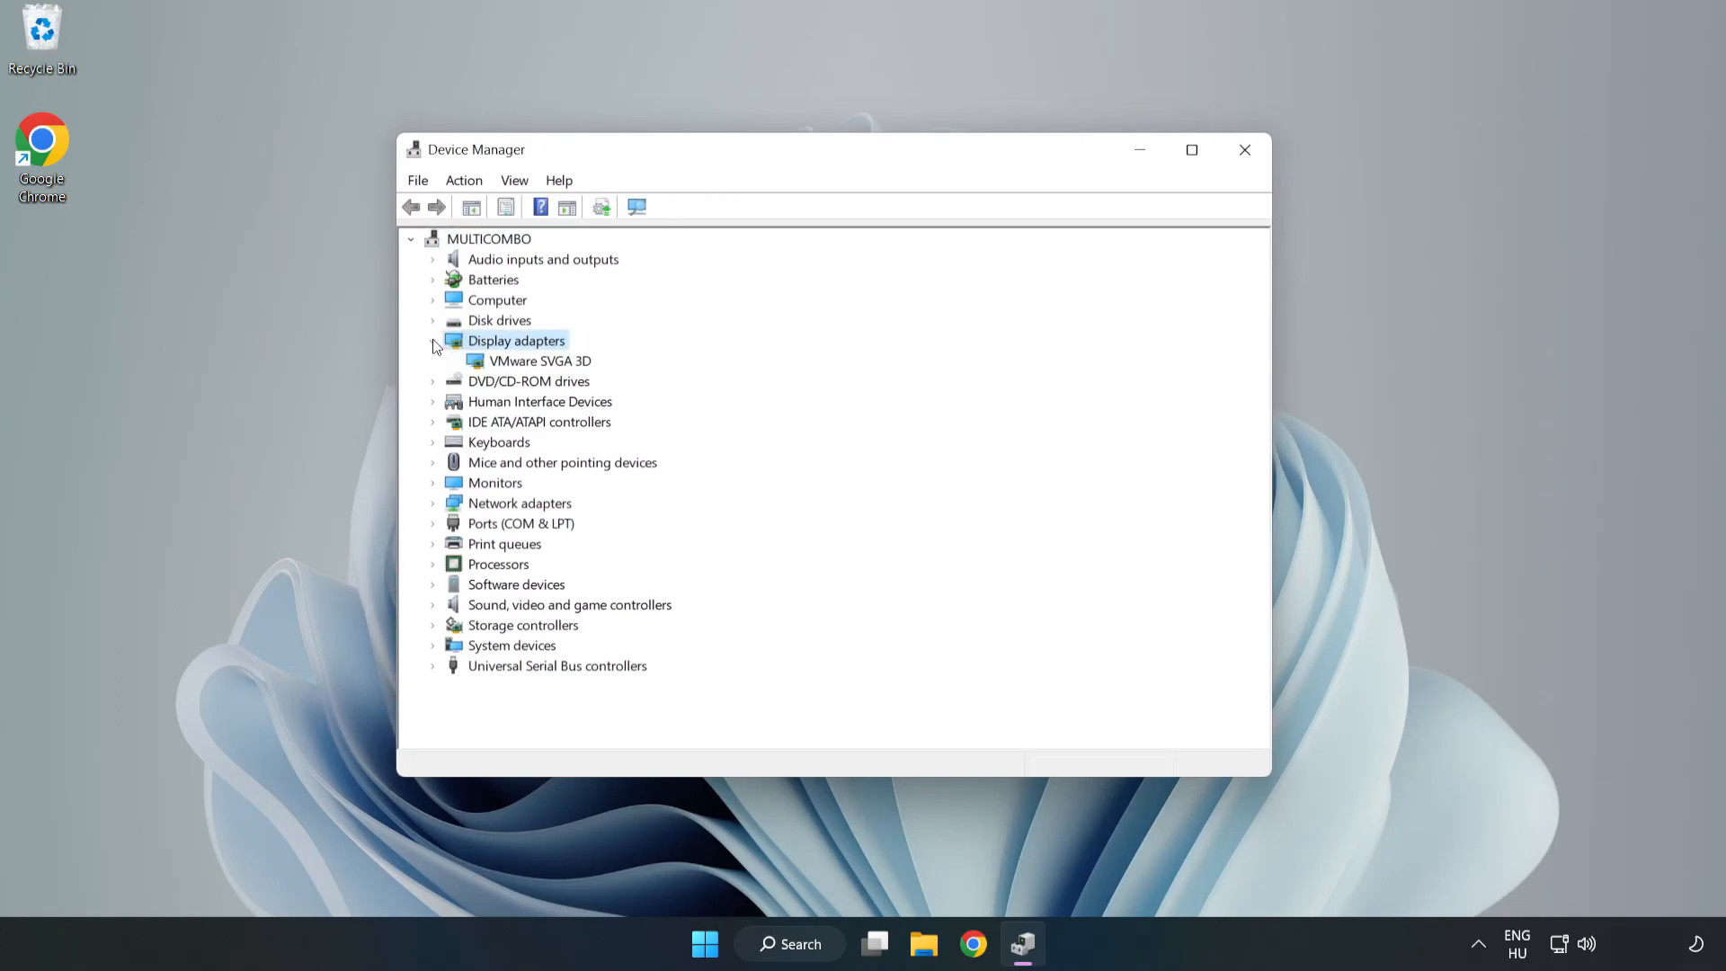
{"action": "left_click", "coordinate": [539, 360]}
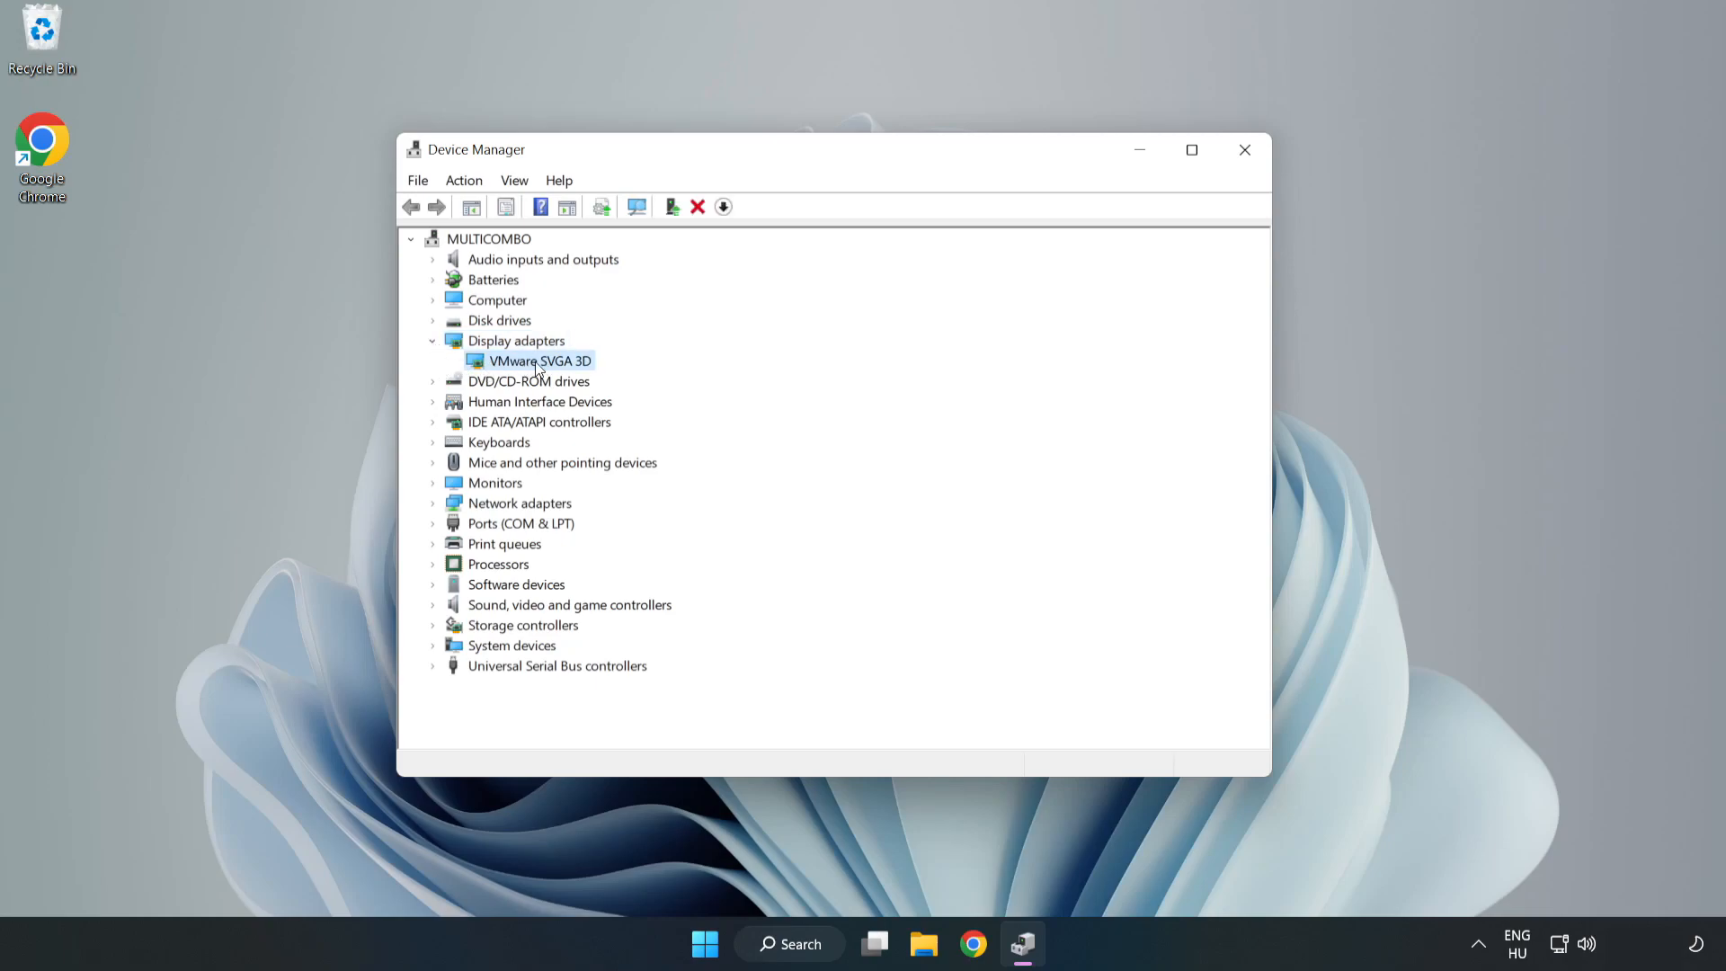
{"action": "right_click", "coordinate": [538, 360]}
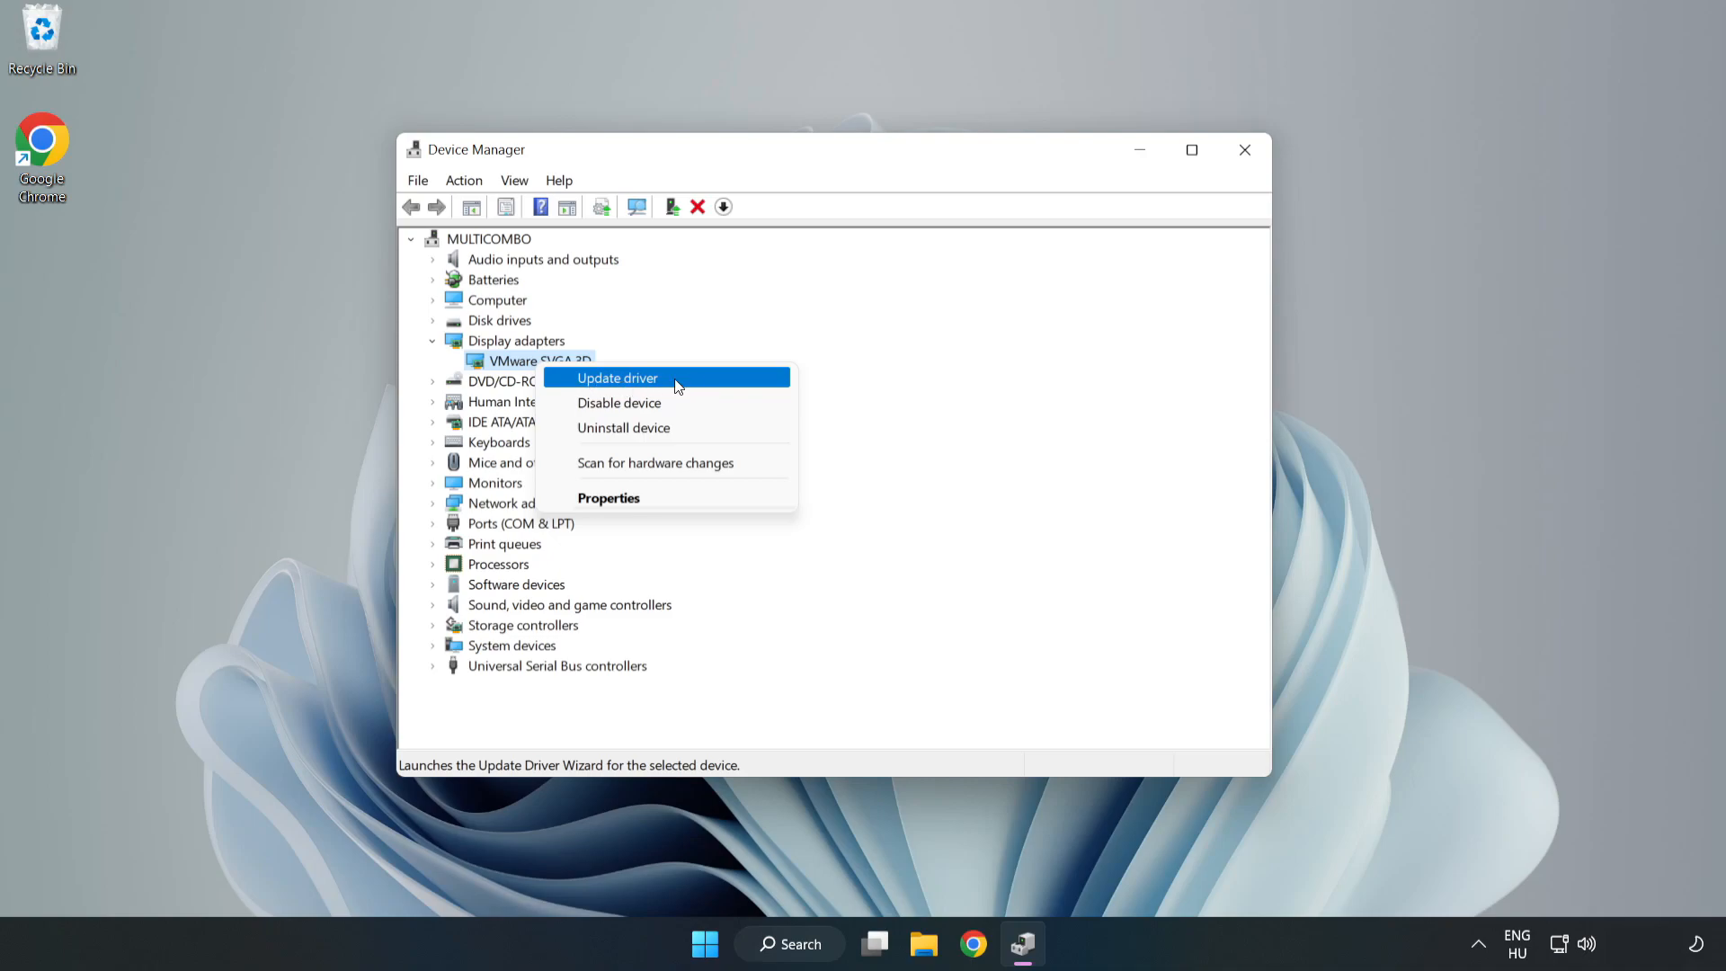
{"action": "left_click", "coordinate": [616, 378]}
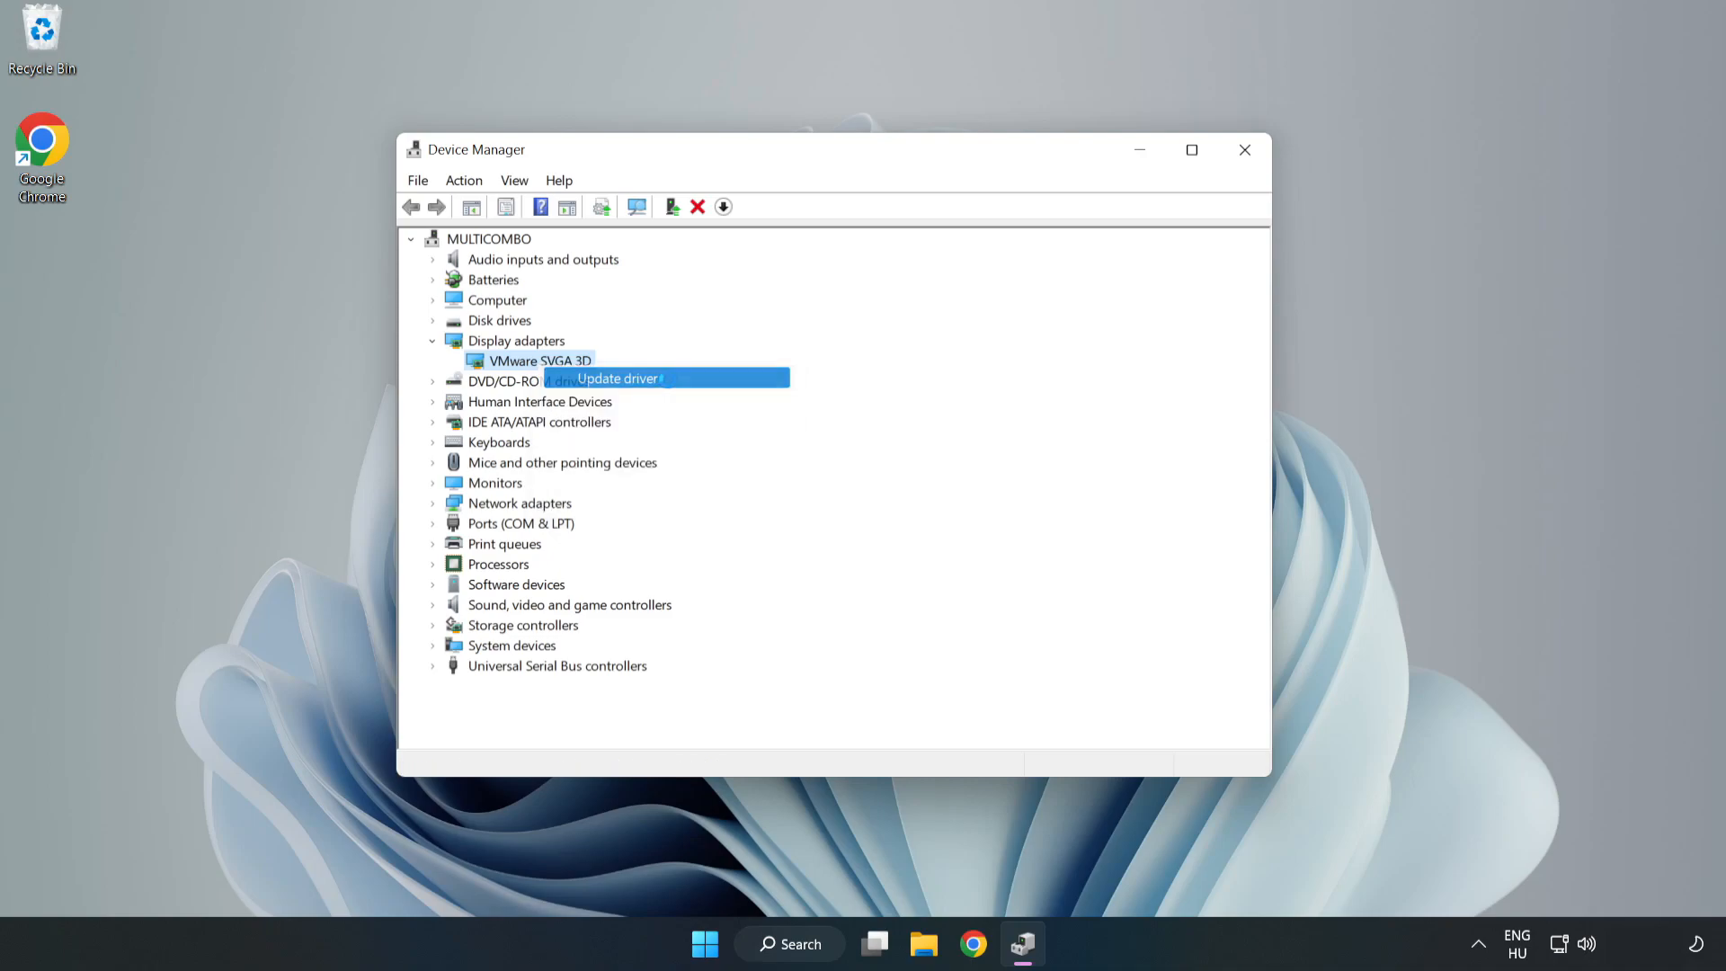
Search automatically for drivers, close the wizard after 'best drivers installed', then close Device Manager
{"action": "left_click", "coordinate": [619, 378]}
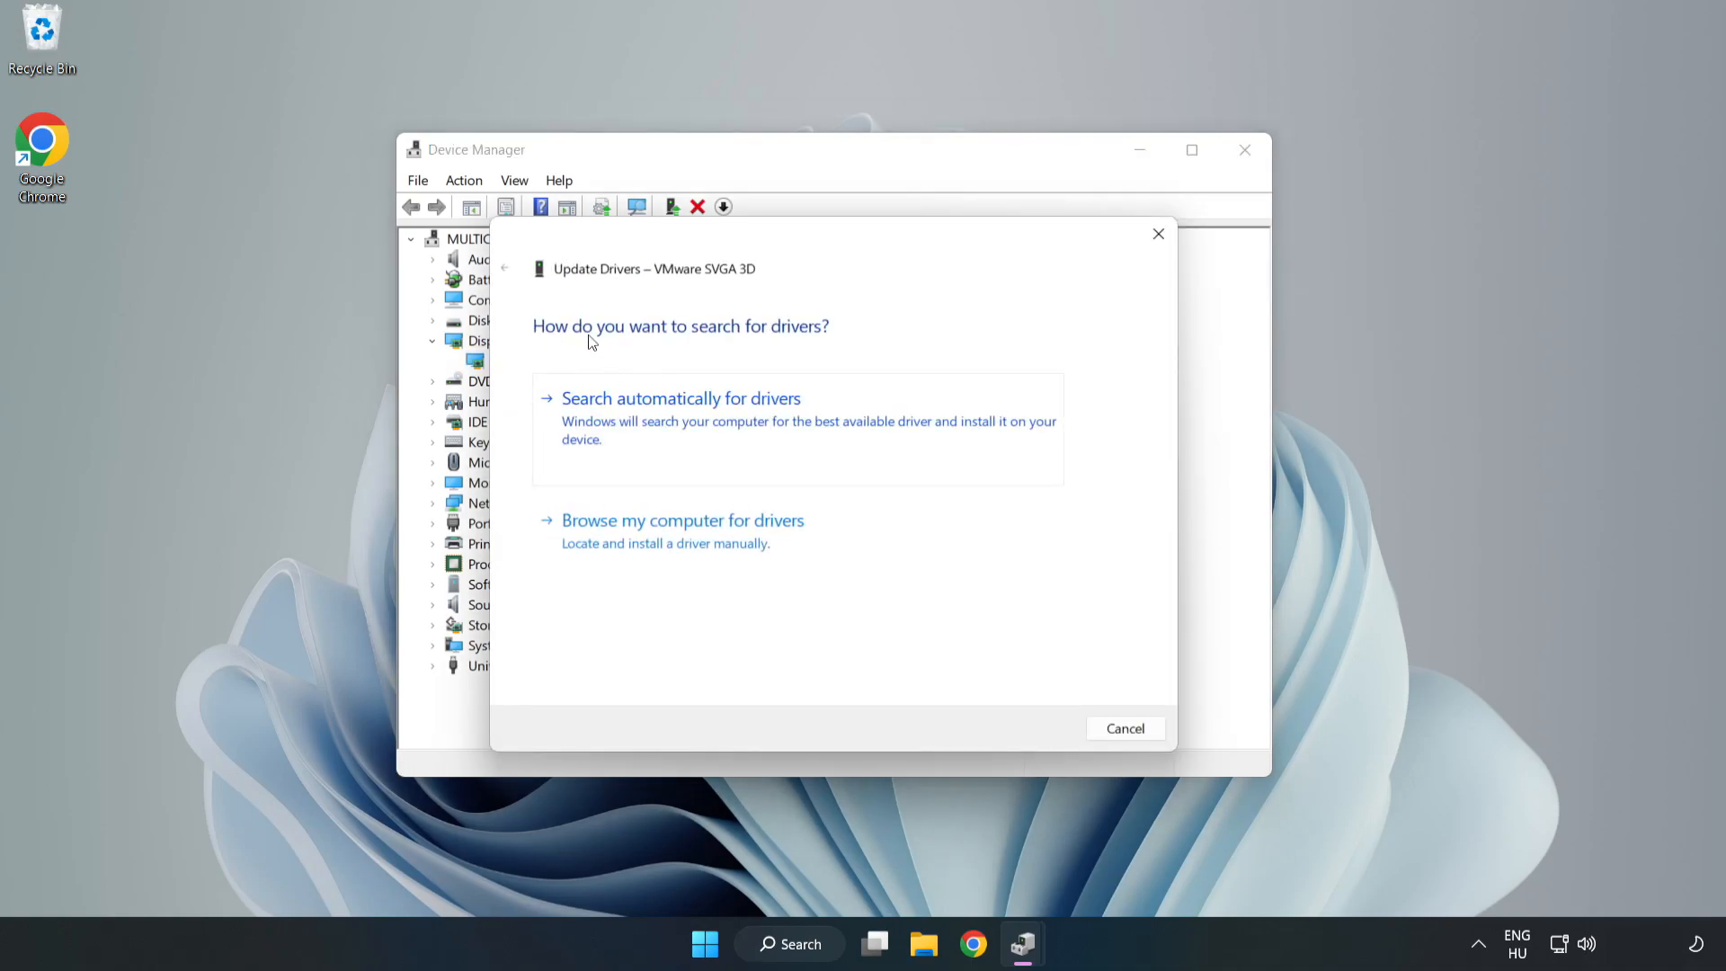
{"action": "mouse_move", "coordinate": [773, 412]}
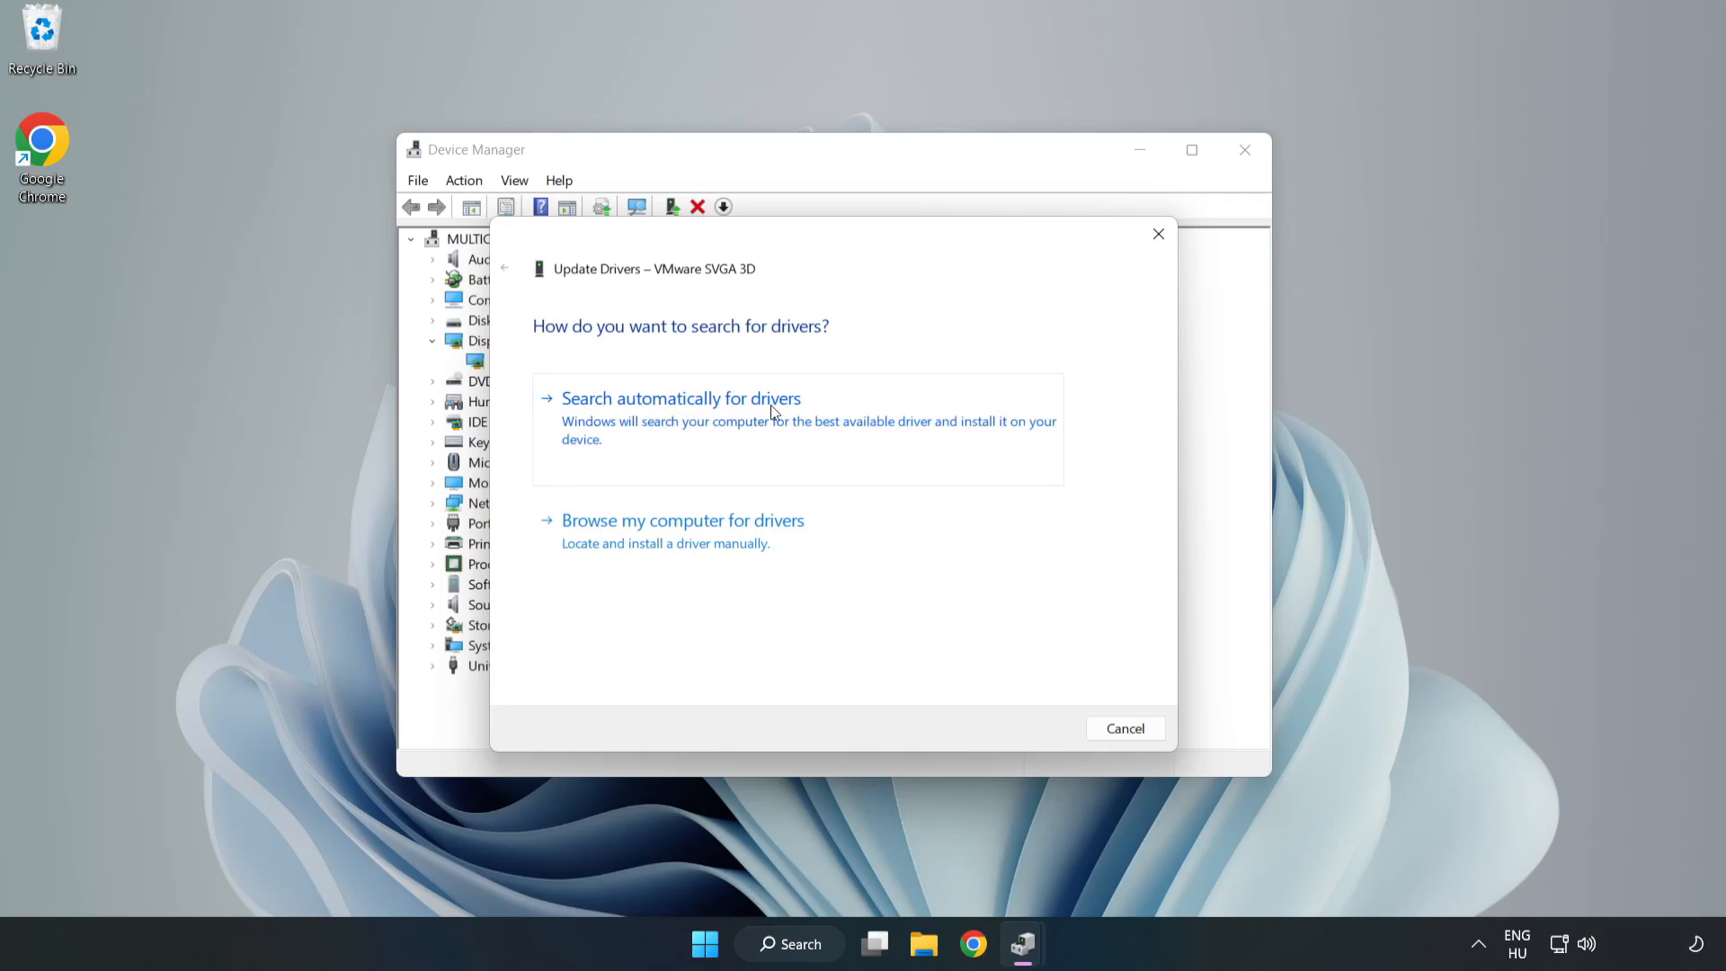
{"action": "mouse_move", "coordinate": [686, 421]}
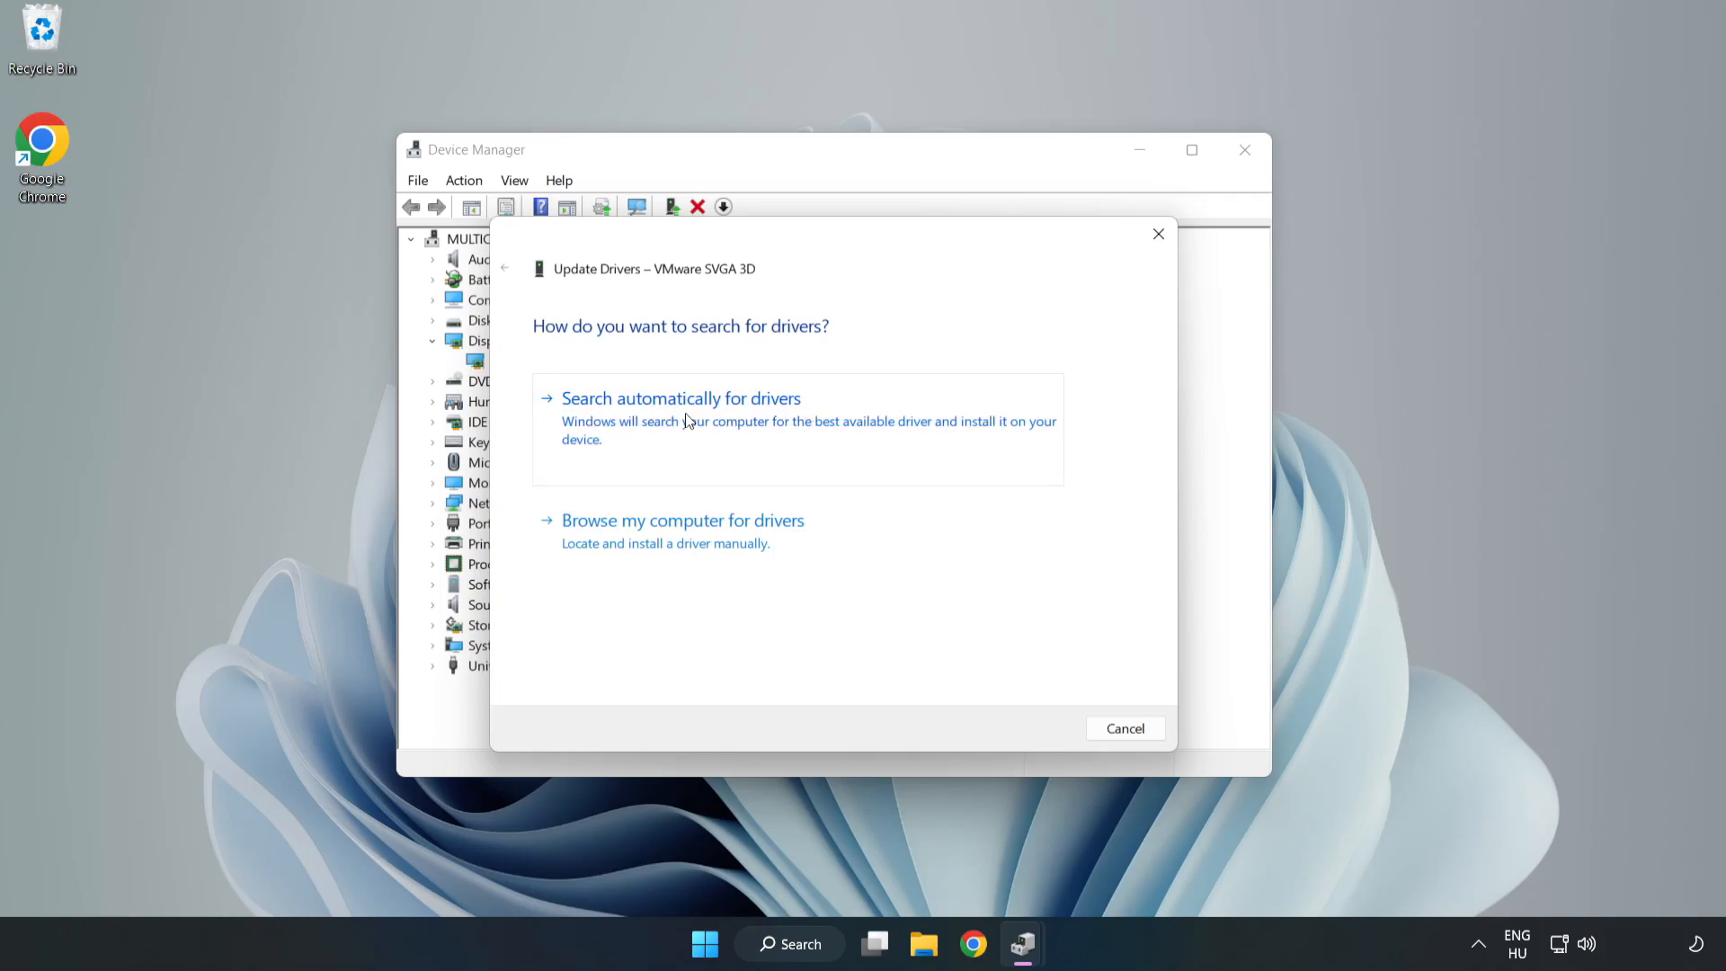
{"action": "left_click", "coordinate": [679, 398]}
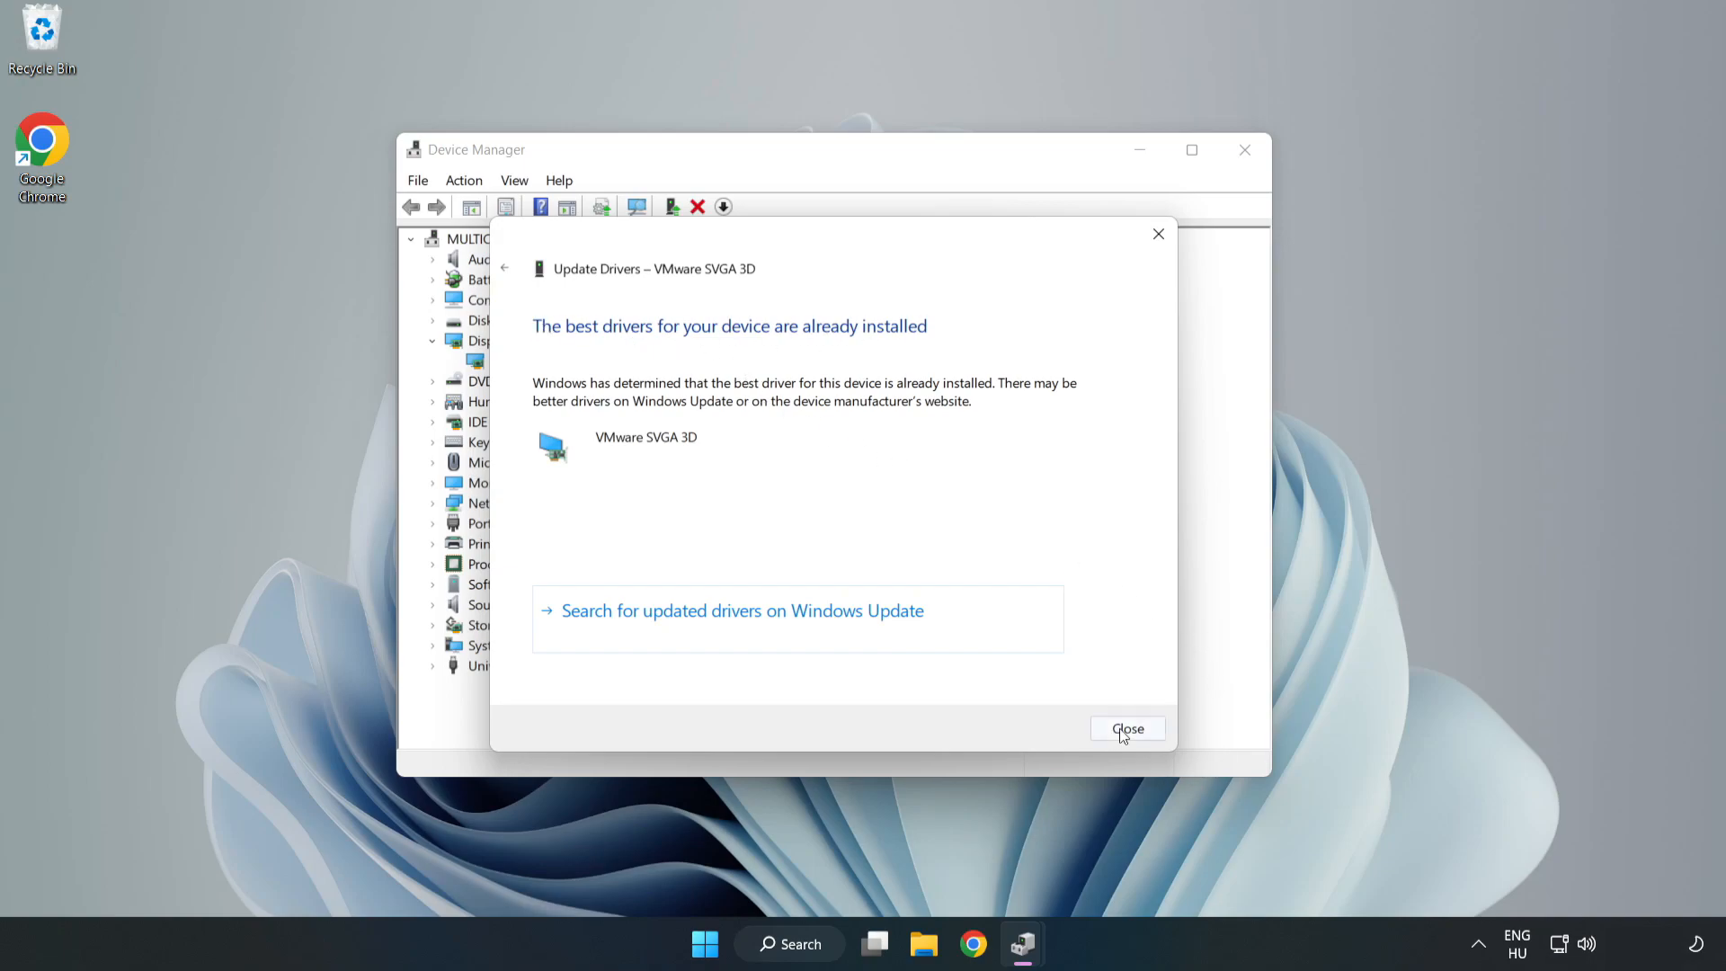
{"action": "left_click", "coordinate": [1128, 729]}
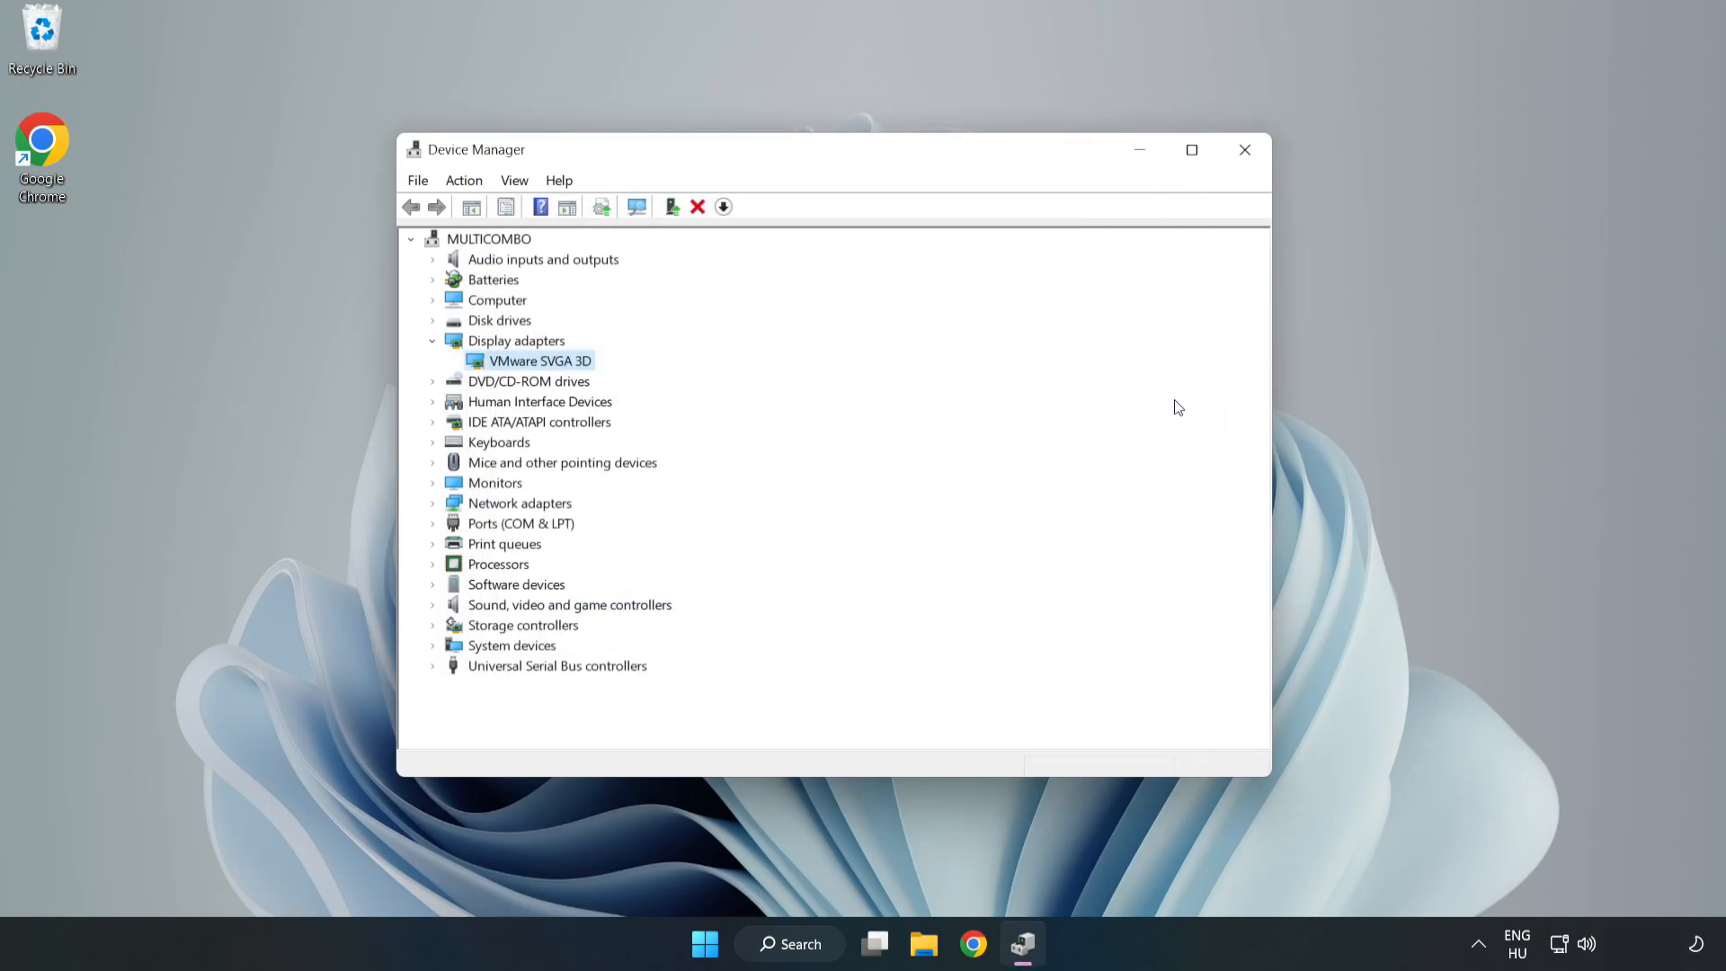
{"action": "mouse_move", "coordinate": [1245, 151]}
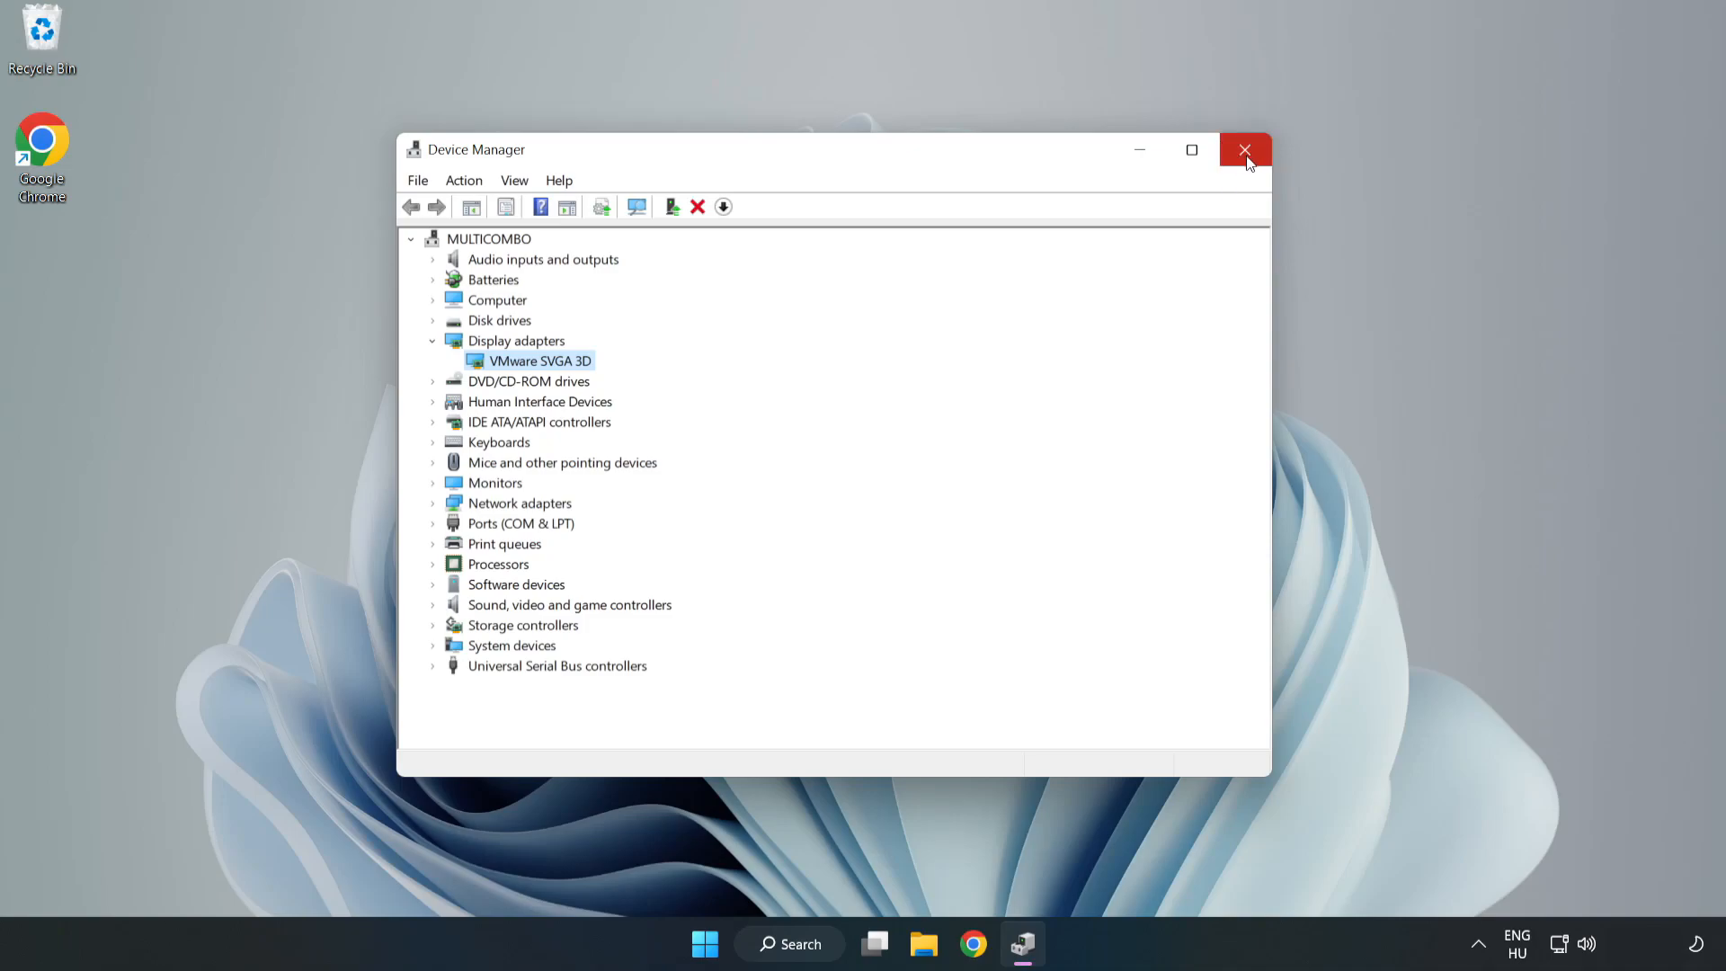
{"action": "left_click", "coordinate": [1245, 151]}
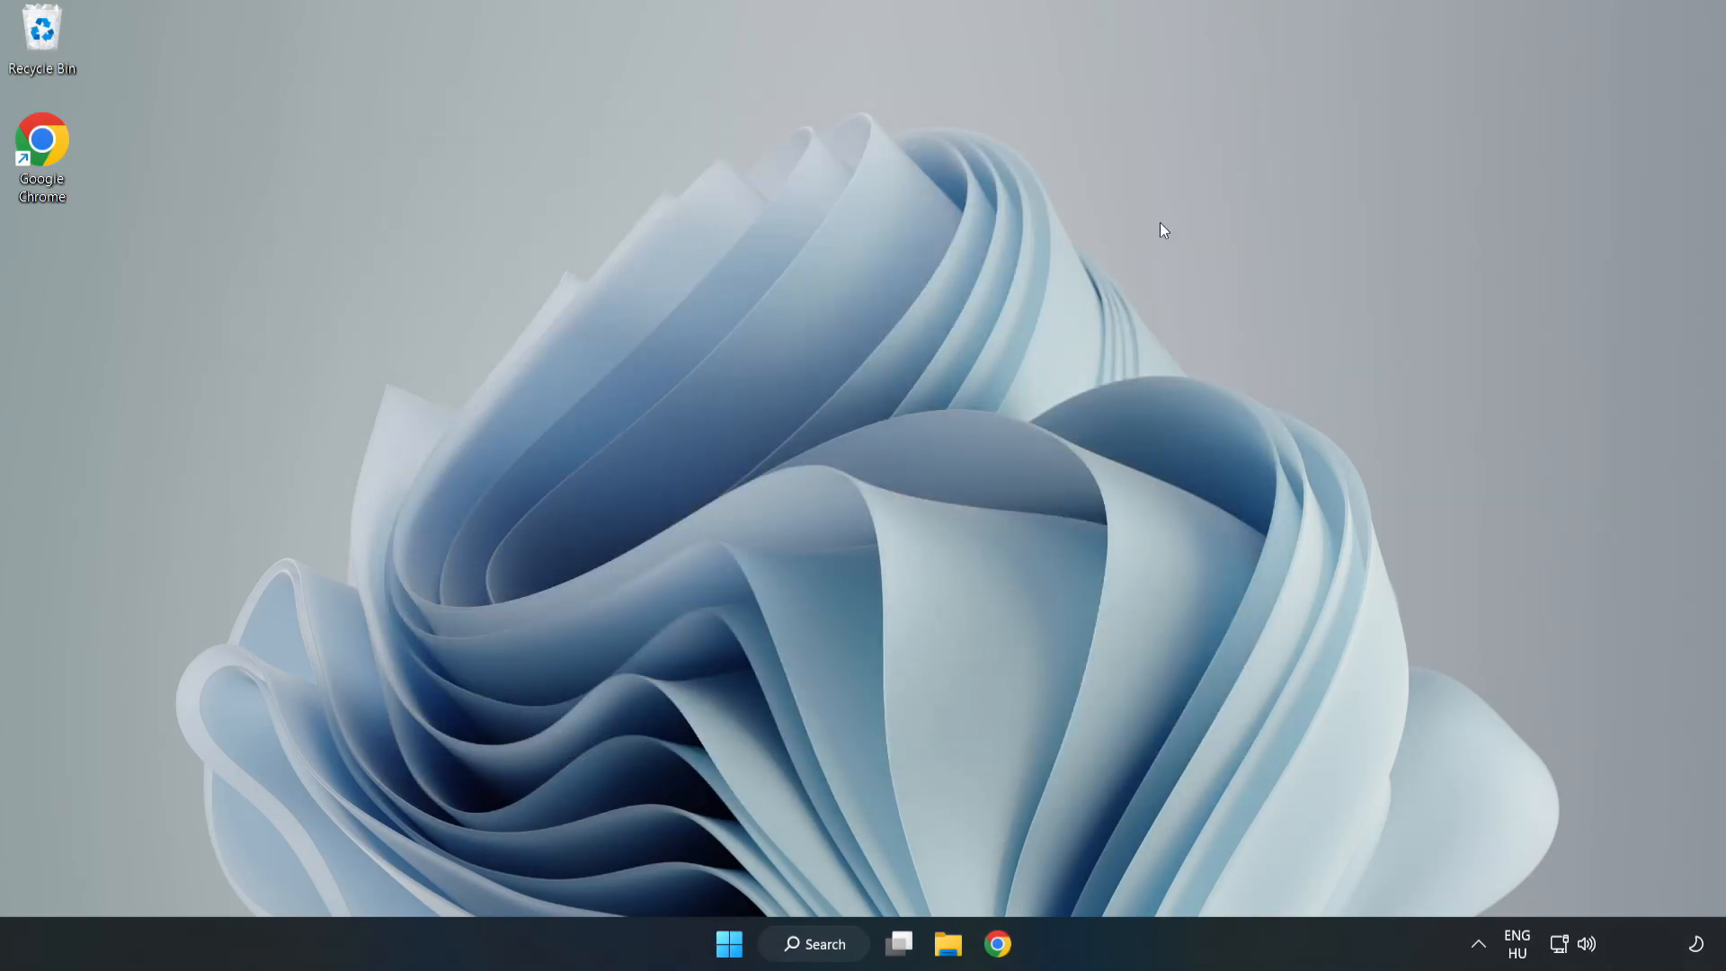
Search for 'upda' in Windows Search to bring up Windows Update settings
{"action": "left_click", "coordinate": [827, 944]}
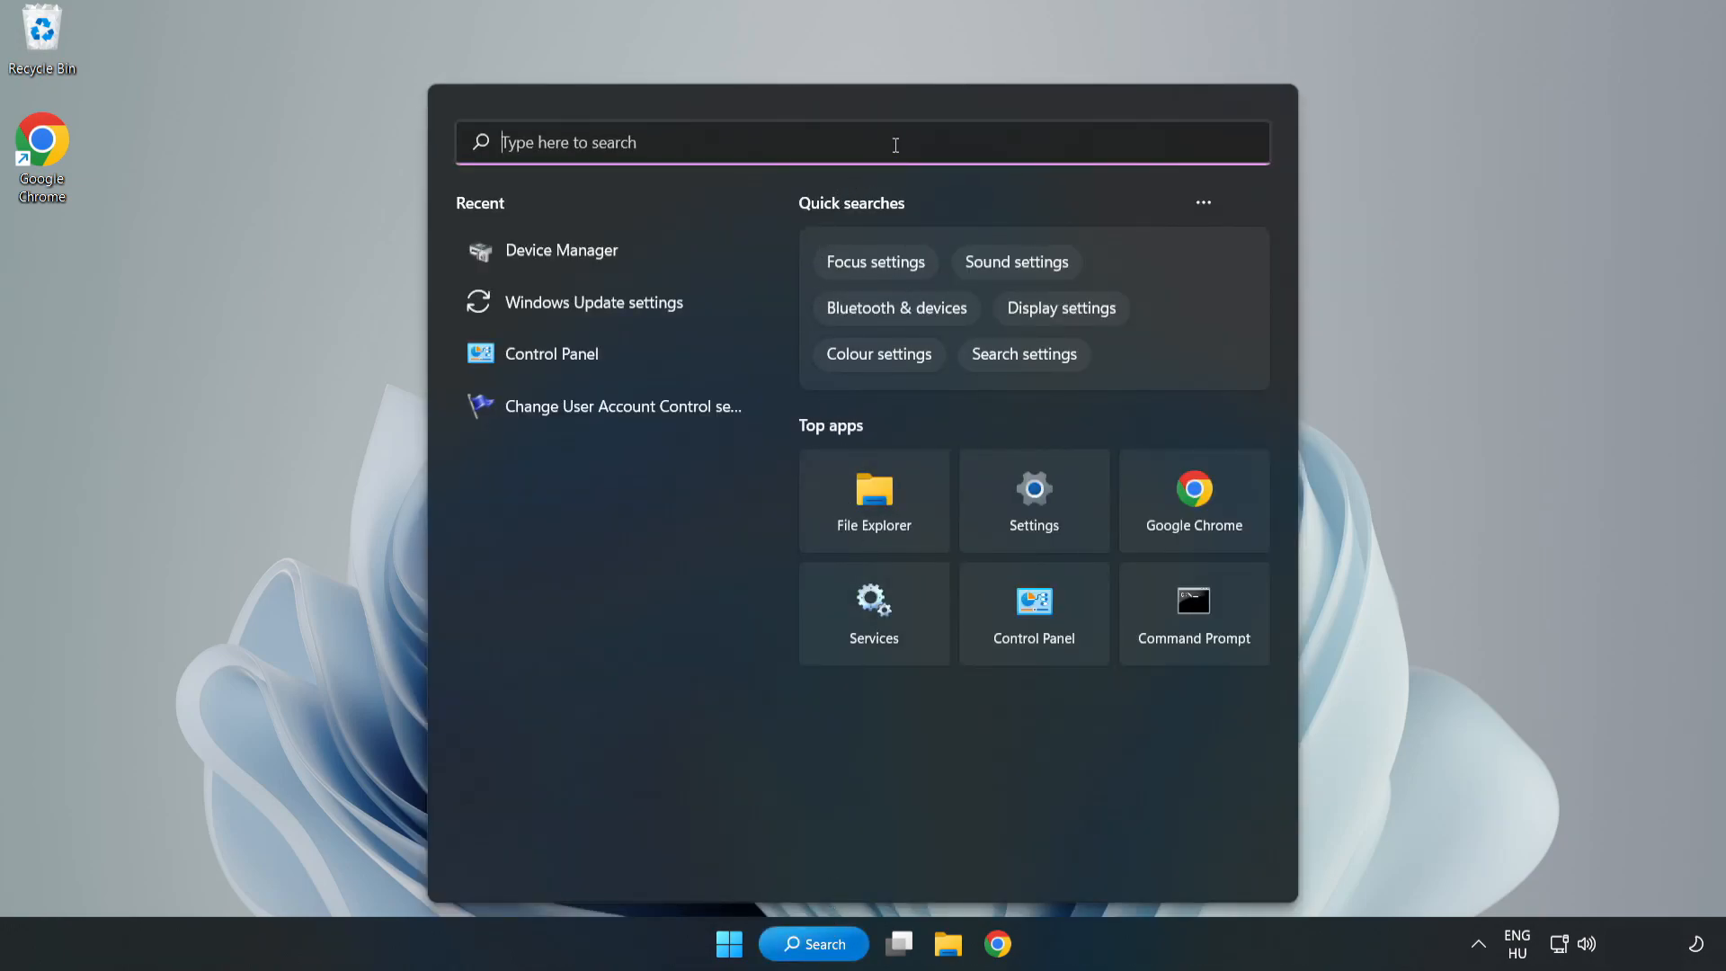
{"action": "type", "text": "upda"}
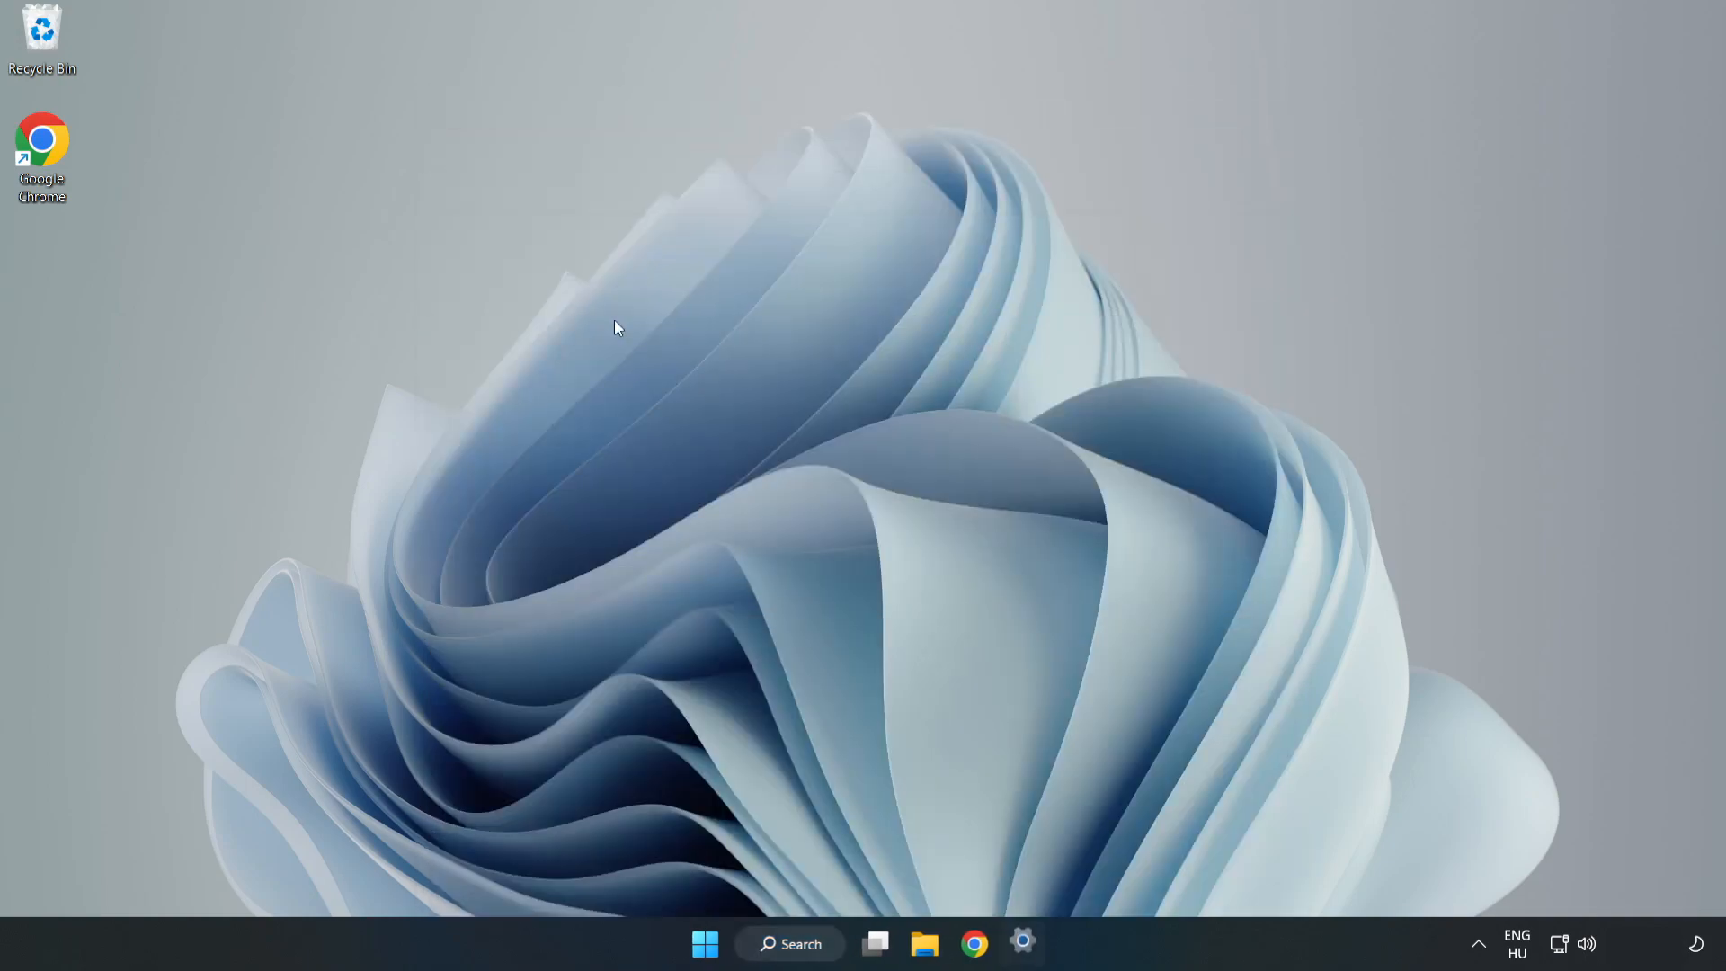
Launch Windows Update, maximize Settings, check for updates until up to date, then close it
{"action": "left_click", "coordinate": [1021, 970]}
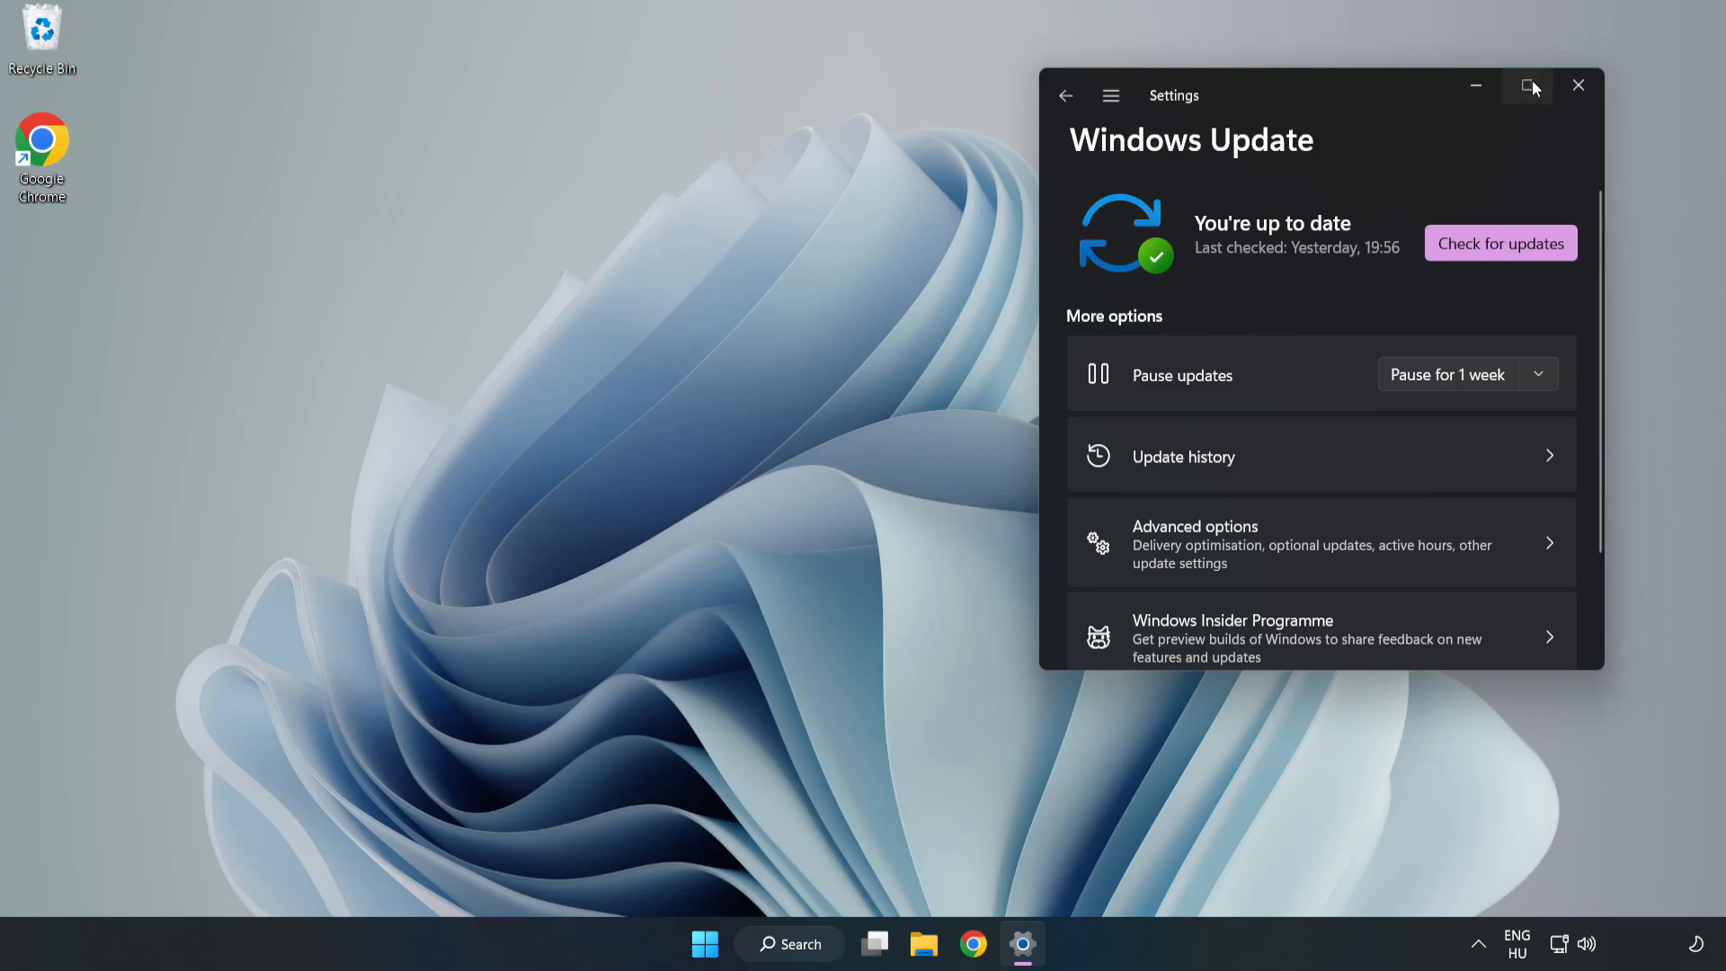
{"action": "left_click", "coordinate": [1527, 84]}
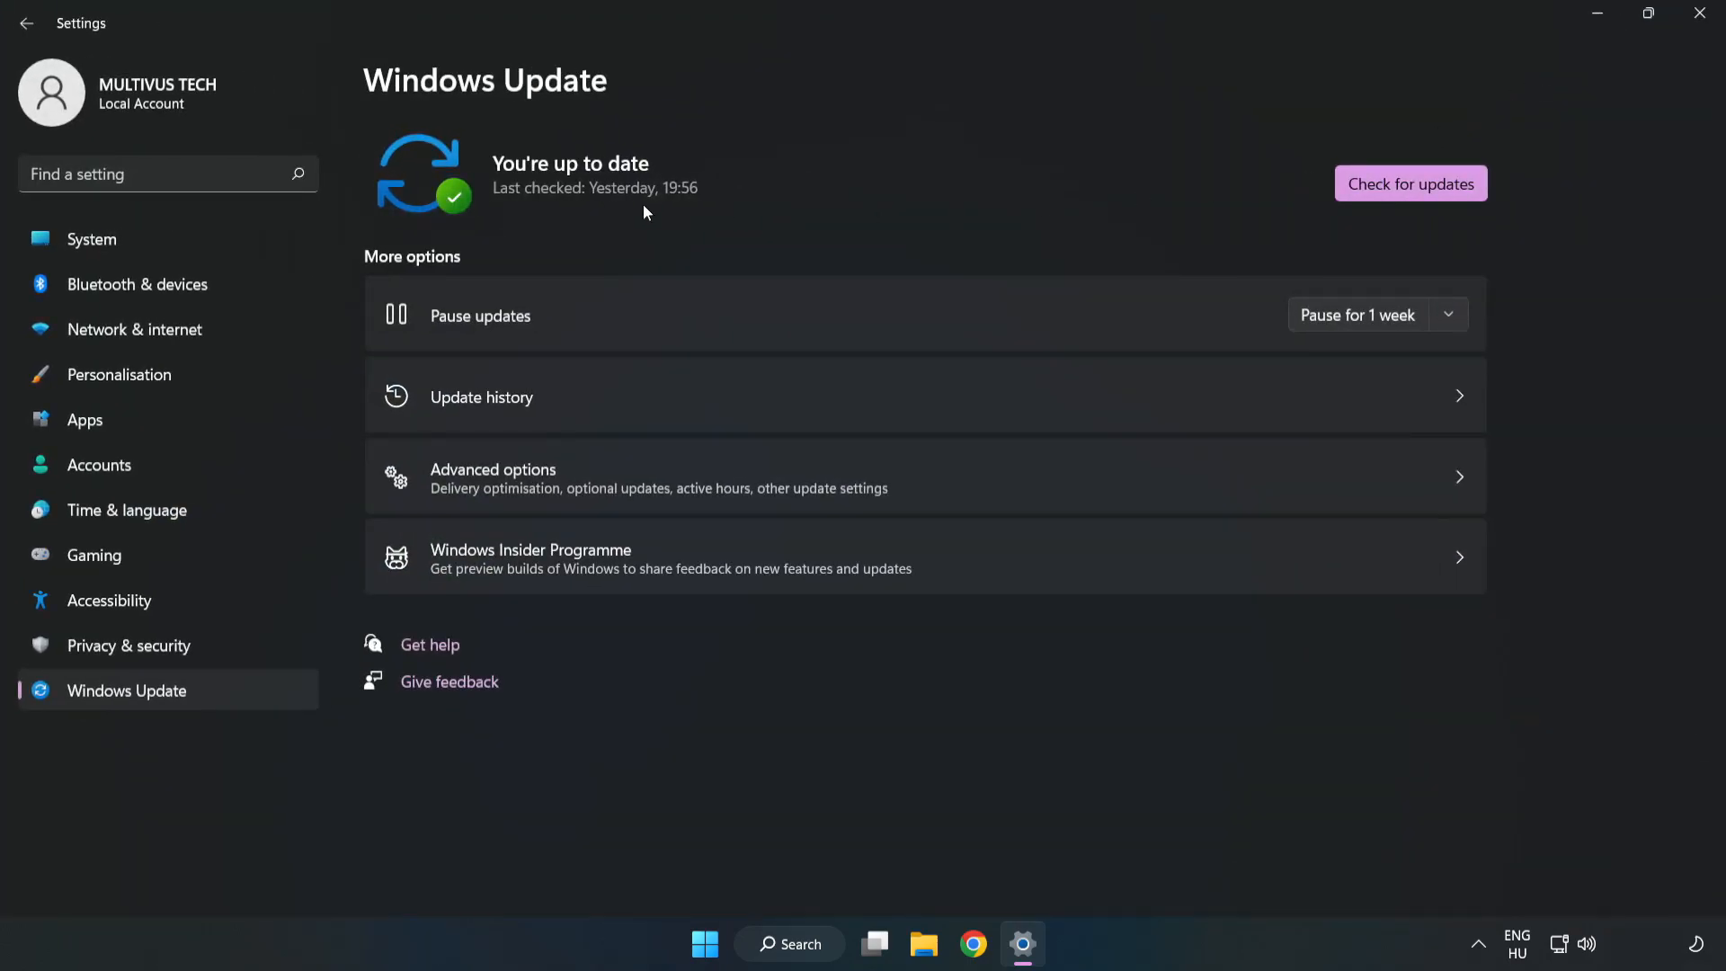
{"action": "left_click", "coordinate": [1410, 184]}
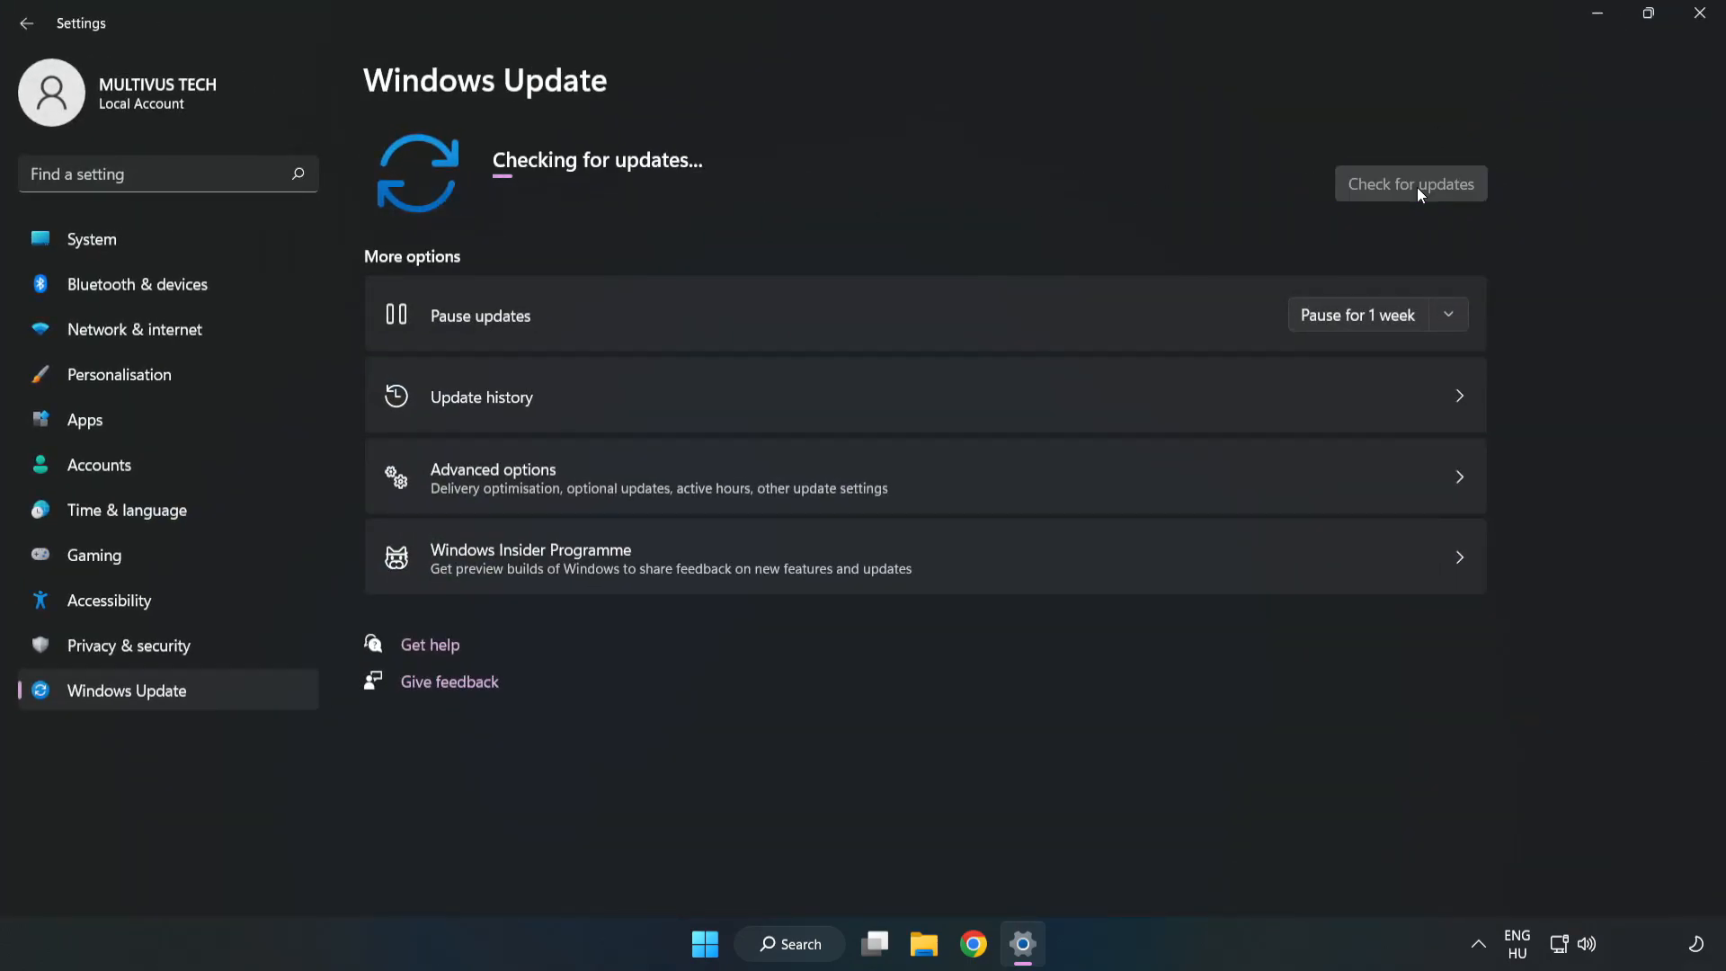
{"action": "mouse_move", "coordinate": [1404, 190]}
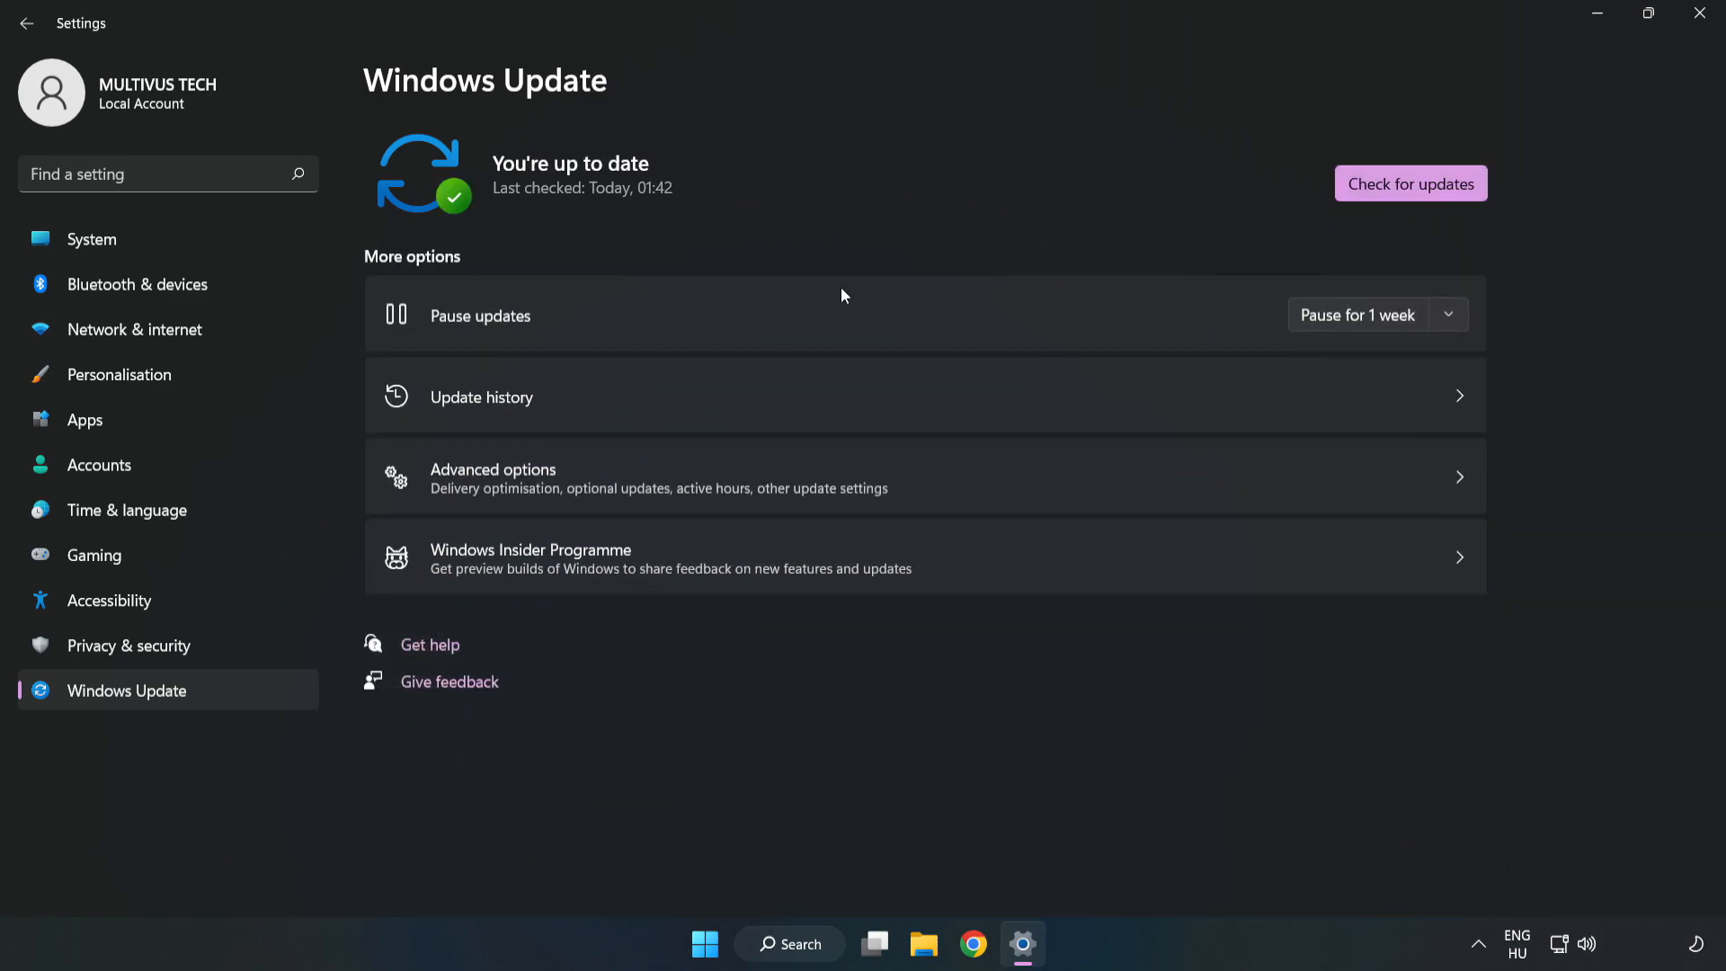
{"action": "mouse_move", "coordinate": [1697, 15]}
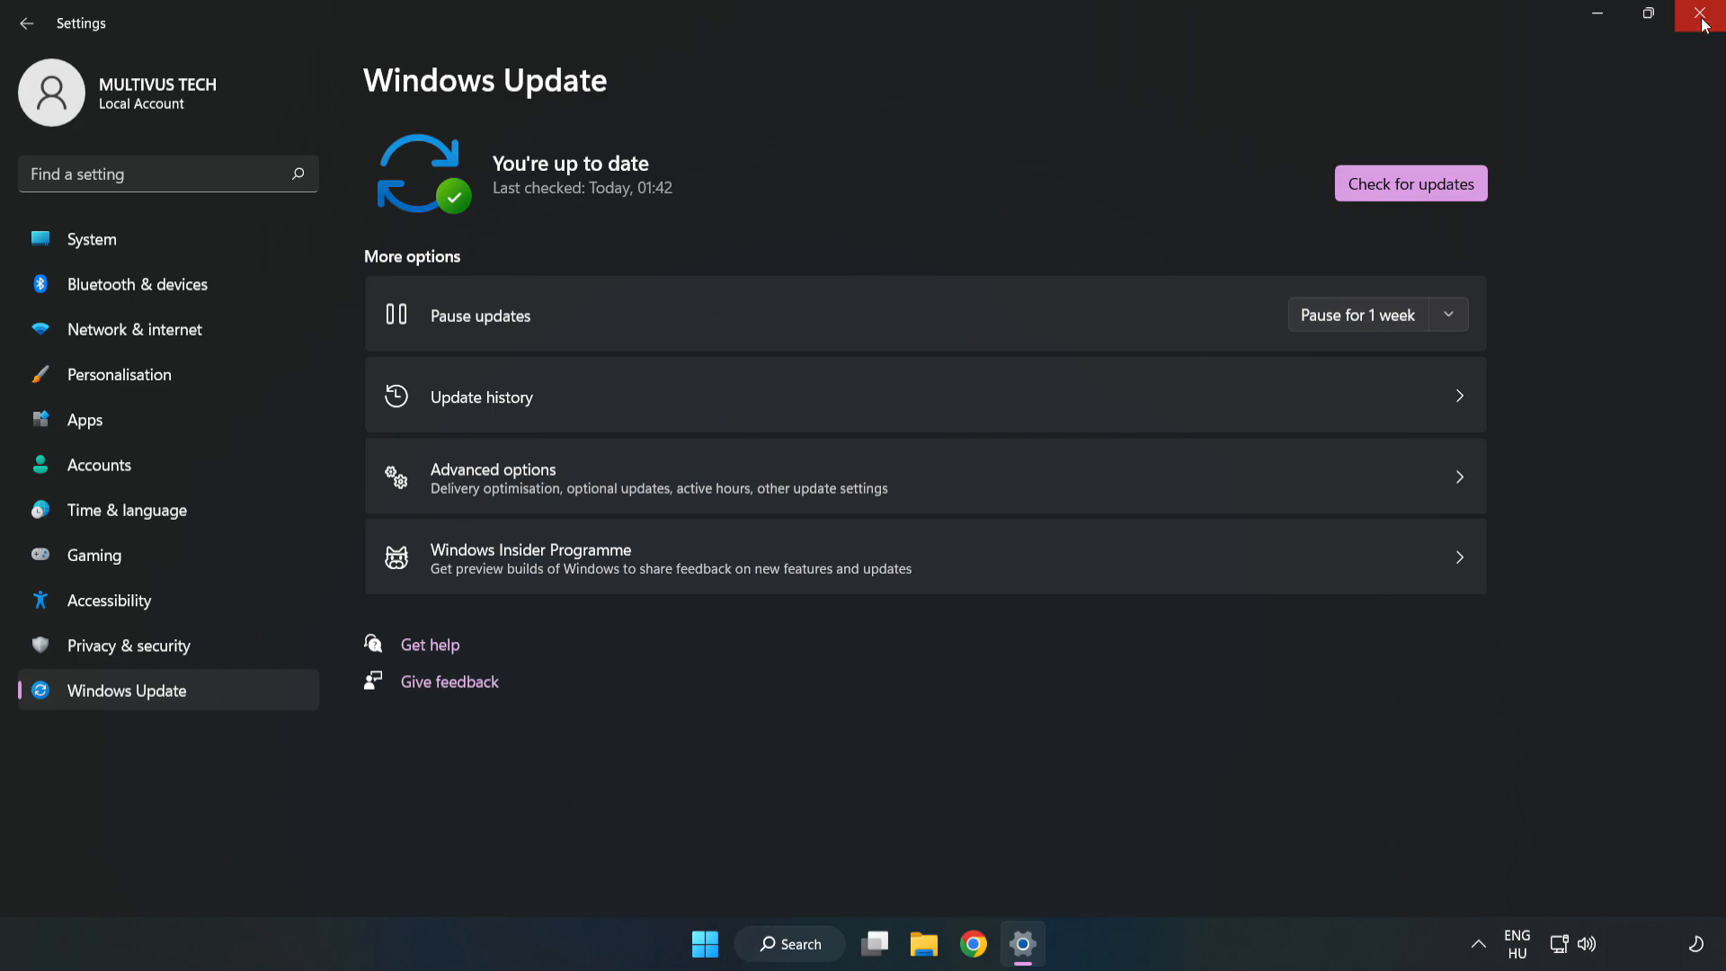
{"action": "left_click", "coordinate": [1701, 12]}
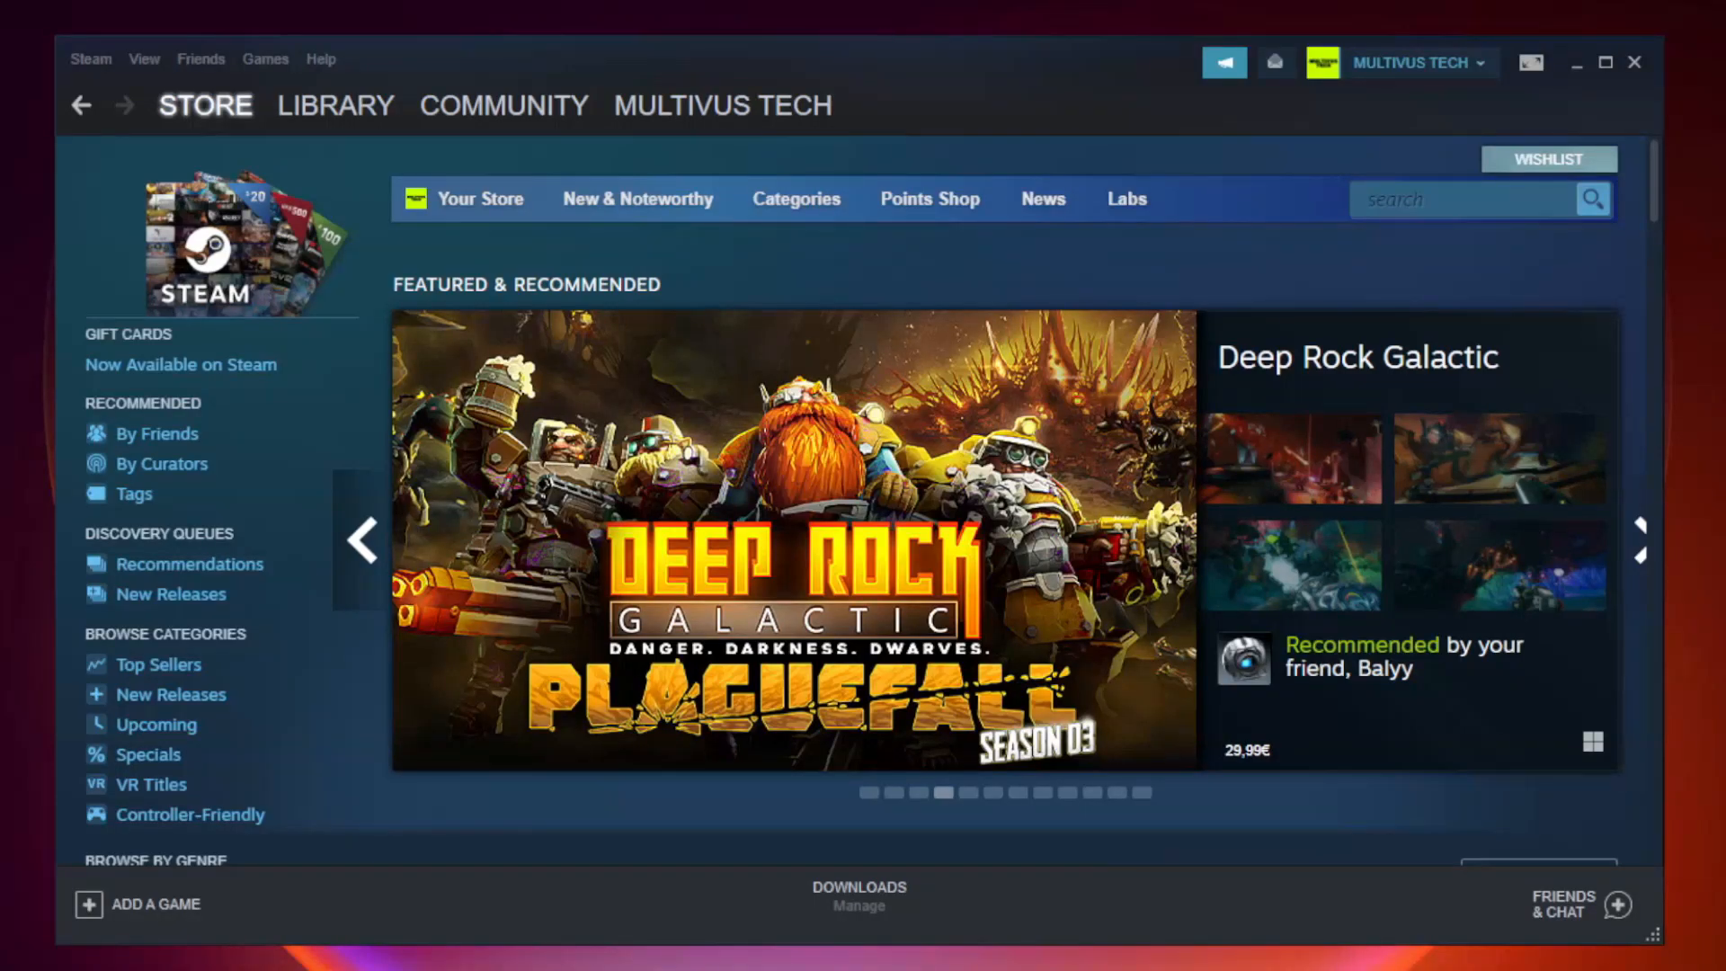
Go to the Steam Library home and bring up the context menu for YOUR NOT WORKING GAME
{"action": "left_click", "coordinate": [336, 105]}
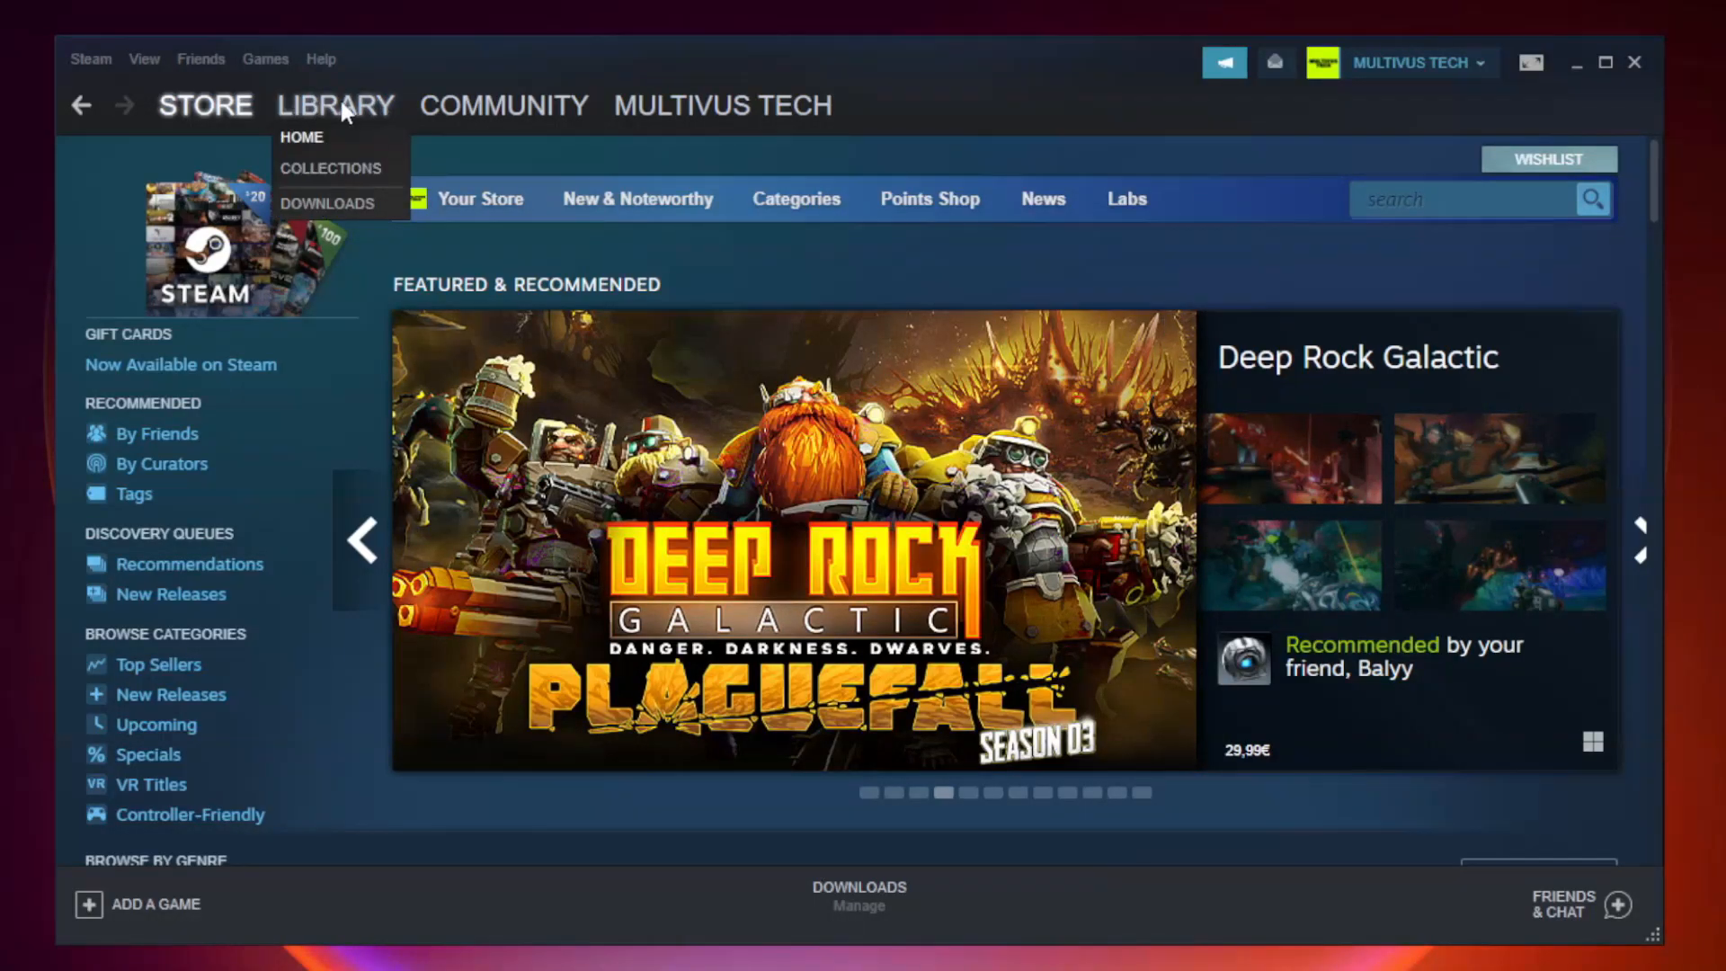
{"action": "left_click", "coordinate": [302, 137]}
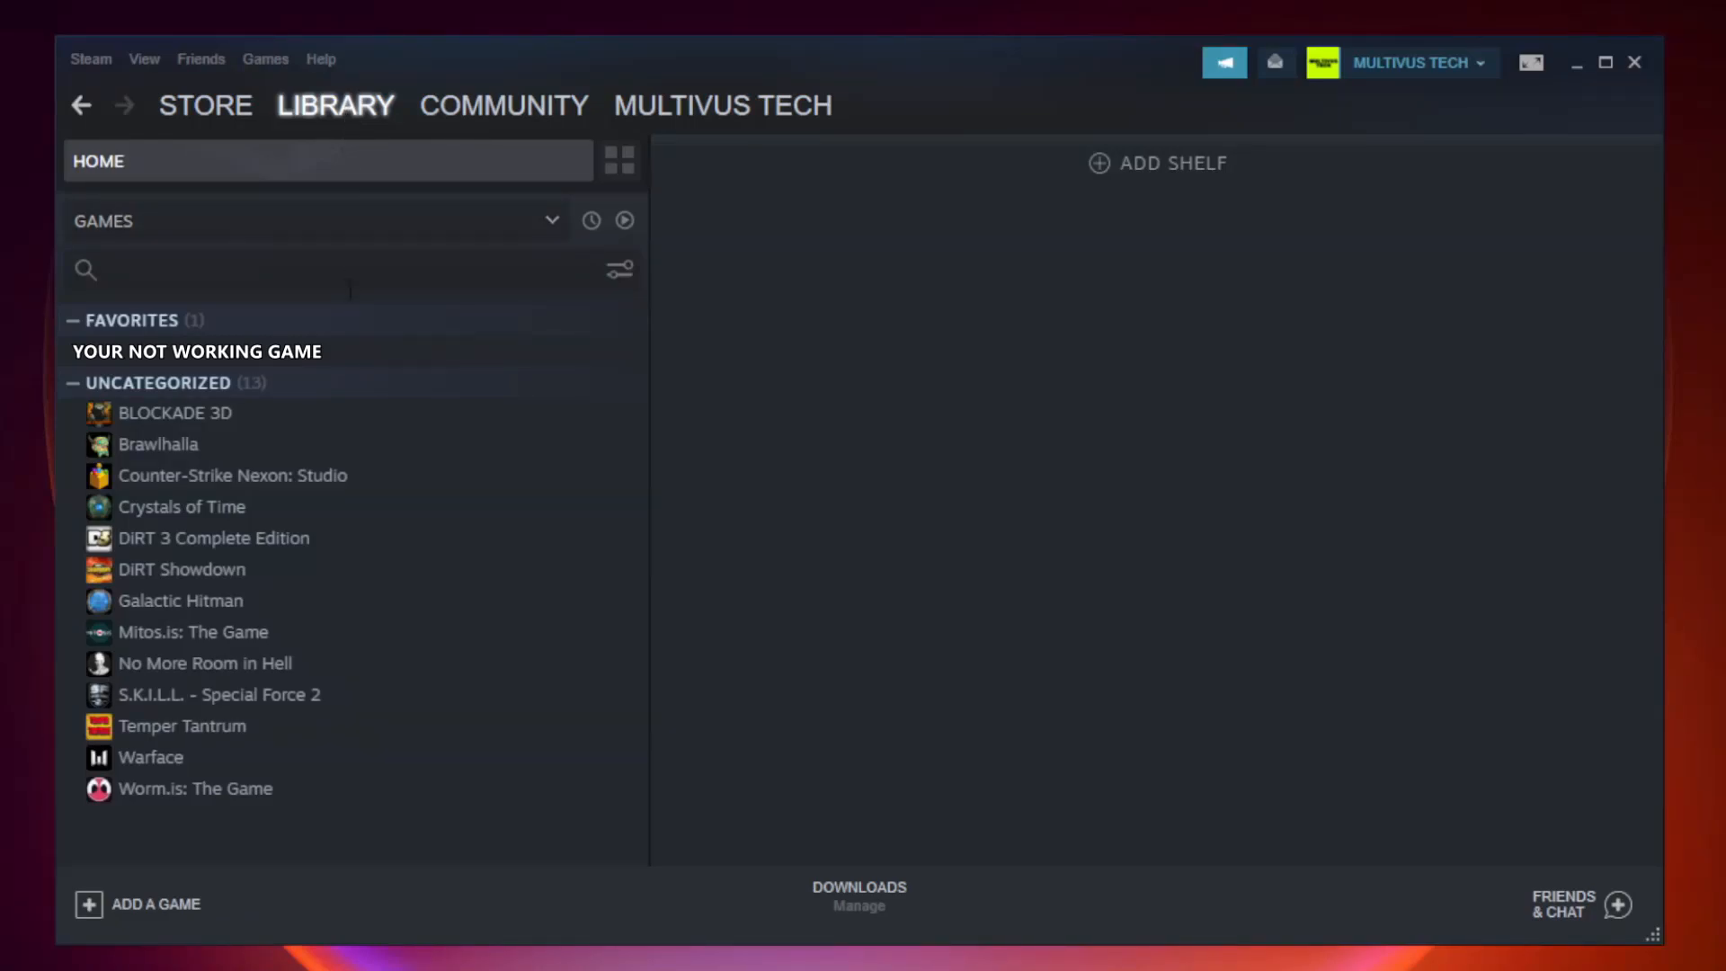
{"action": "mouse_move", "coordinate": [425, 354]}
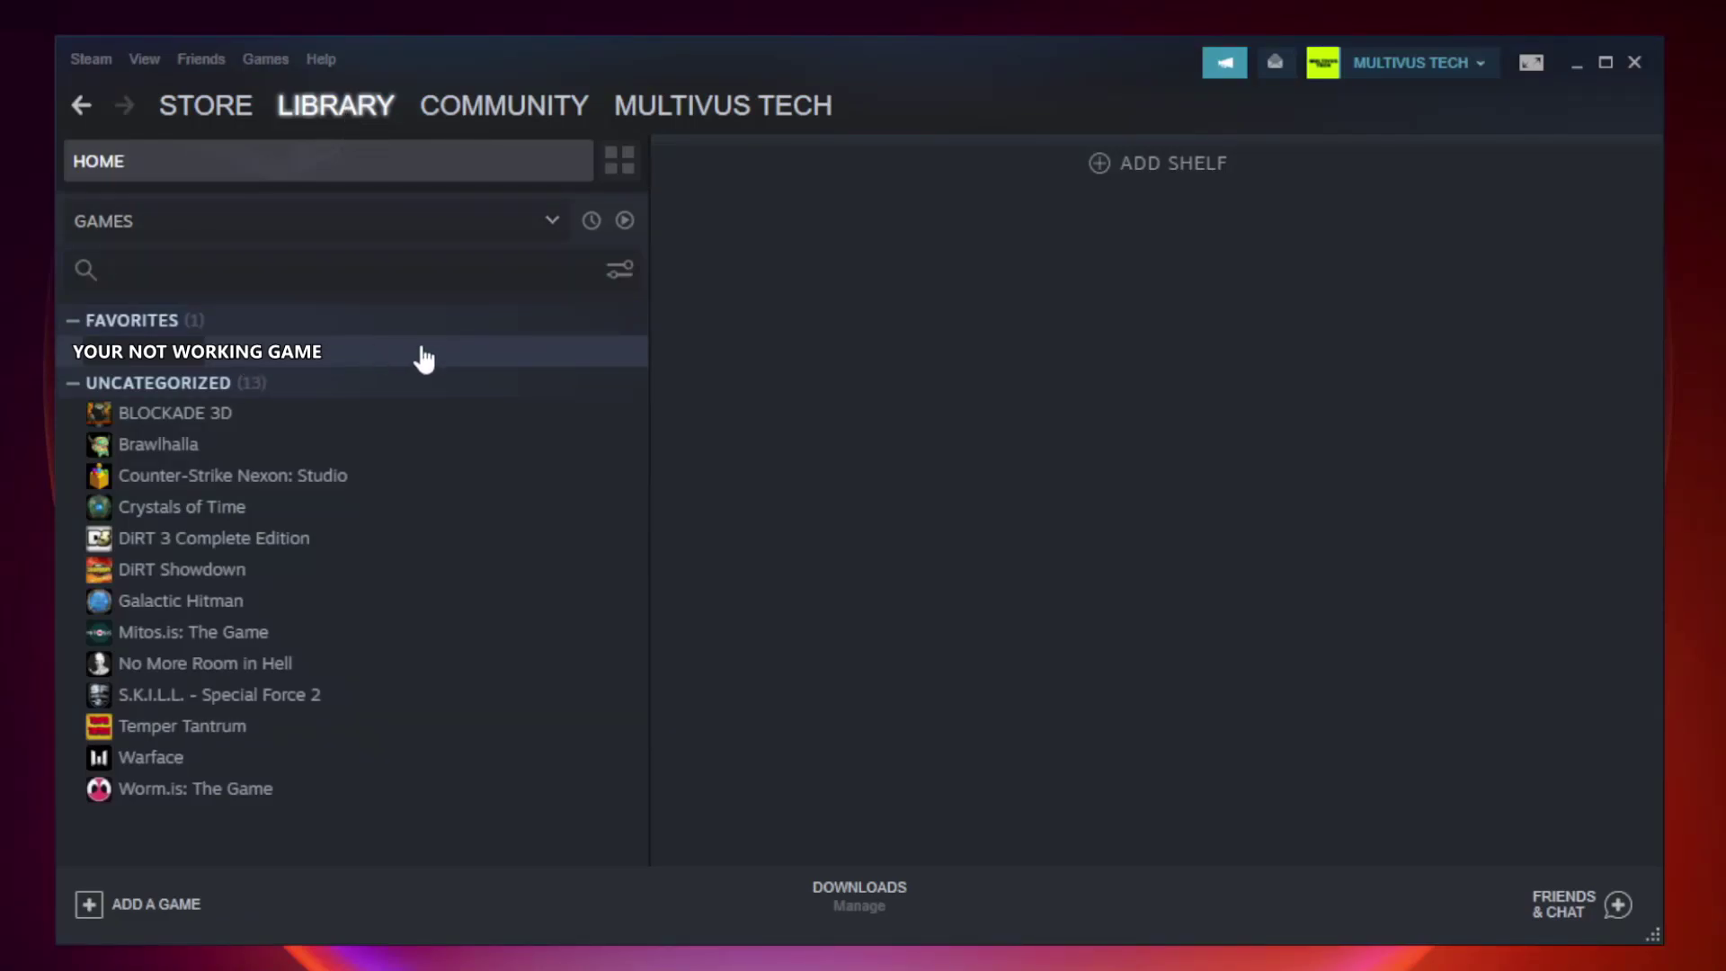
{"action": "right_click", "coordinate": [196, 353]}
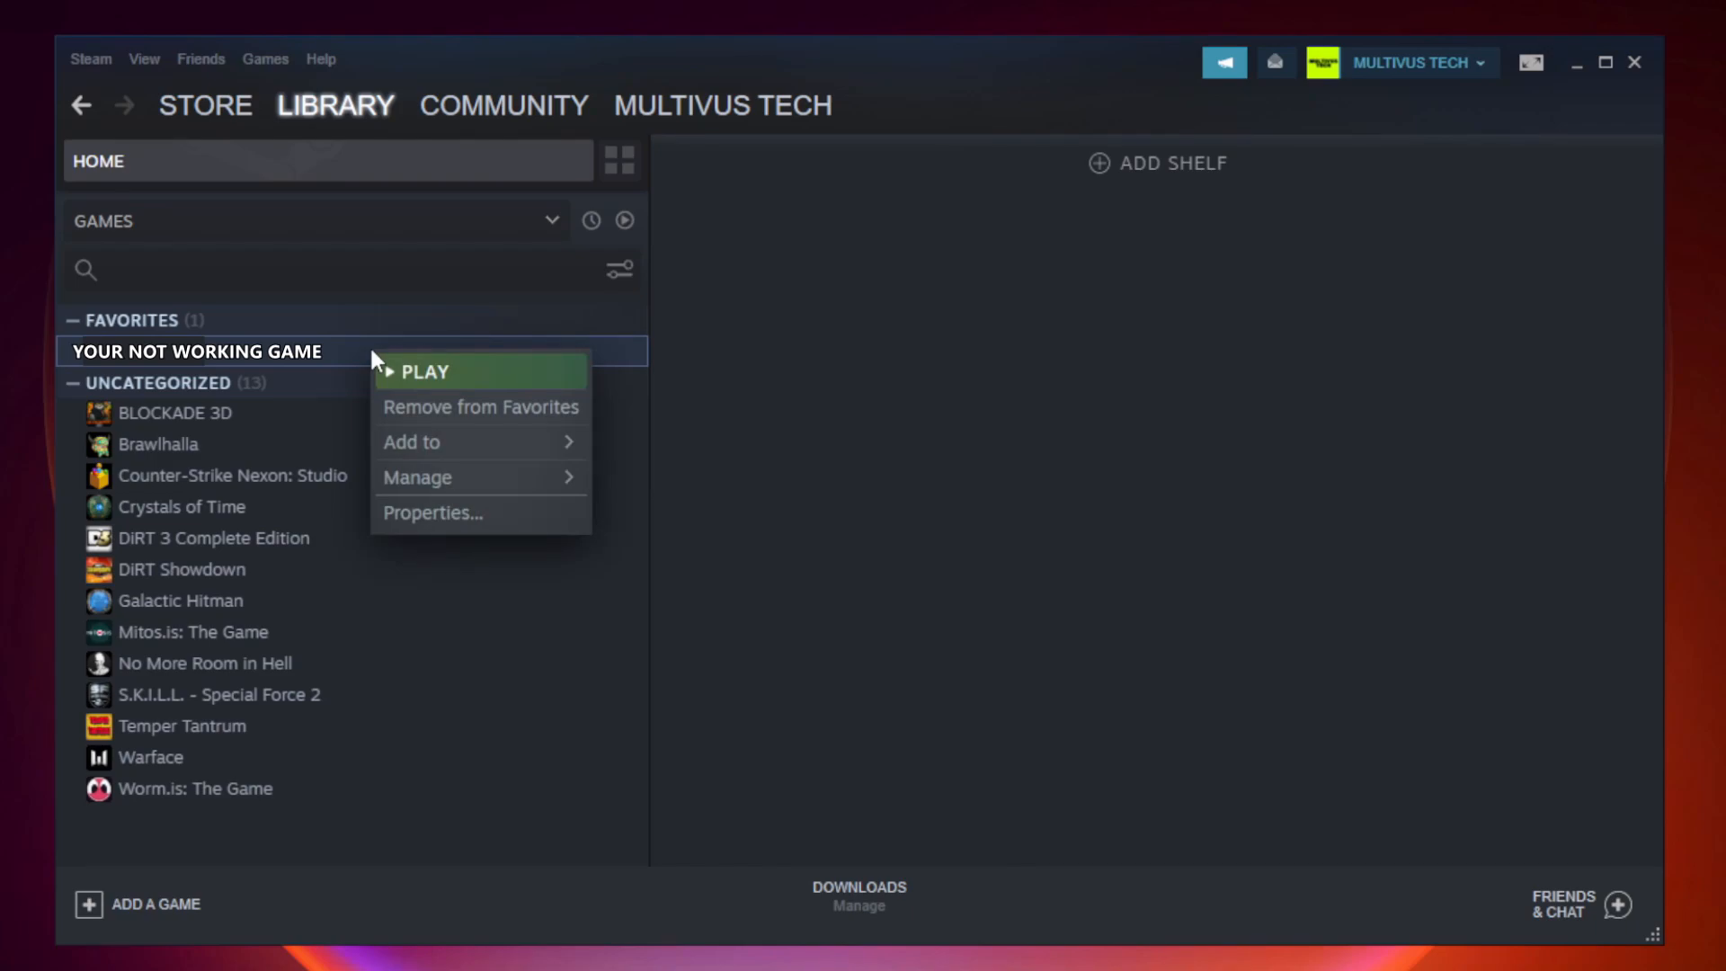
{"action": "mouse_move", "coordinate": [464, 518]}
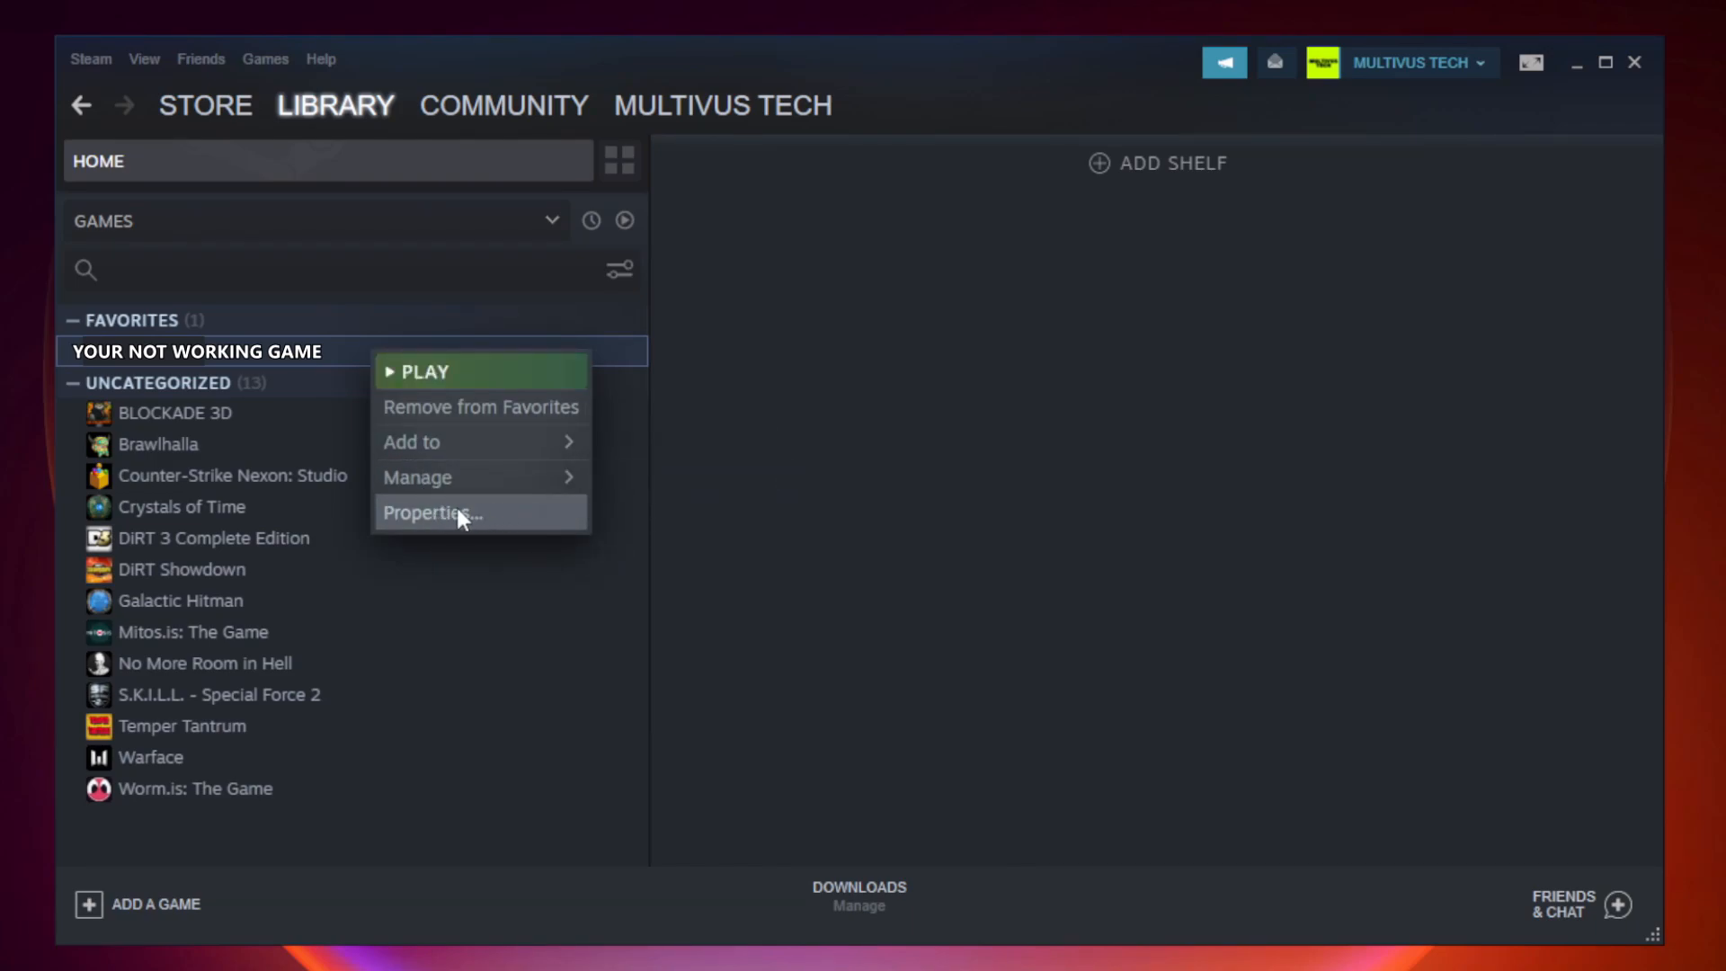
From the game's Properties, verify integrity of local files so all 9192 files validate
{"action": "left_click", "coordinate": [457, 512]}
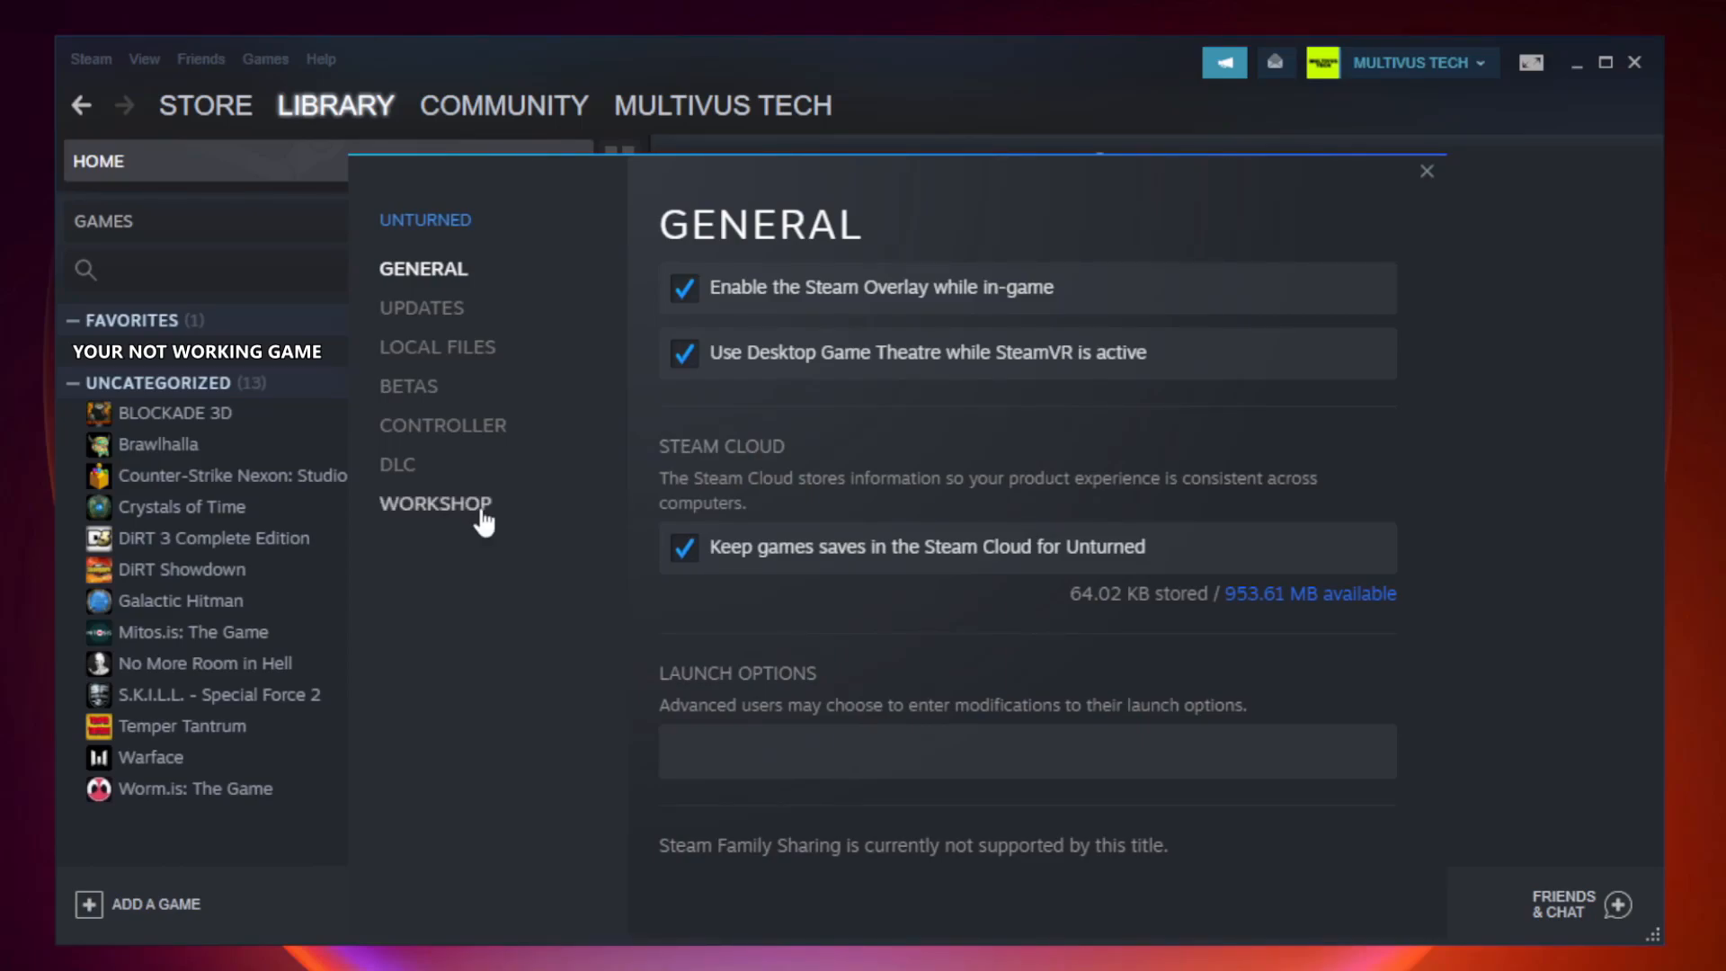
{"action": "mouse_move", "coordinate": [459, 371]}
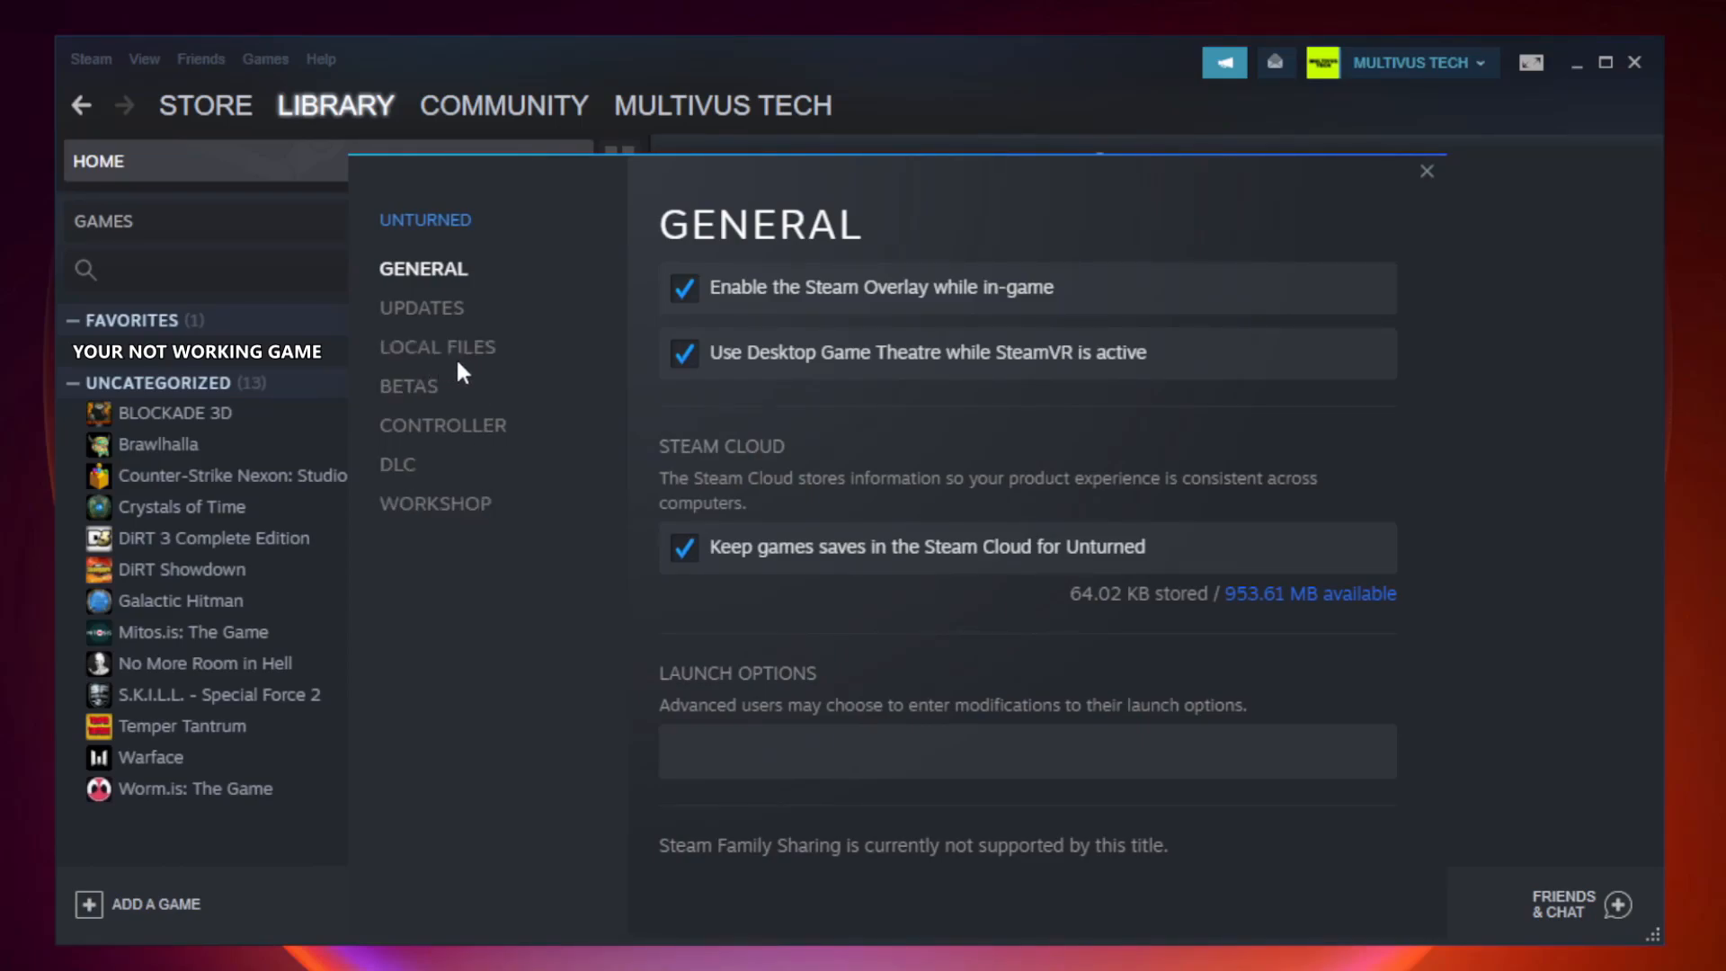
{"action": "mouse_move", "coordinate": [462, 363]}
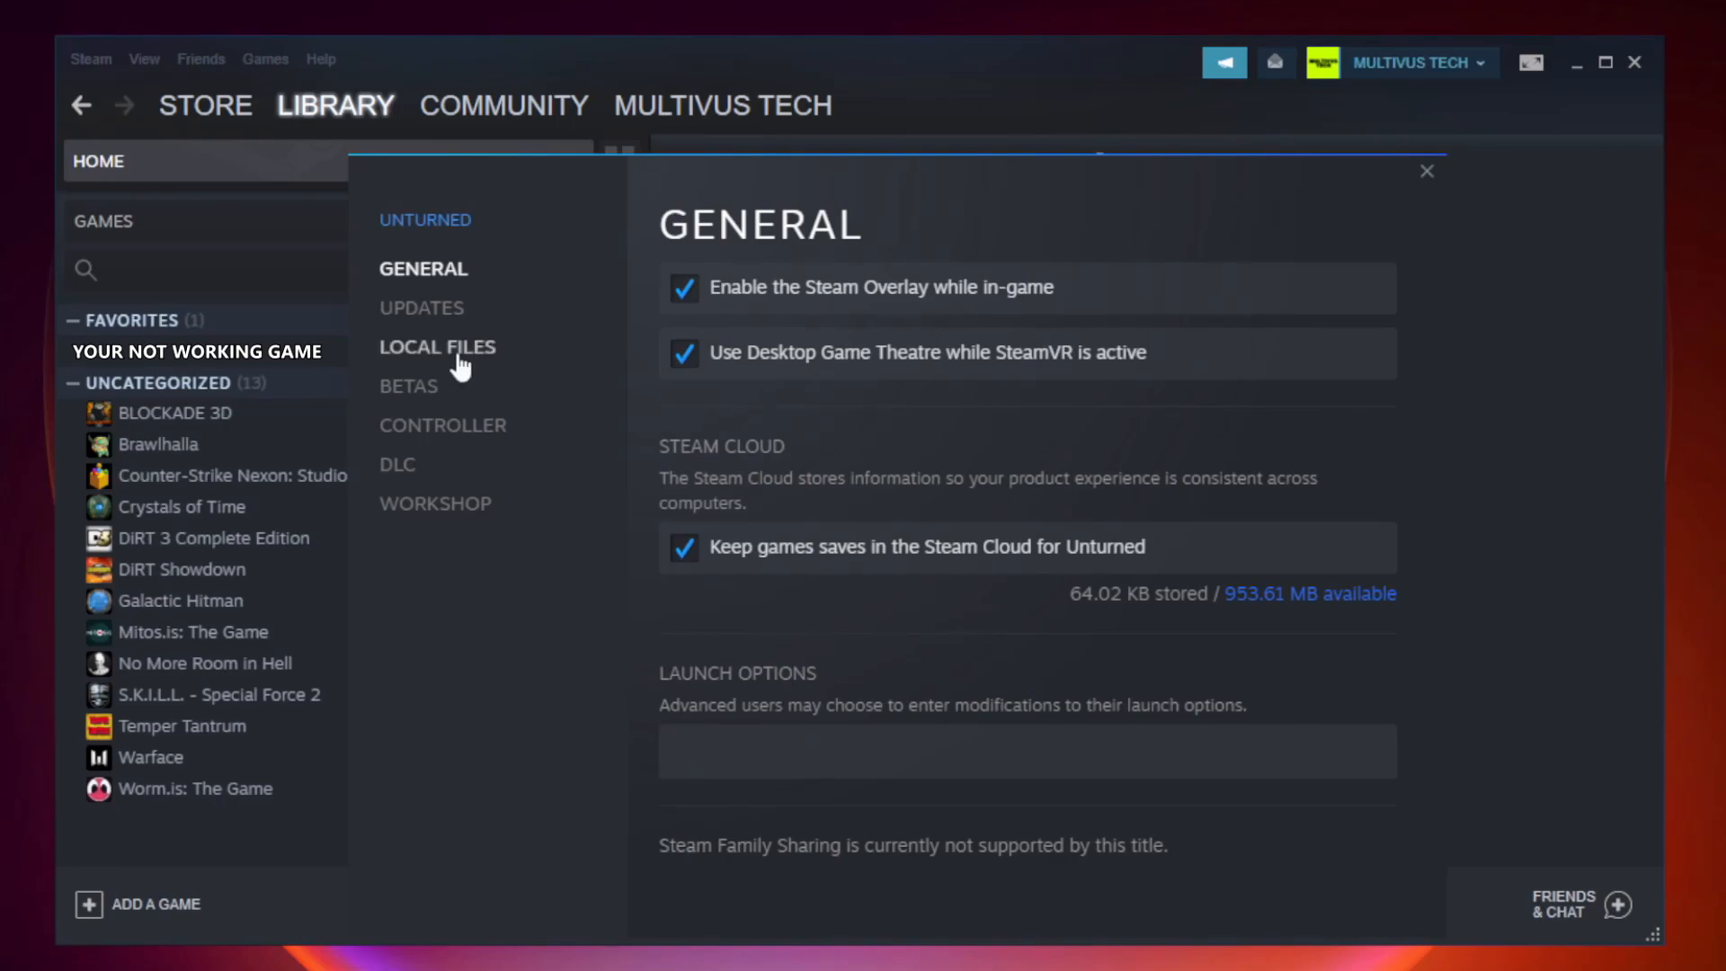
{"action": "left_click", "coordinate": [437, 347]}
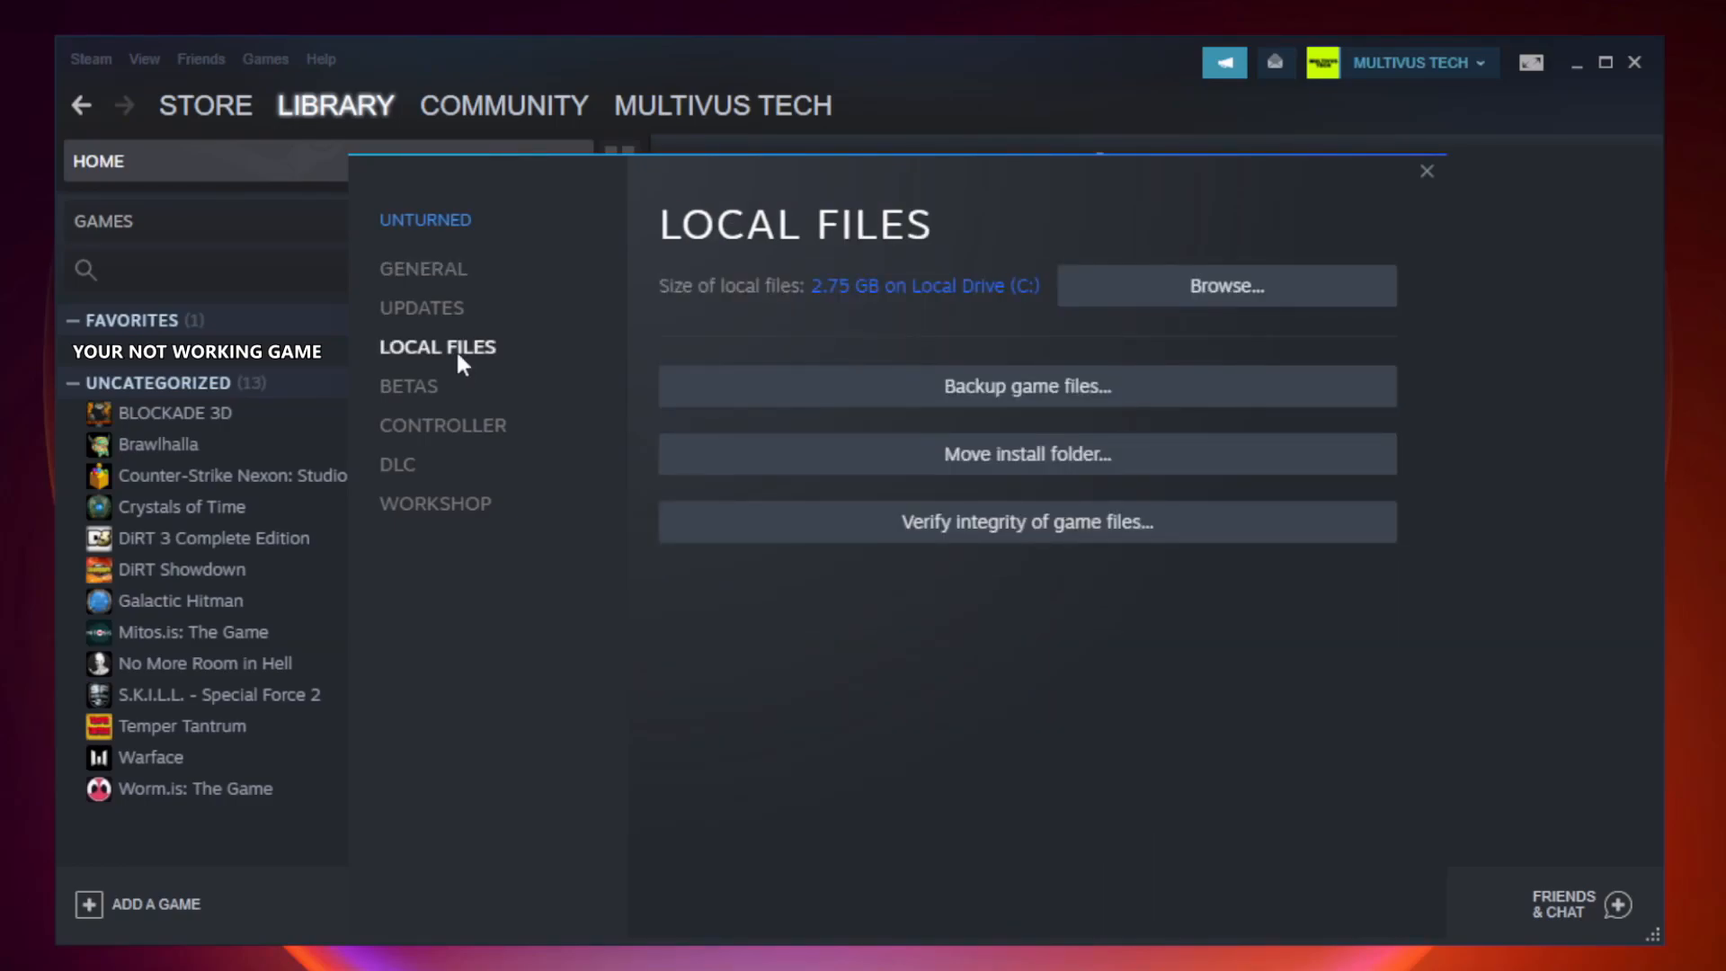
{"action": "mouse_move", "coordinate": [1158, 536]}
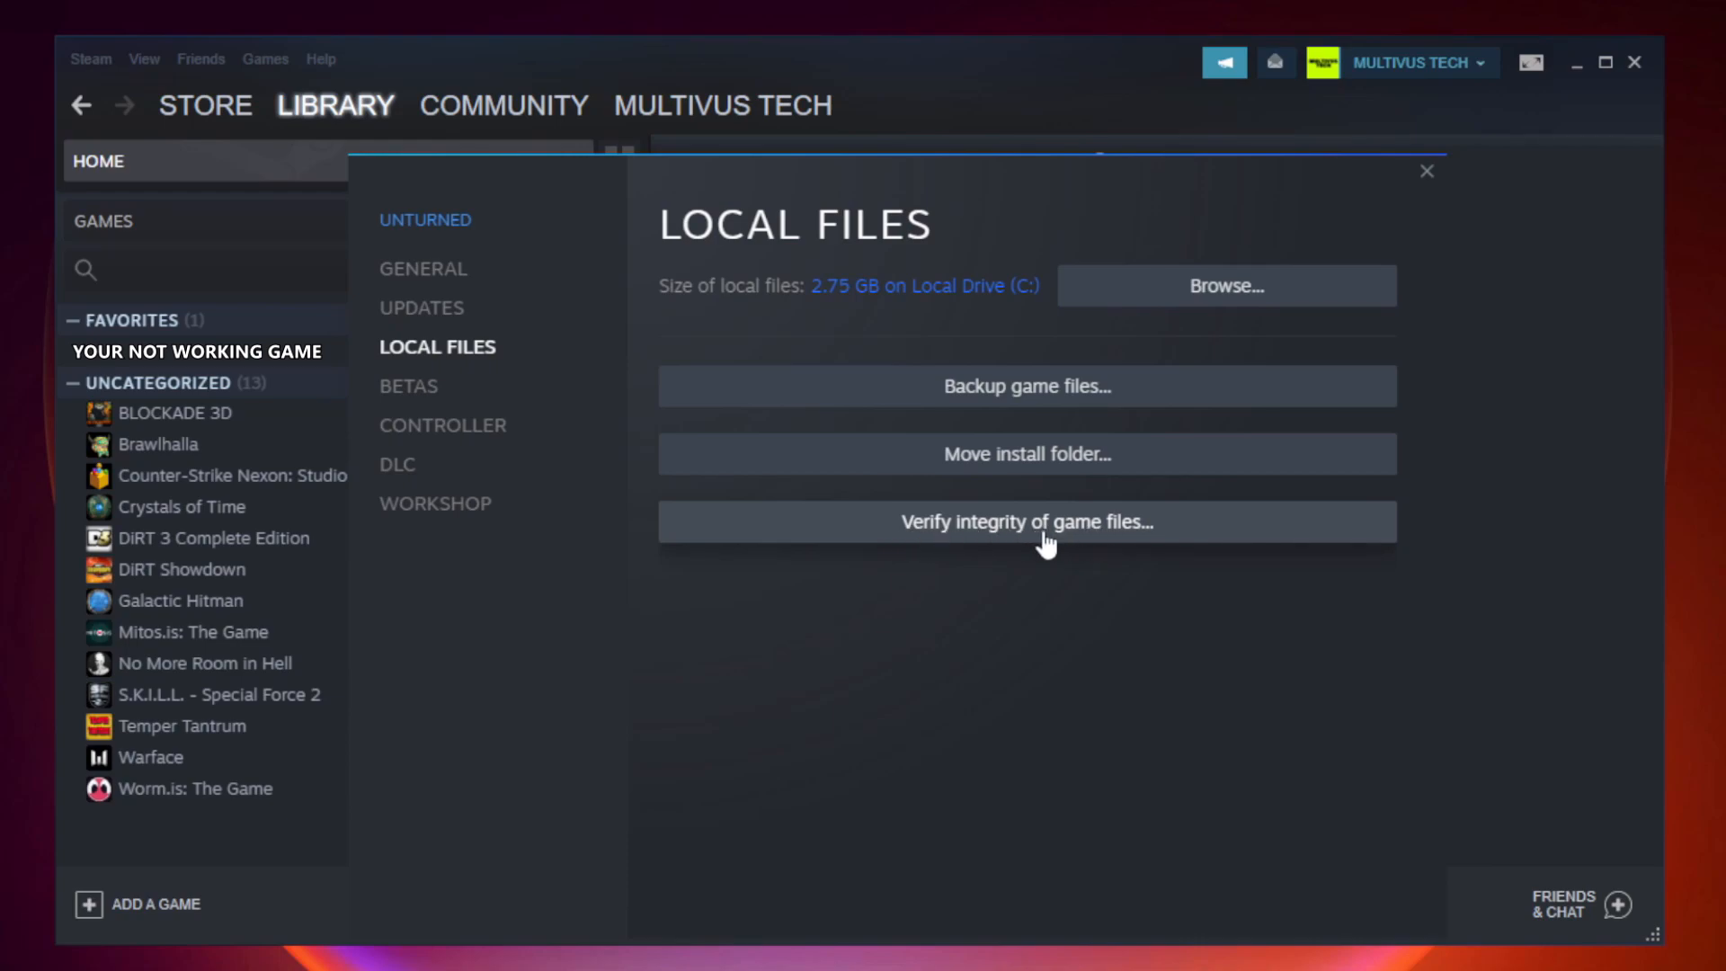
{"action": "left_click", "coordinate": [1027, 522]}
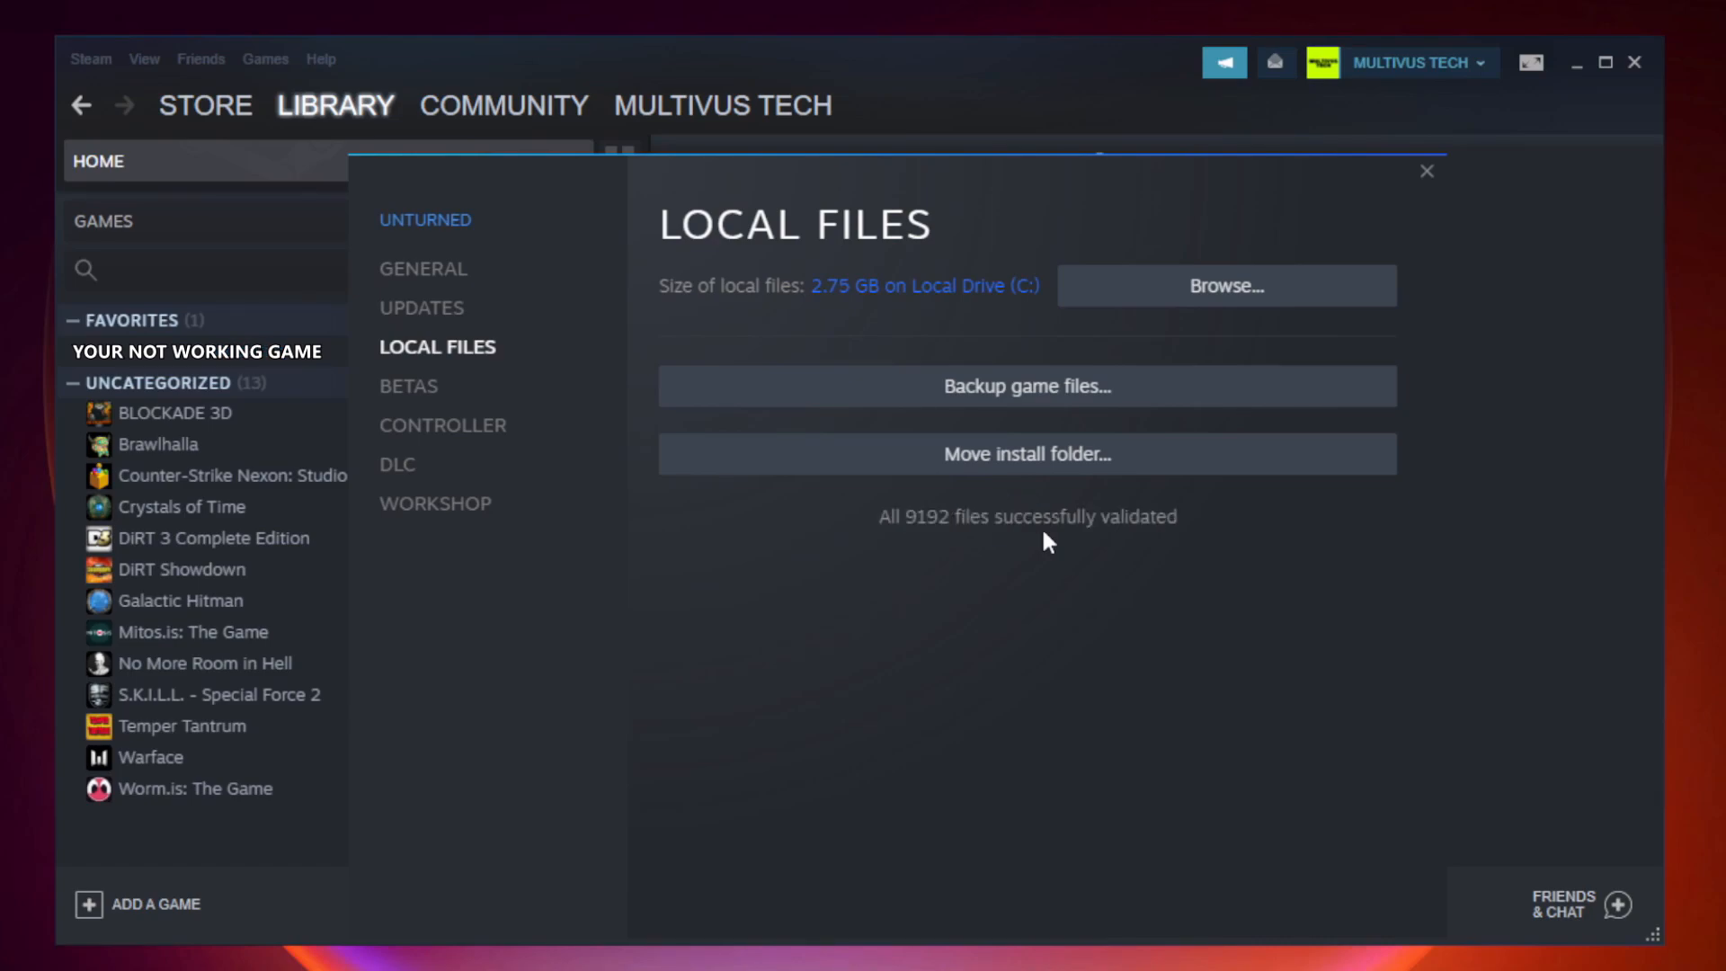
{"action": "mouse_move", "coordinate": [1143, 557]}
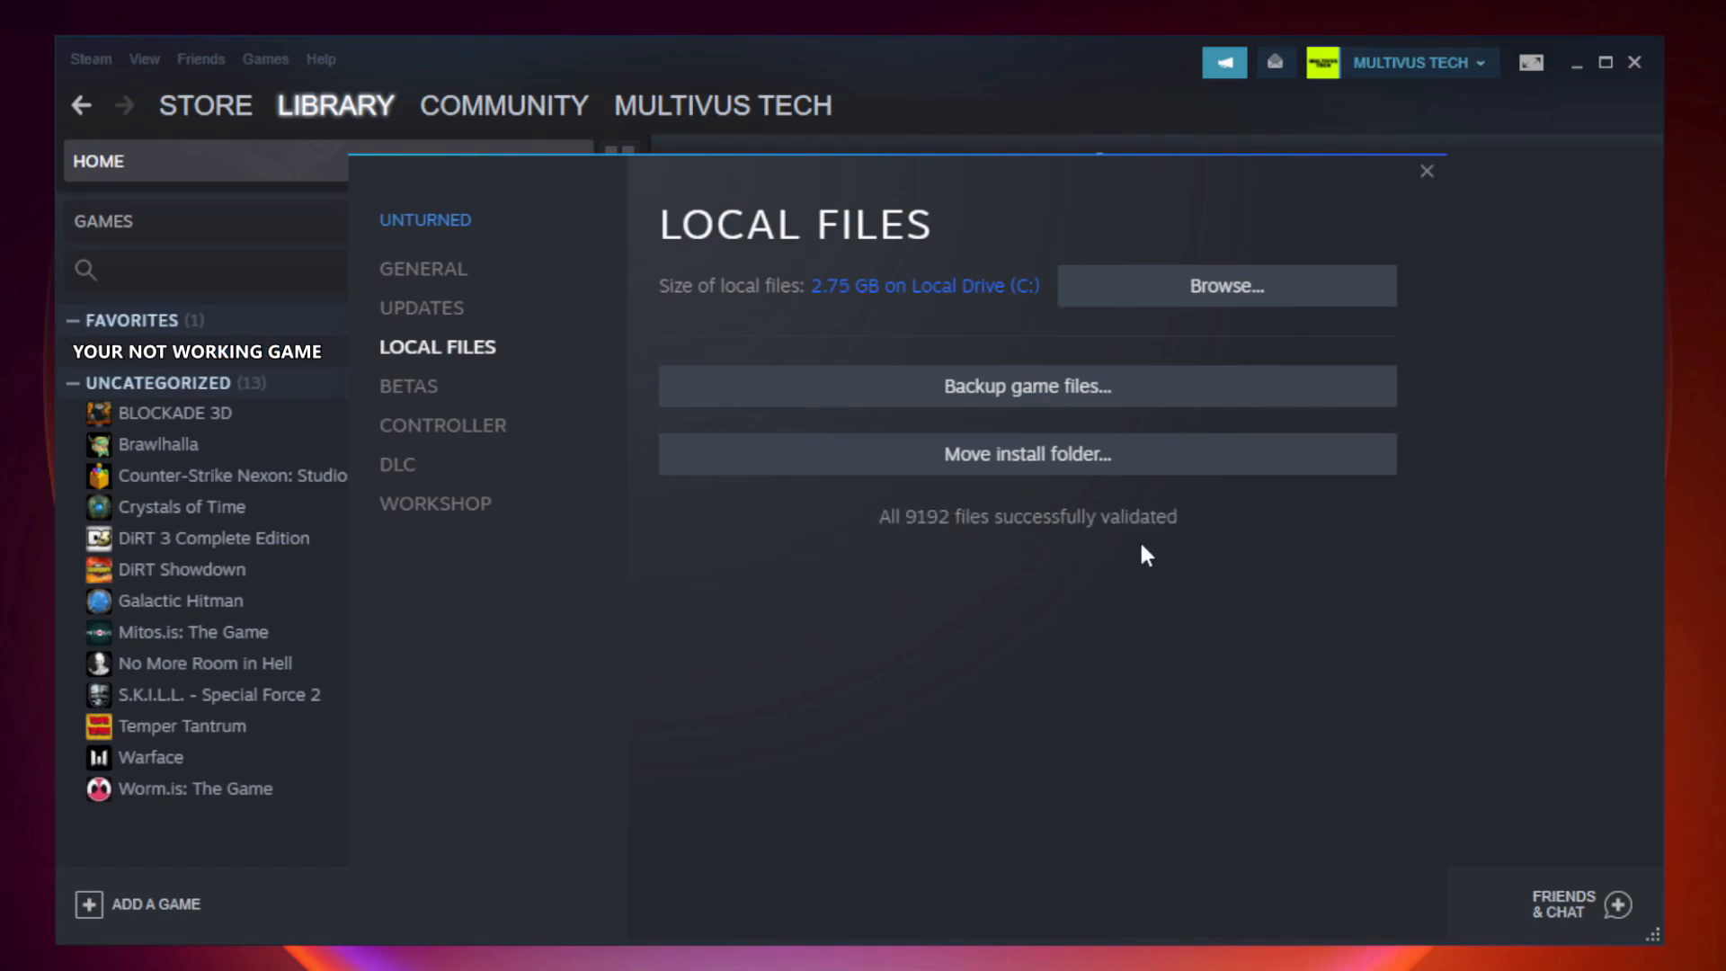
{"action": "mouse_move", "coordinate": [1232, 305]}
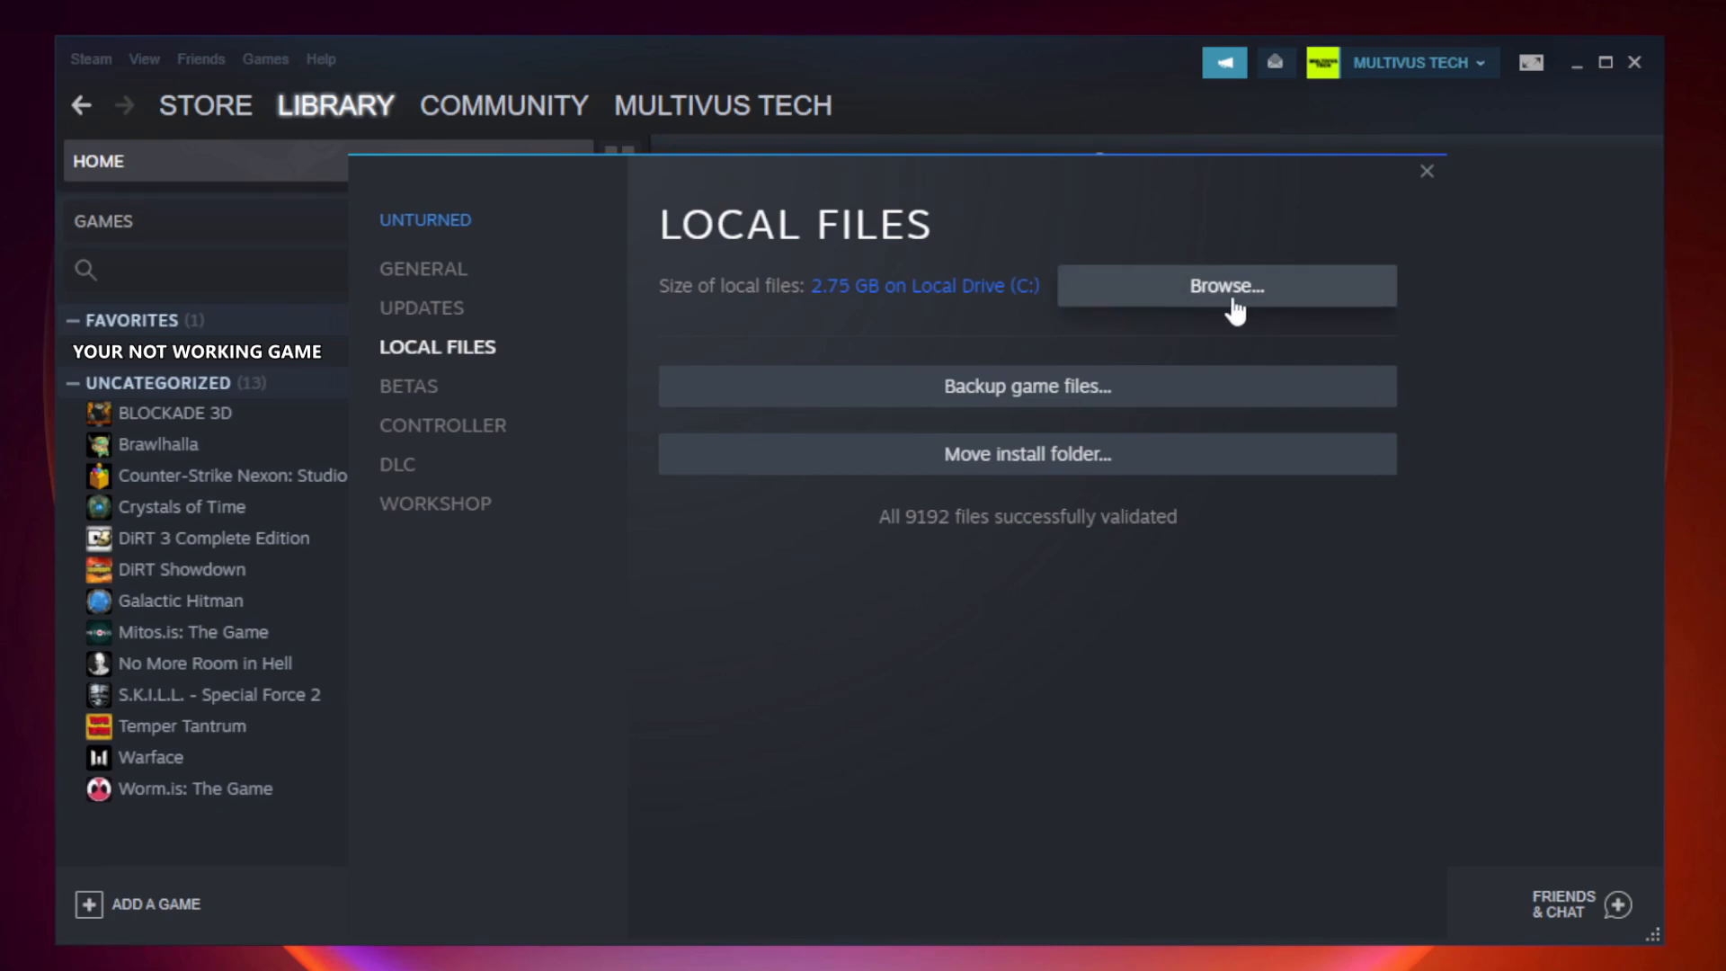
Browse to the game's install folder and bring up options for the YOUR NOT WORKING GAME shortcut
{"action": "left_click", "coordinate": [1227, 286]}
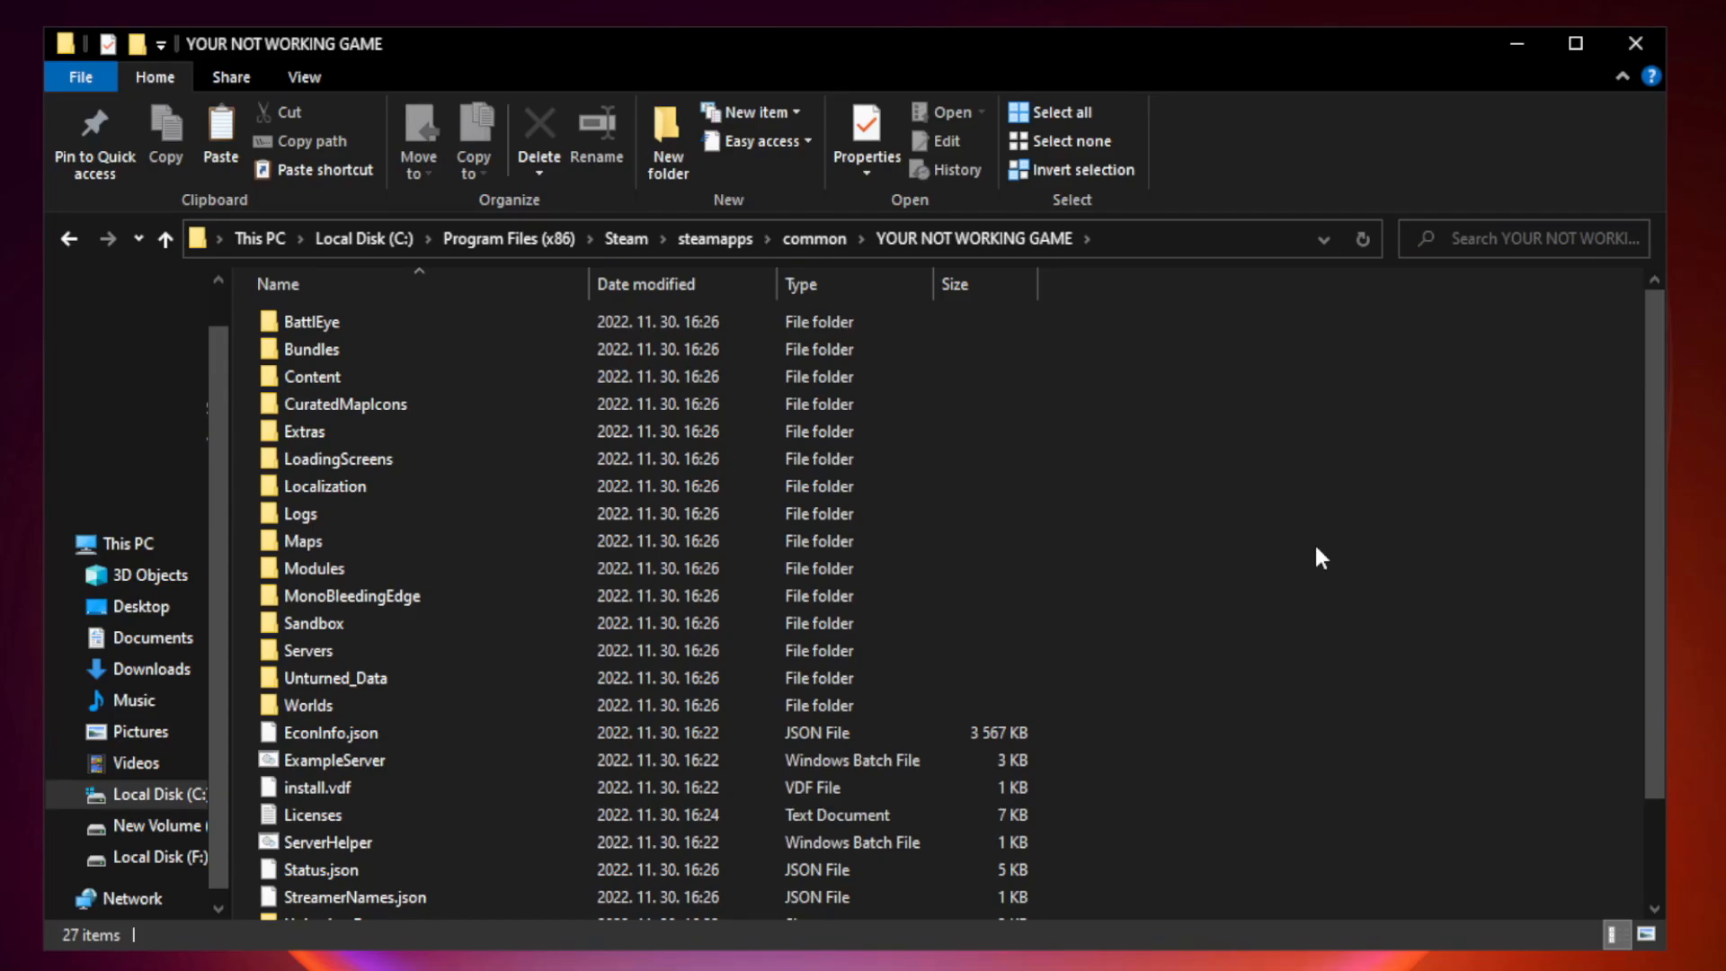
{"action": "scroll", "scroll_direction": "down", "scroll_amount": 3}
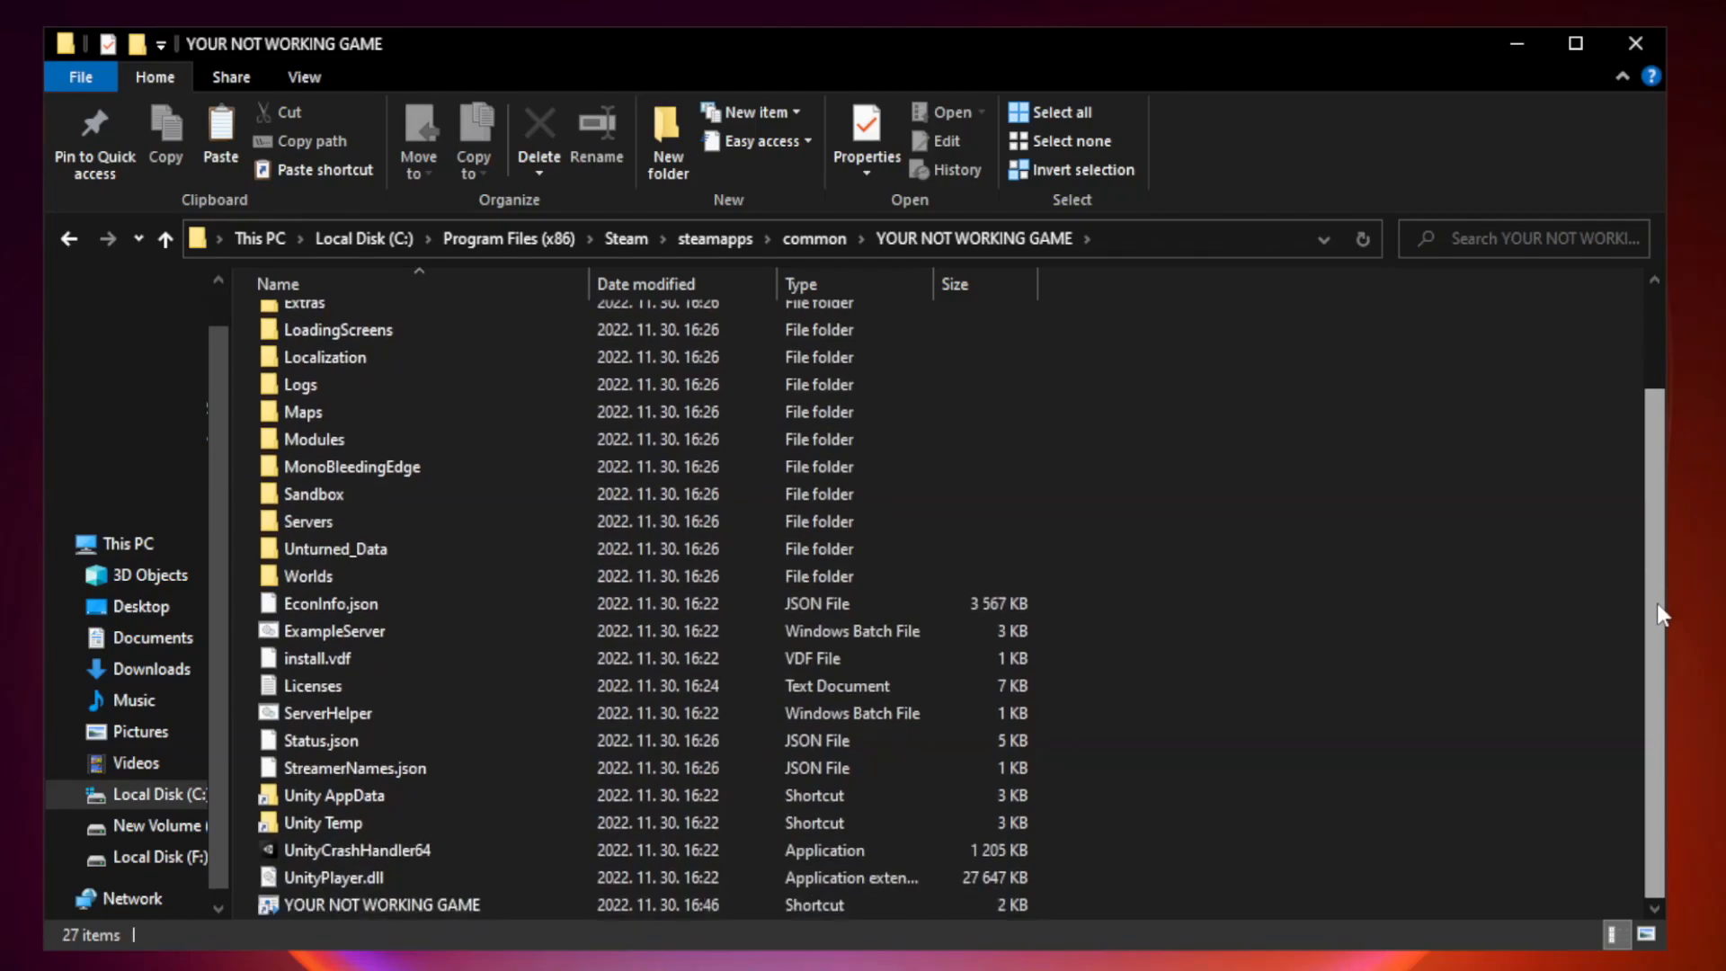
{"action": "left_click", "coordinate": [381, 905]}
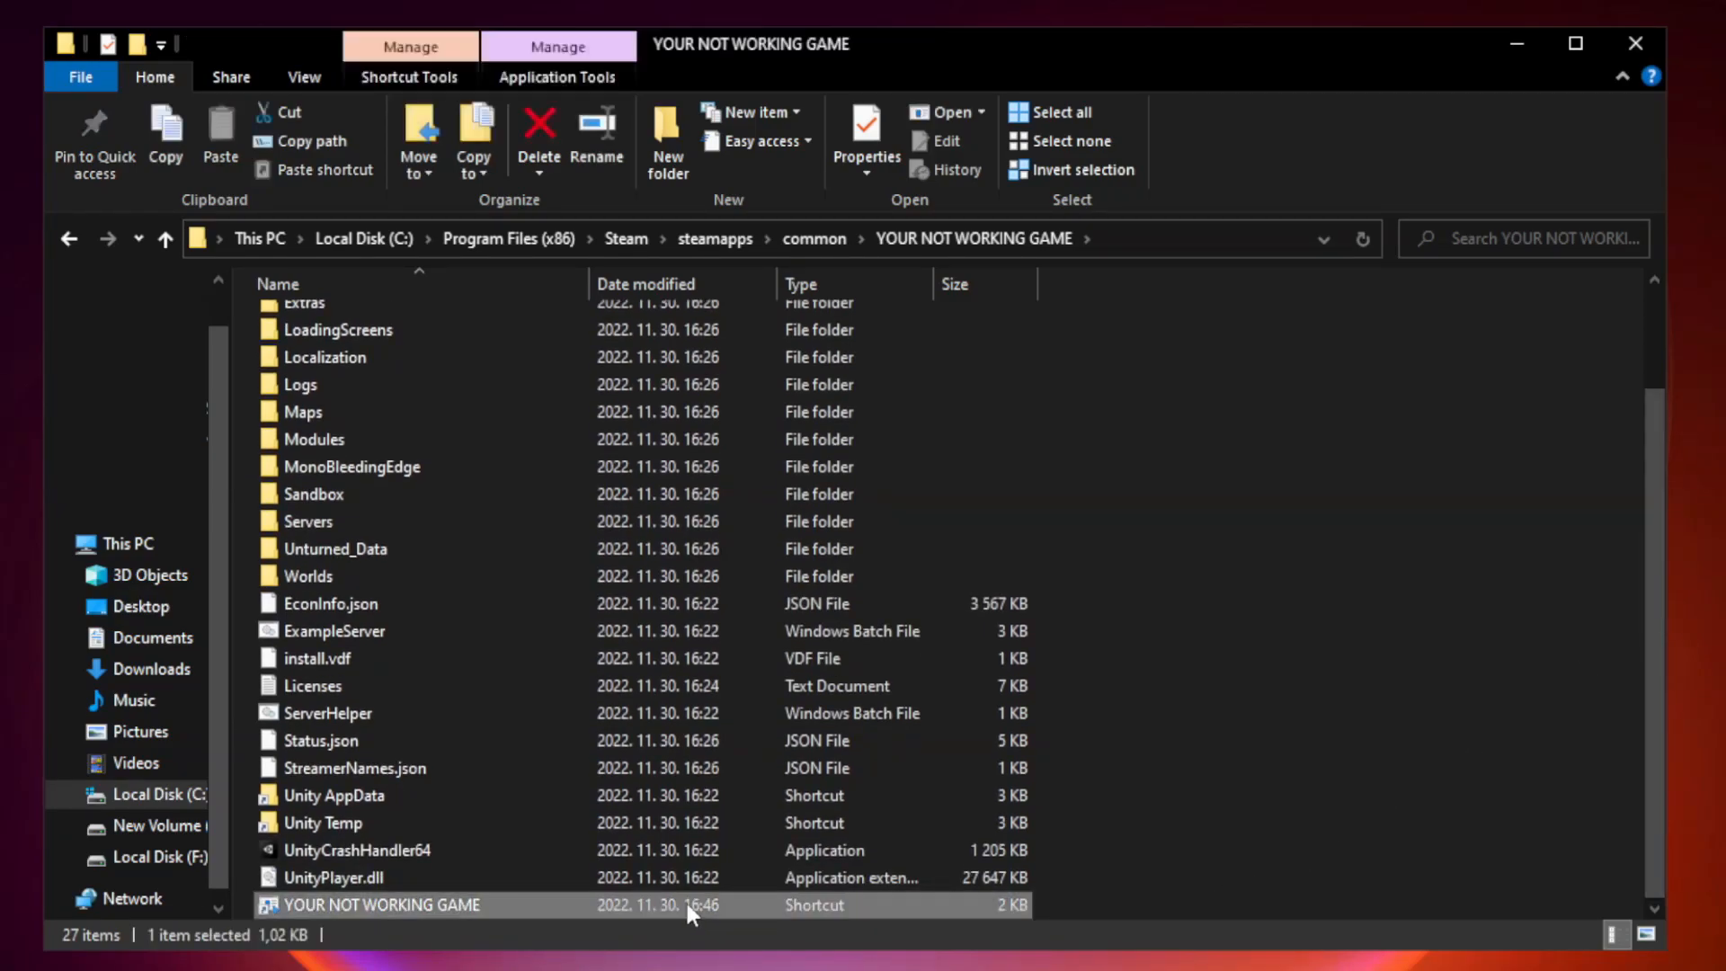
{"action": "mouse_move", "coordinate": [586, 914]}
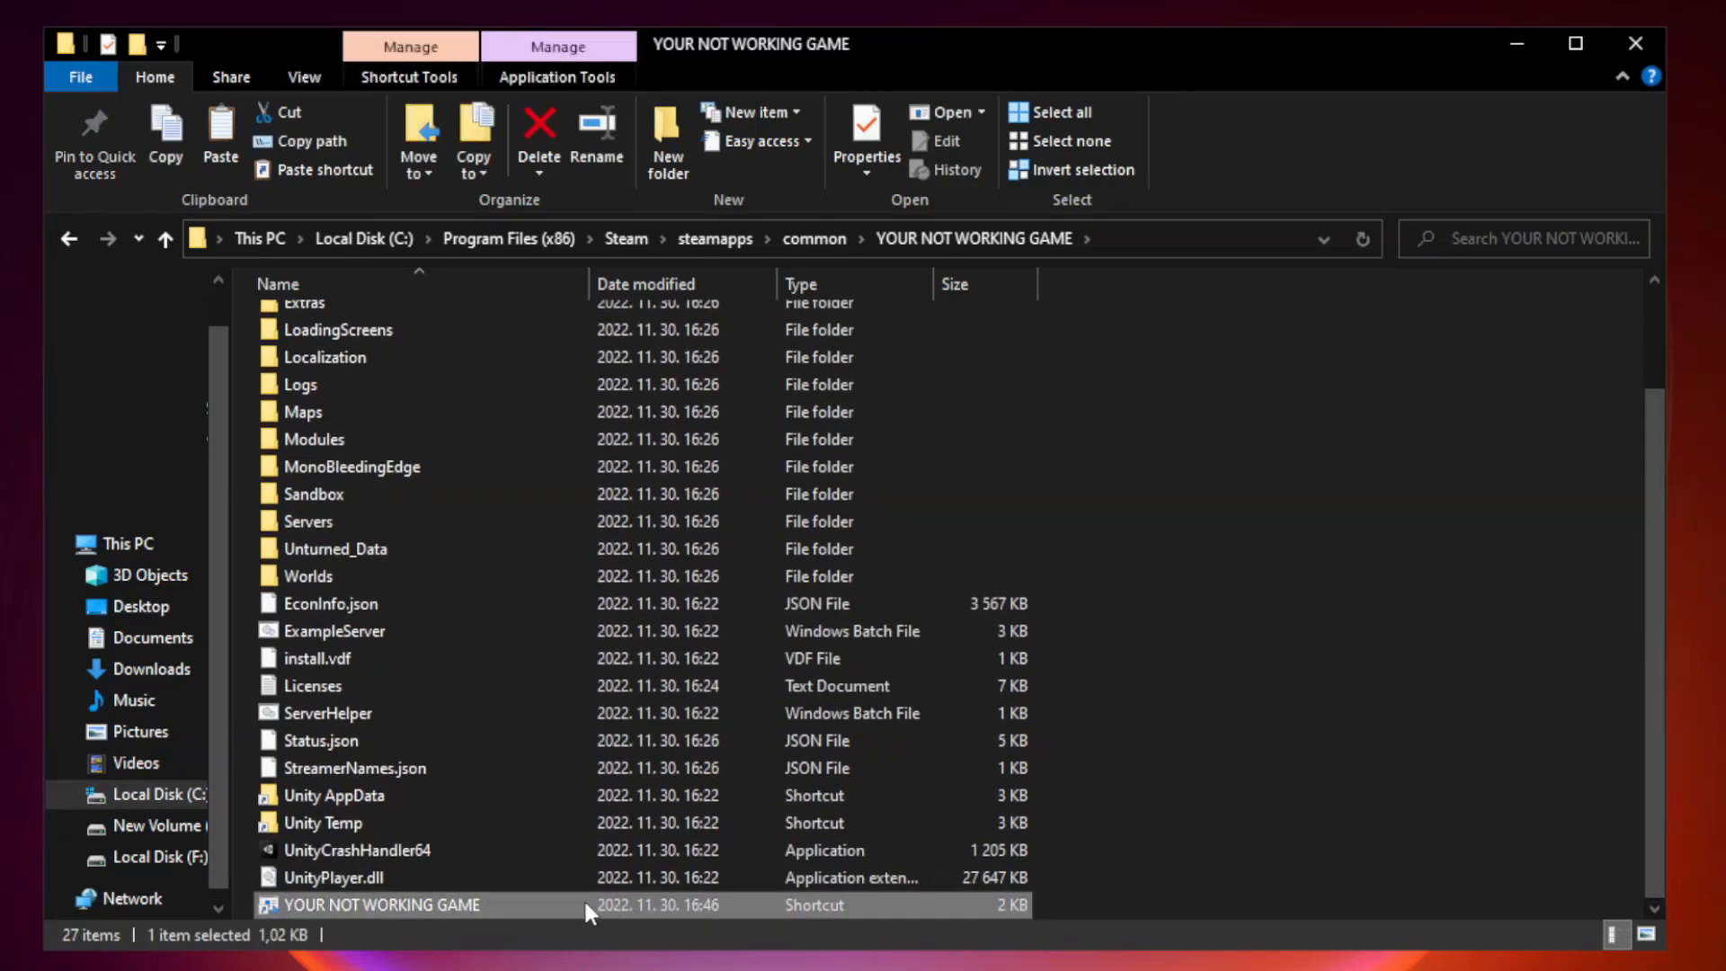
{"action": "right_click", "coordinate": [381, 905]}
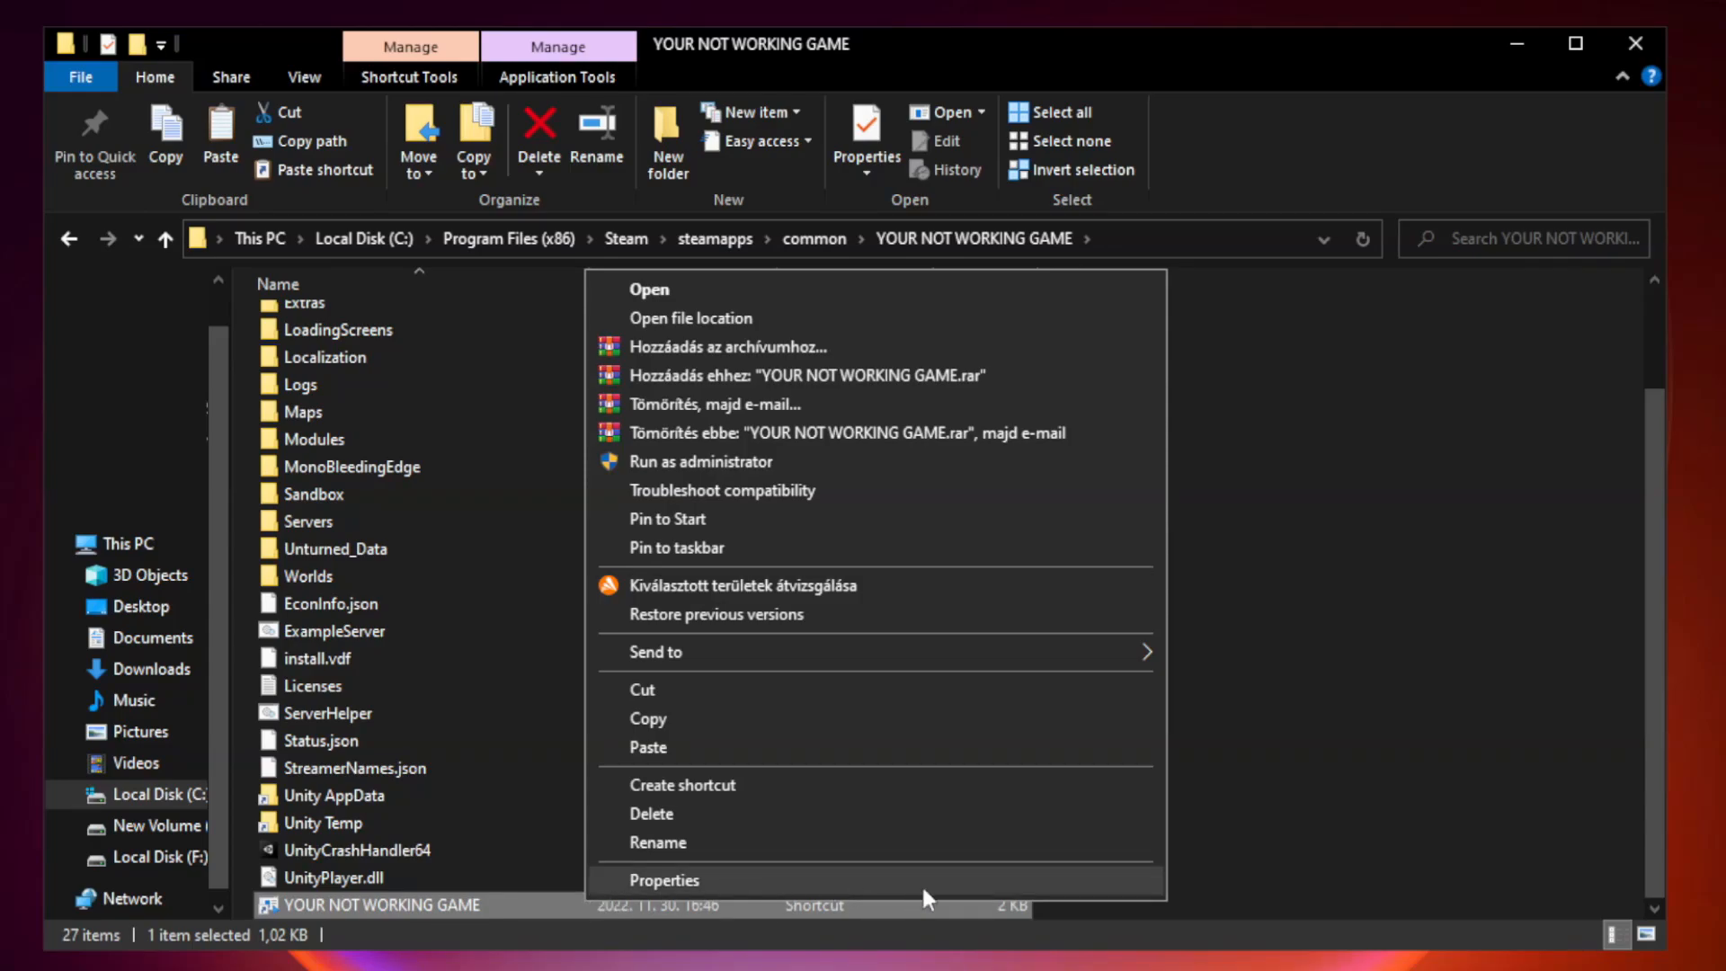
In the shortcut's Compatibility properties, enable compatibility mode targeting Windows 8
{"action": "left_click", "coordinate": [662, 881]}
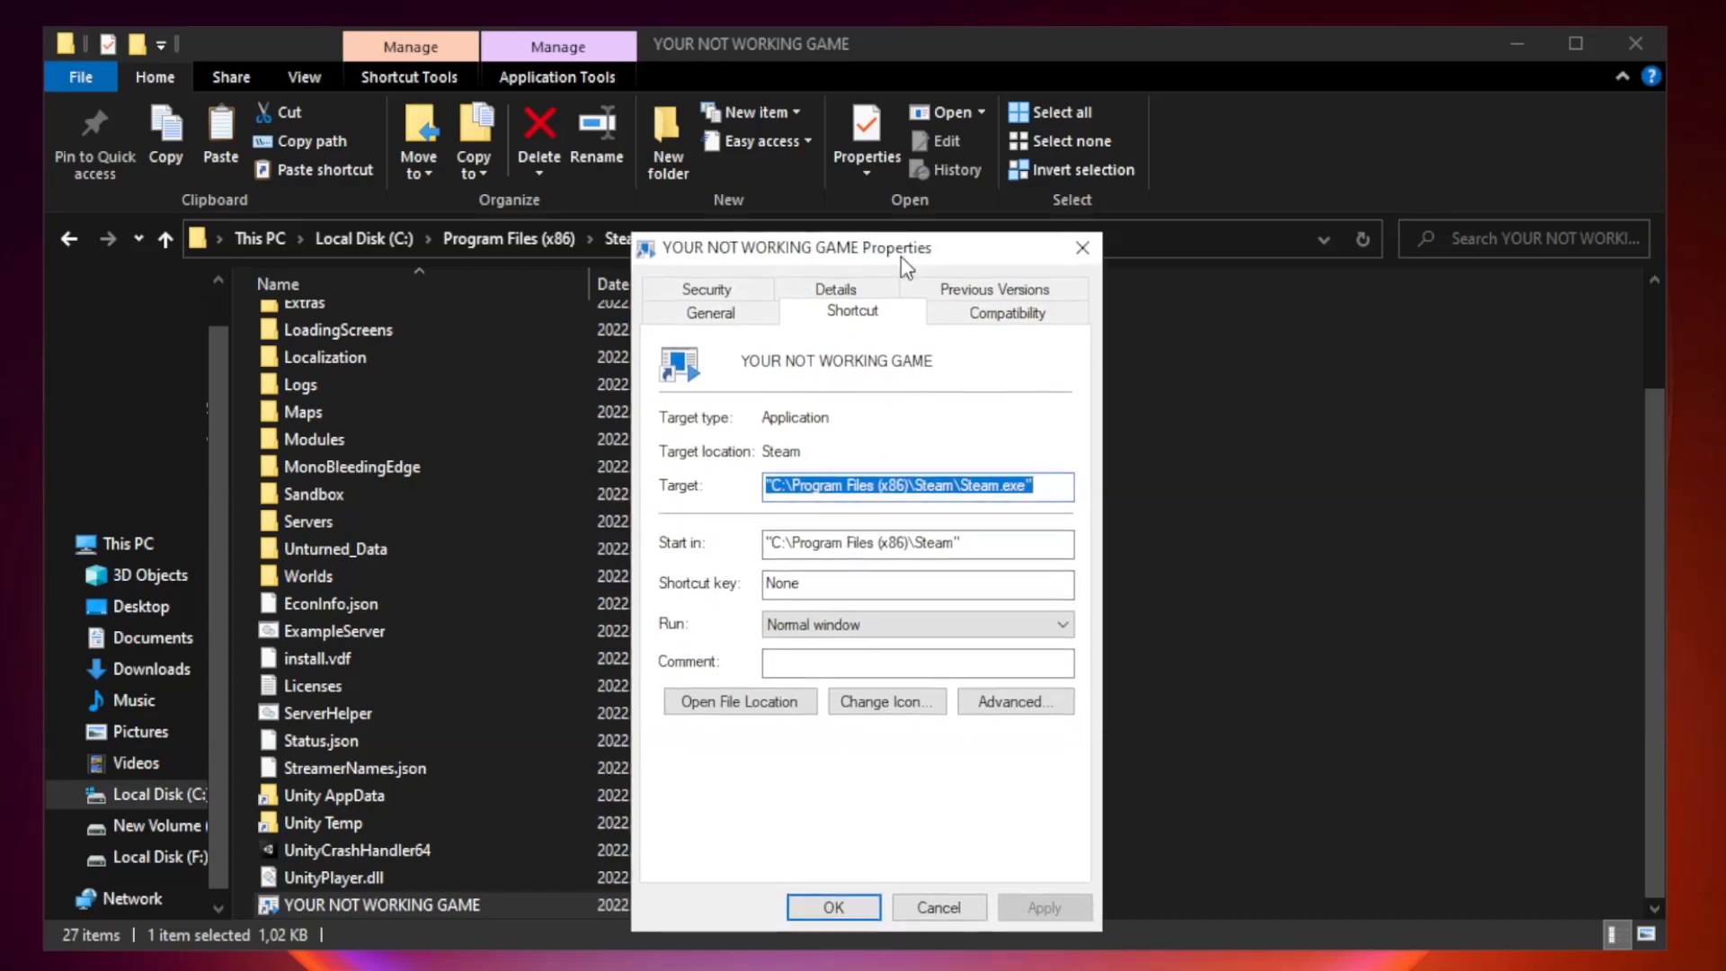
{"action": "left_click_drag", "start_coordinate": [903, 249], "coordinate": [837, 200]}
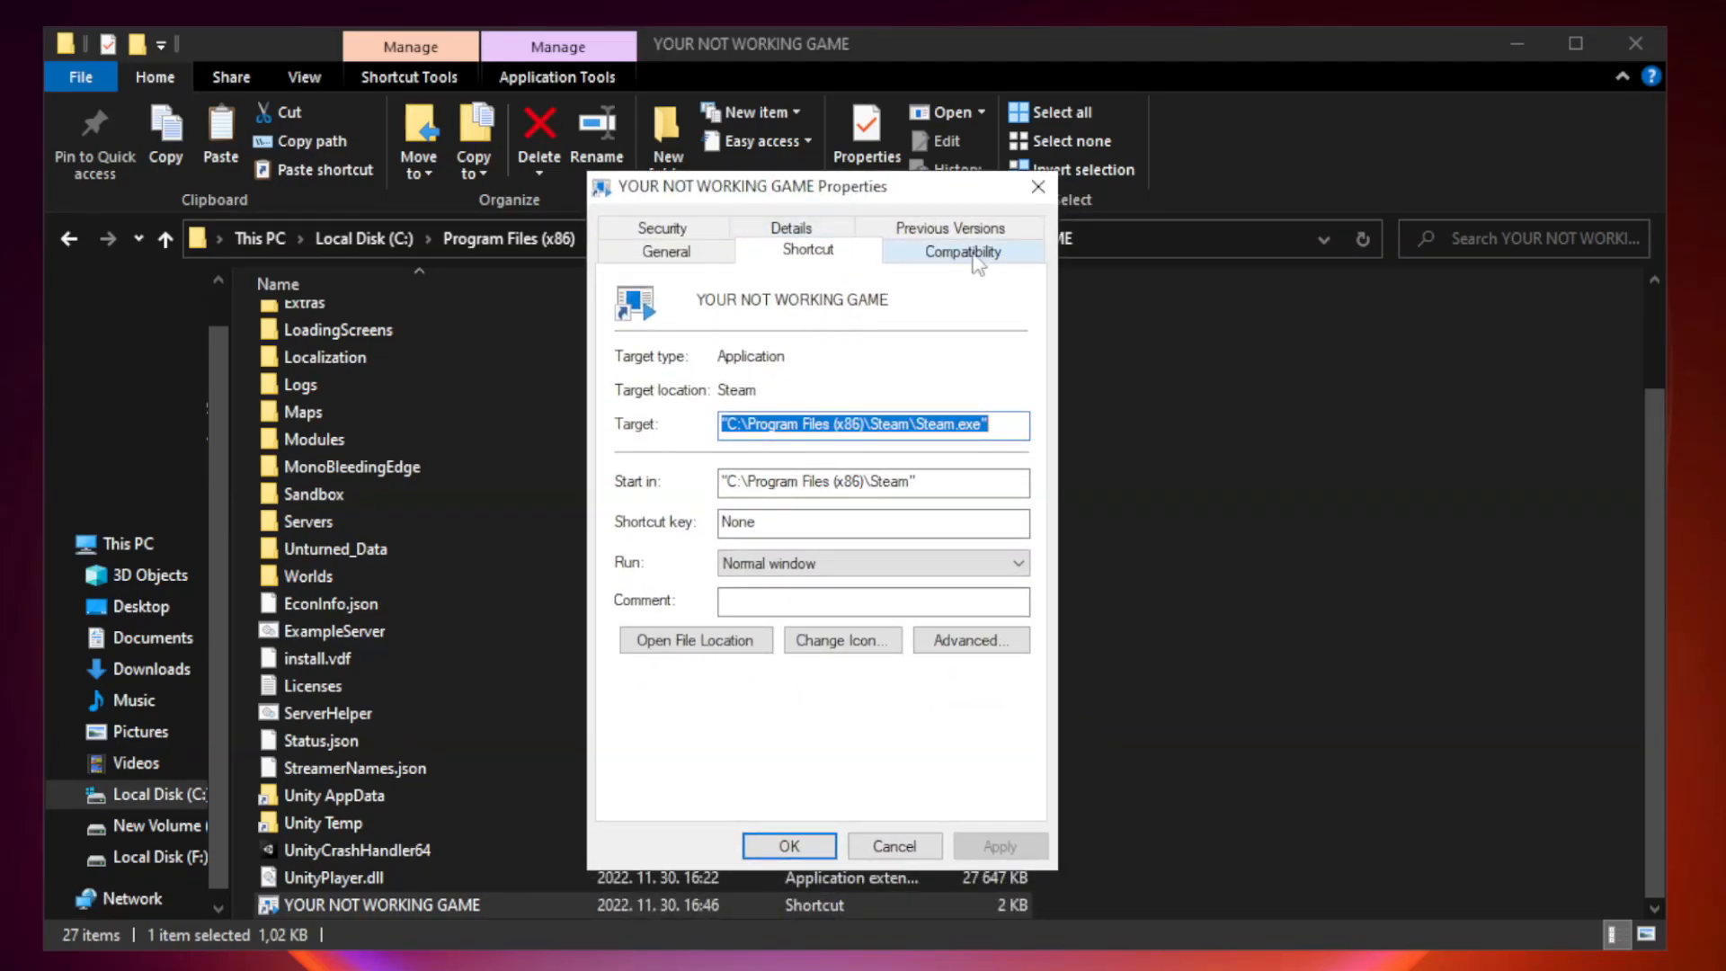
{"action": "left_click", "coordinate": [962, 250]}
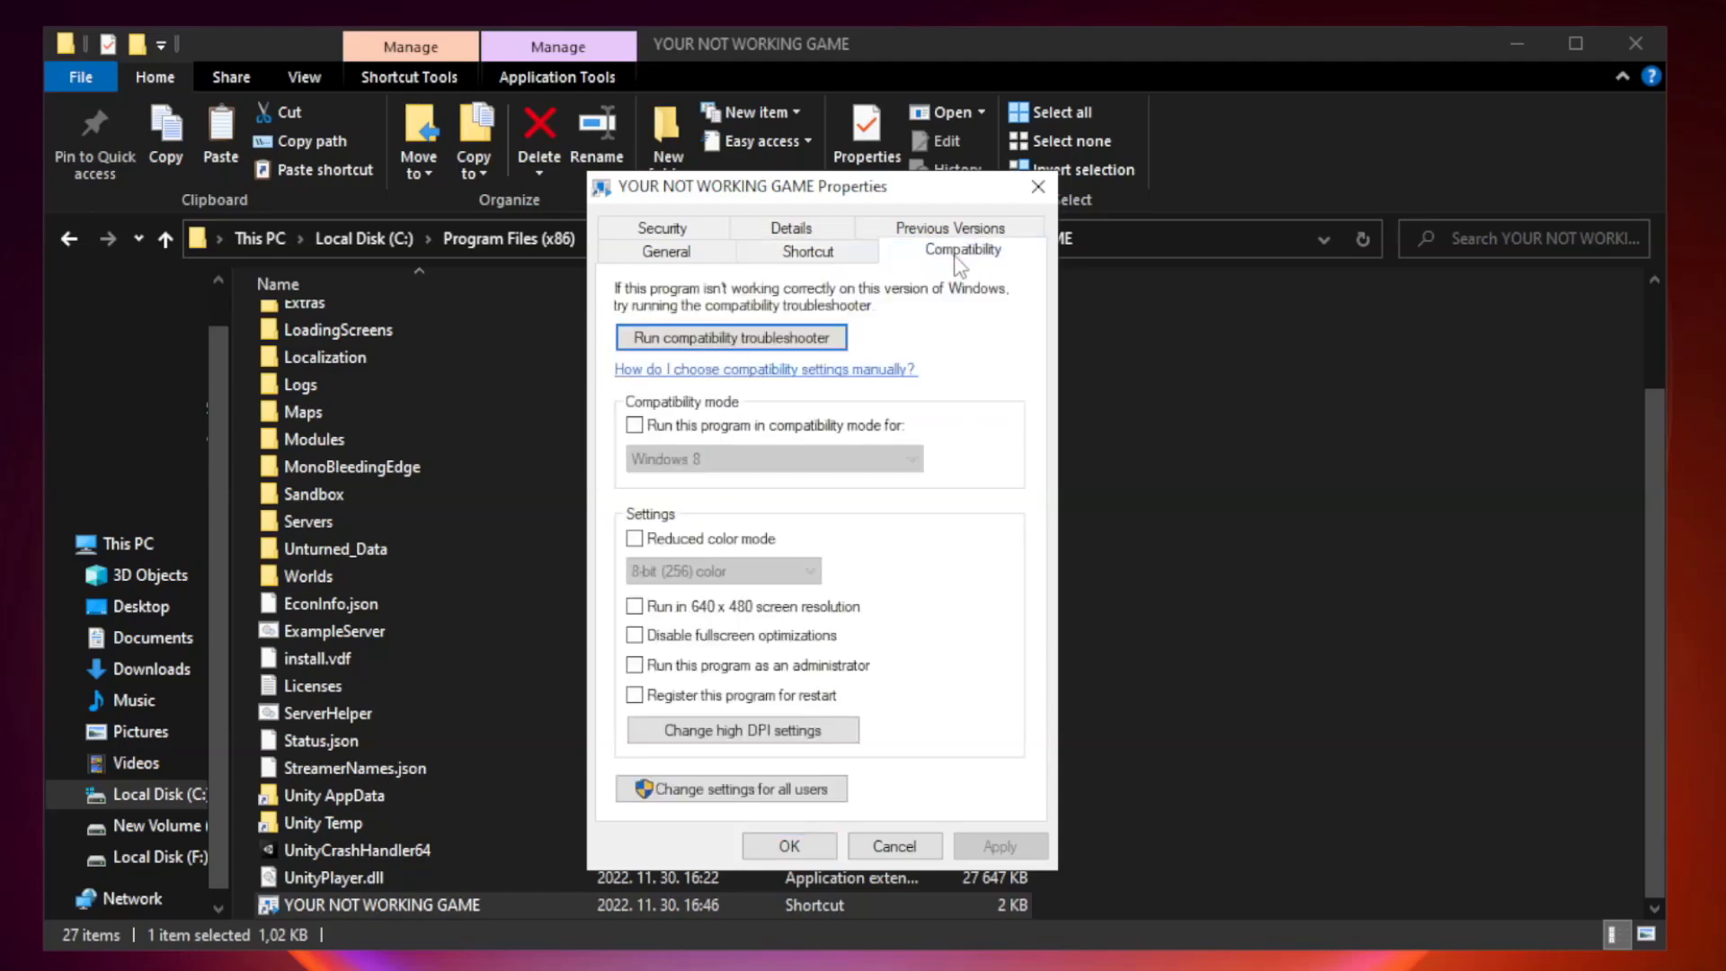
{"action": "mouse_move", "coordinate": [914, 423]}
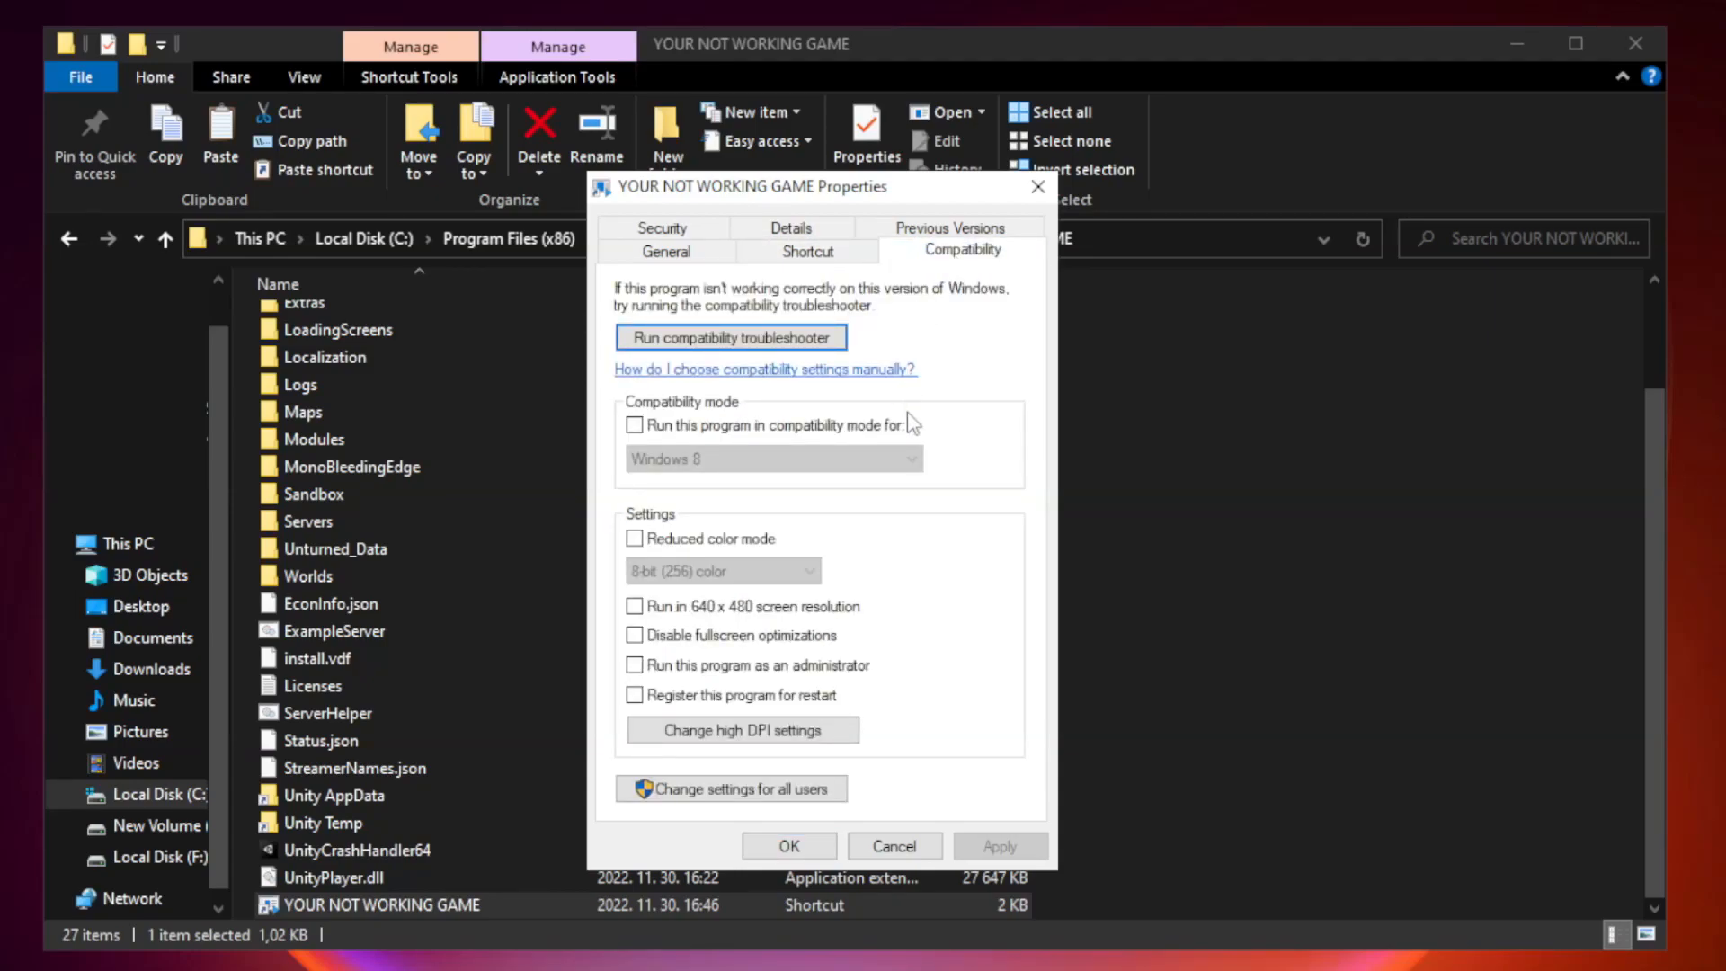
{"action": "mouse_move", "coordinate": [896, 444]}
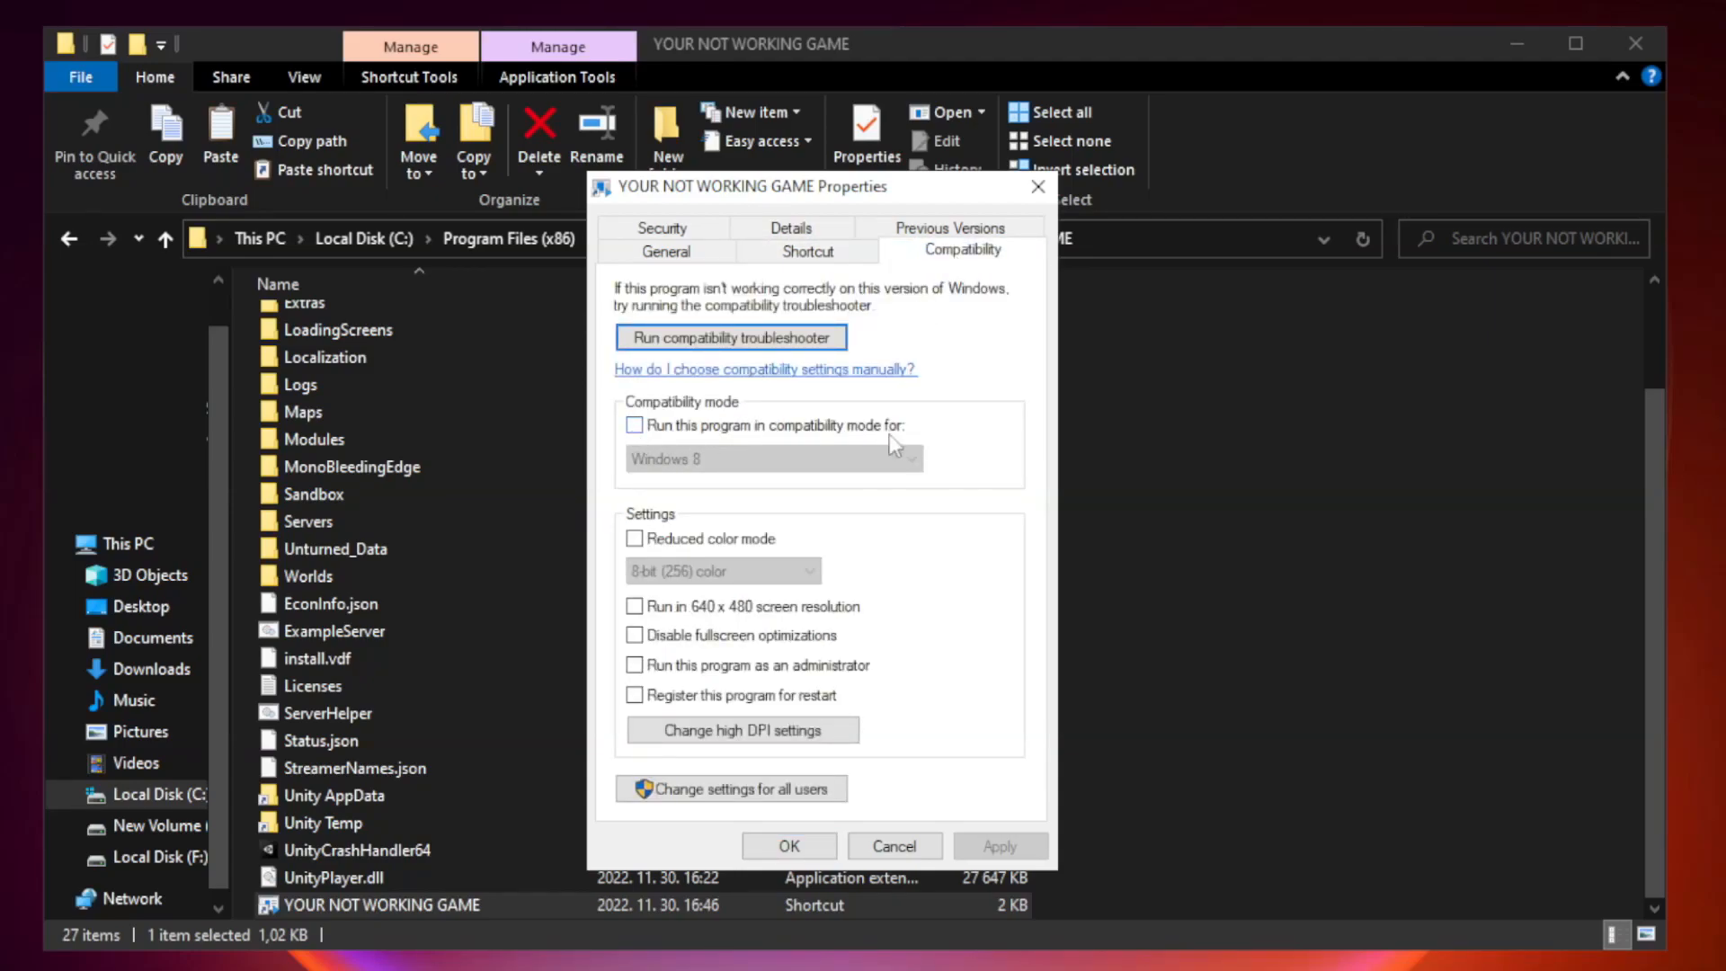
{"action": "left_click", "coordinate": [633, 425]}
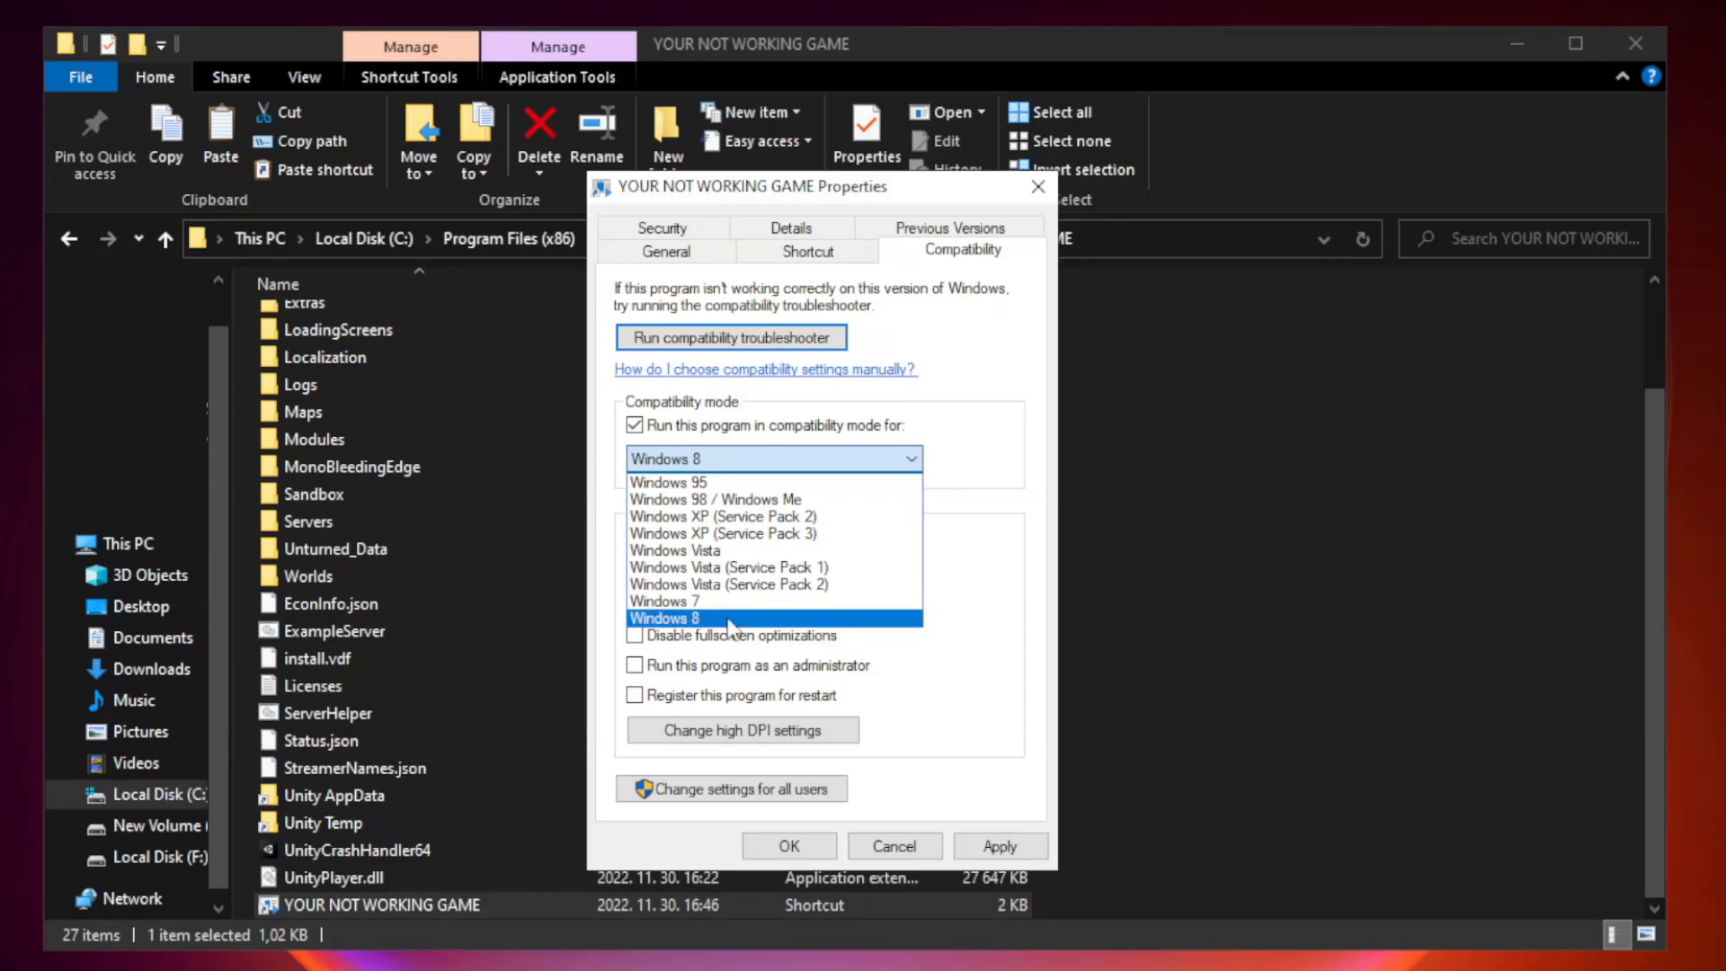
{"action": "left_click", "coordinate": [700, 619]}
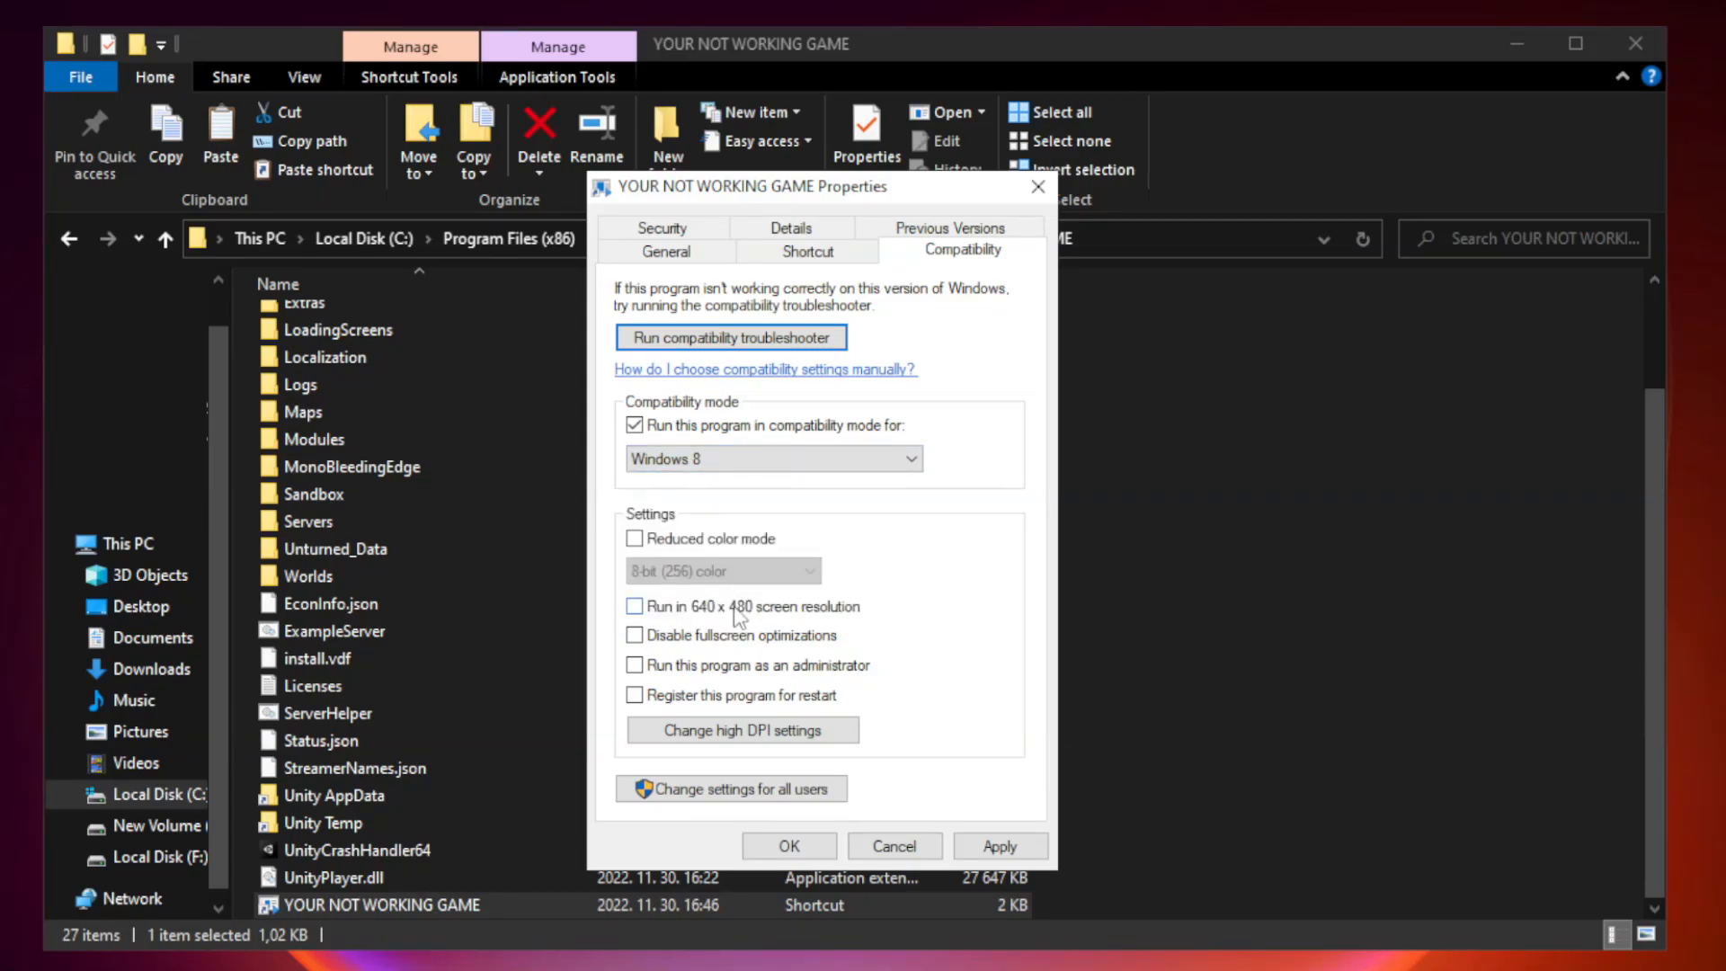
{"action": "mouse_move", "coordinate": [676, 655]}
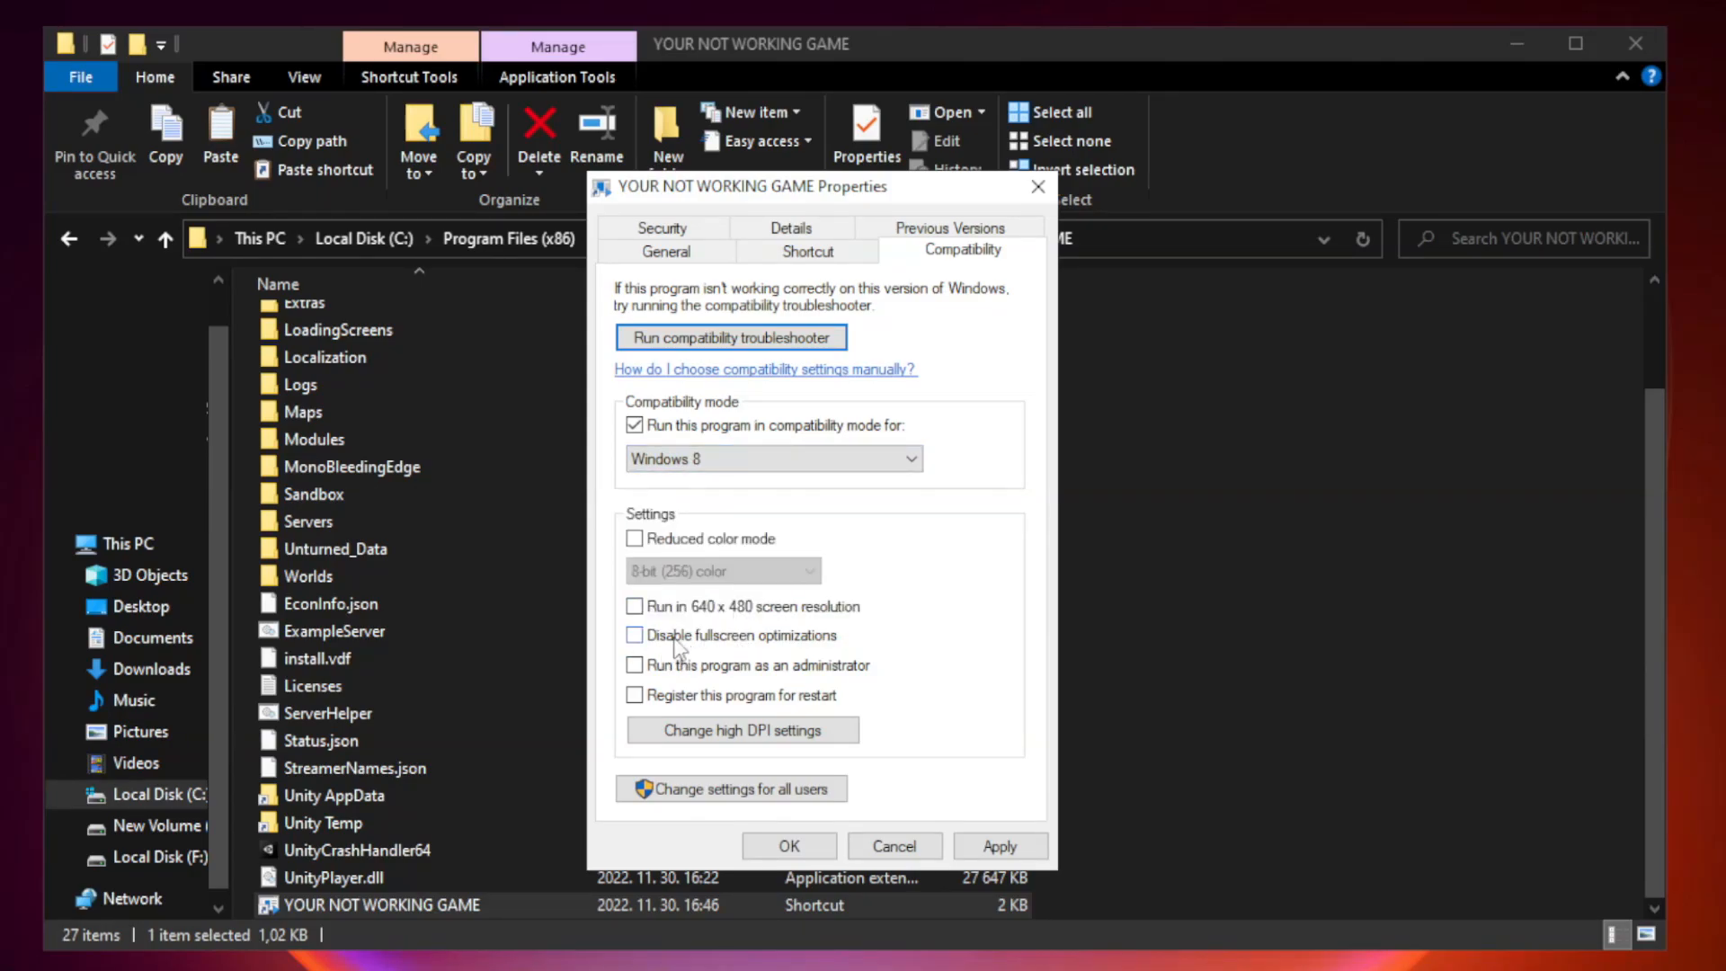
Disable fullscreen optimizations, run as administrator, apply the settings and close File Explorer
{"action": "left_click", "coordinate": [633, 637]}
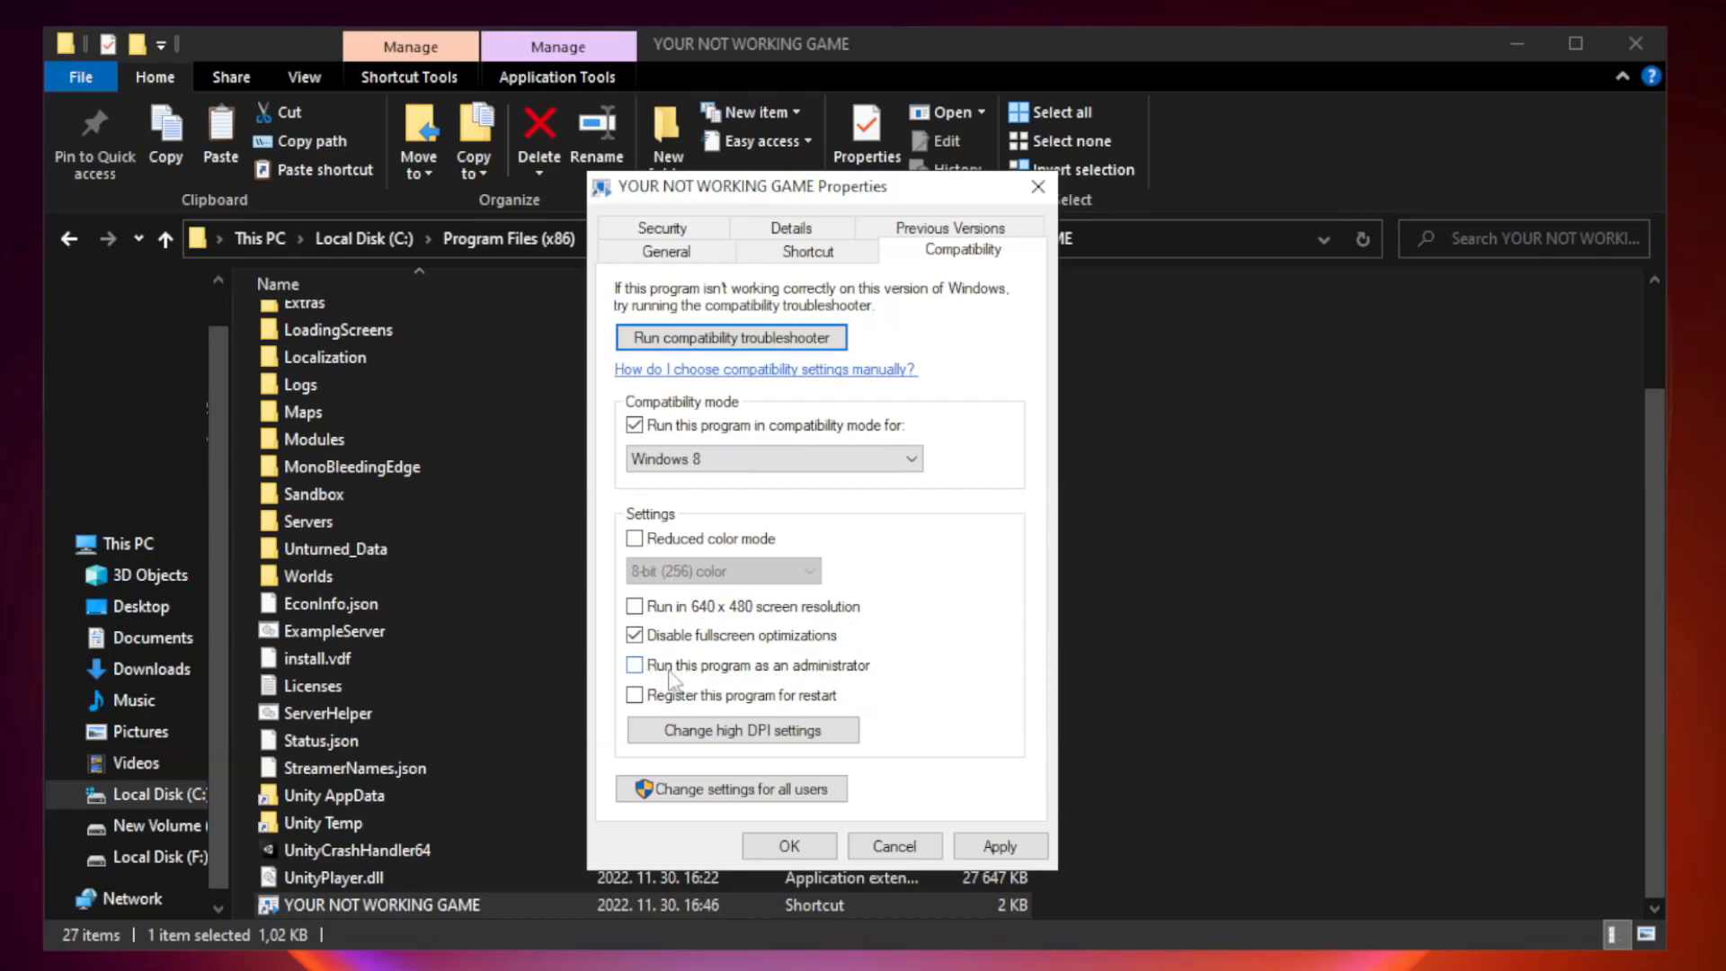
{"action": "left_click", "coordinate": [634, 665]}
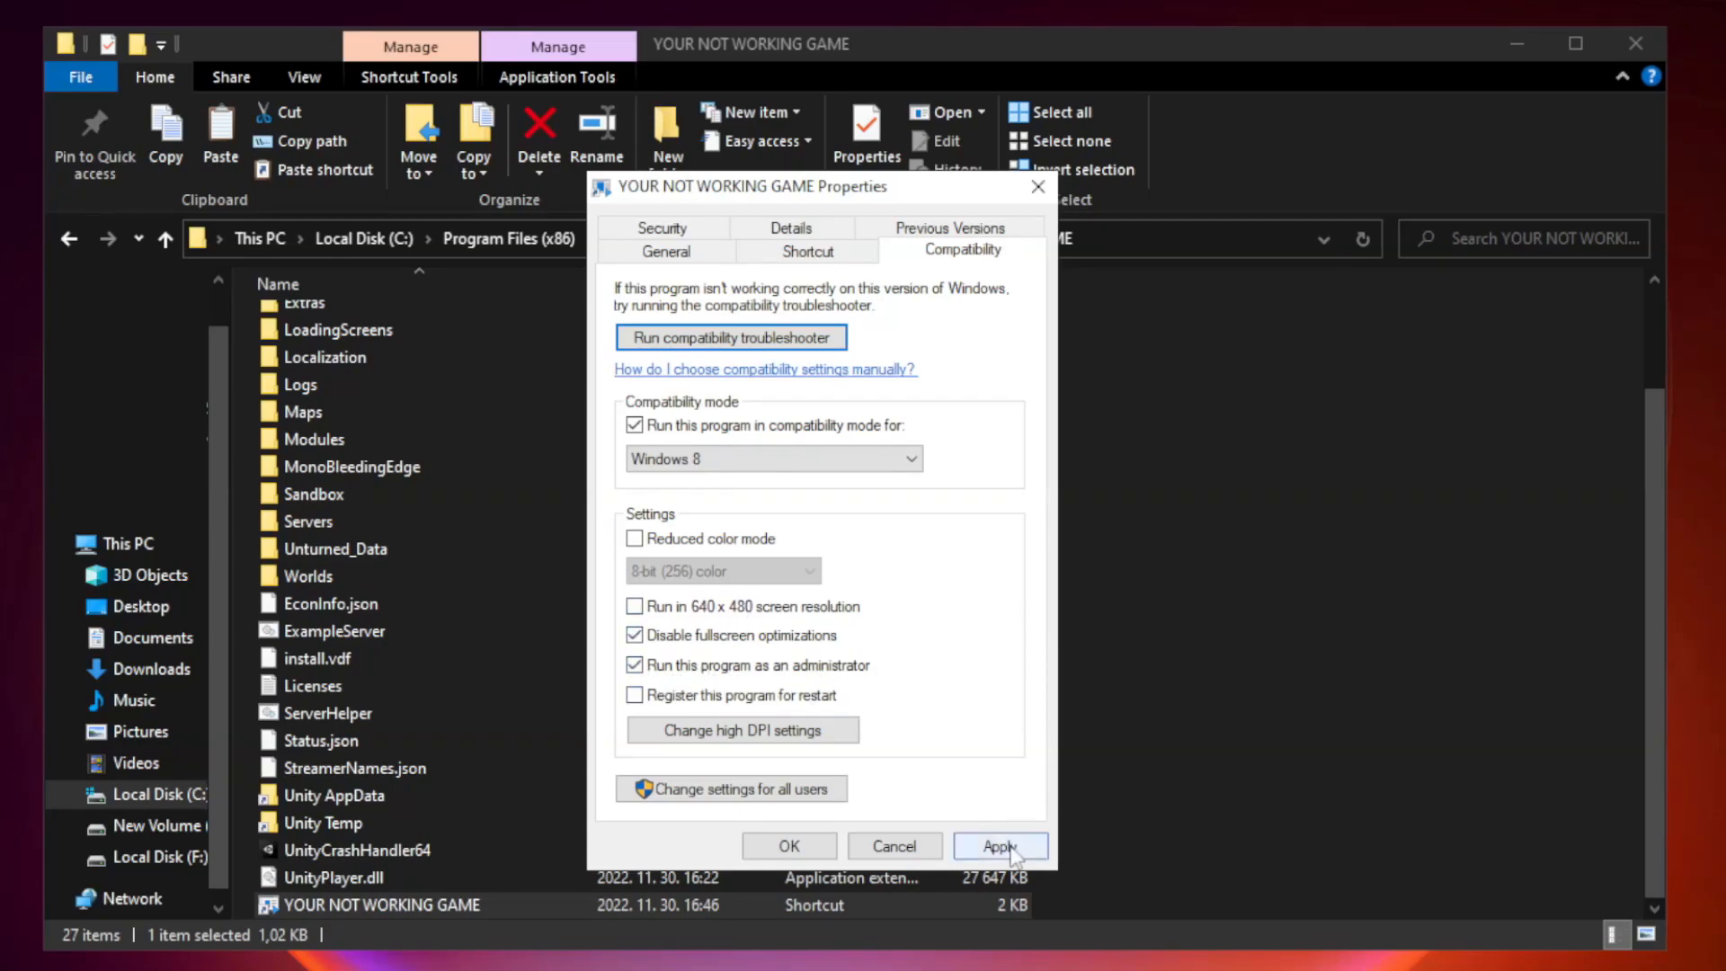
{"action": "left_click", "coordinate": [1000, 845]}
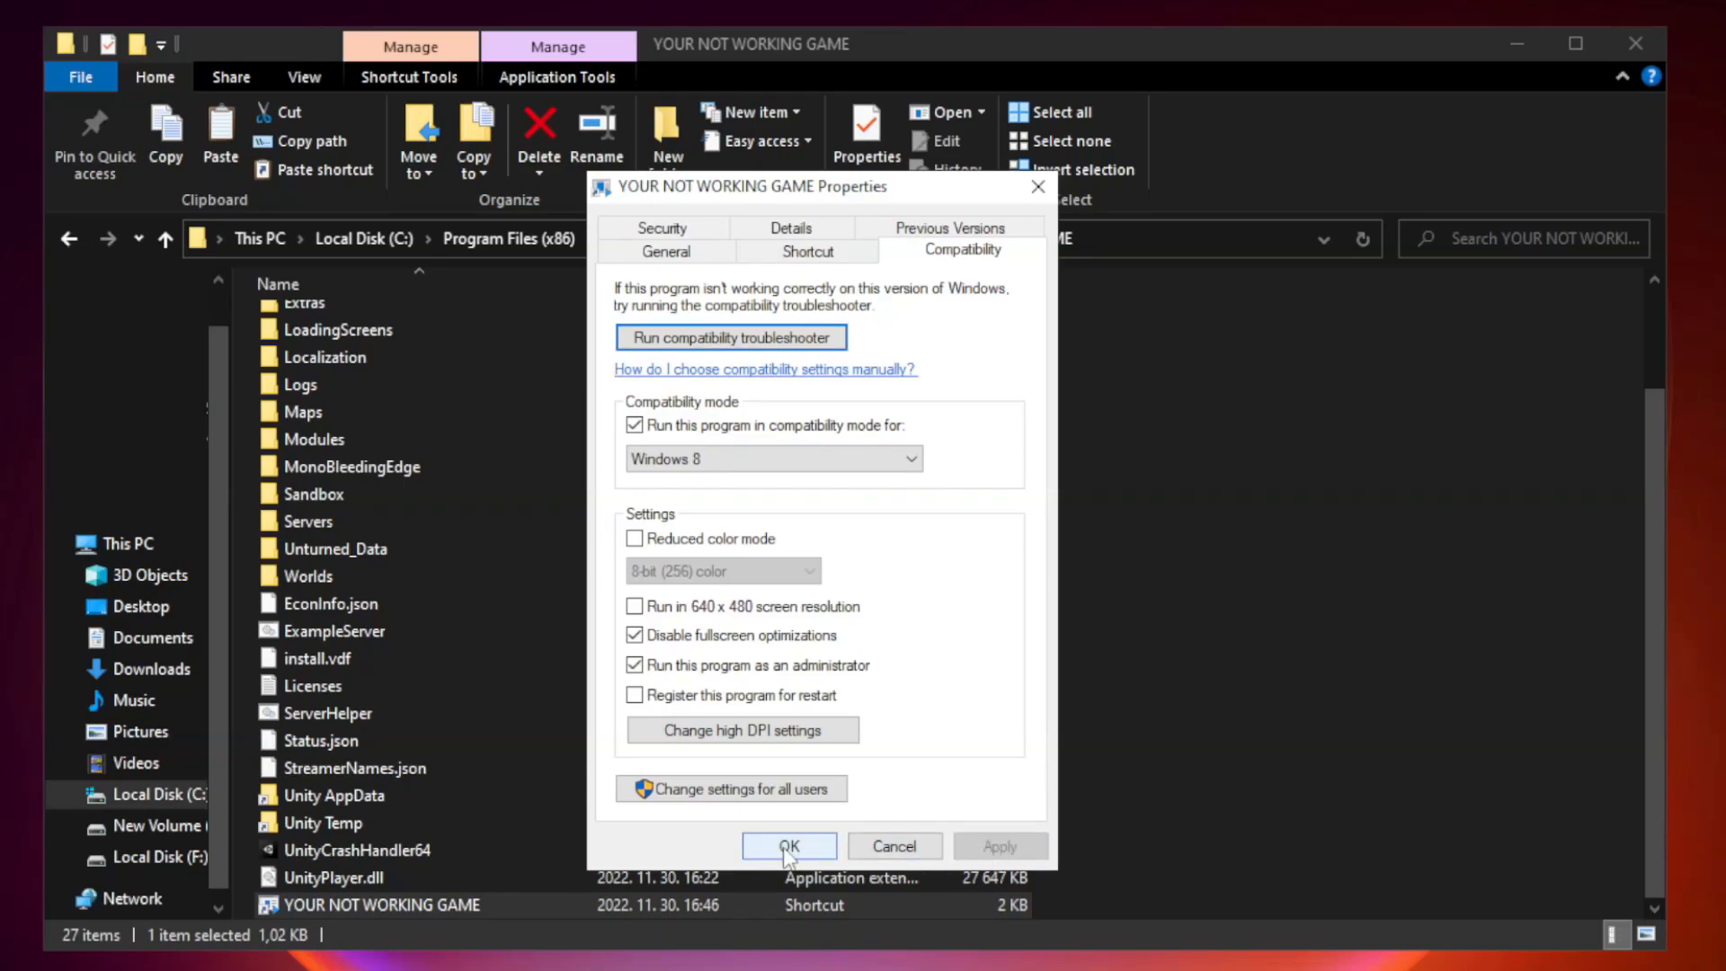
{"action": "left_click", "coordinate": [789, 846]}
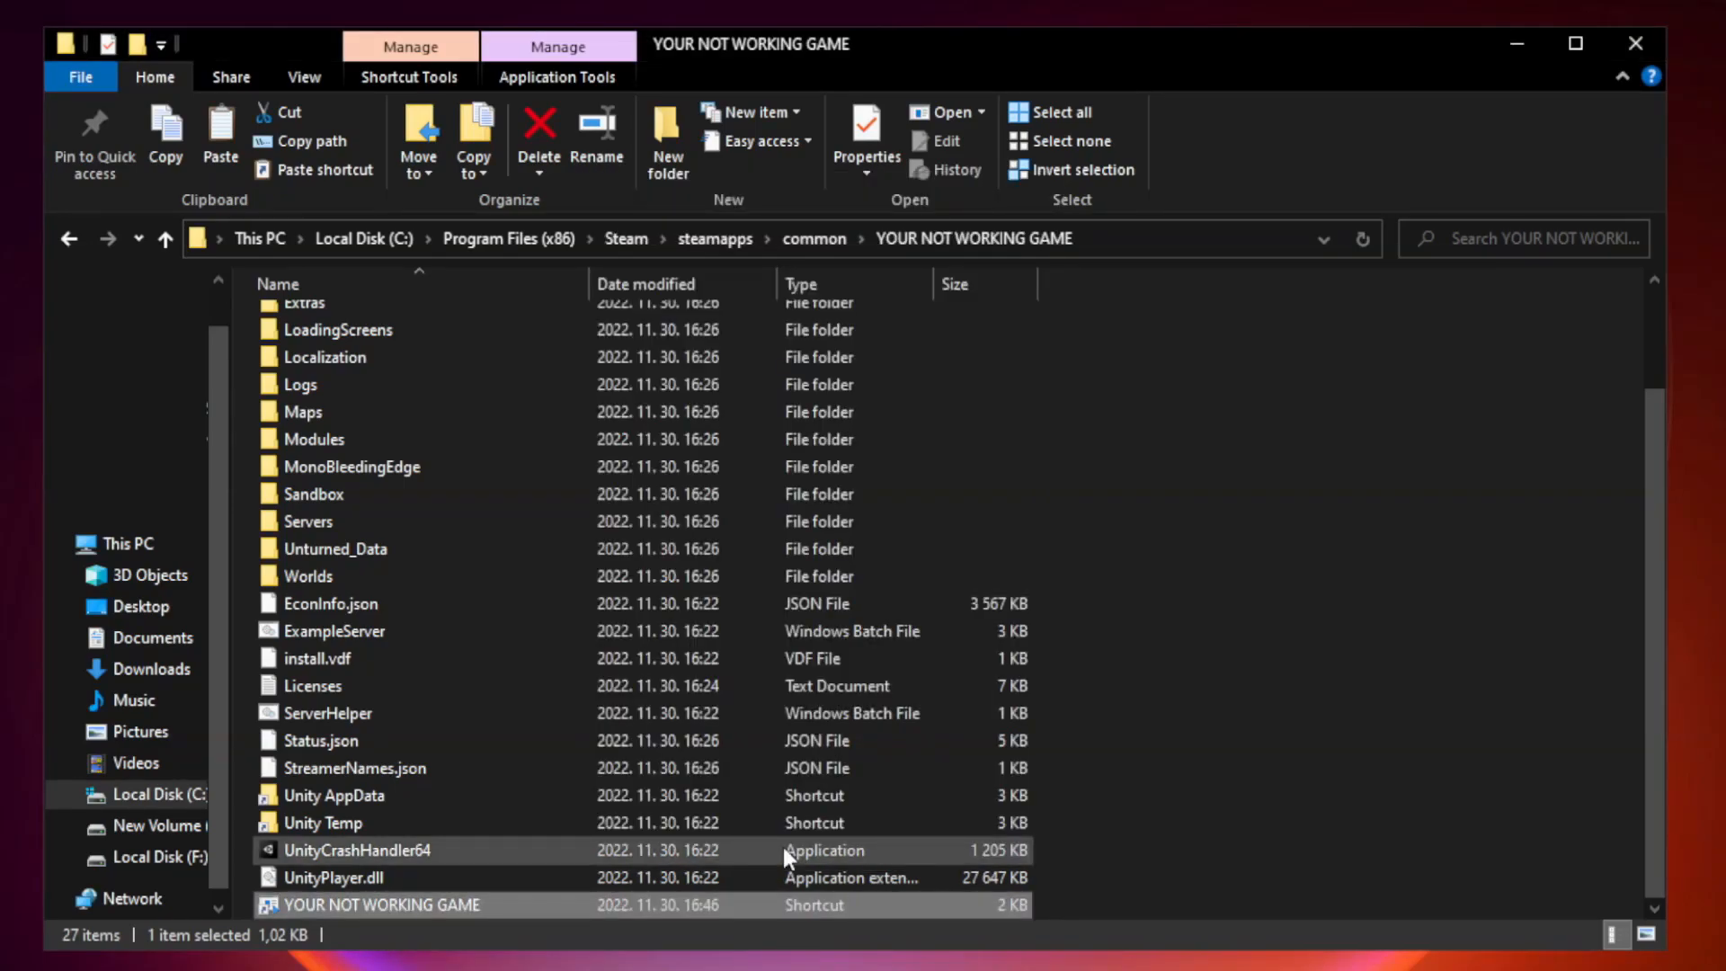
{"action": "mouse_move", "coordinate": [1340, 628]}
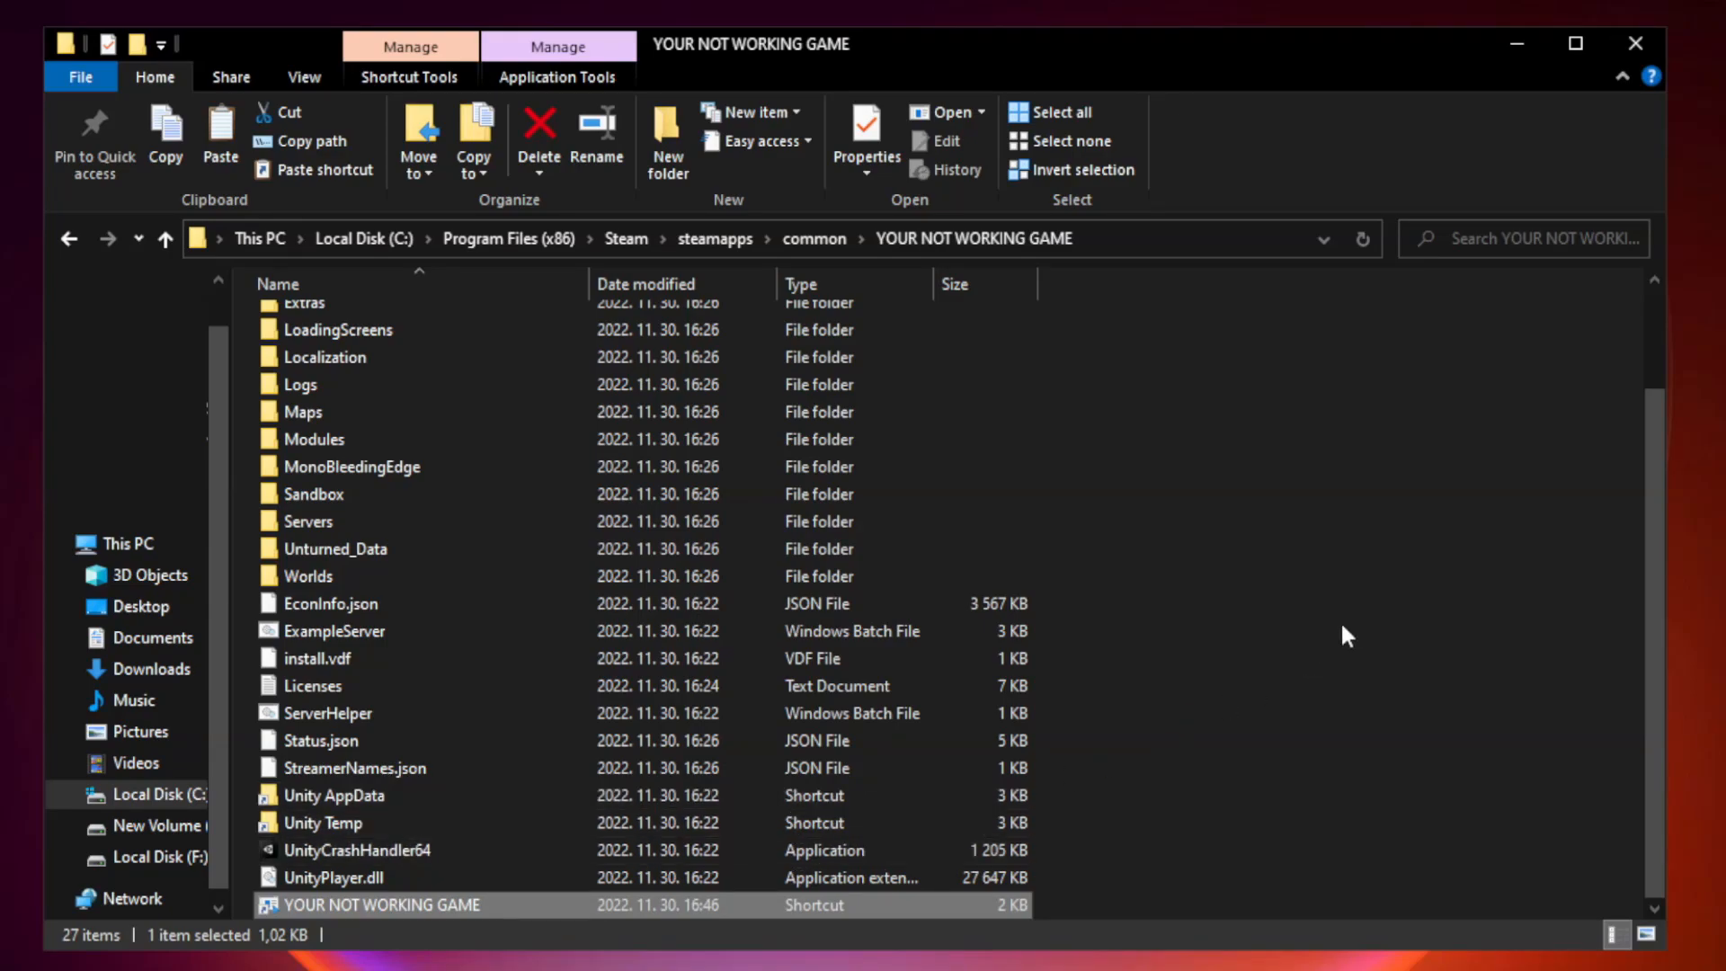
{"action": "mouse_move", "coordinate": [1636, 45]}
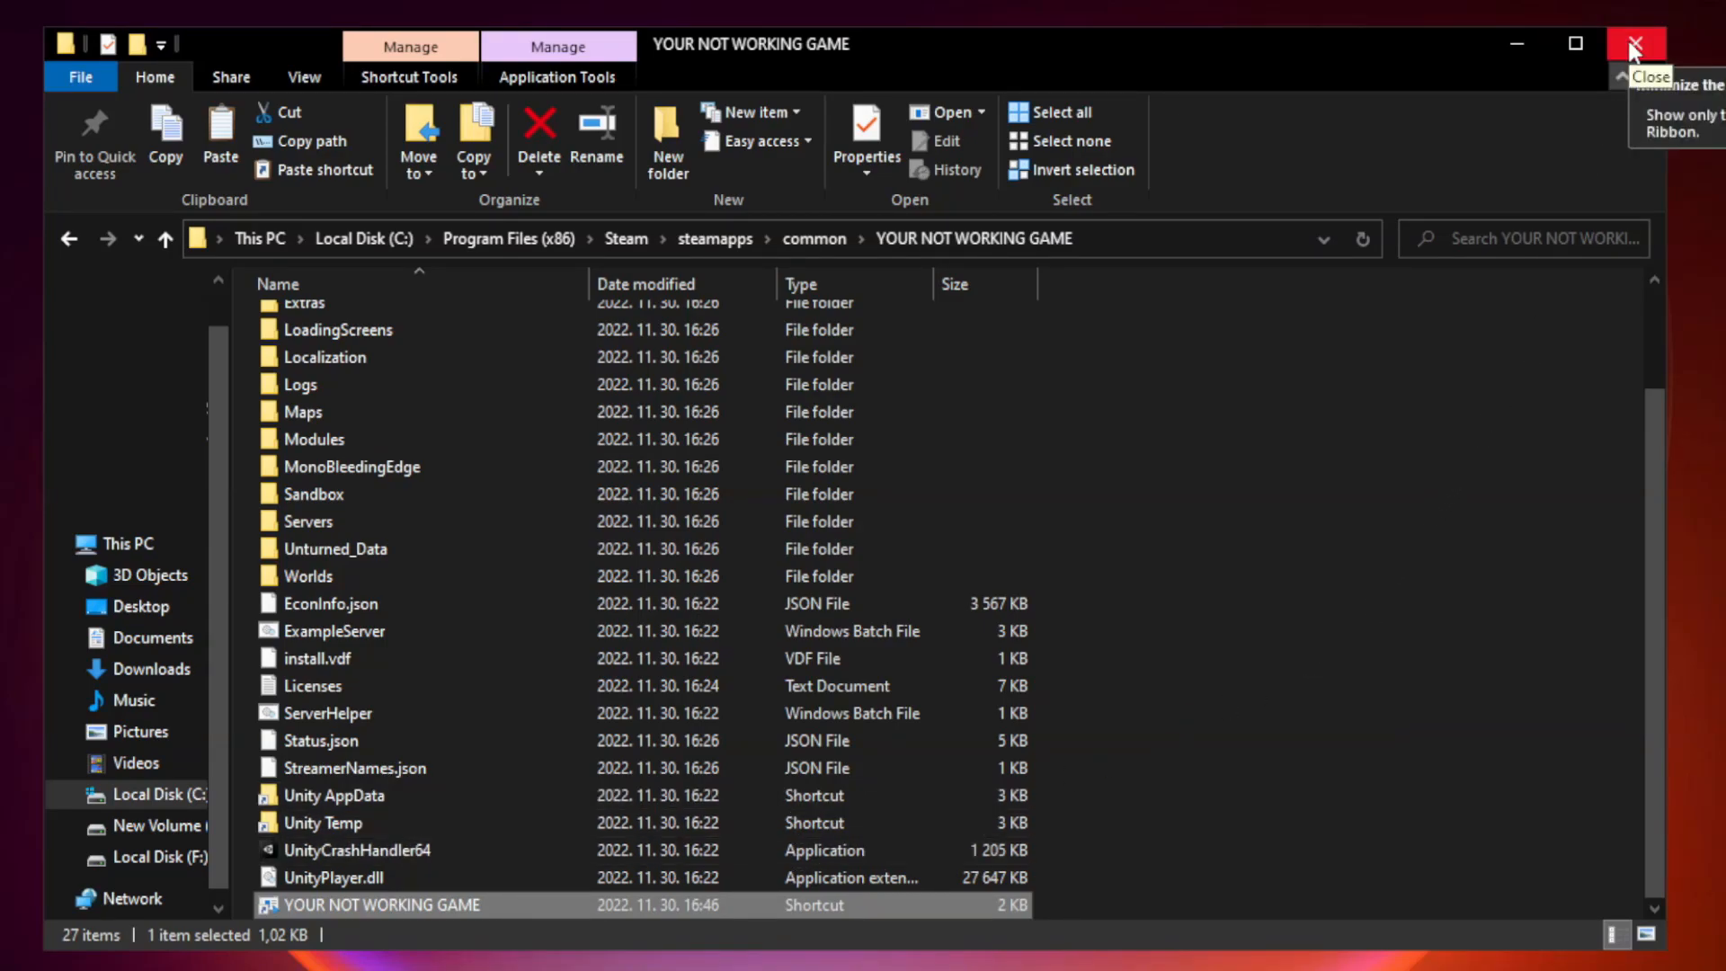
{"action": "left_click", "coordinate": [1637, 43]}
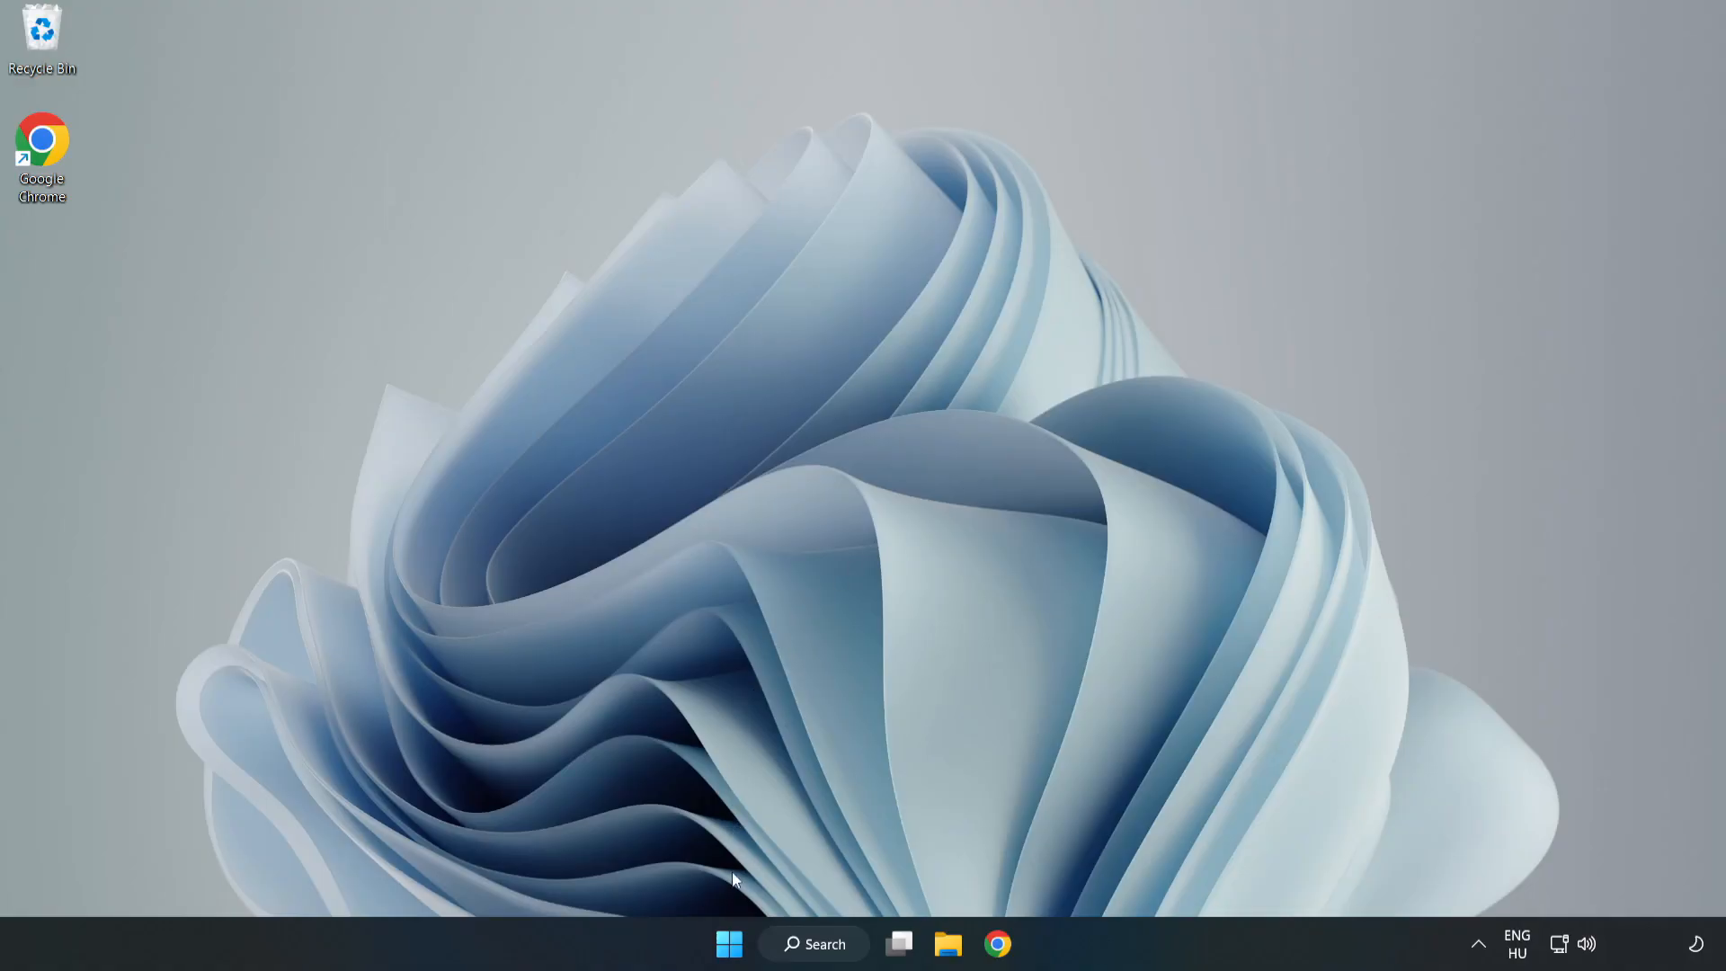
{"action": "mouse_move", "coordinate": [723, 945]}
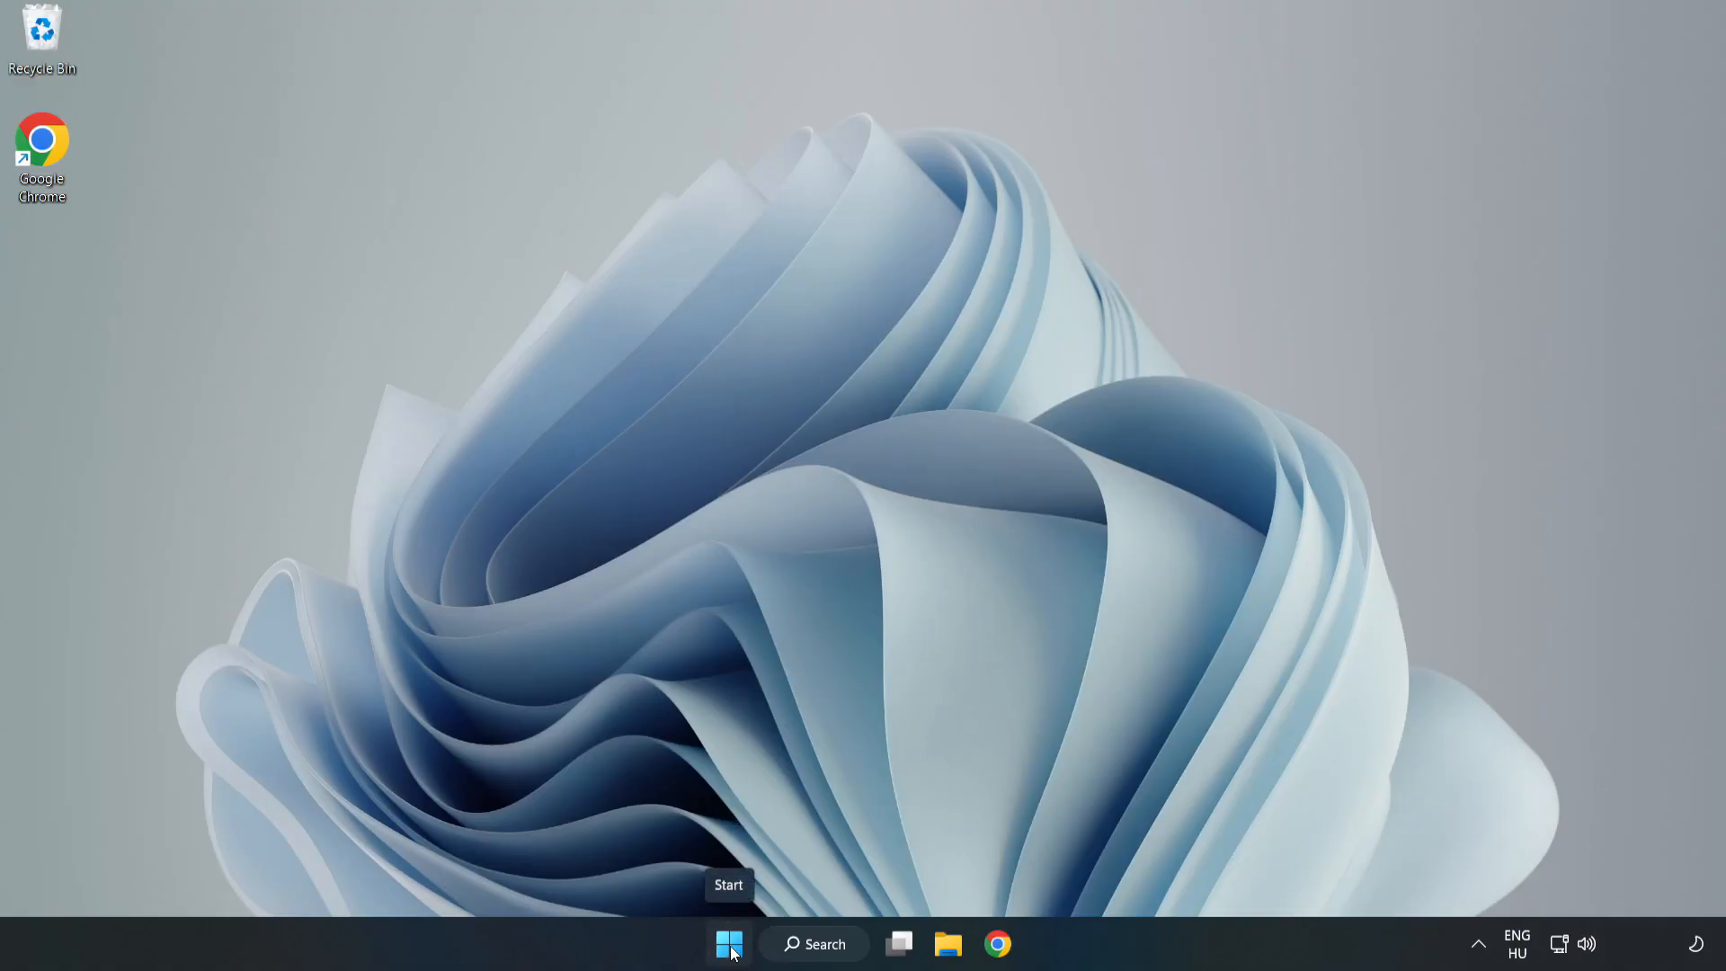
From Task Manager's Startup list, disable Cortana and Phone Link launching at startup, then close it
{"action": "right_click", "coordinate": [719, 945]}
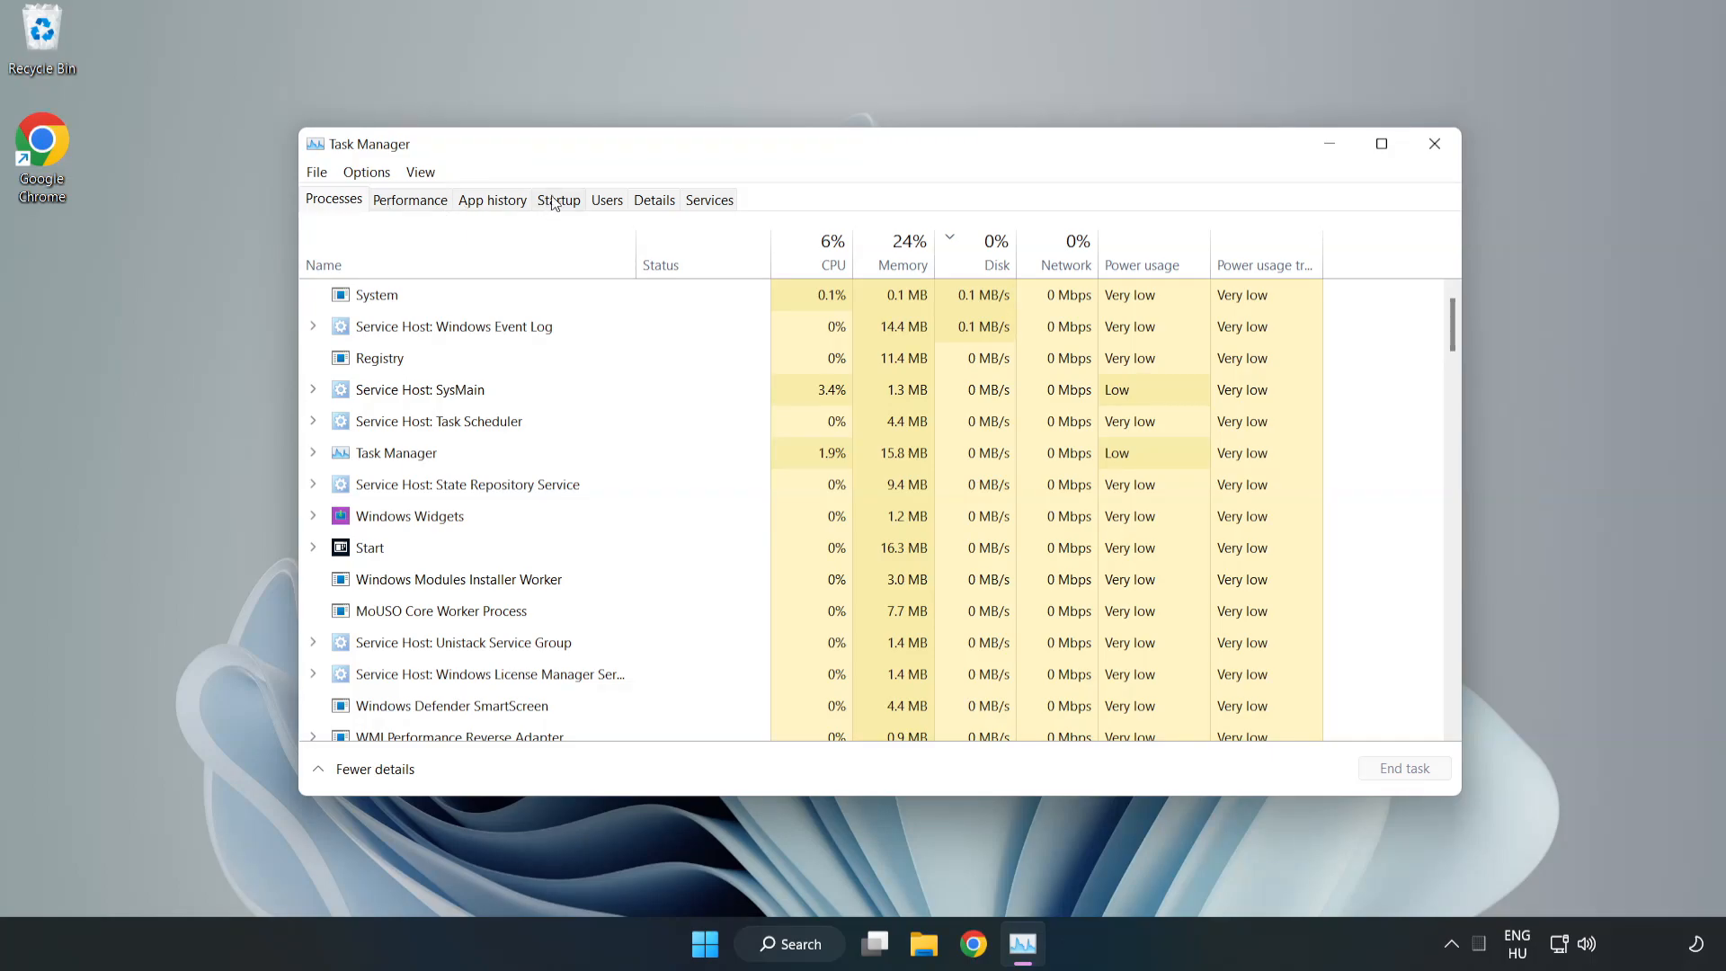
{"action": "left_click", "coordinate": [557, 200]}
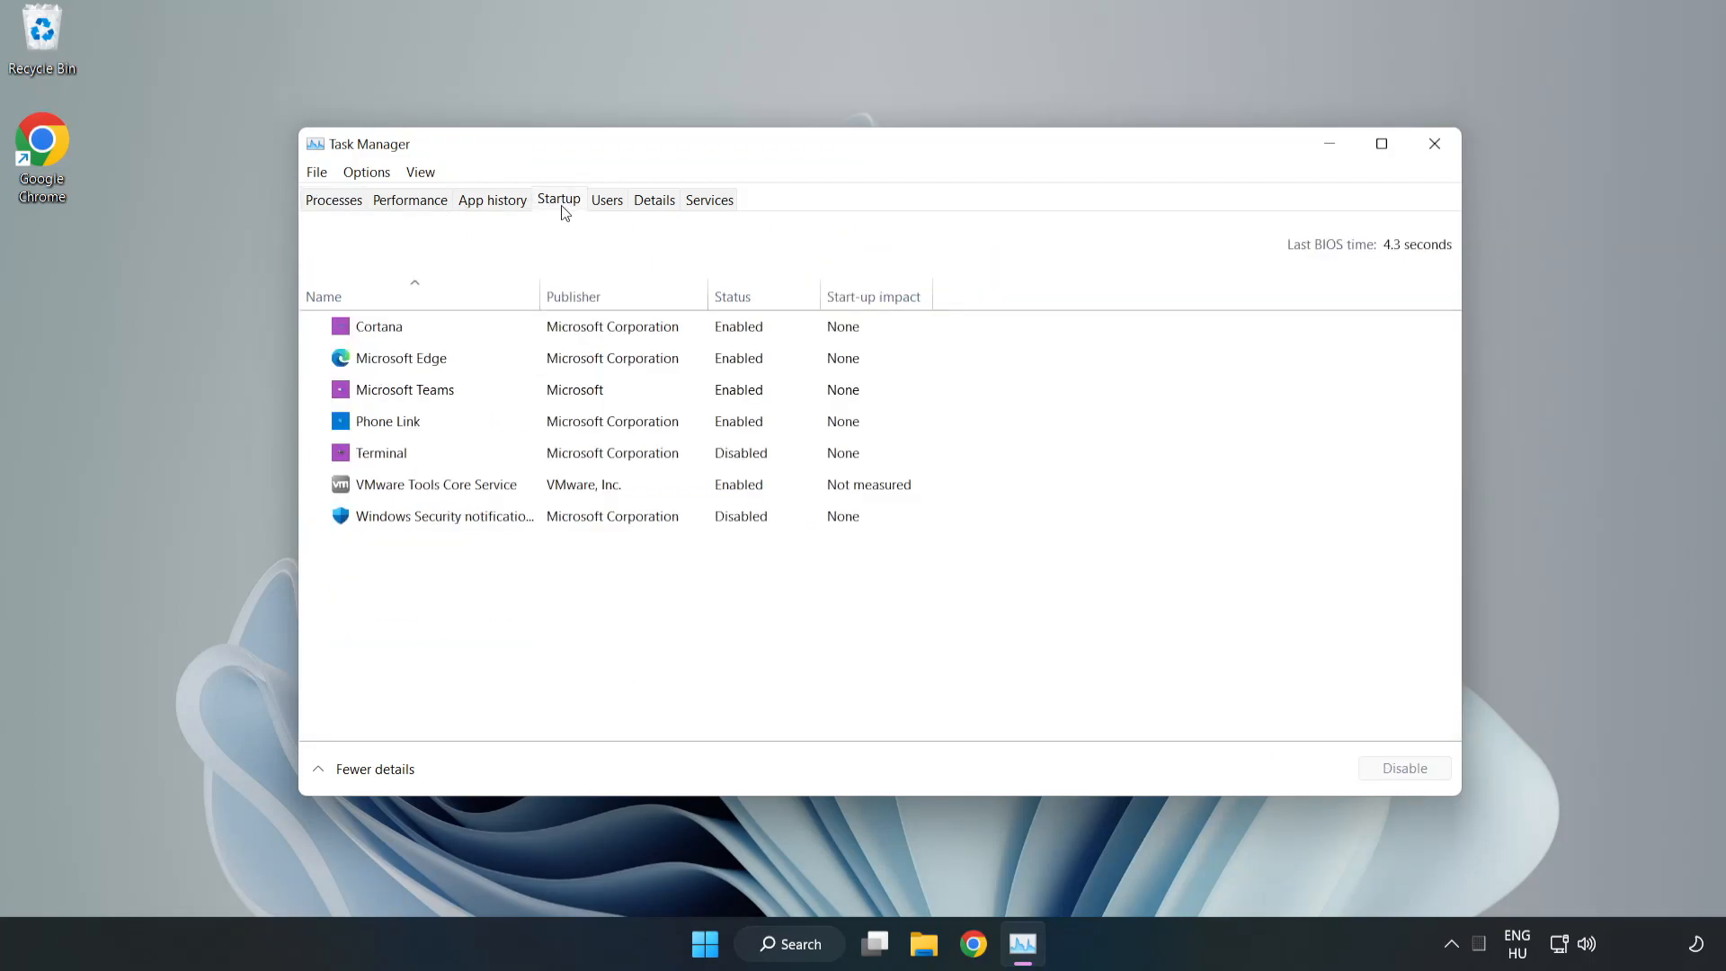
{"action": "left_click", "coordinate": [378, 326]}
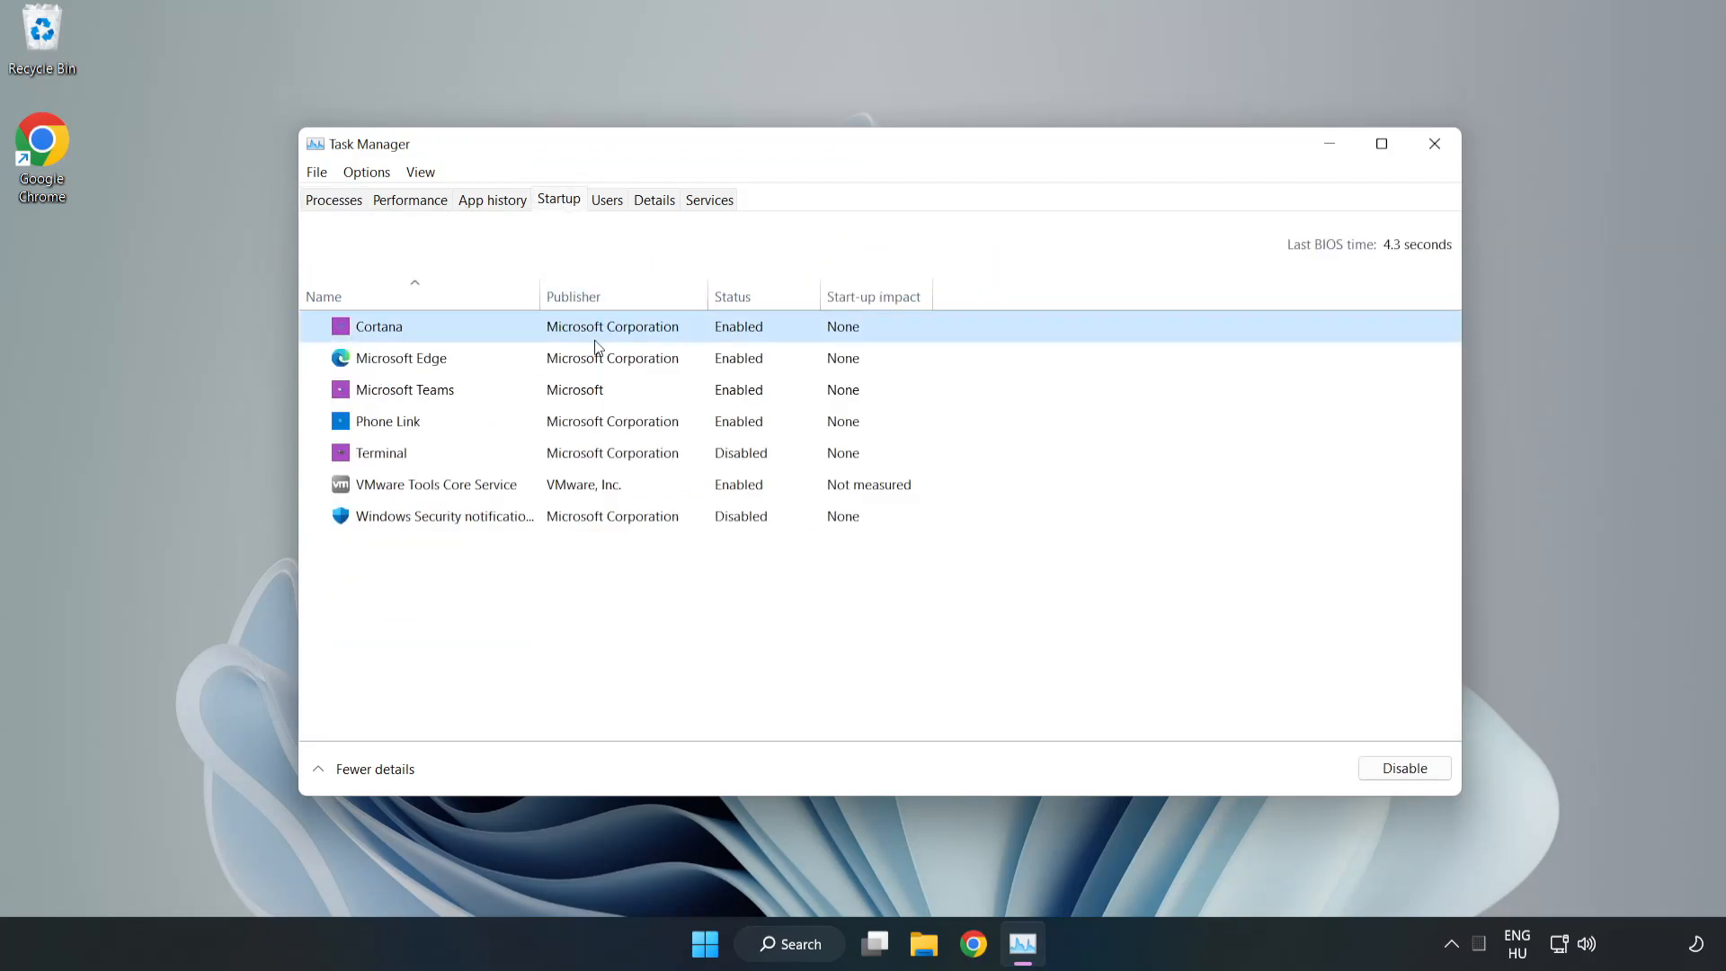
{"action": "left_click", "coordinate": [401, 358]}
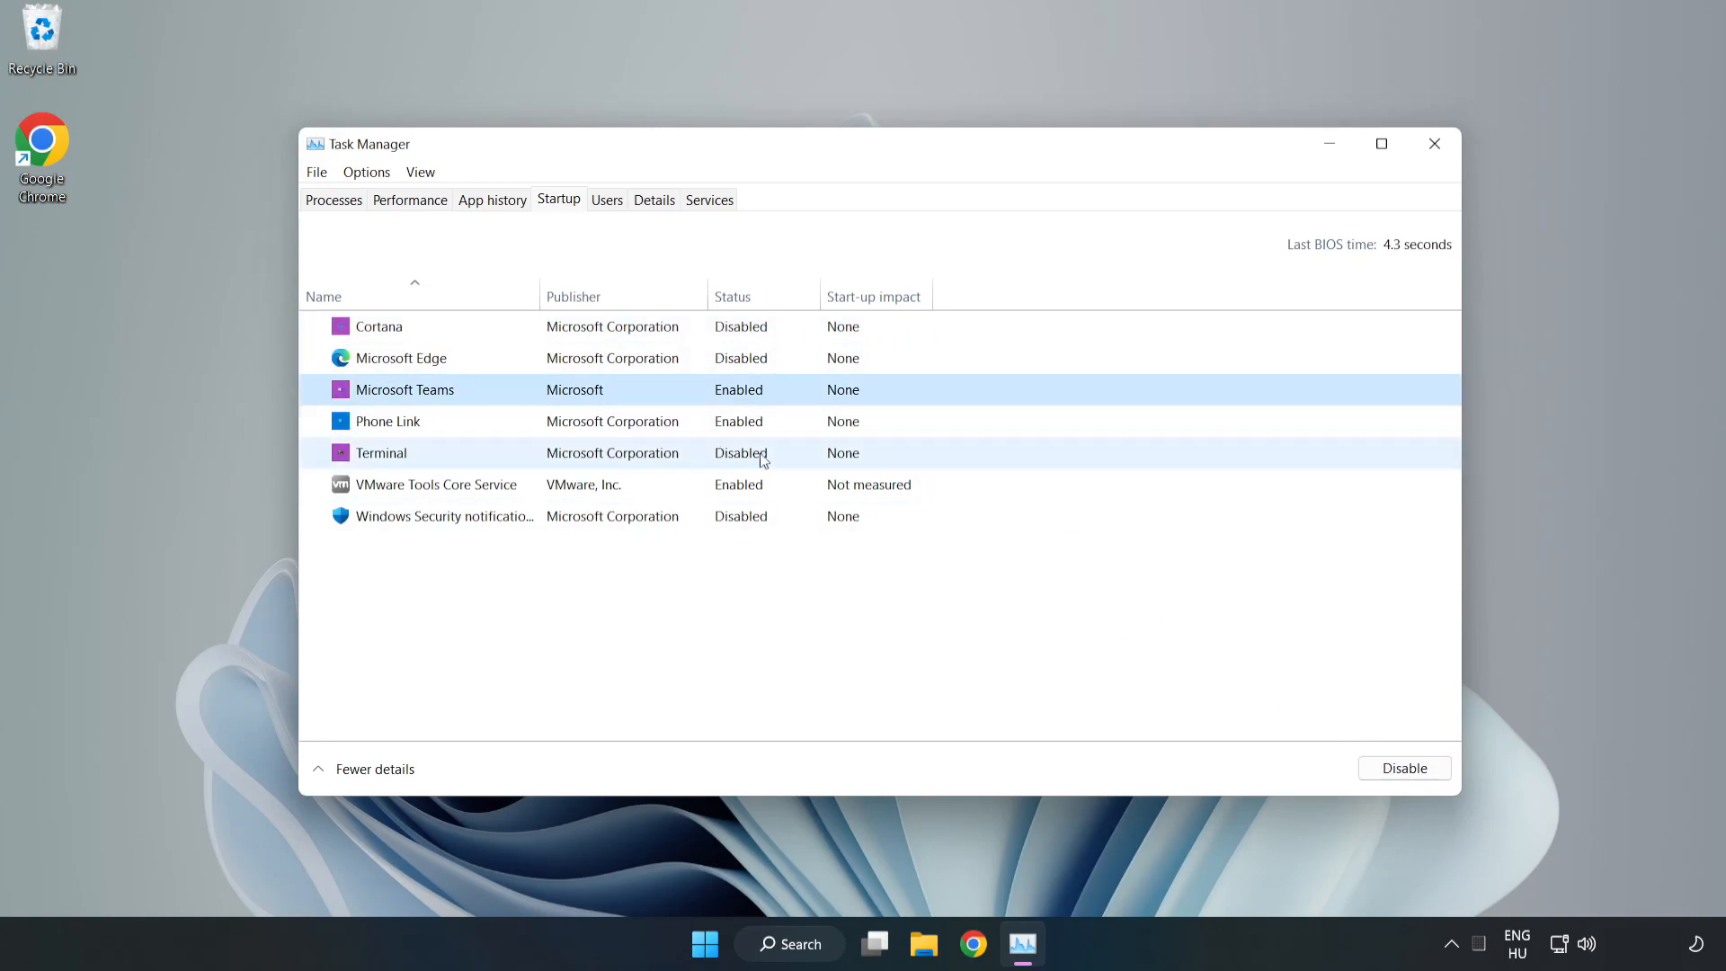
{"action": "left_click", "coordinate": [388, 420]}
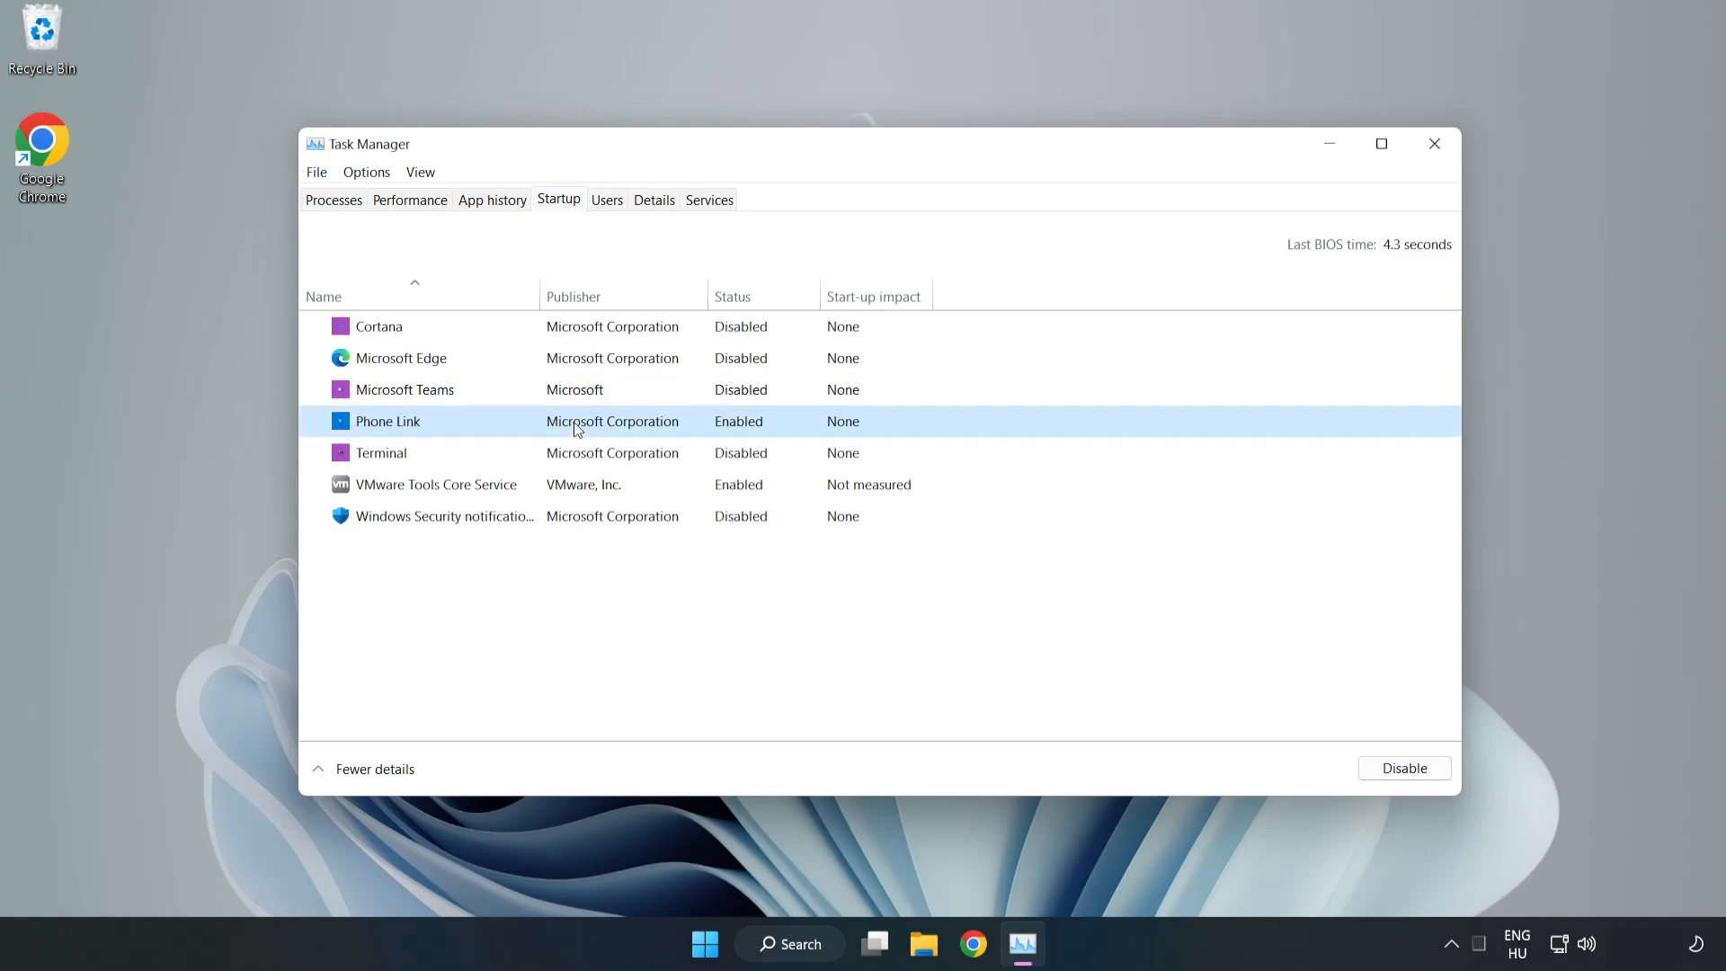
{"action": "left_click", "coordinate": [1405, 767]}
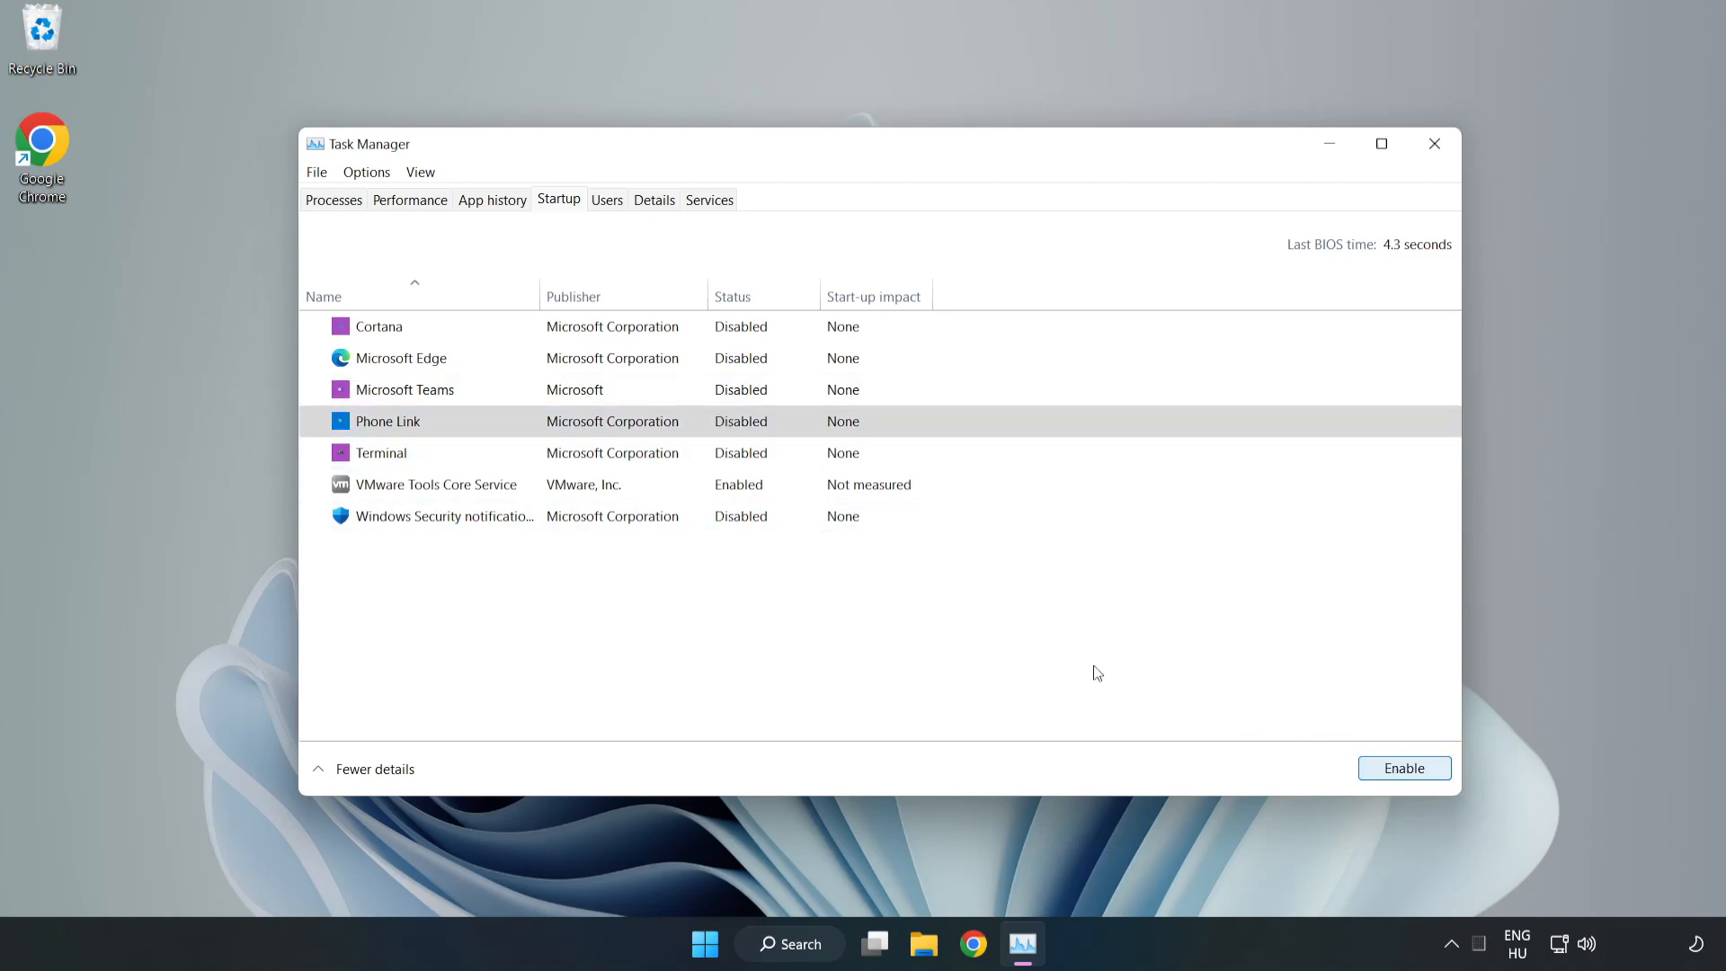
{"action": "mouse_move", "coordinate": [1367, 187]}
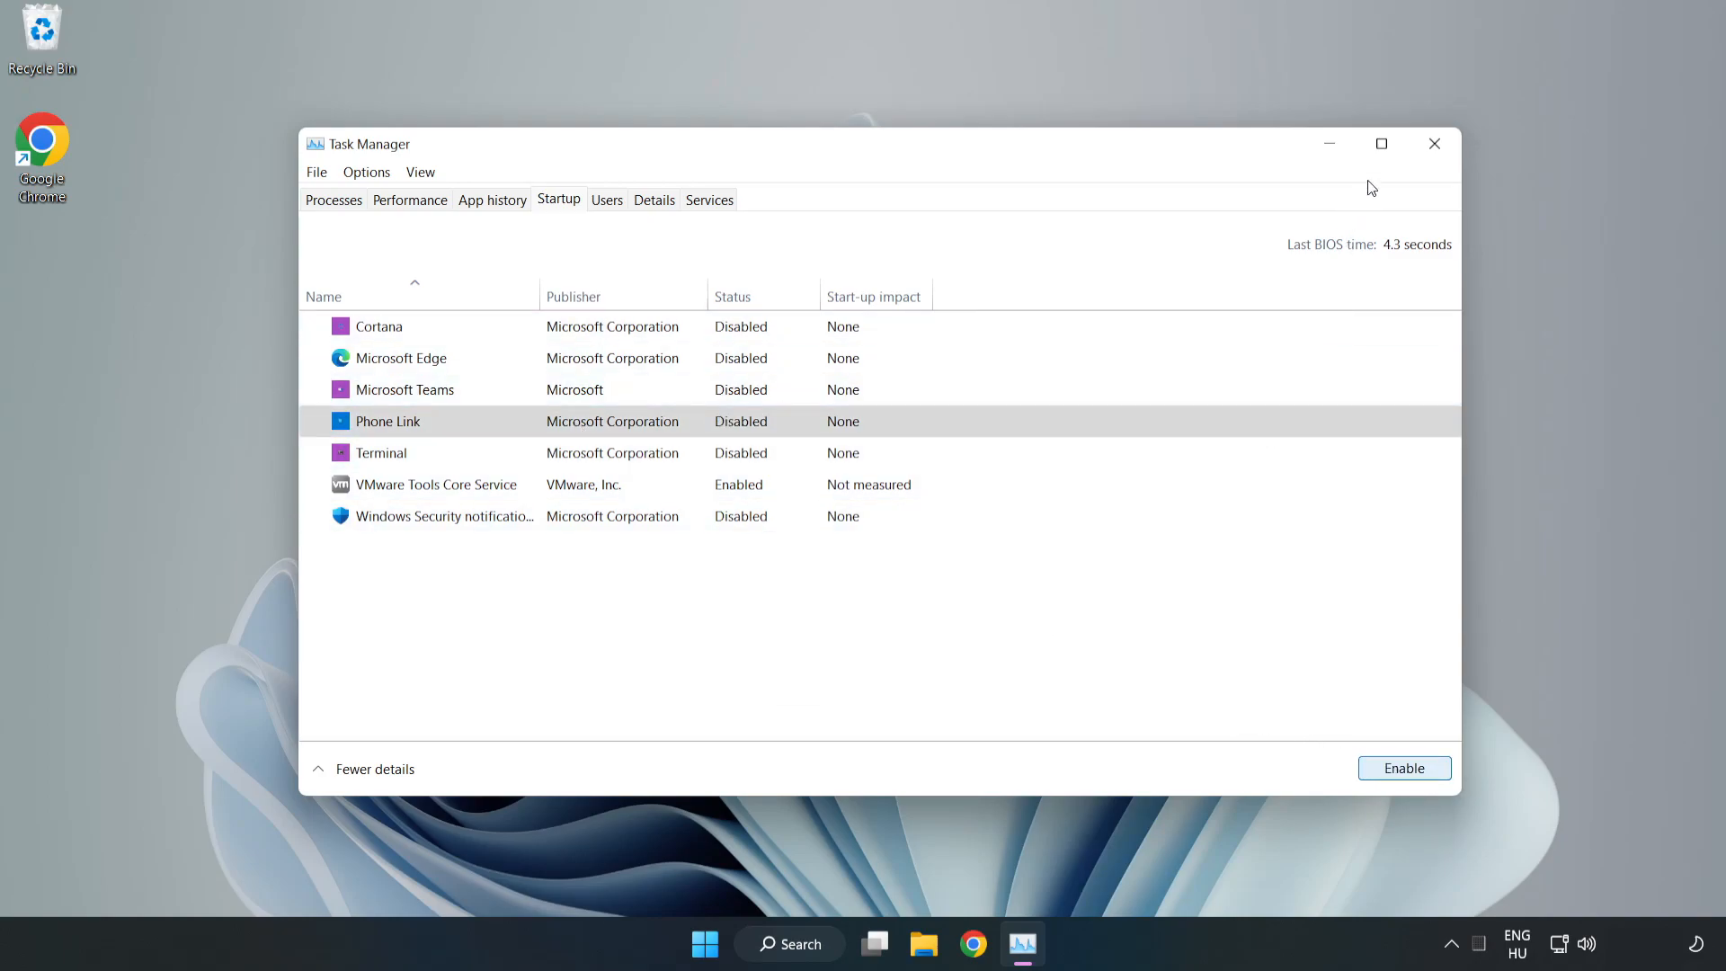
{"action": "mouse_move", "coordinate": [1435, 145]}
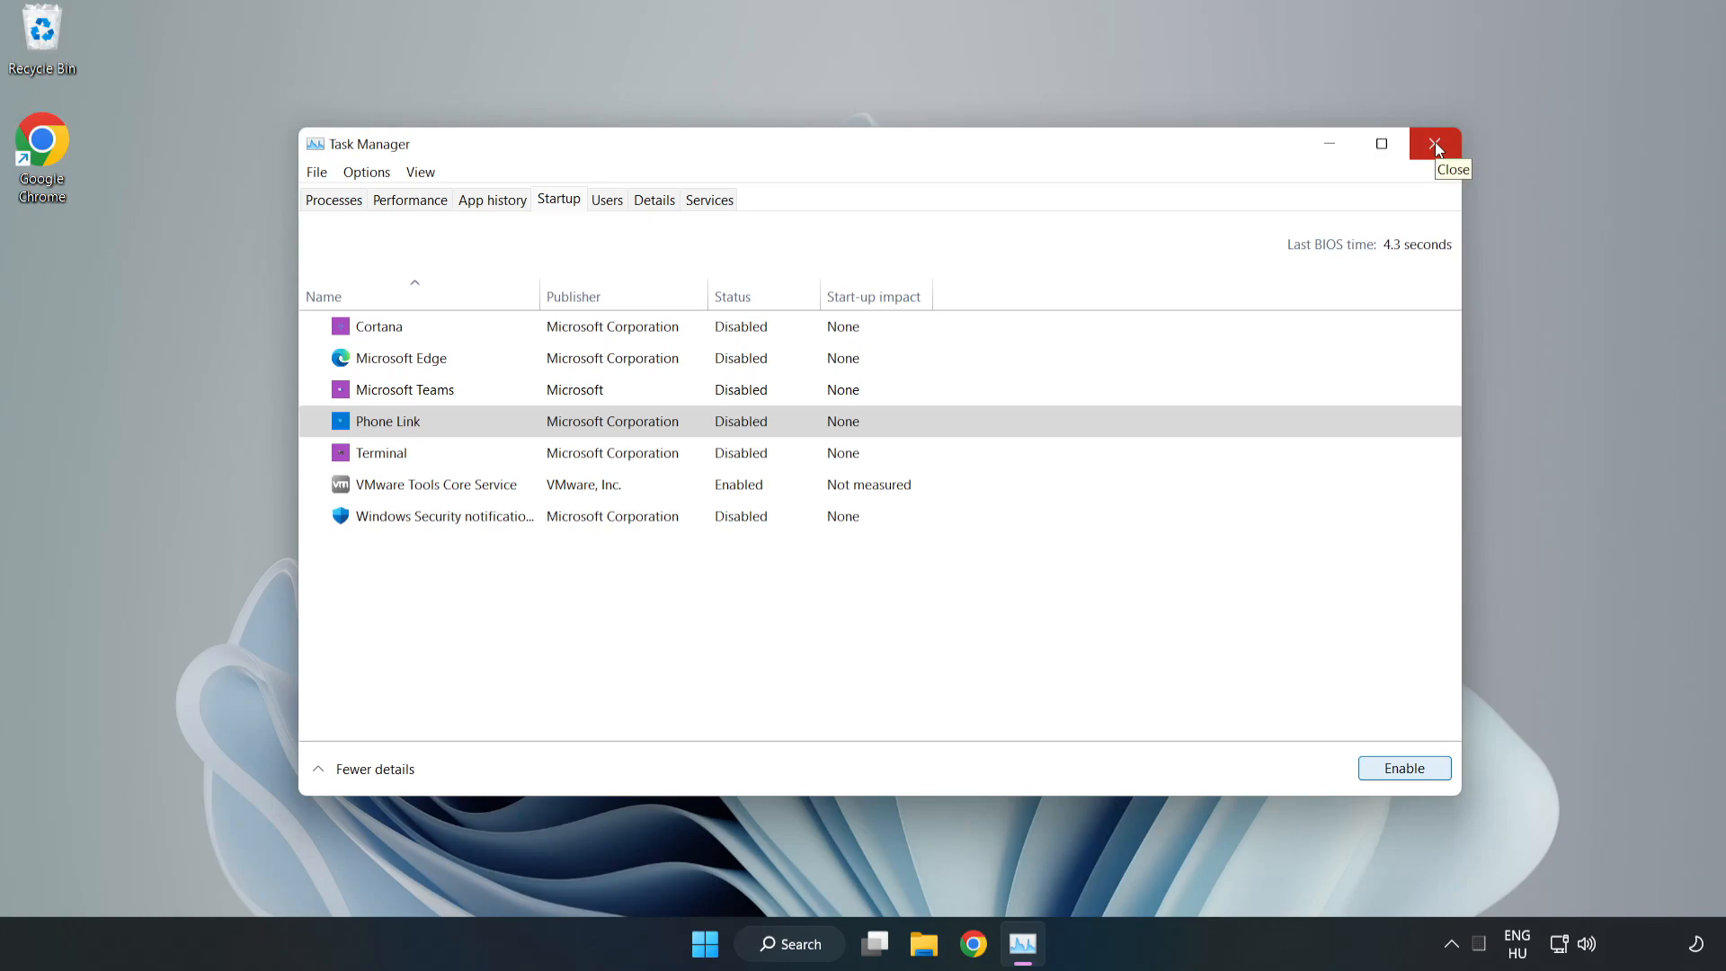
{"action": "left_click", "coordinate": [1435, 144]}
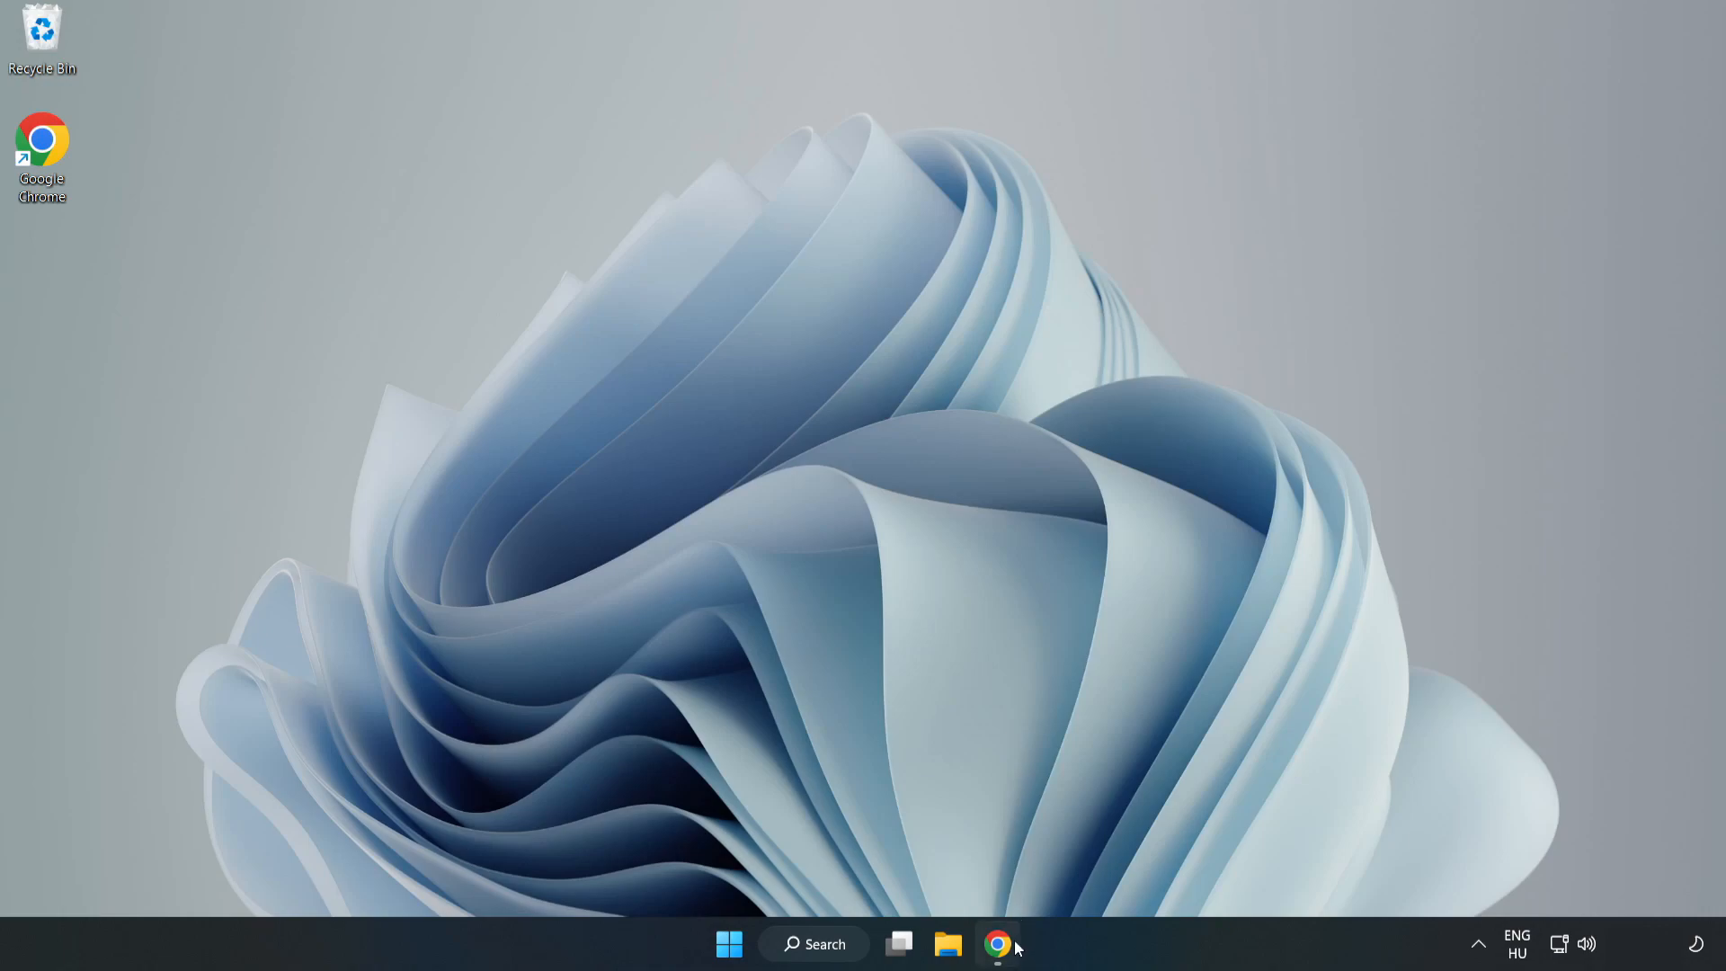
Download the DirectX End-User Runtime Web Installer in Chrome and launch dxwebsetup.exe
{"action": "left_click", "coordinate": [996, 970]}
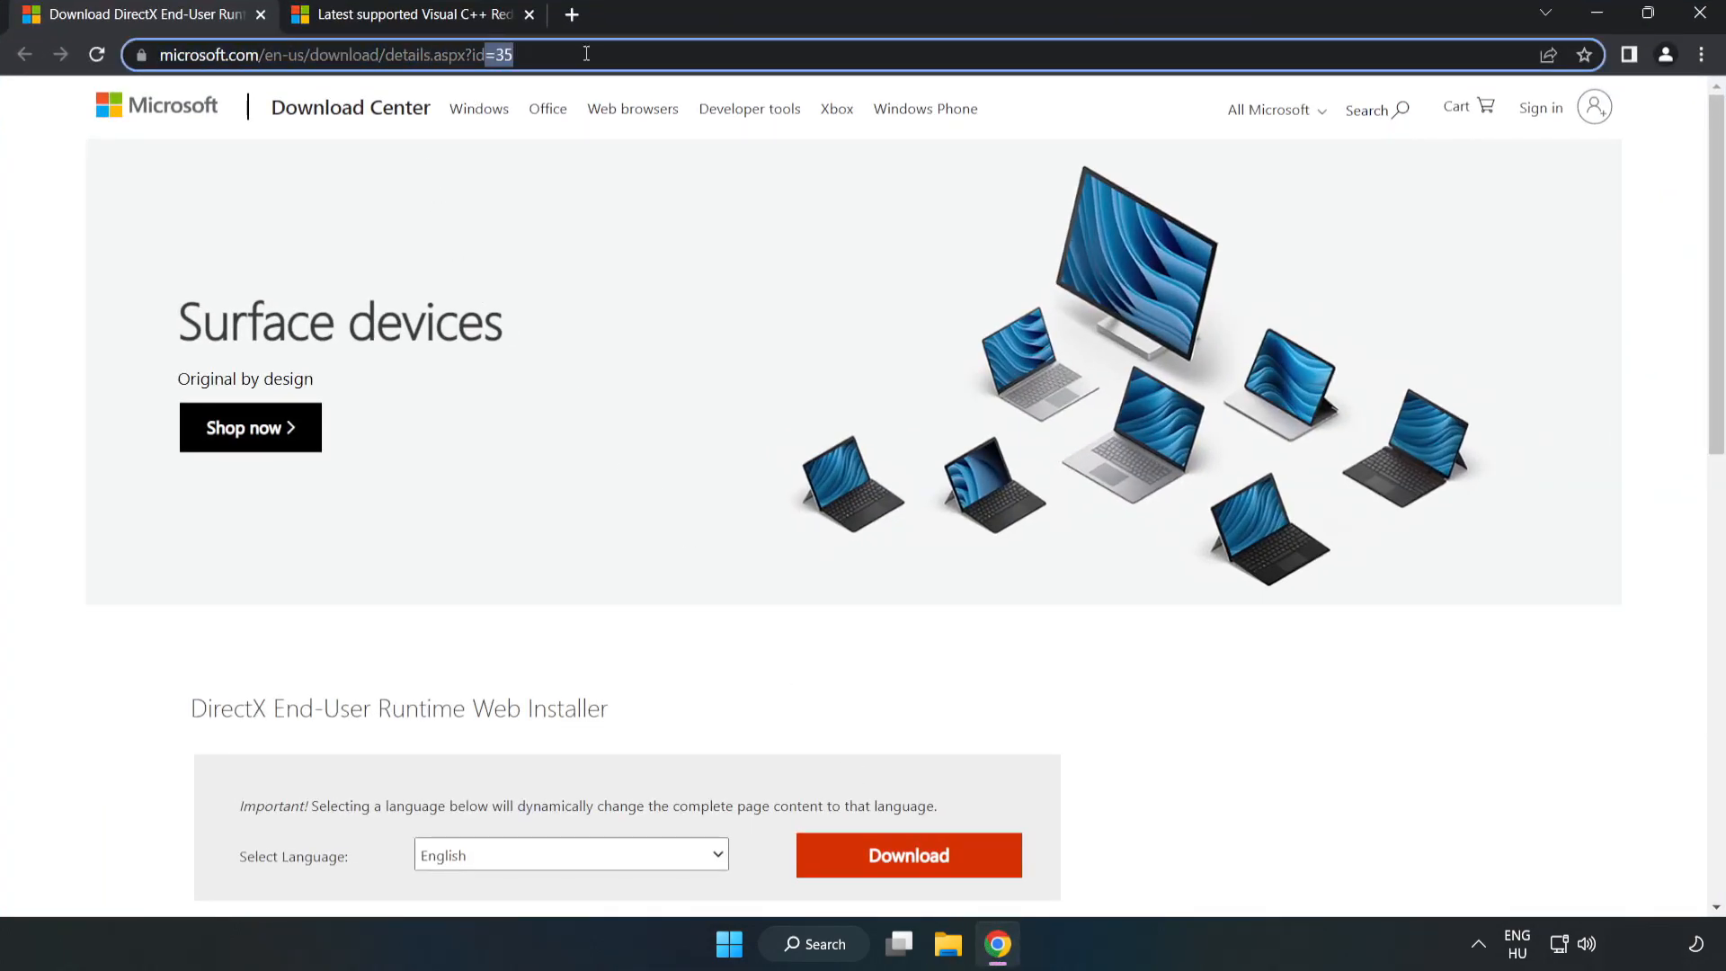
{"action": "left_click", "coordinate": [70, 205]}
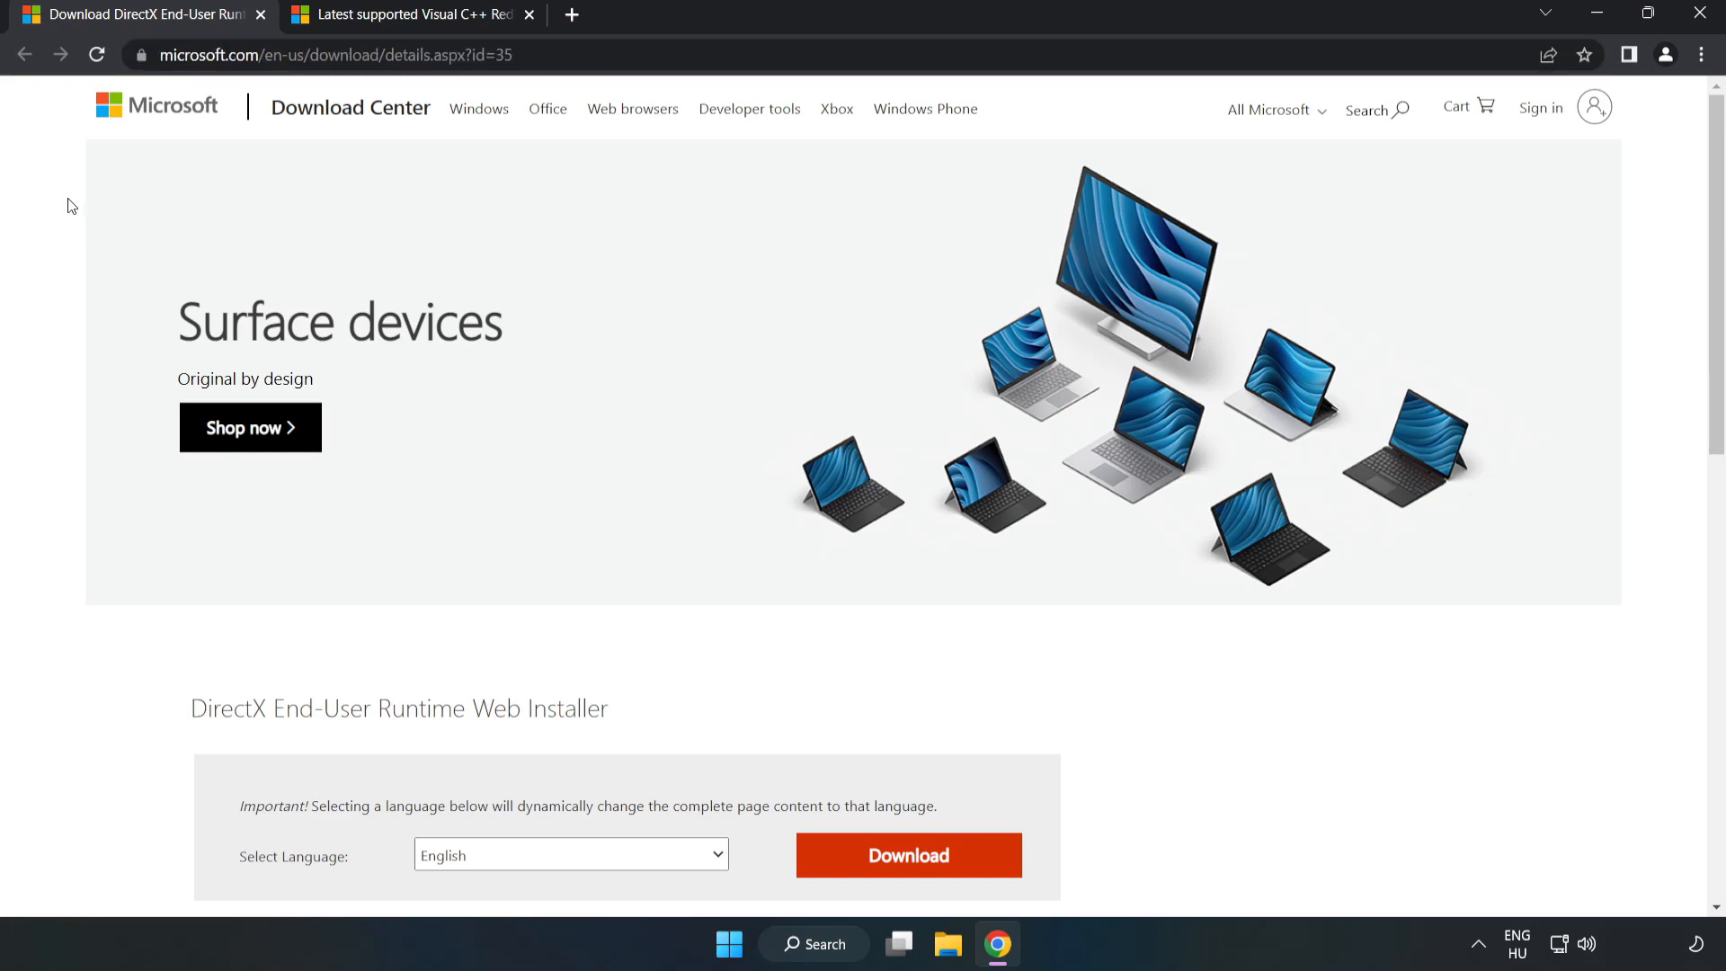
{"action": "scroll", "scroll_direction": "down", "scroll_amount": 3}
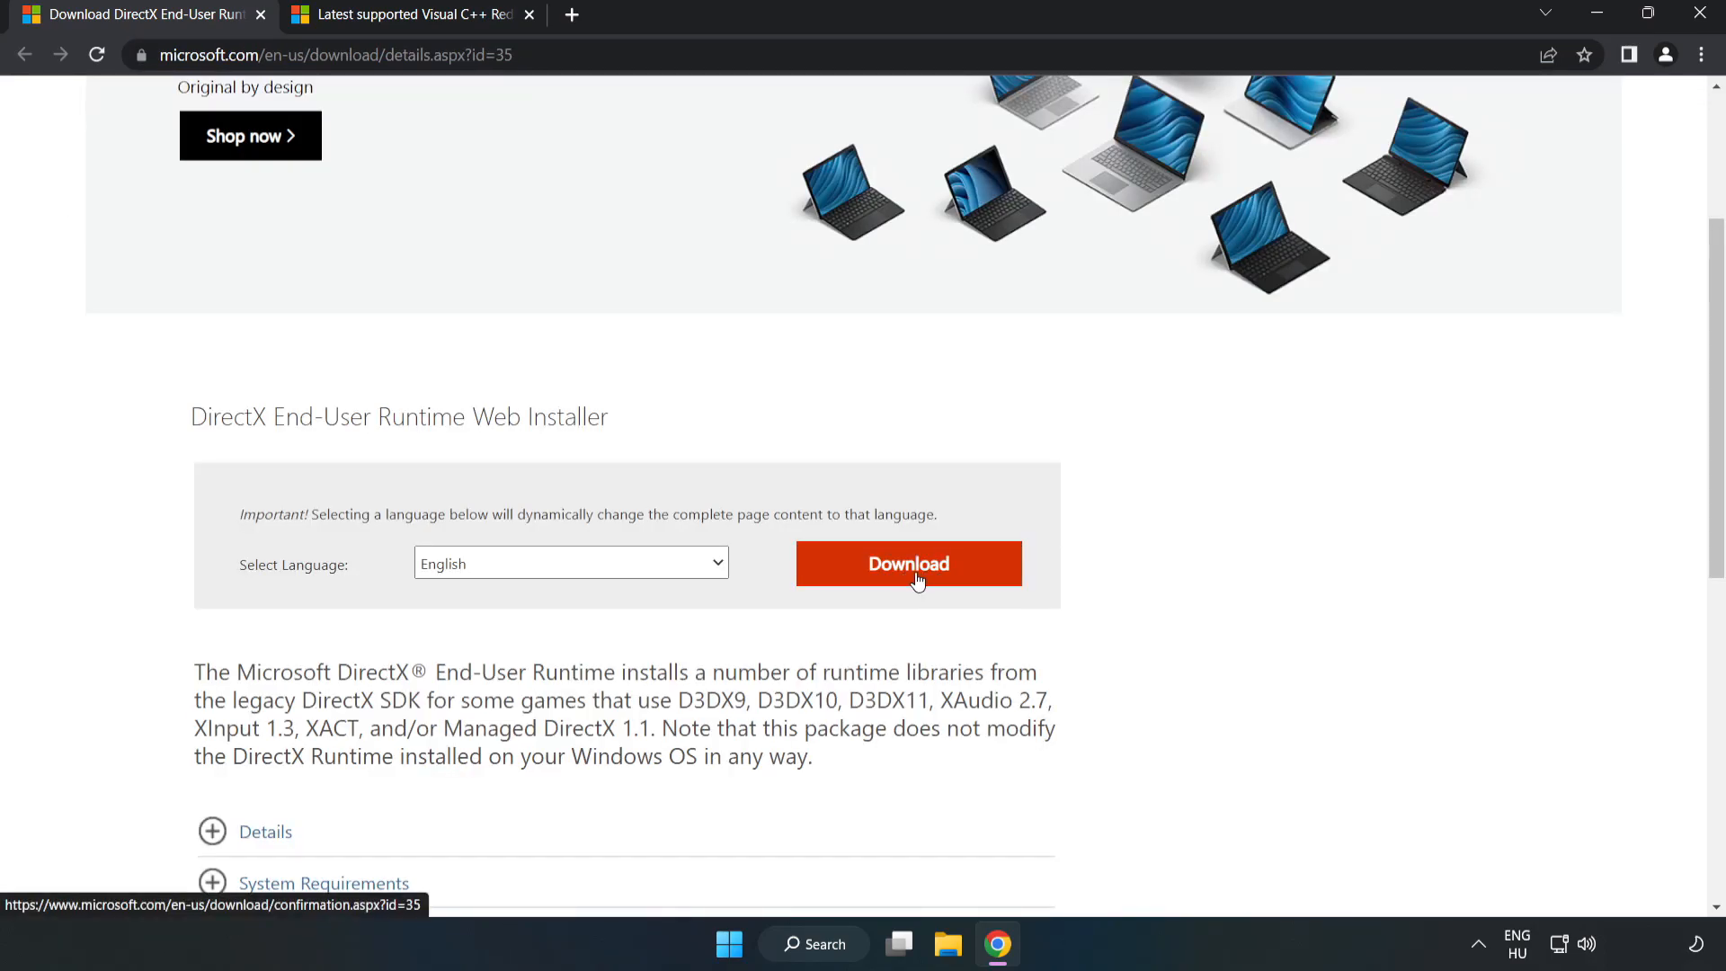
{"action": "left_click", "coordinate": [908, 563]}
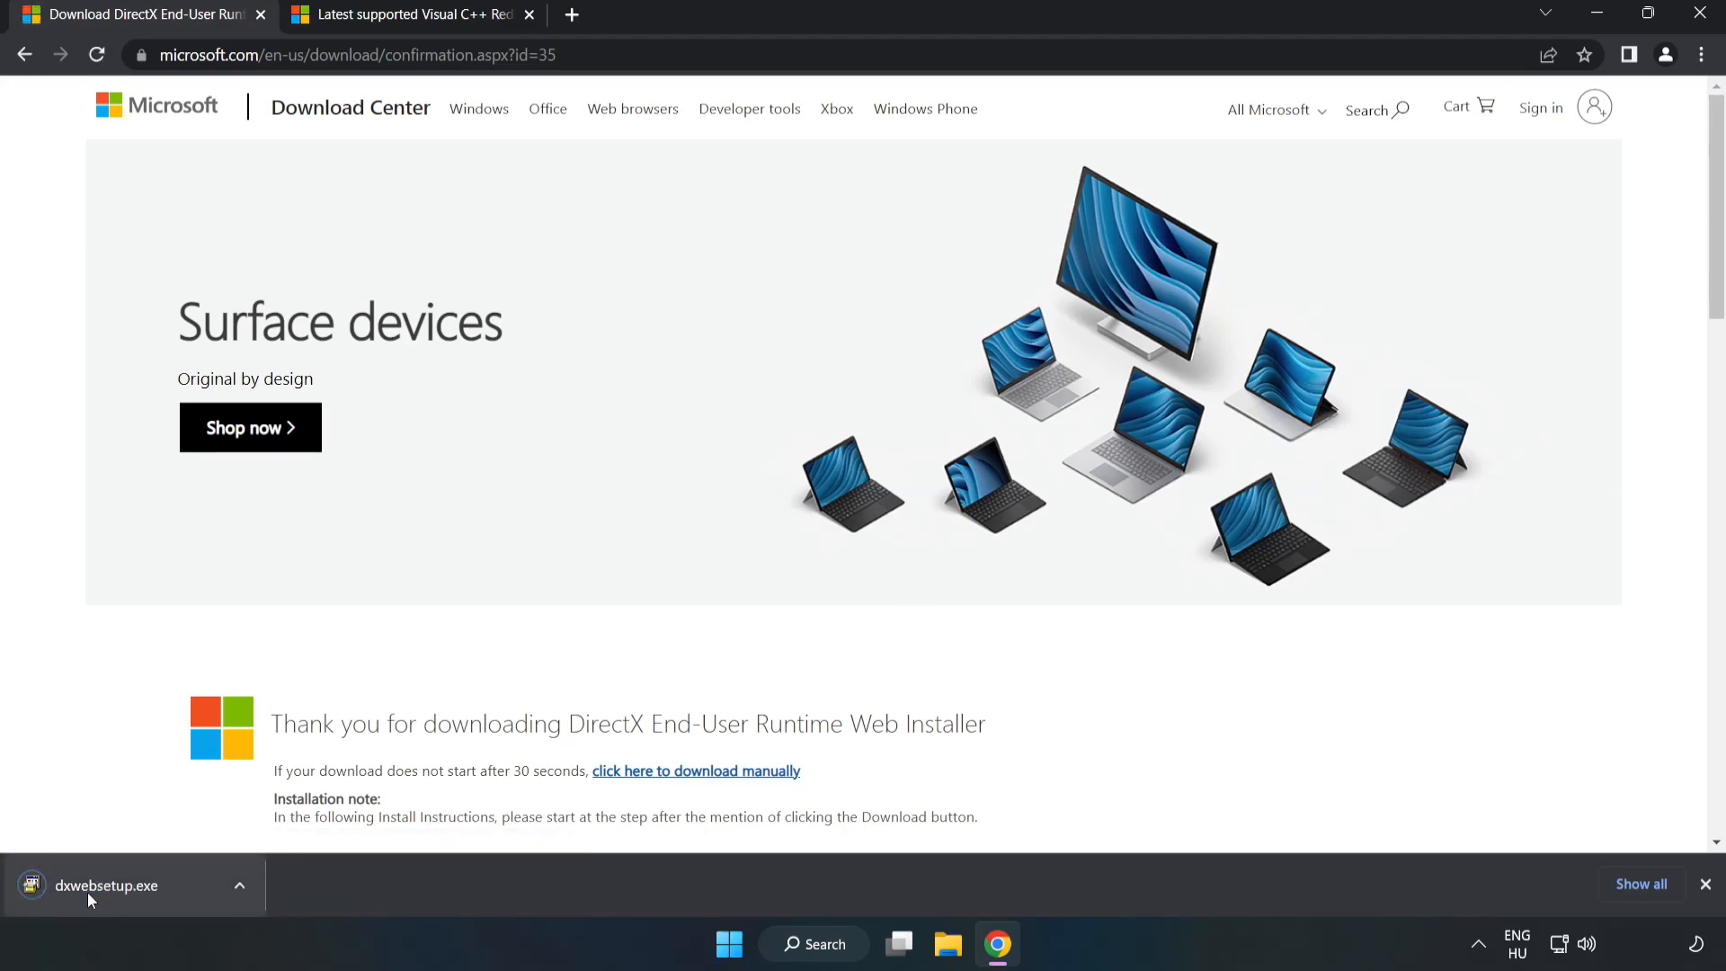
{"action": "left_click", "coordinate": [107, 885]}
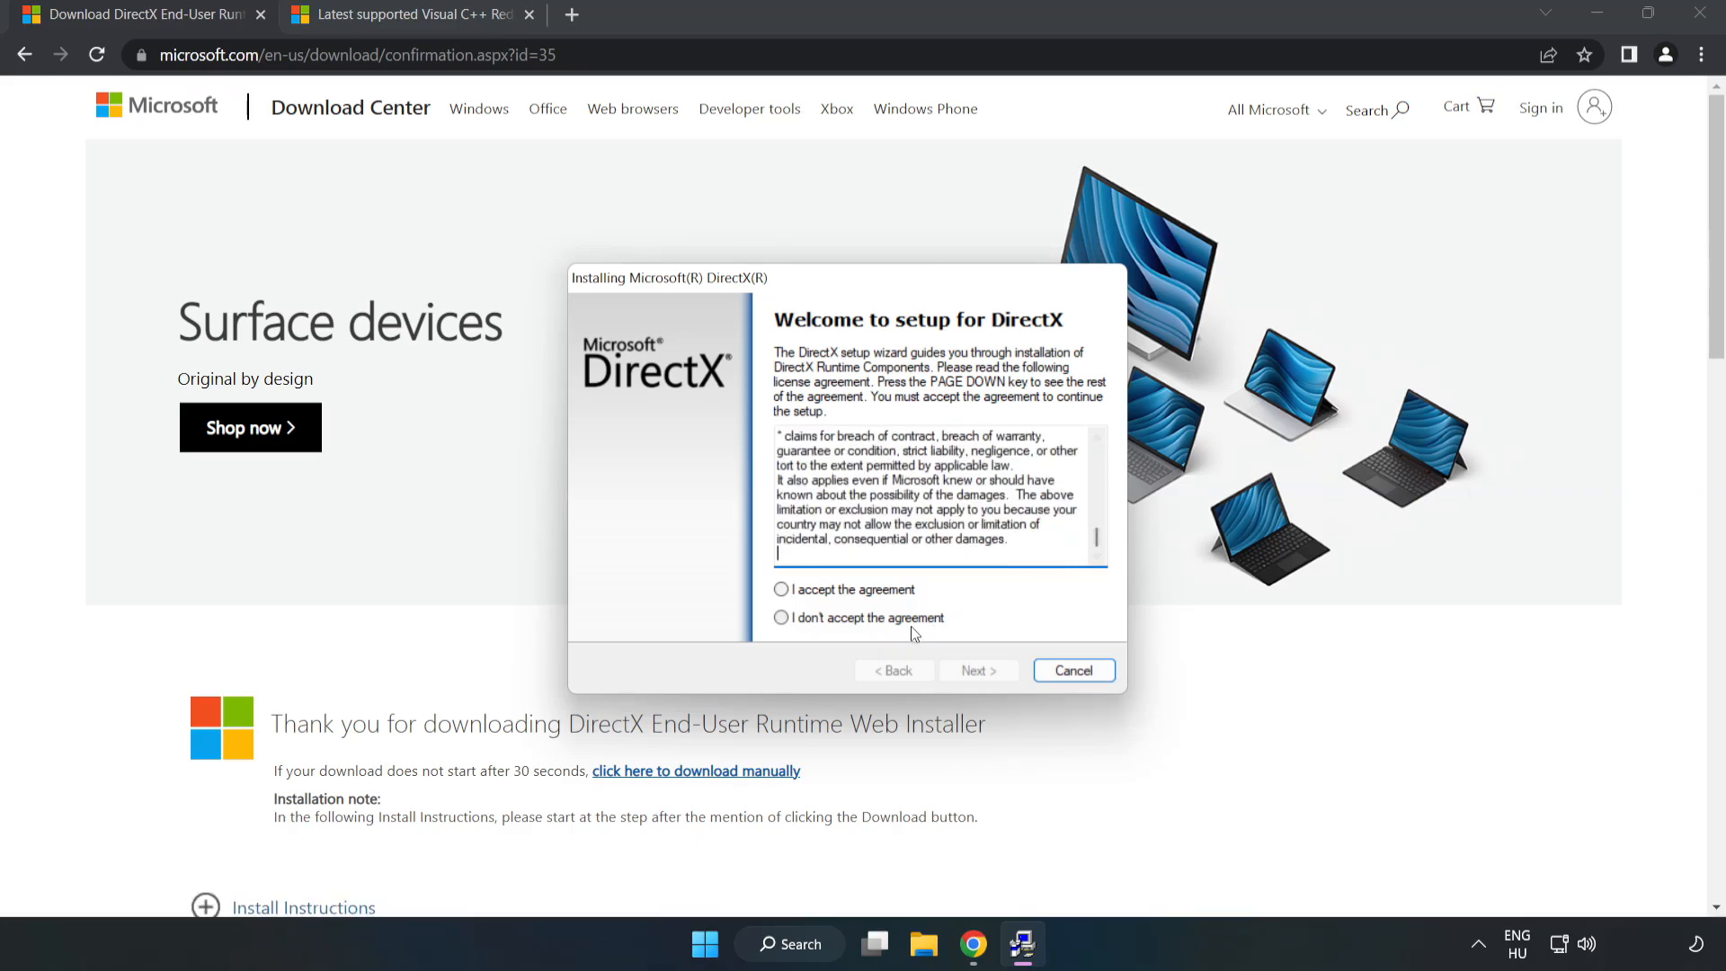
Accept the DirectX licence, decline the Bing Bar, finish setup and close the DirectX tab
{"action": "left_click", "coordinate": [780, 590]}
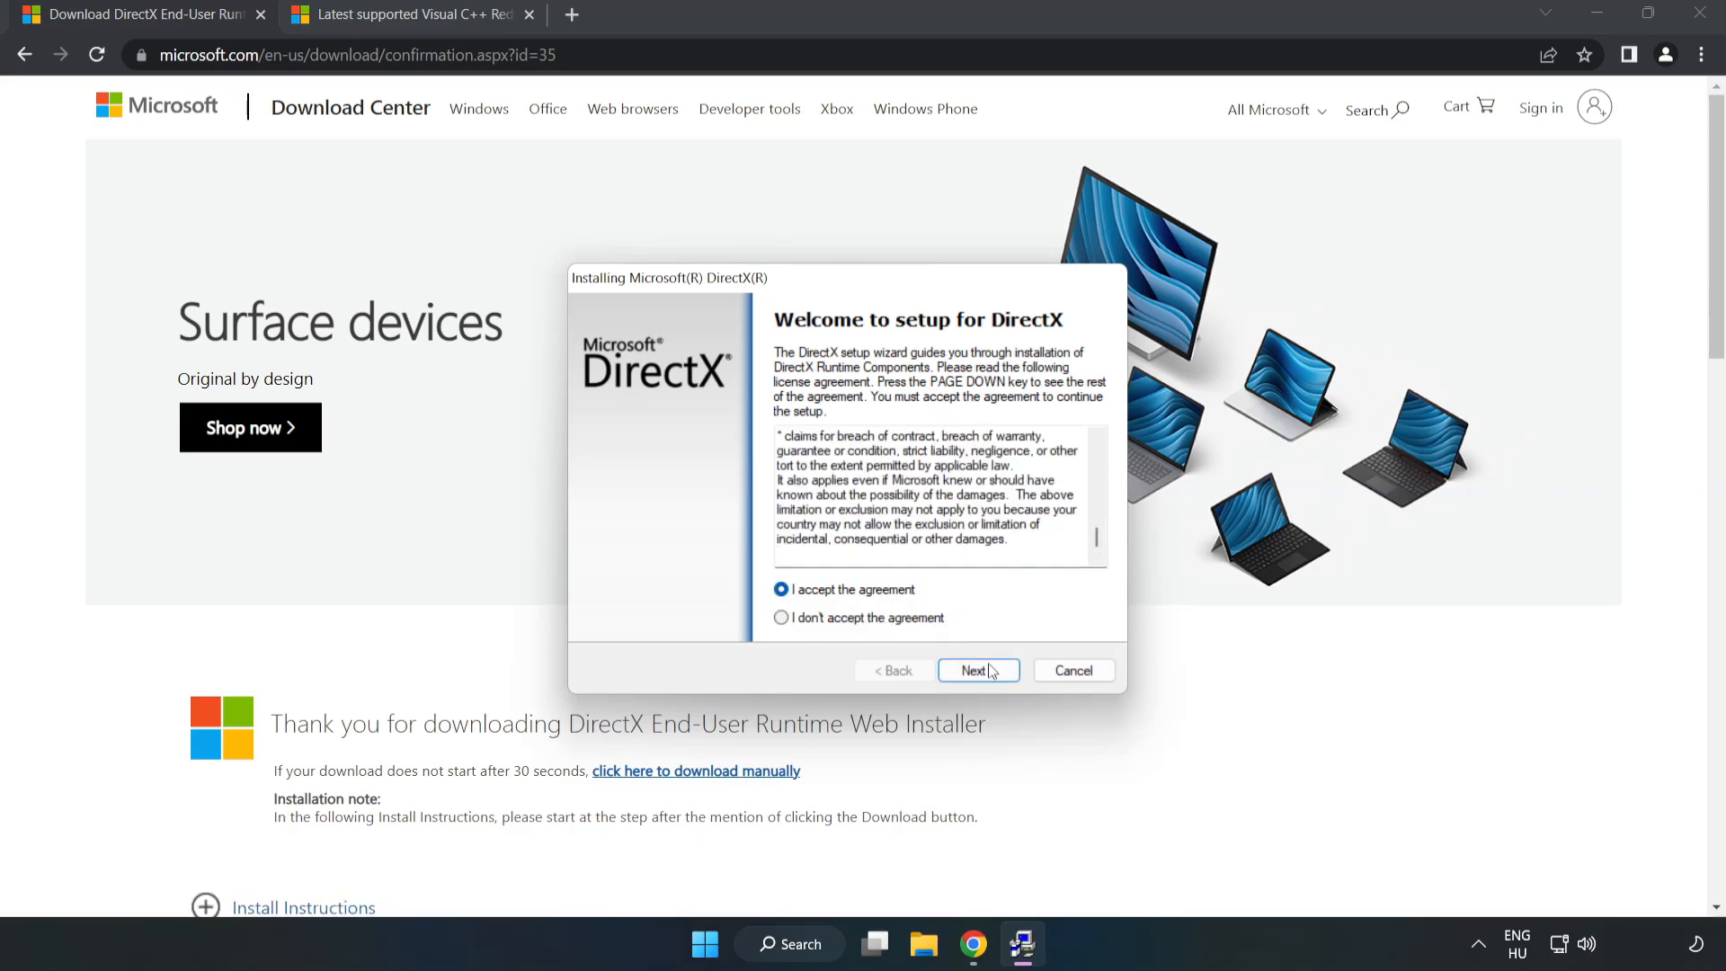
{"action": "left_click", "coordinate": [978, 669]}
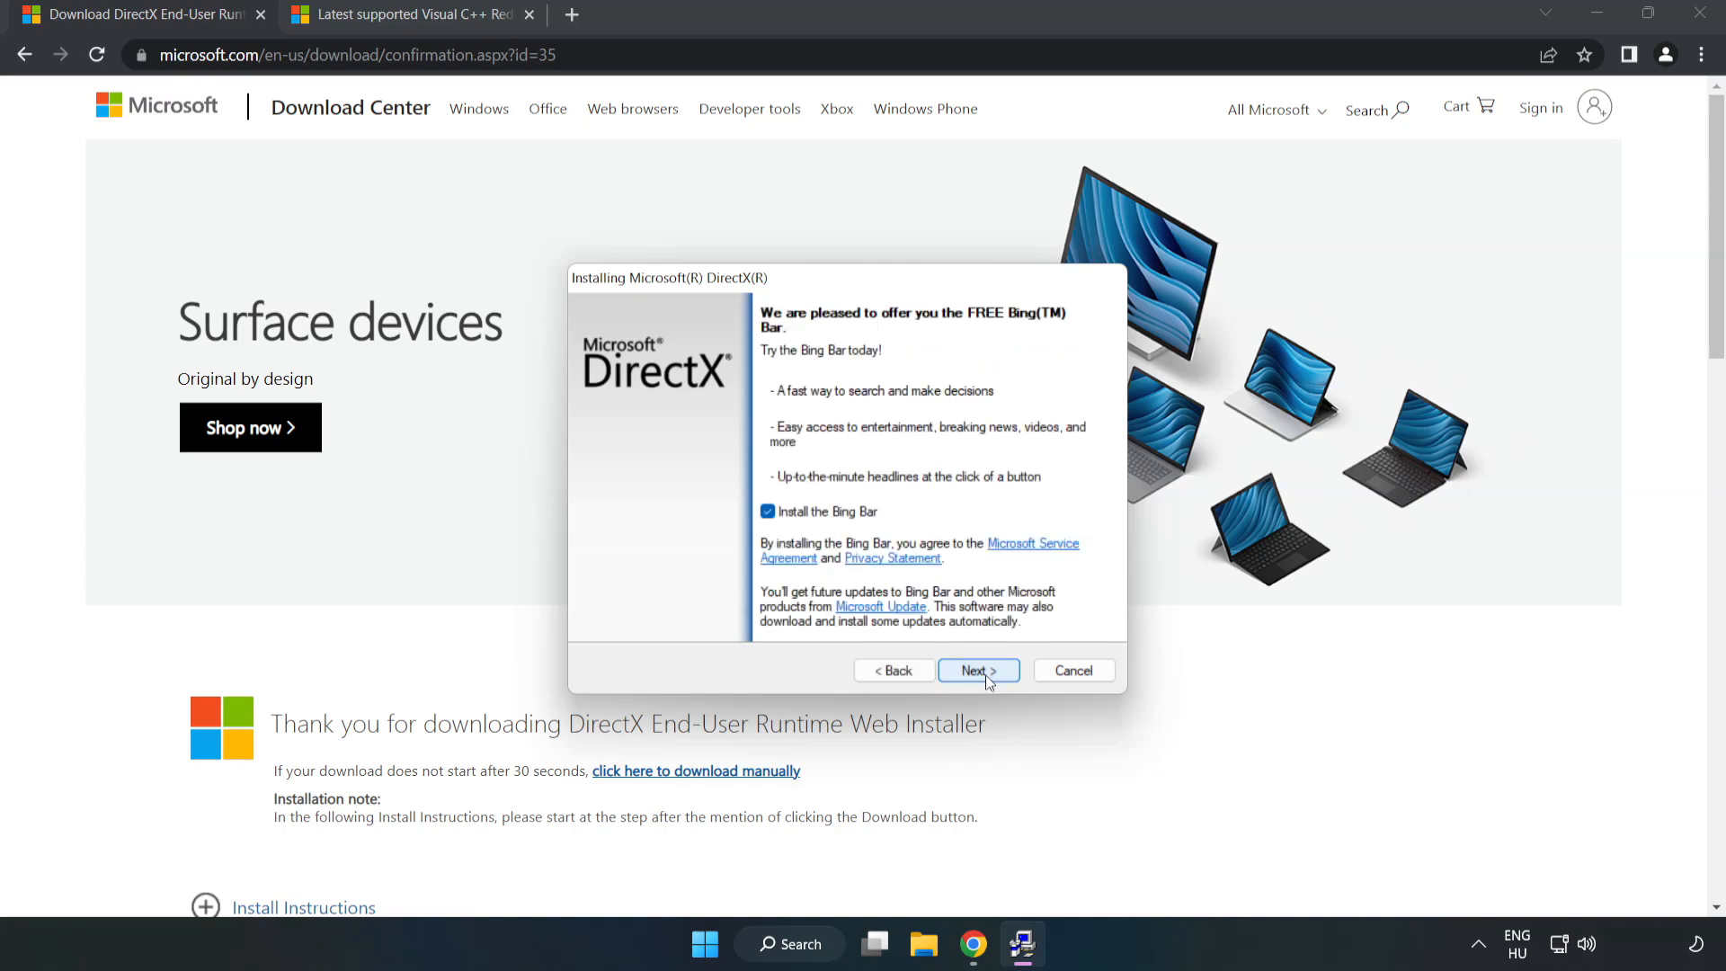
{"action": "left_click", "coordinate": [768, 510]}
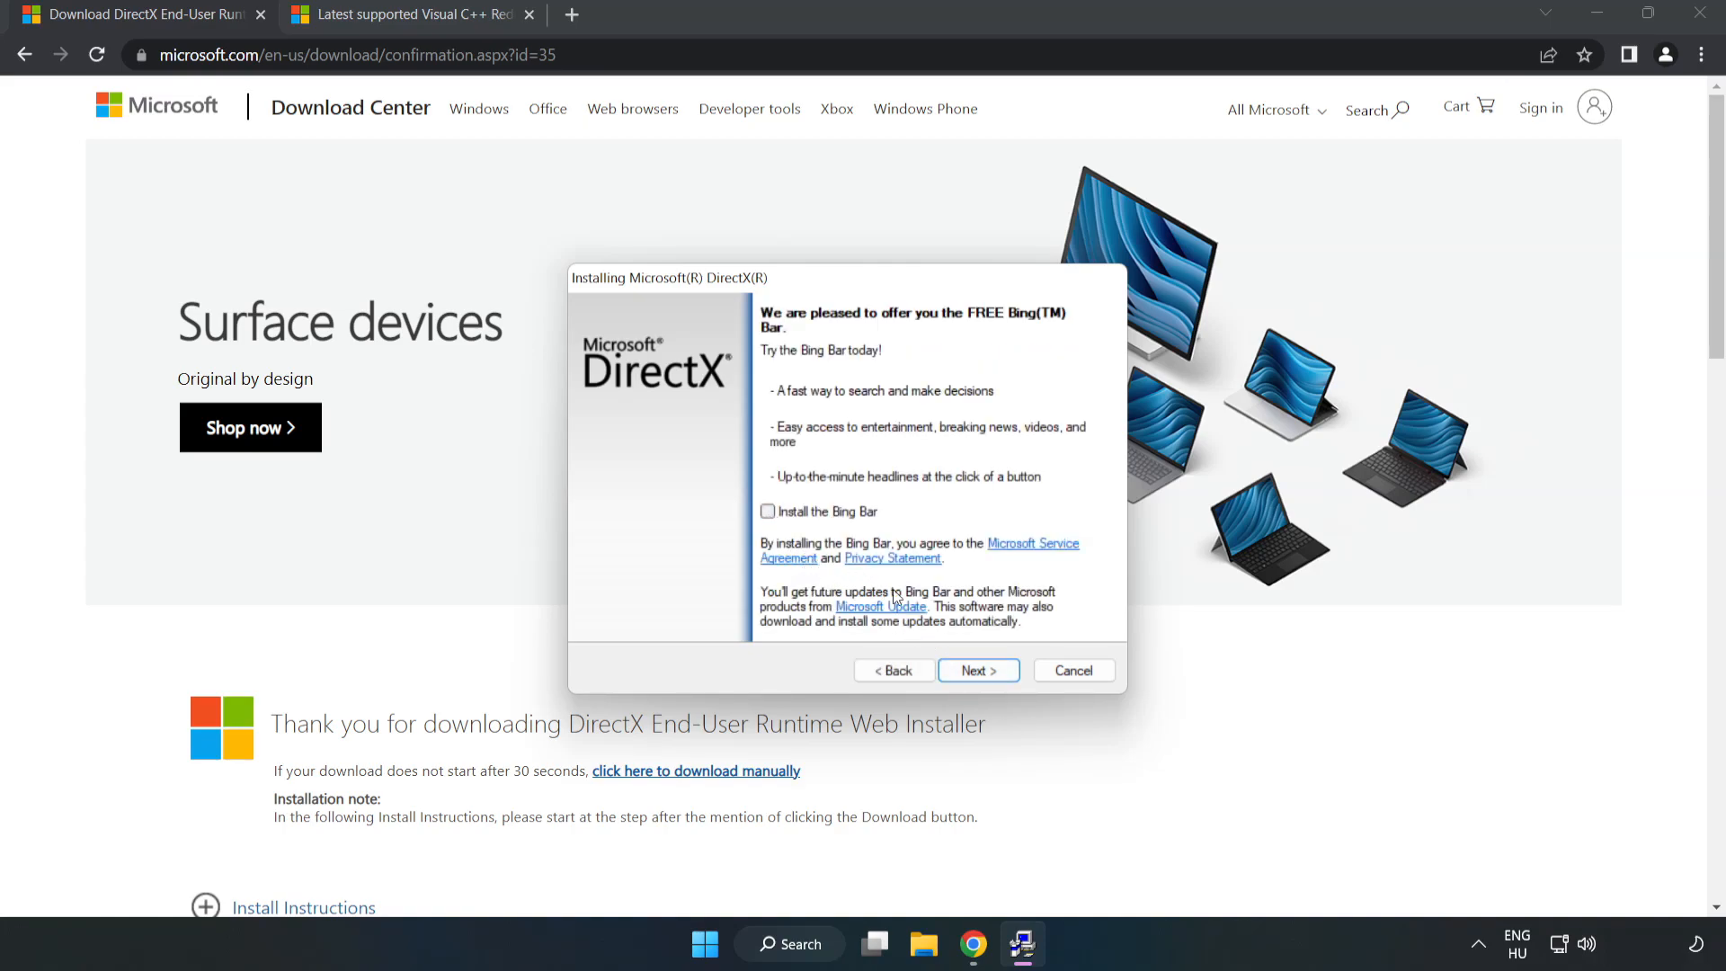
{"action": "left_click", "coordinate": [978, 669]}
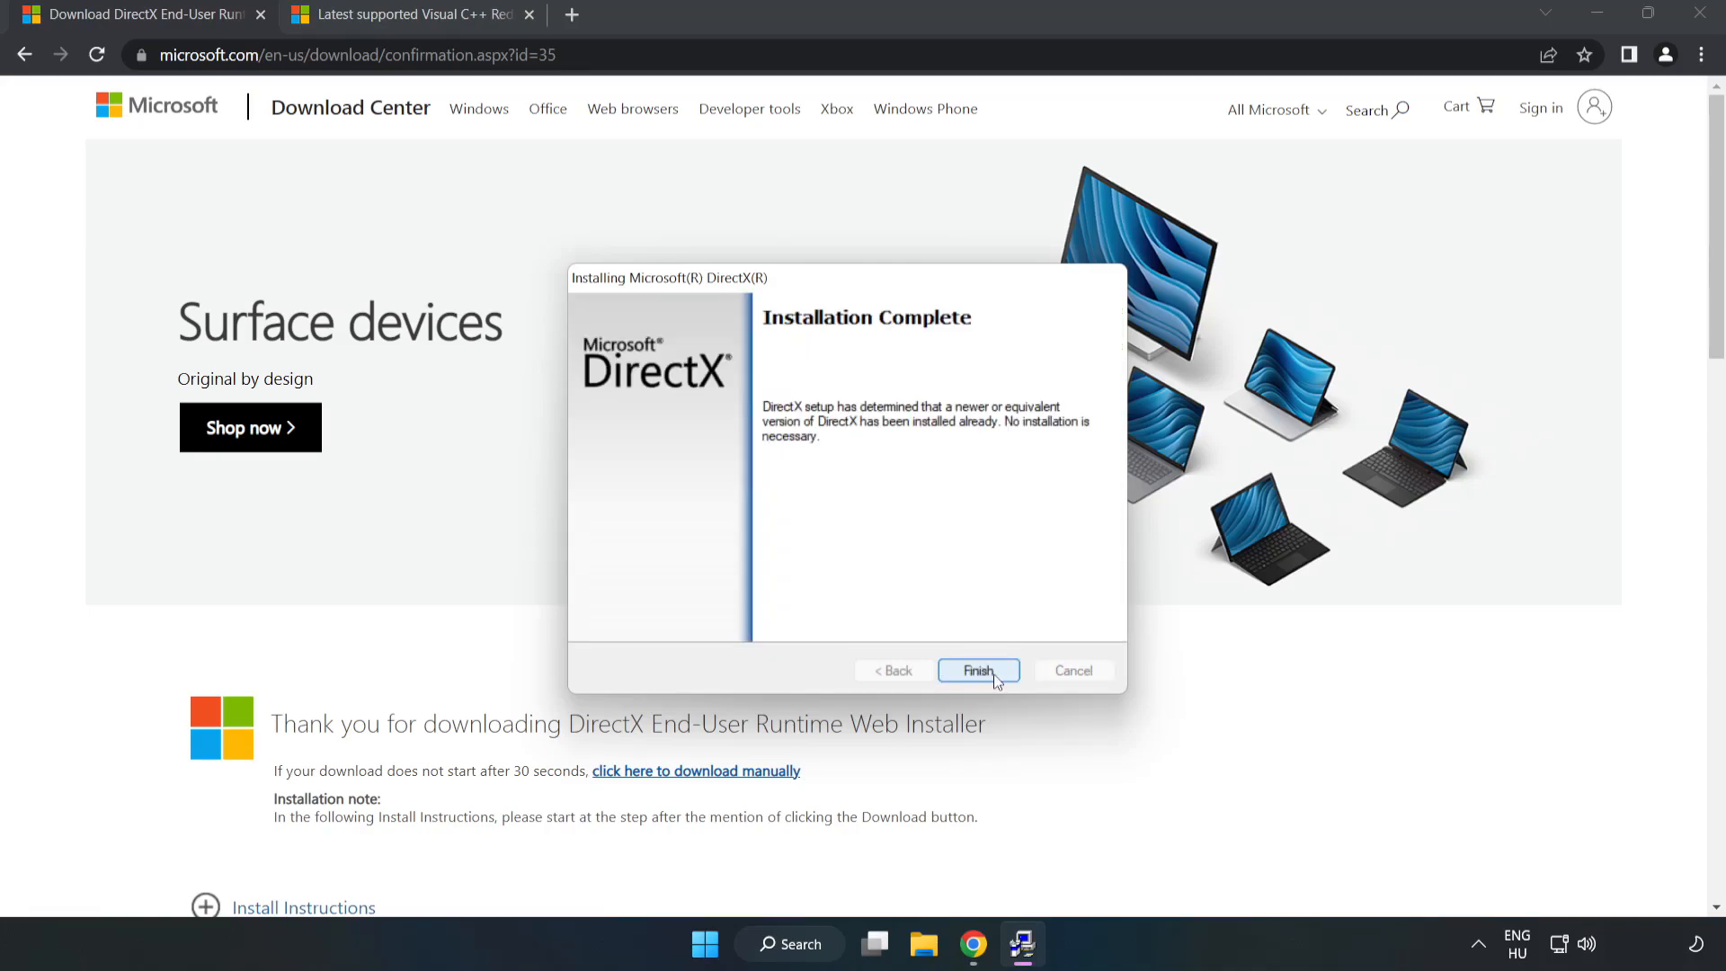
{"action": "left_click", "coordinate": [978, 669]}
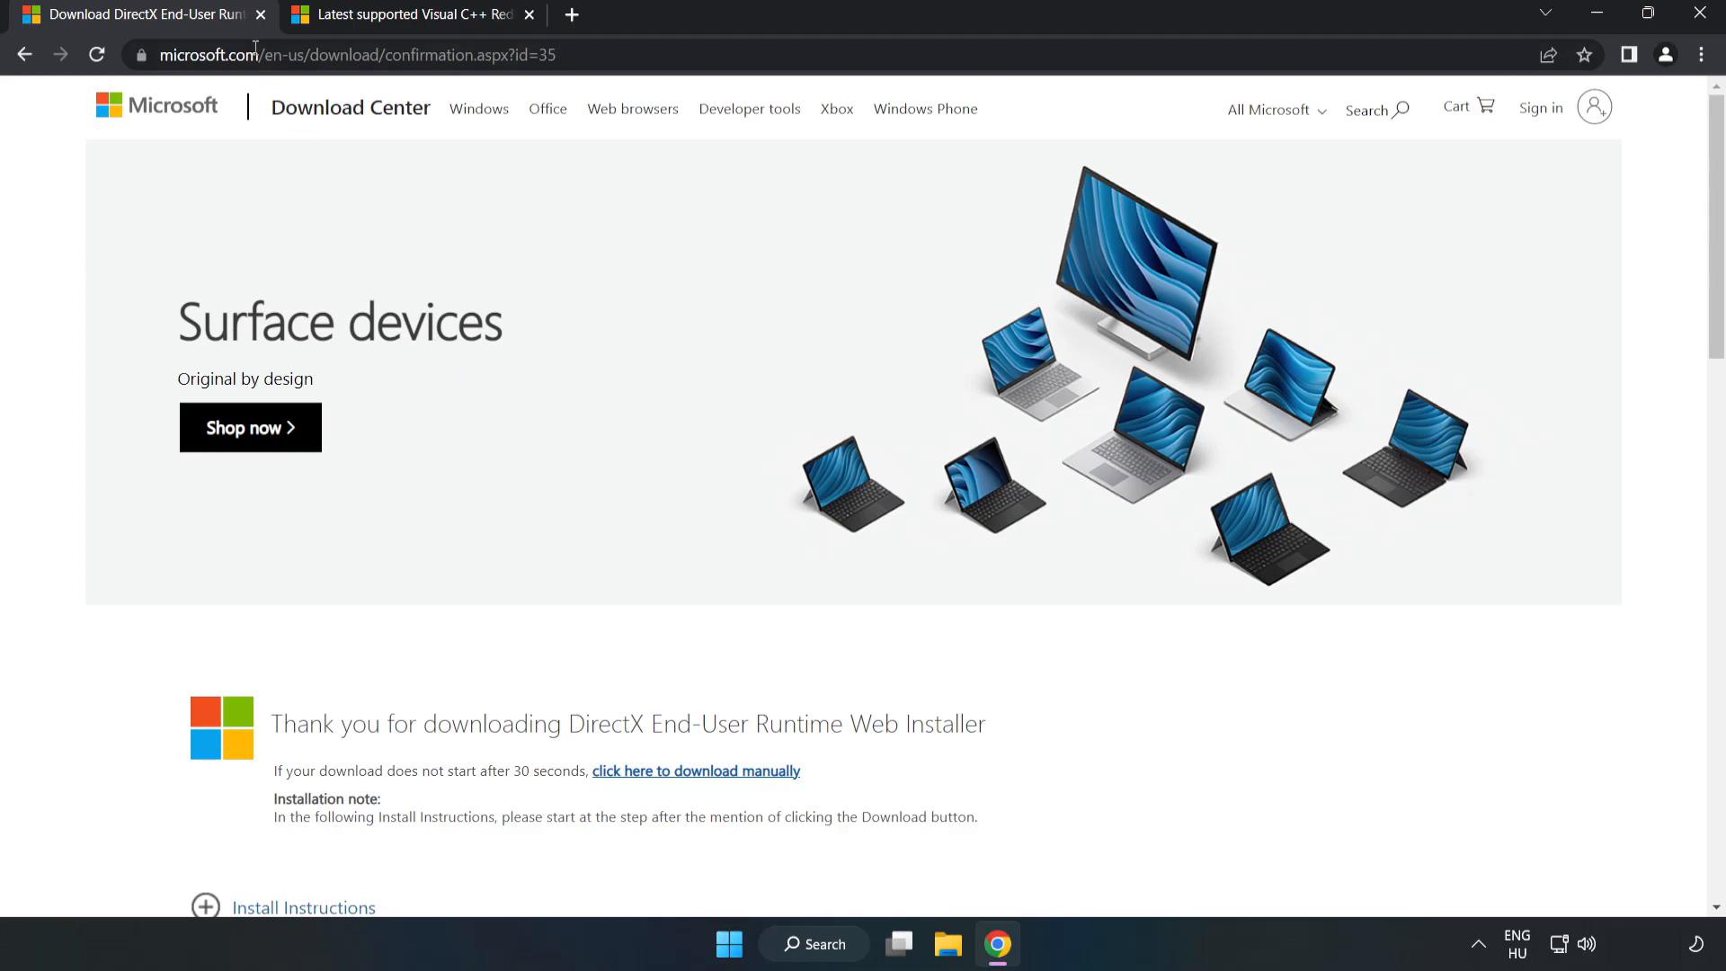
{"action": "left_click", "coordinate": [263, 14]}
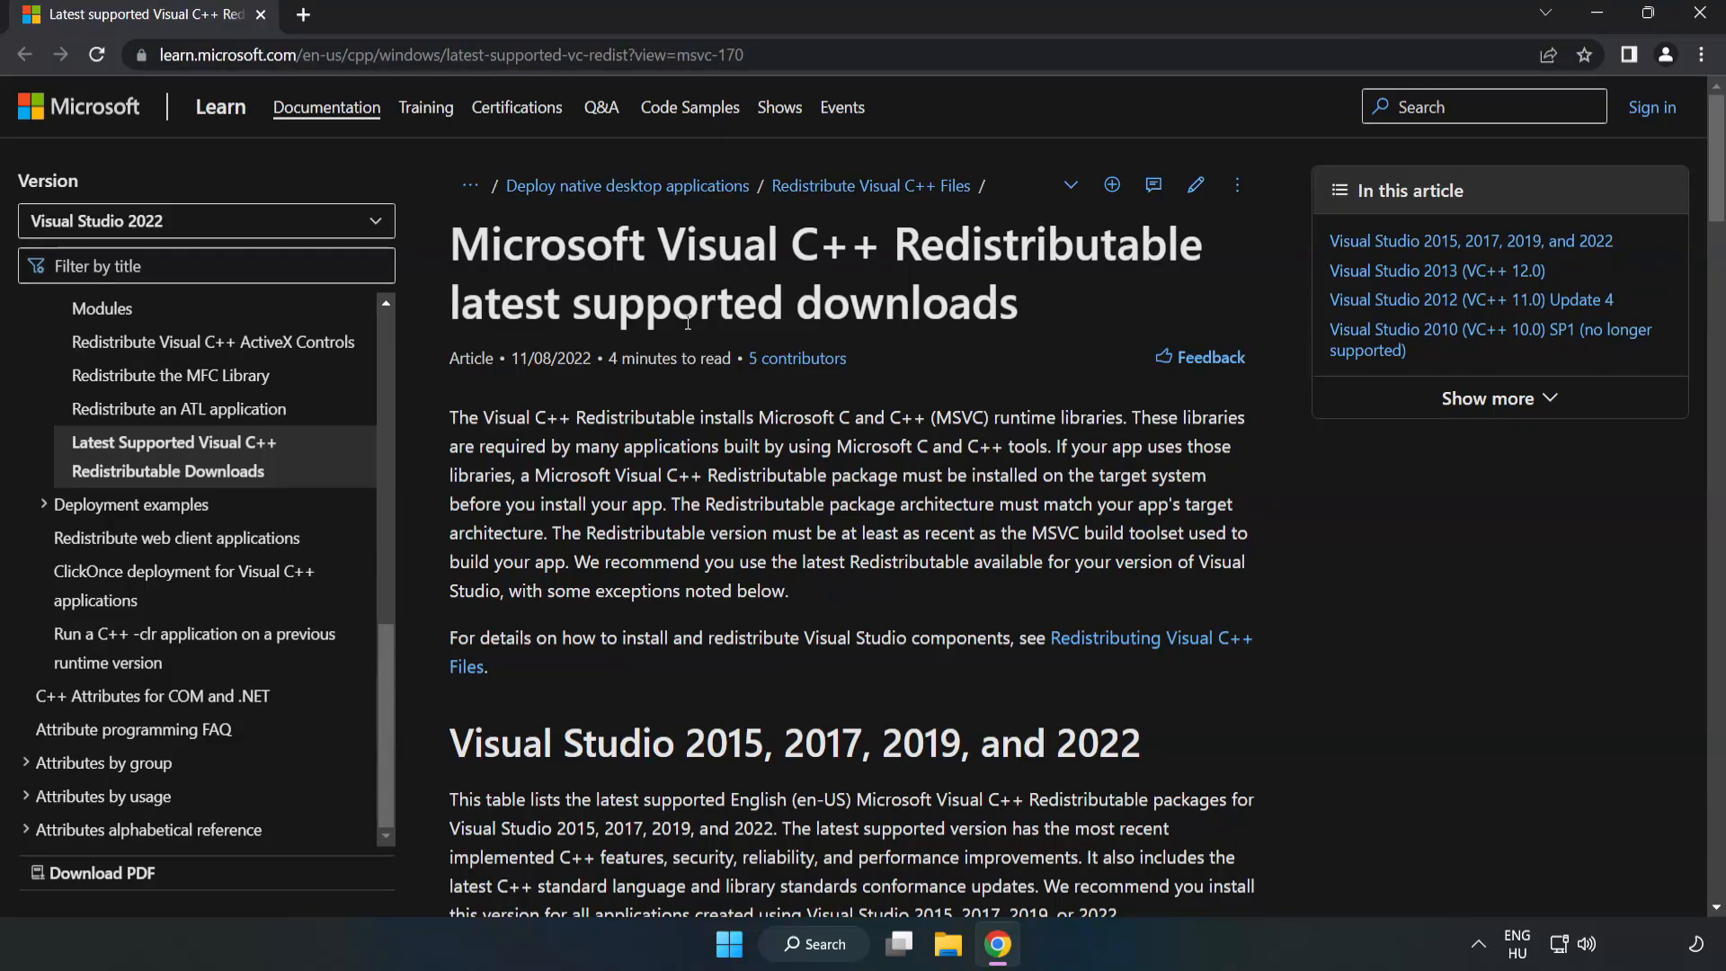
Download the ARM64, x86 and x64 Visual C++ 2015-2022 Redistributables and launch the ARM64 installer
{"action": "scroll", "scroll_direction": "down", "scroll_amount": 3}
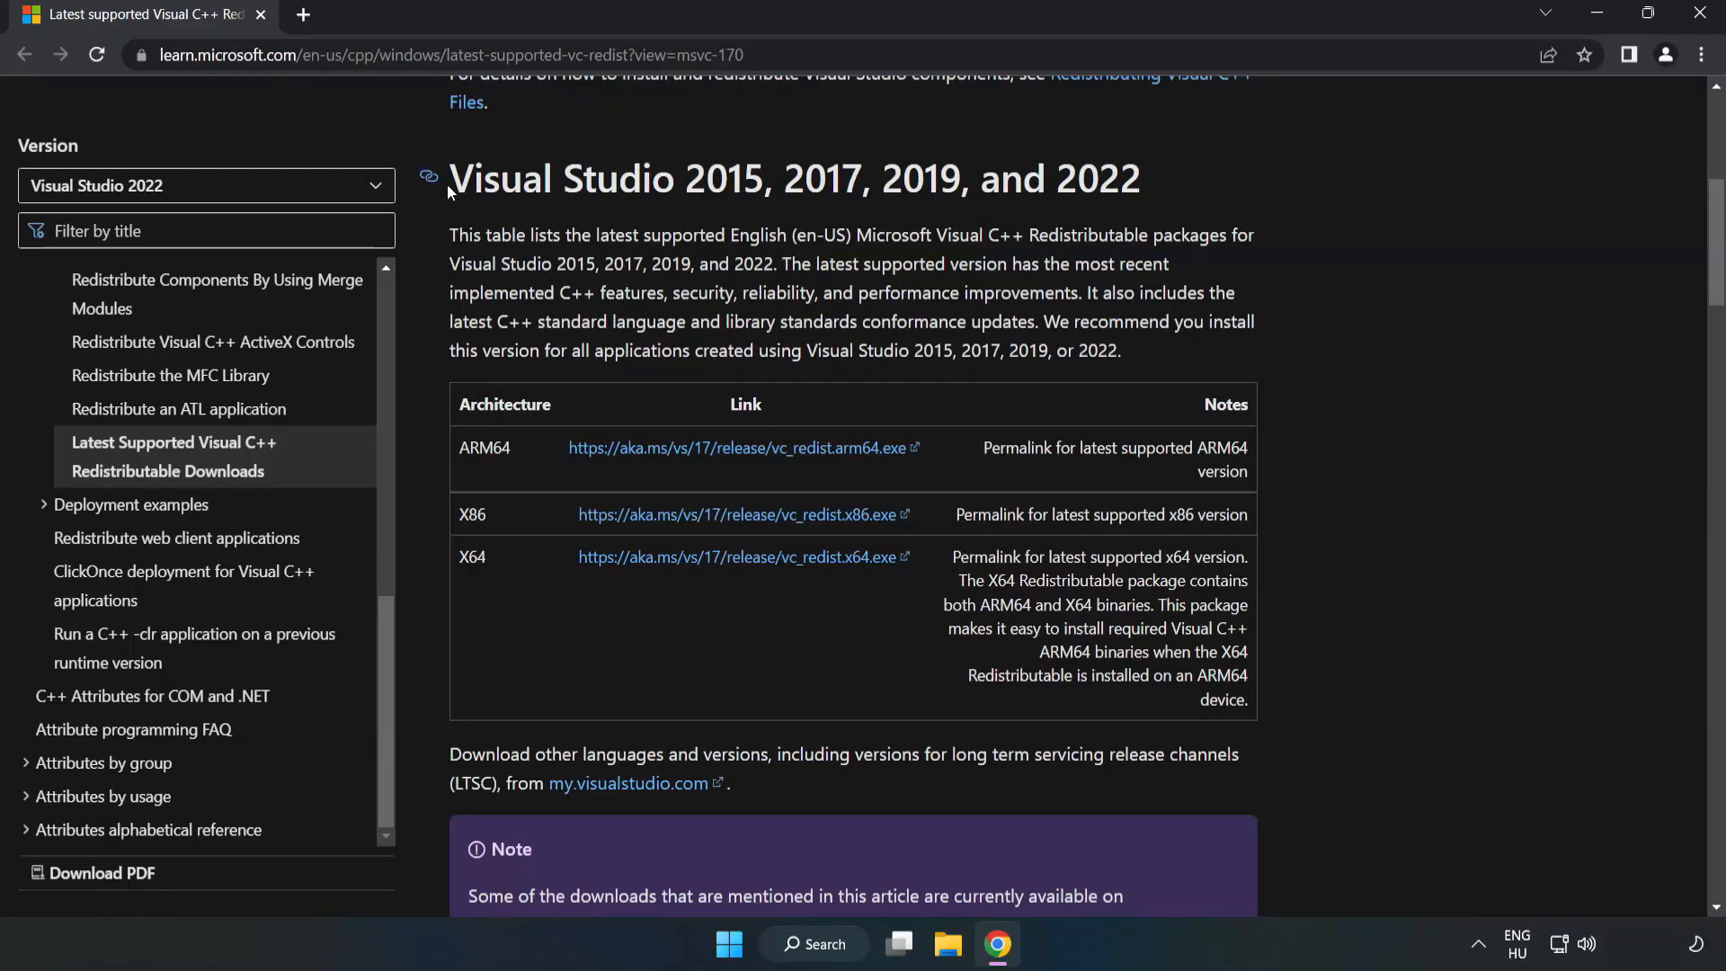
{"action": "mouse_move", "coordinate": [1107, 205]}
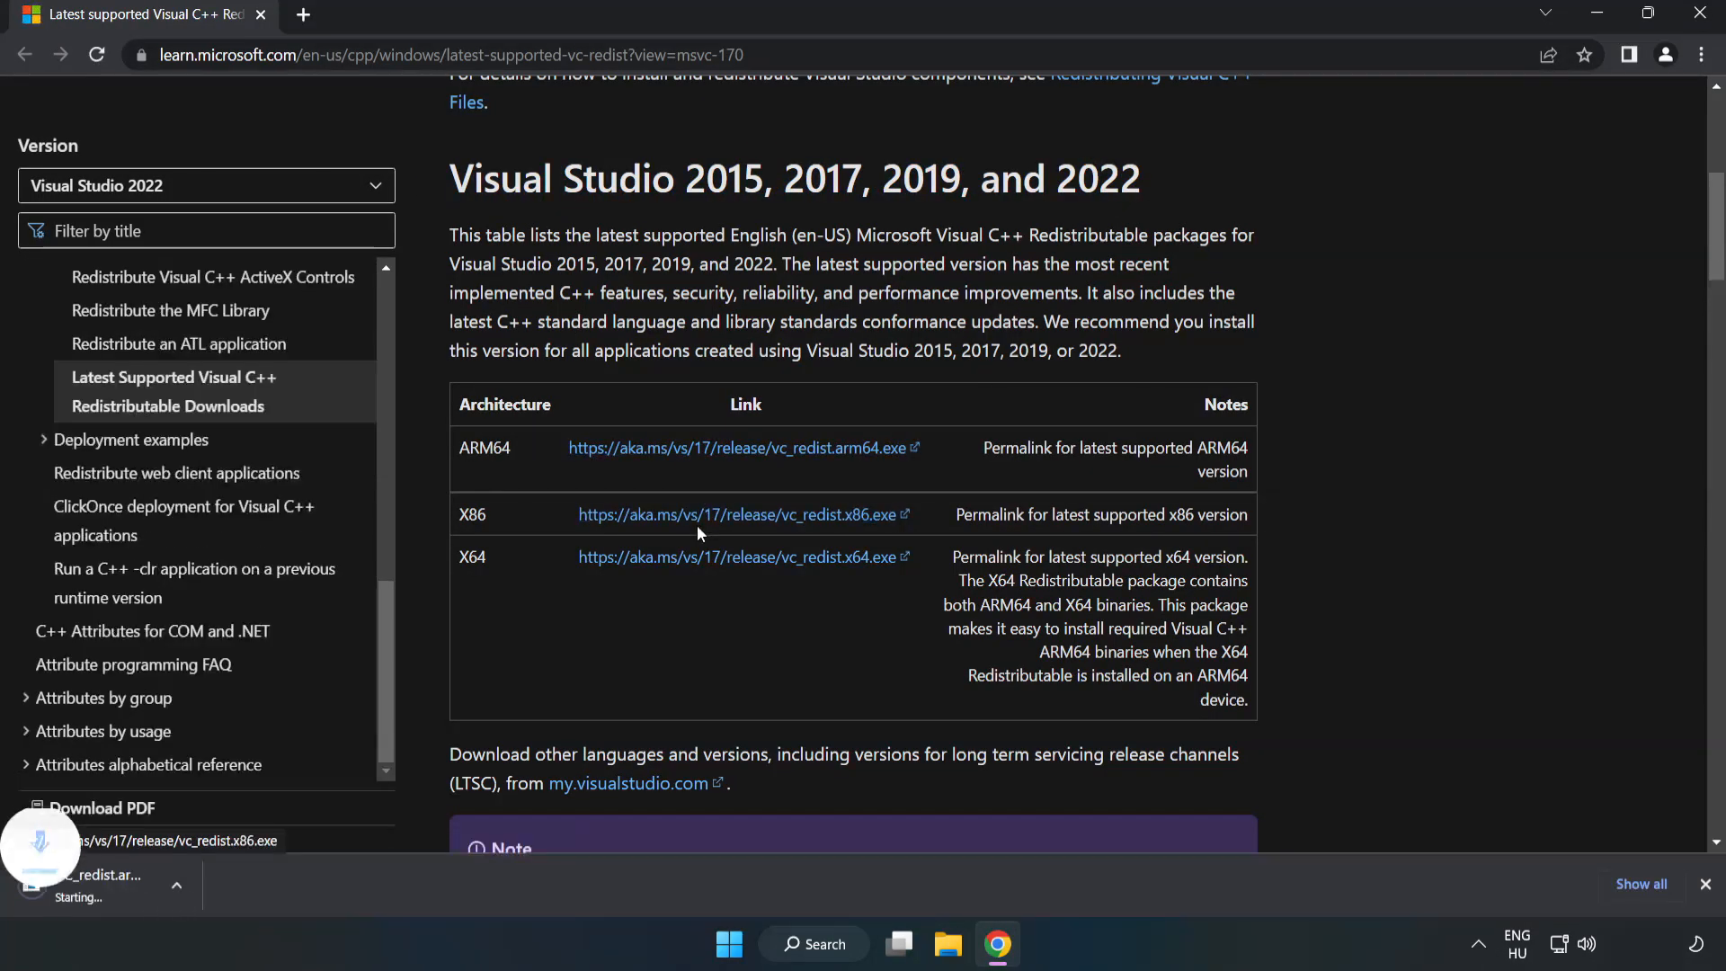
{"action": "left_click", "coordinate": [728, 558]}
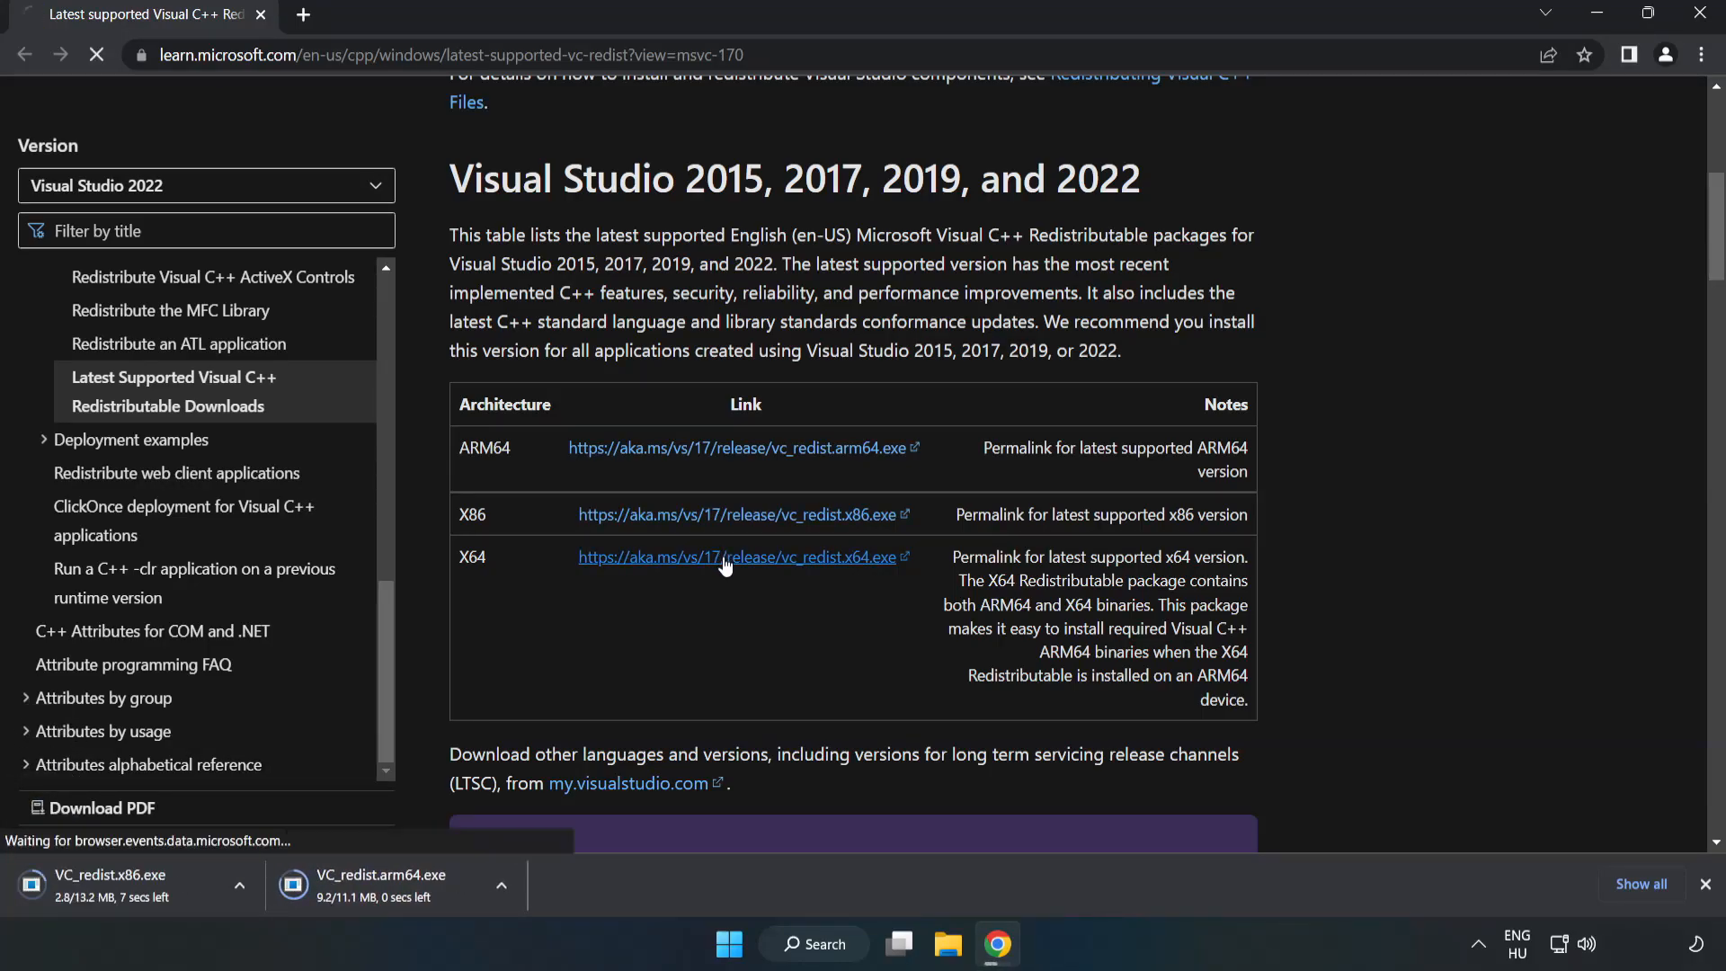
{"action": "left_click", "coordinate": [727, 557]}
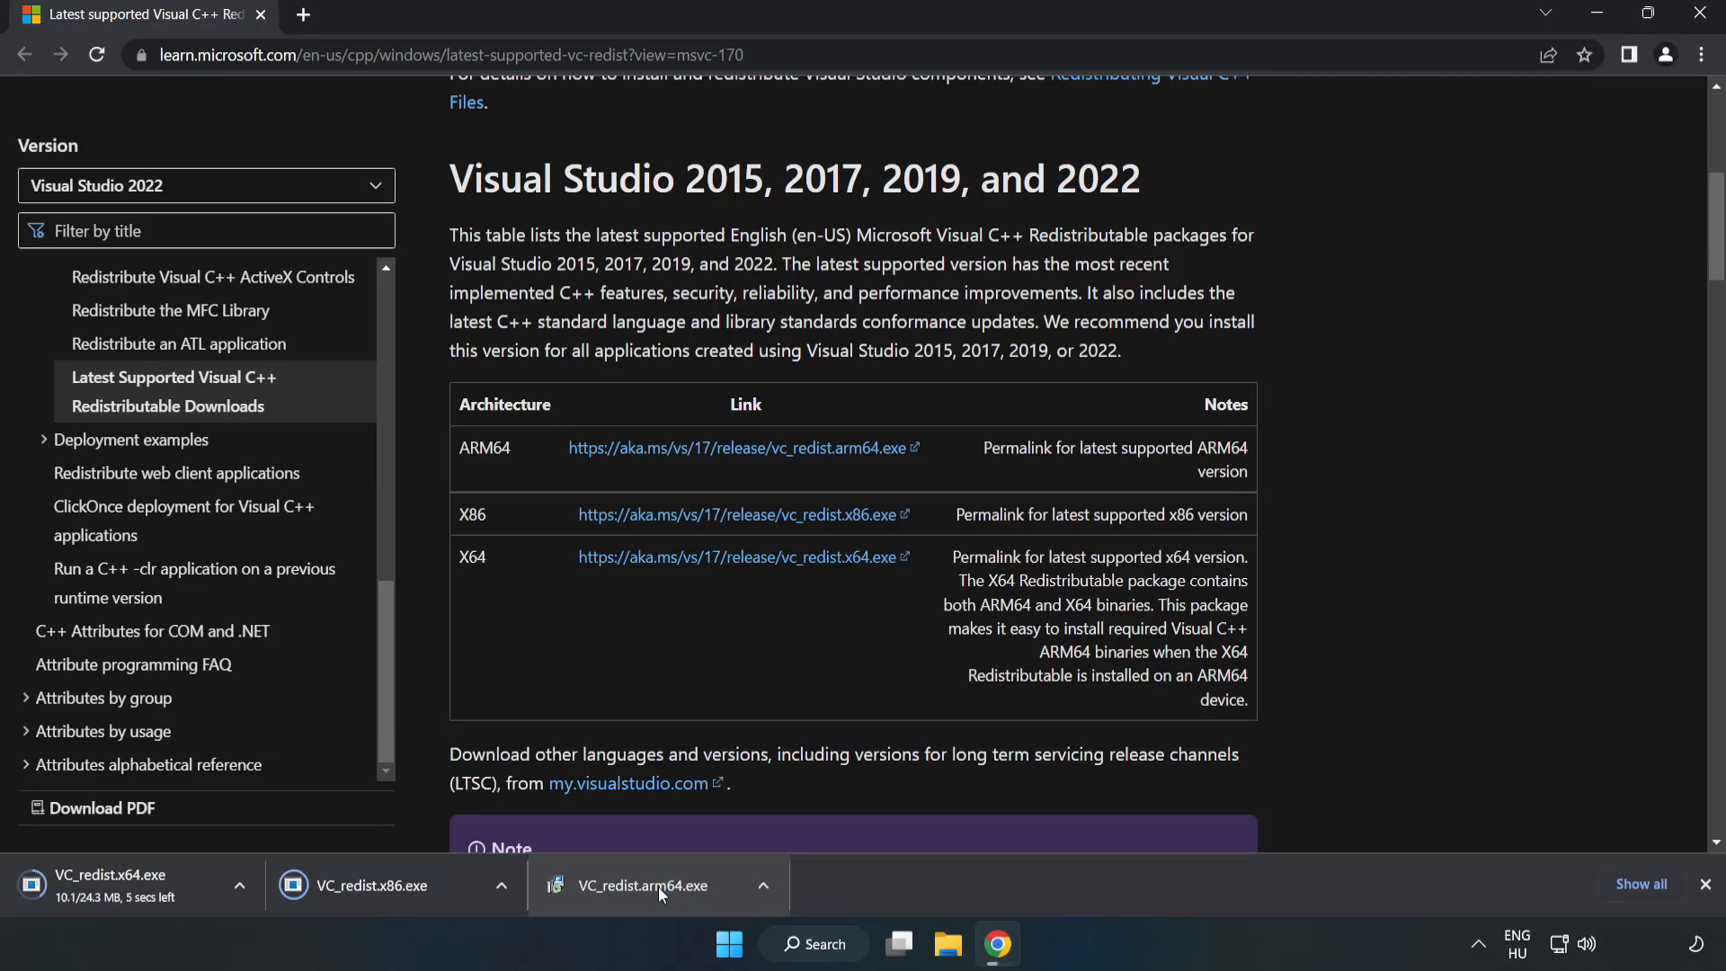
{"action": "left_click", "coordinate": [660, 885]}
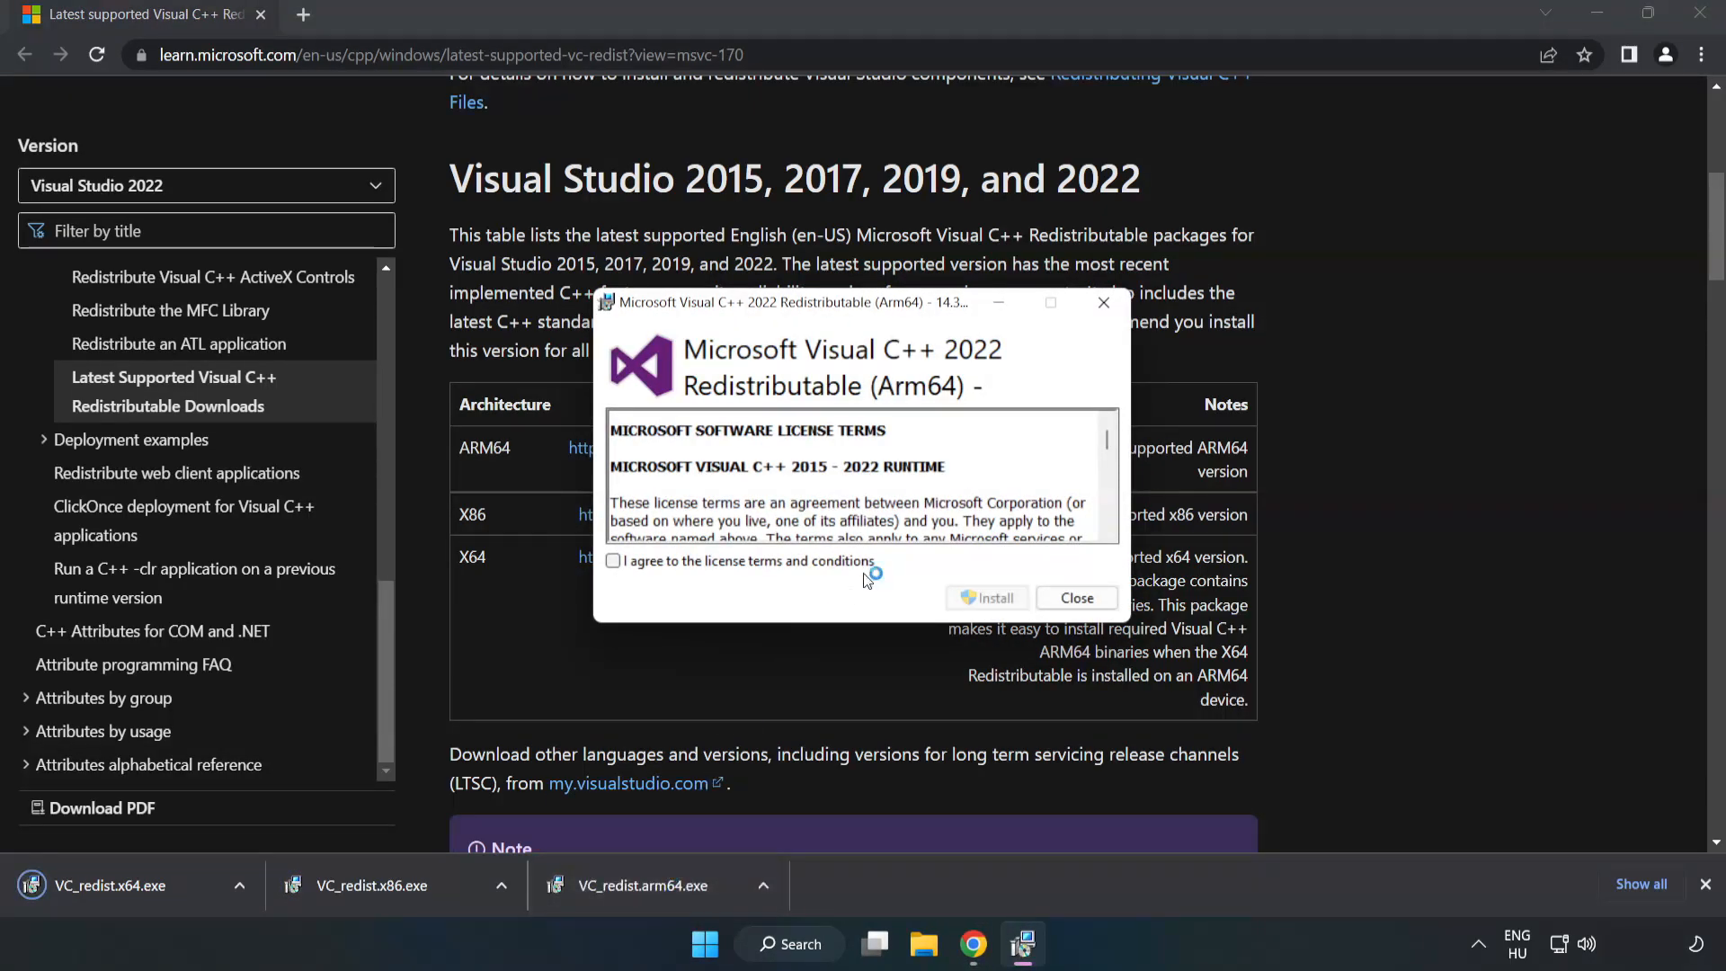
Attempt the ARM64 redistributable install, which fails as unsupported, and dismiss it
{"action": "scroll", "scroll_direction": "down", "scroll_amount": 3}
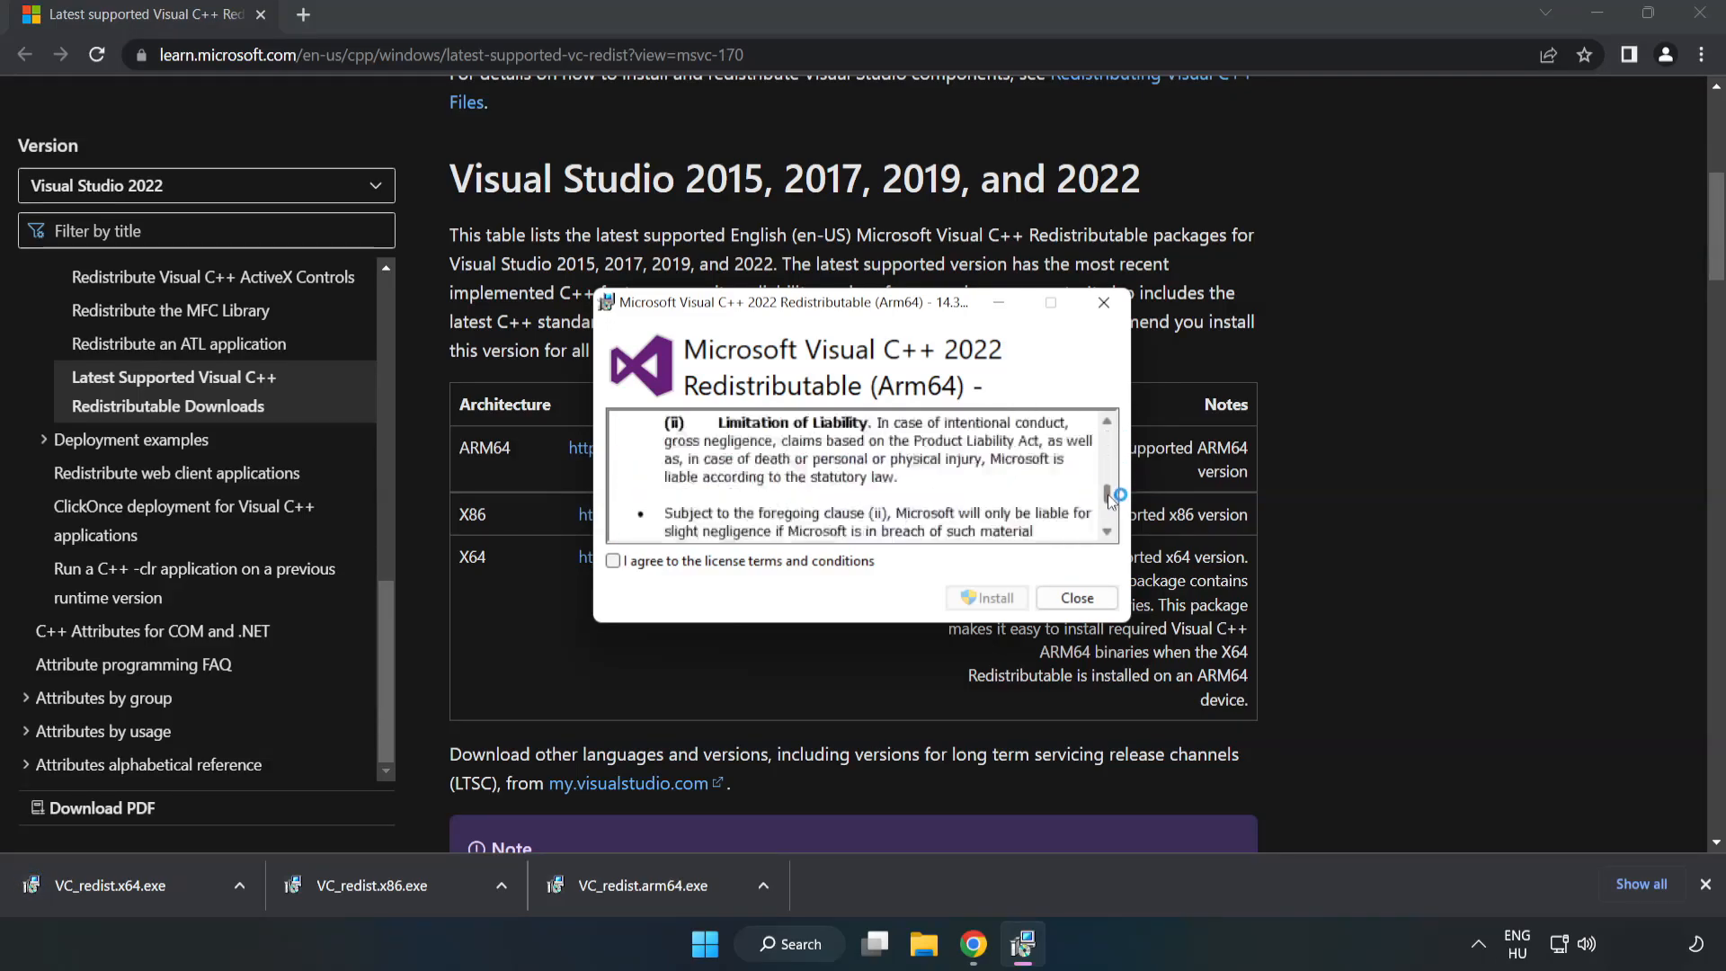
{"action": "scroll", "scroll_direction": "down", "scroll_amount": 3}
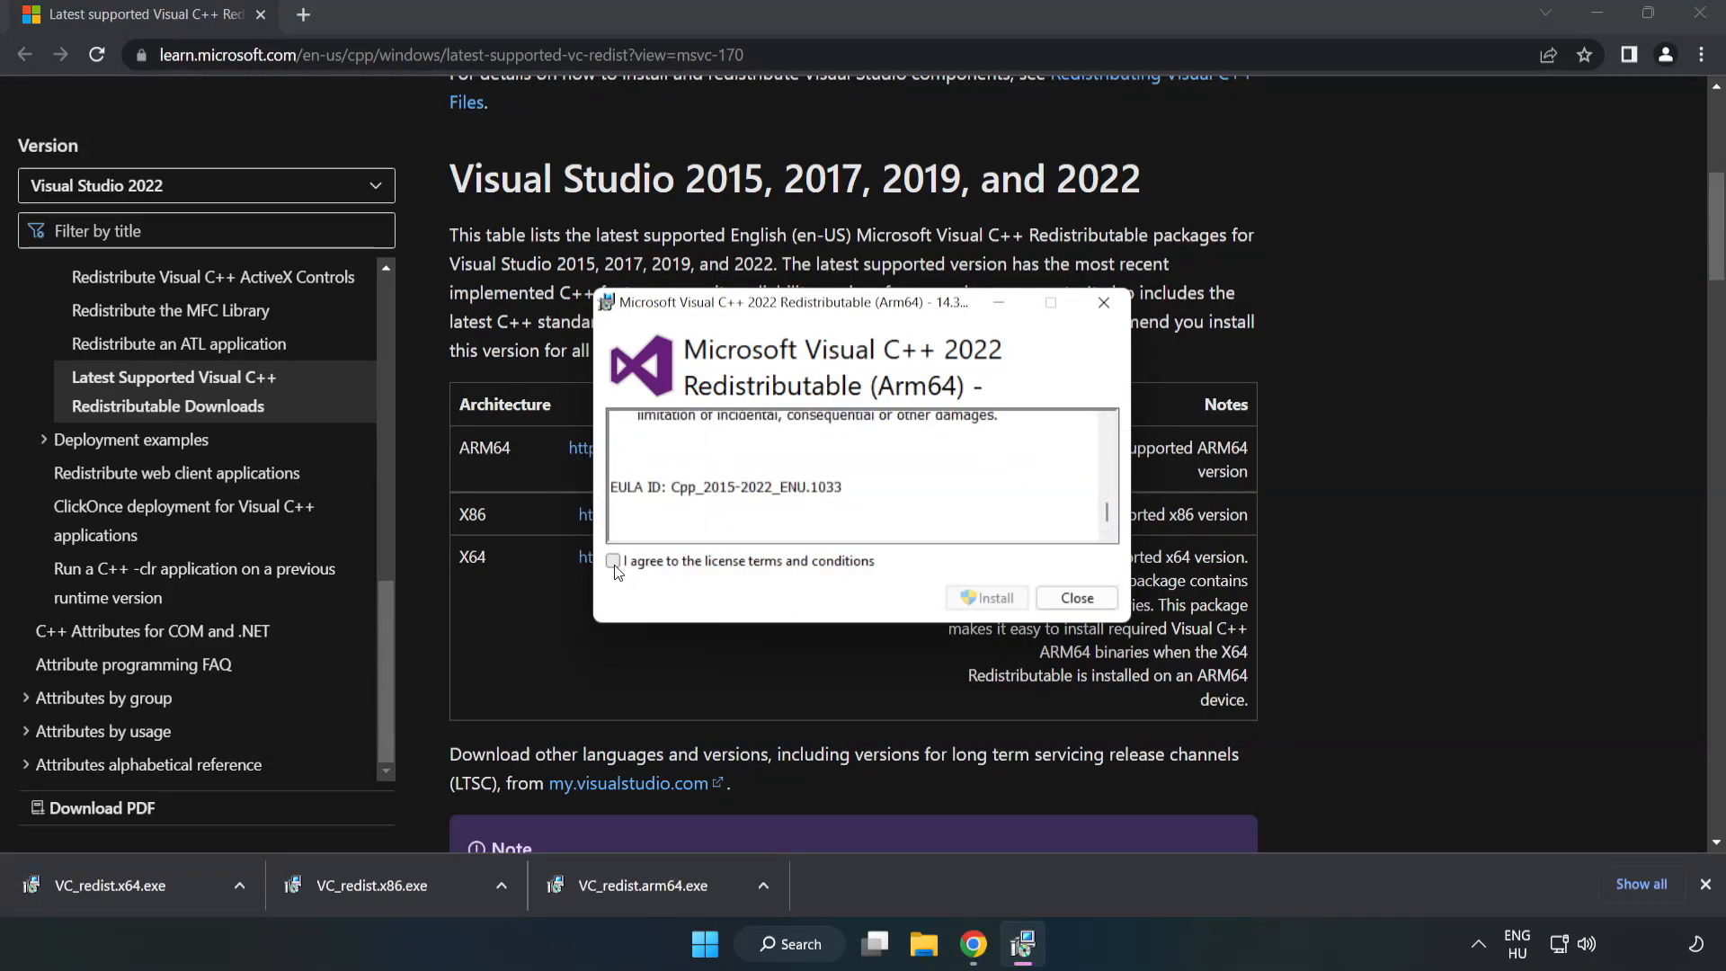
{"action": "left_click", "coordinate": [613, 561]}
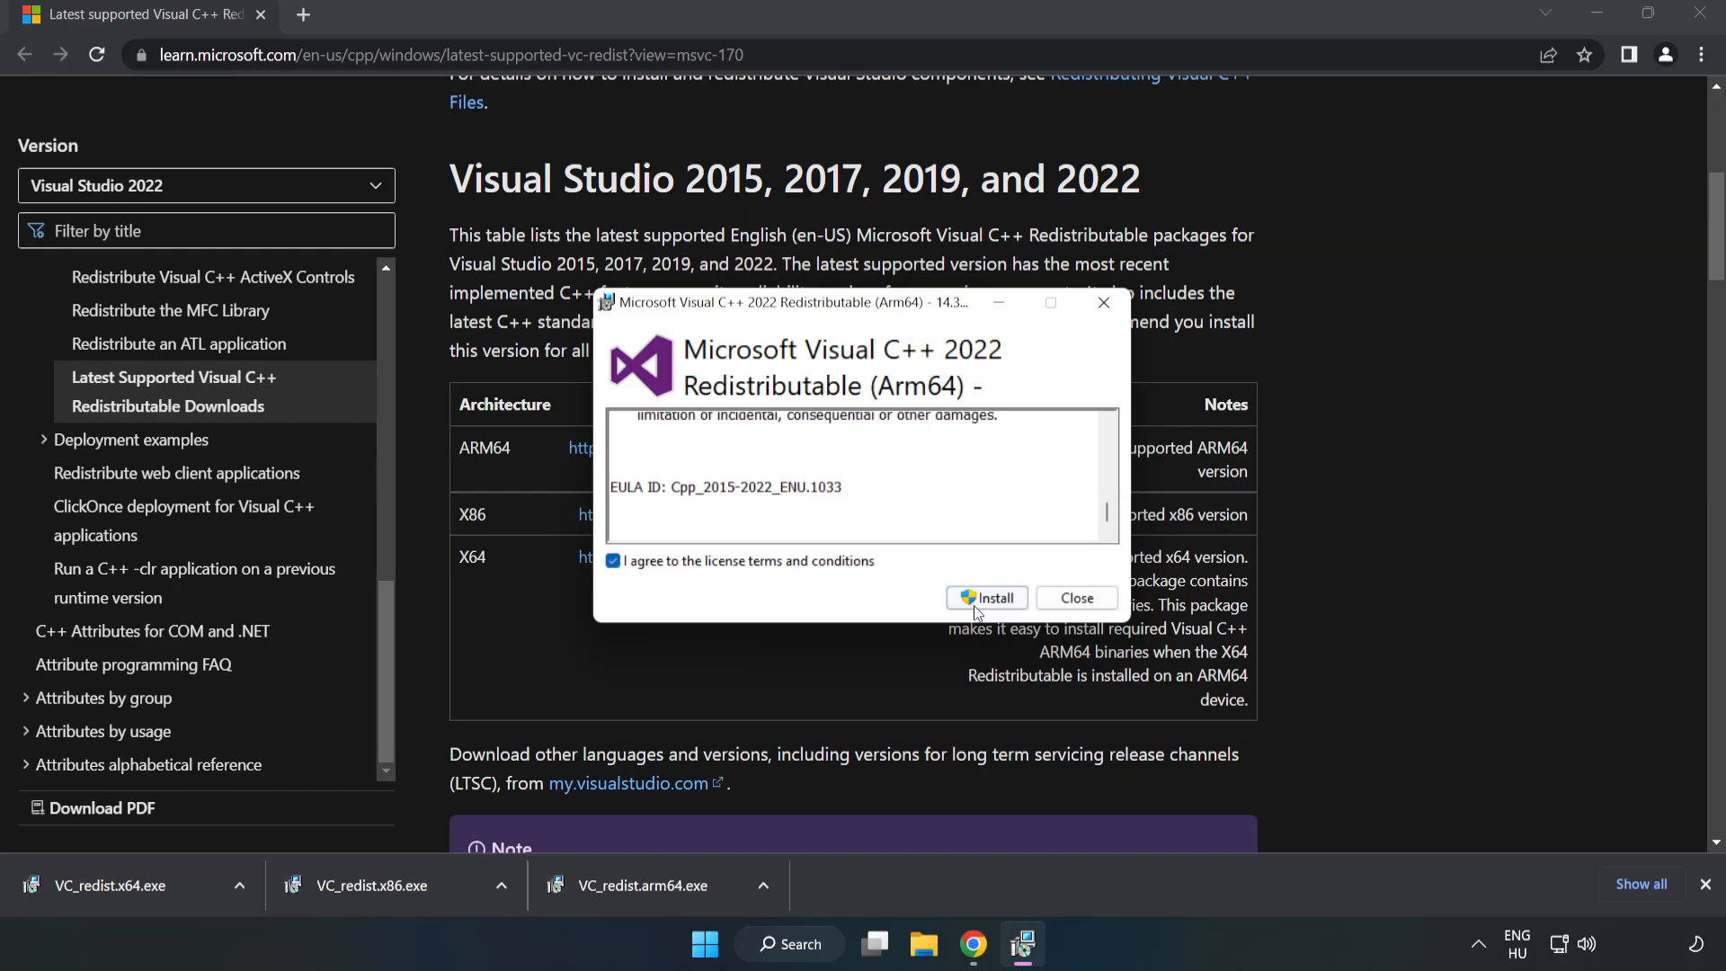
{"action": "left_click", "coordinate": [985, 599]}
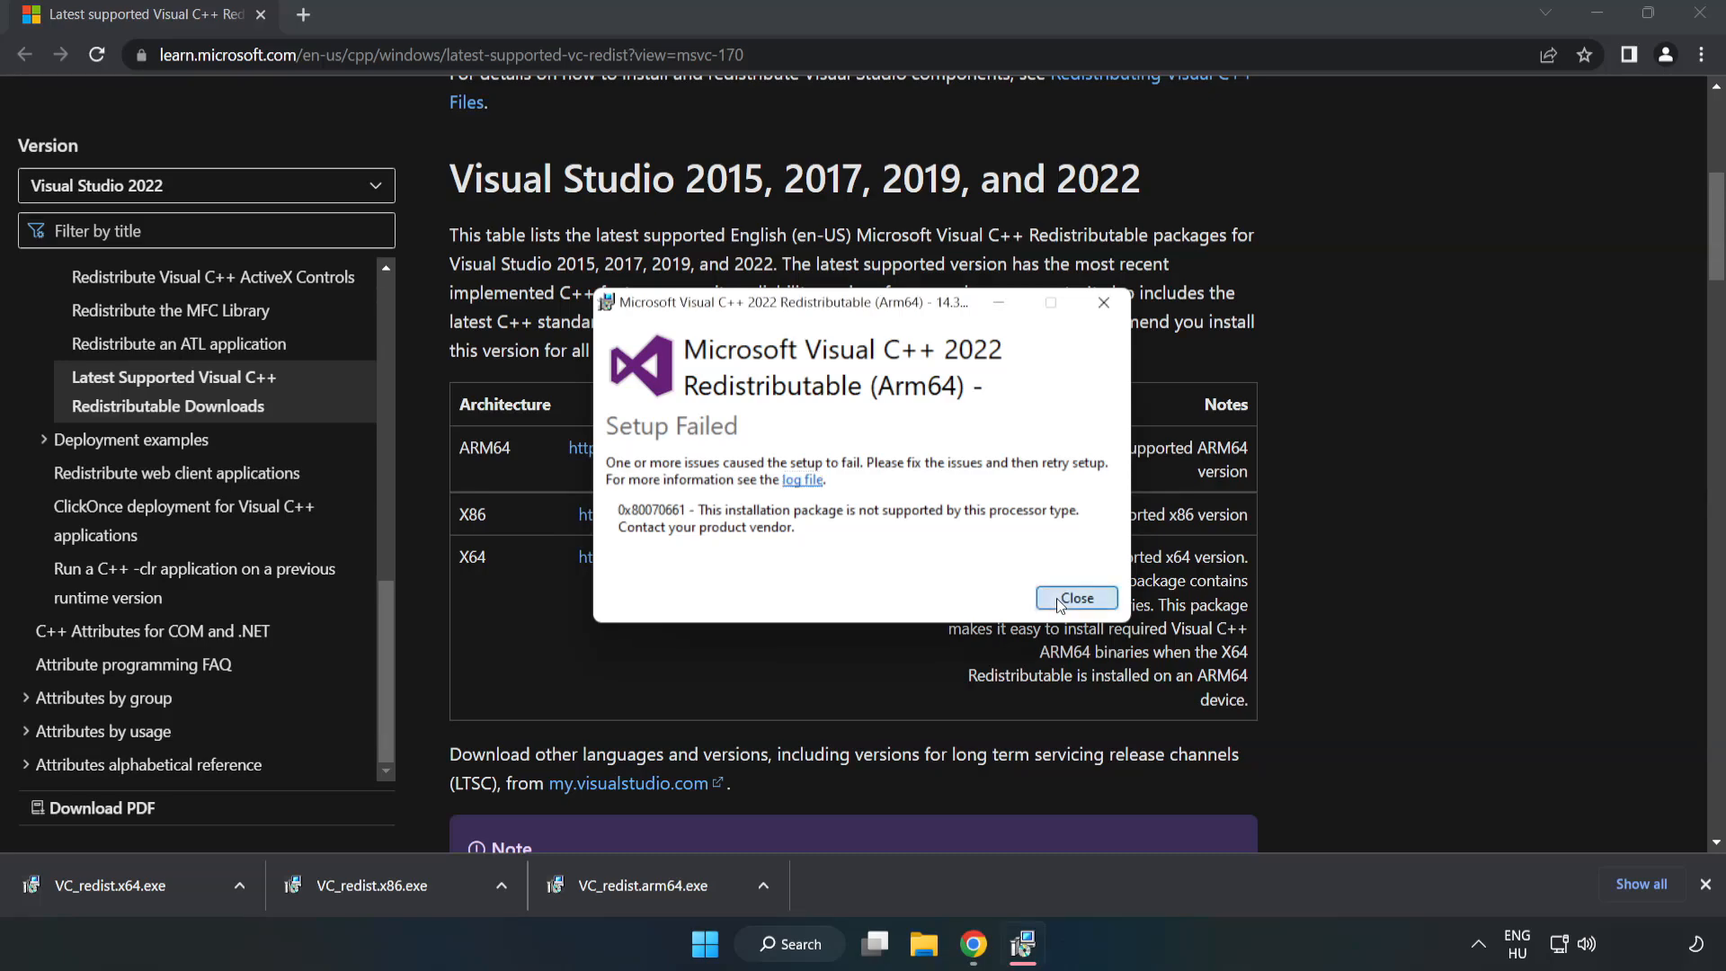
{"action": "left_click", "coordinate": [1078, 599]}
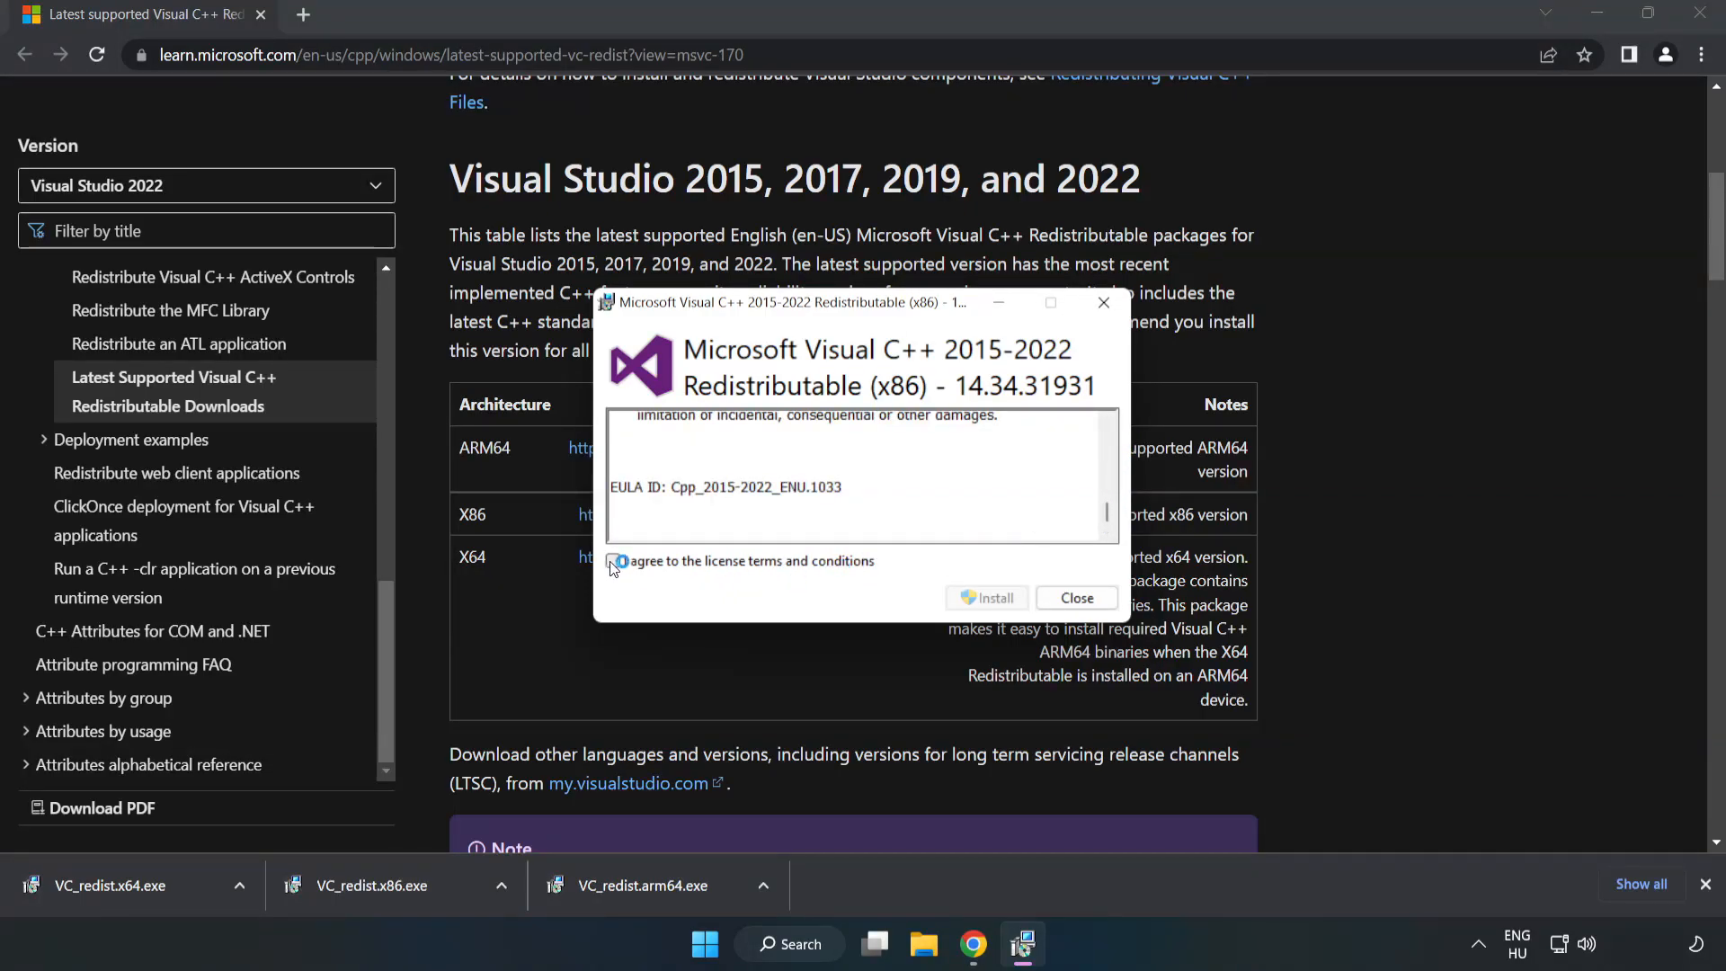
Install the x86 redistributable successfully and close its installer
{"action": "left_click", "coordinate": [997, 598]}
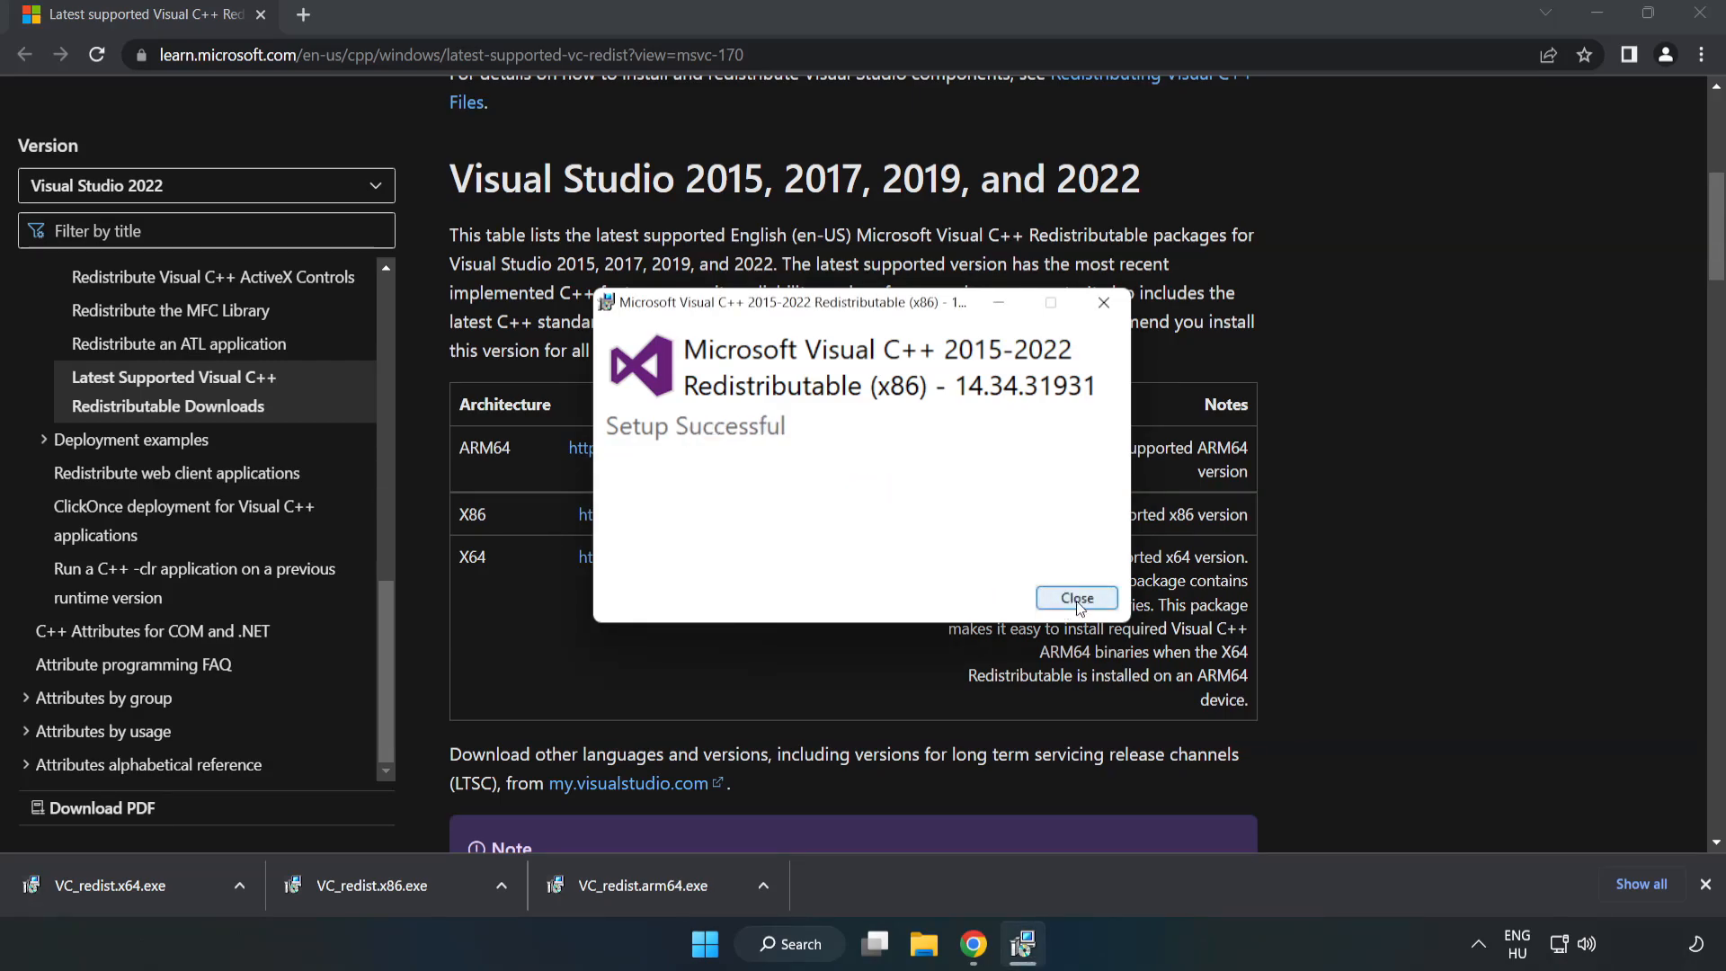
{"action": "left_click", "coordinate": [1075, 599]}
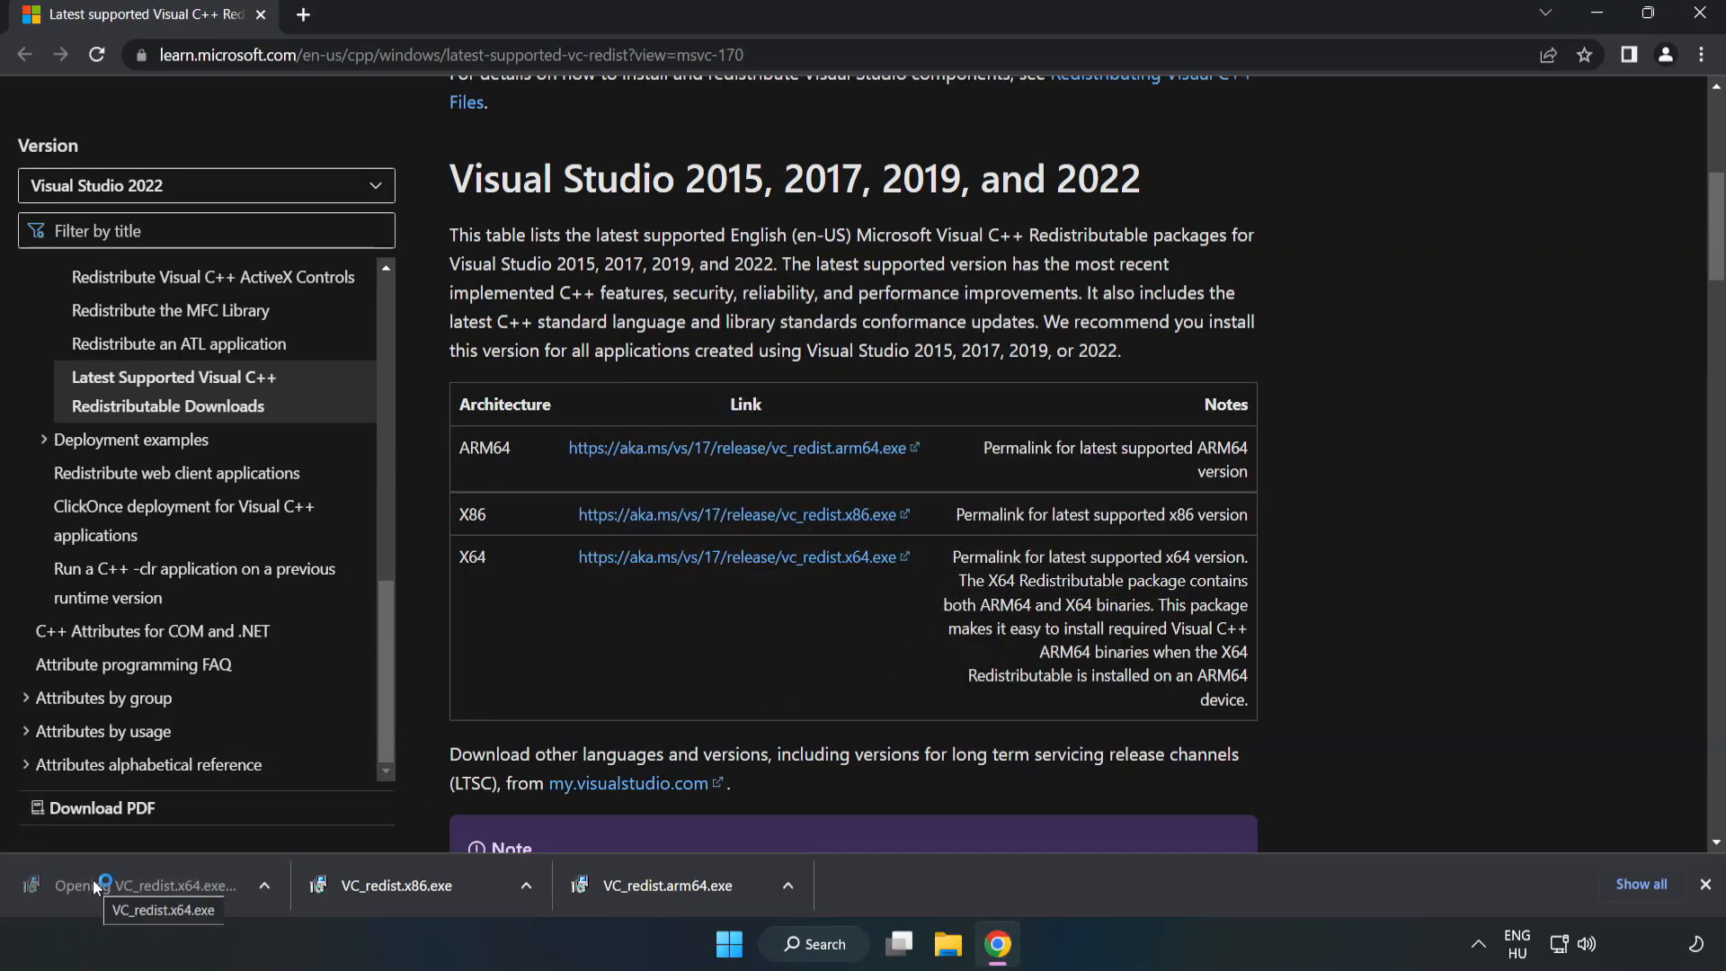
Install VC_redist.x64.exe successfully, then close the installer and Chrome
{"action": "left_click", "coordinate": [141, 885]}
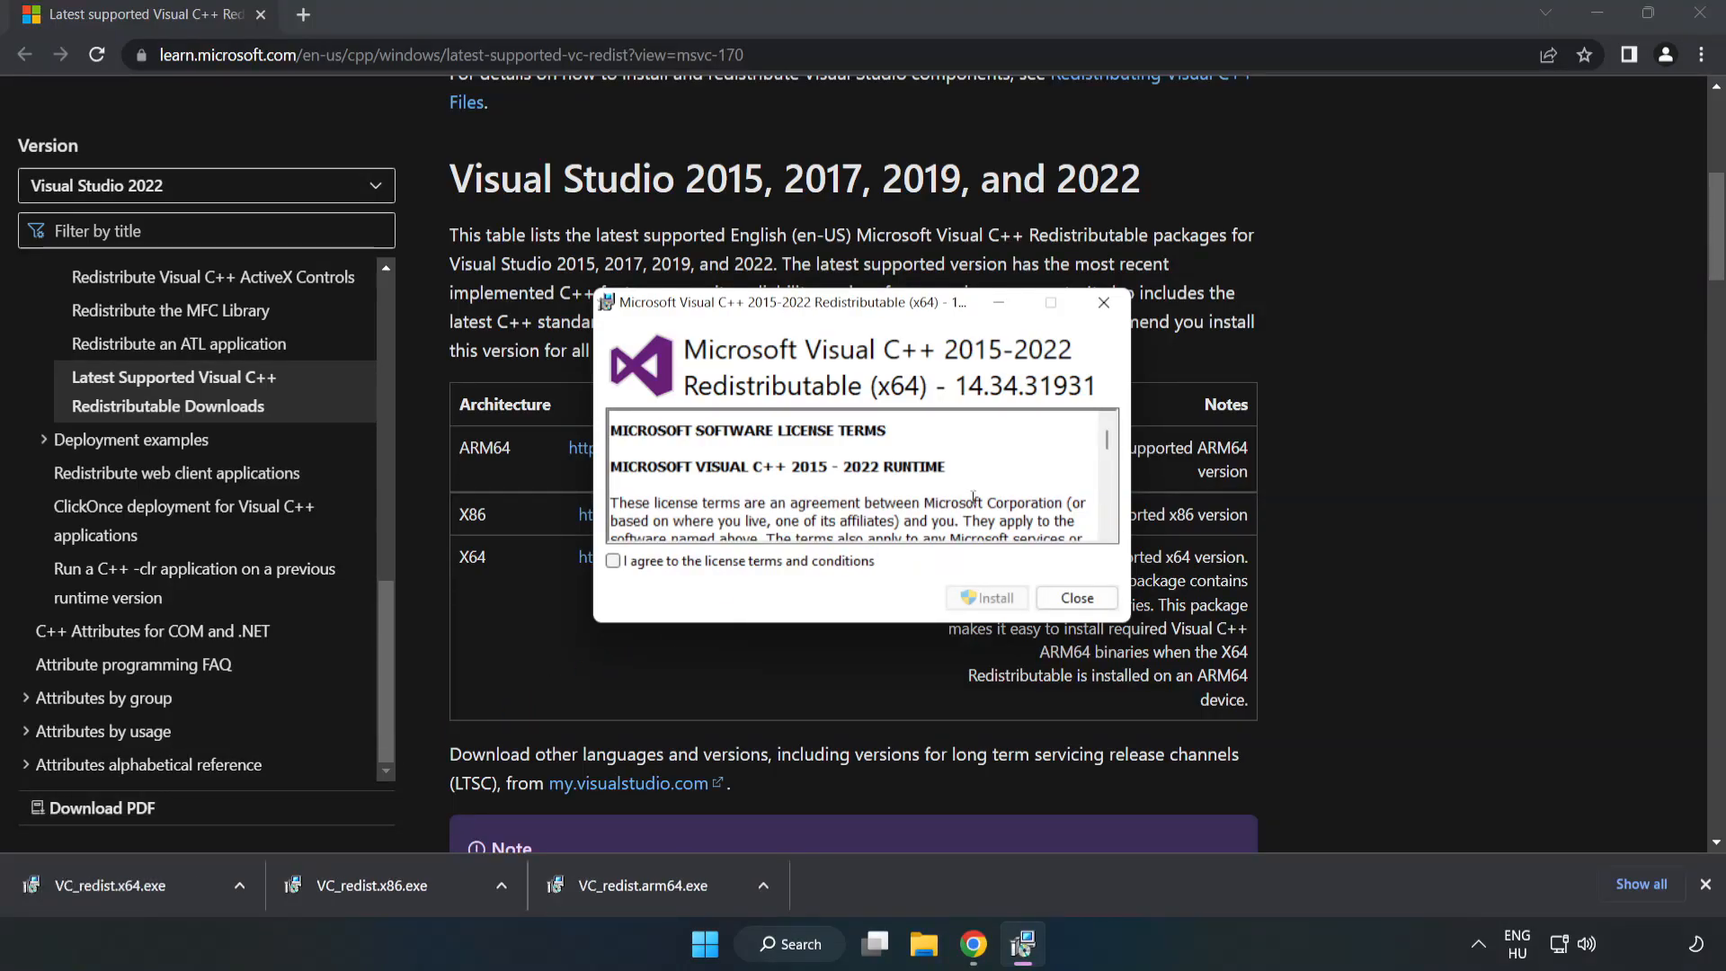
{"action": "scroll", "scroll_direction": "down", "scroll_amount": 3}
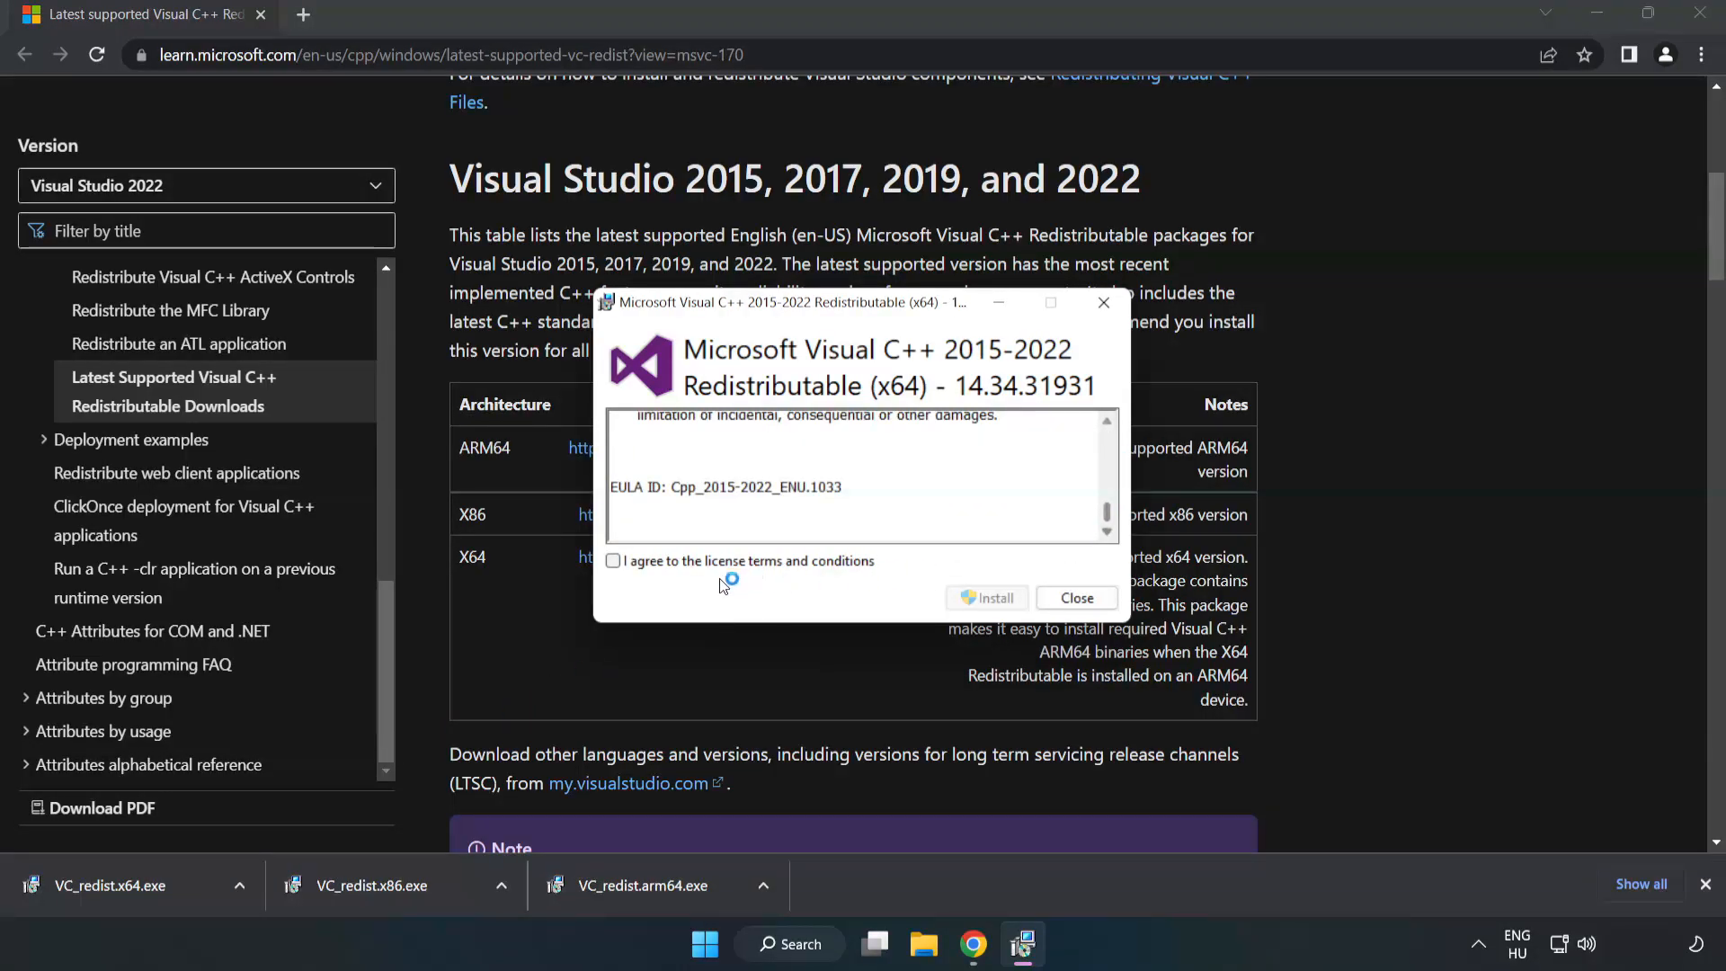
{"action": "left_click", "coordinate": [994, 599]}
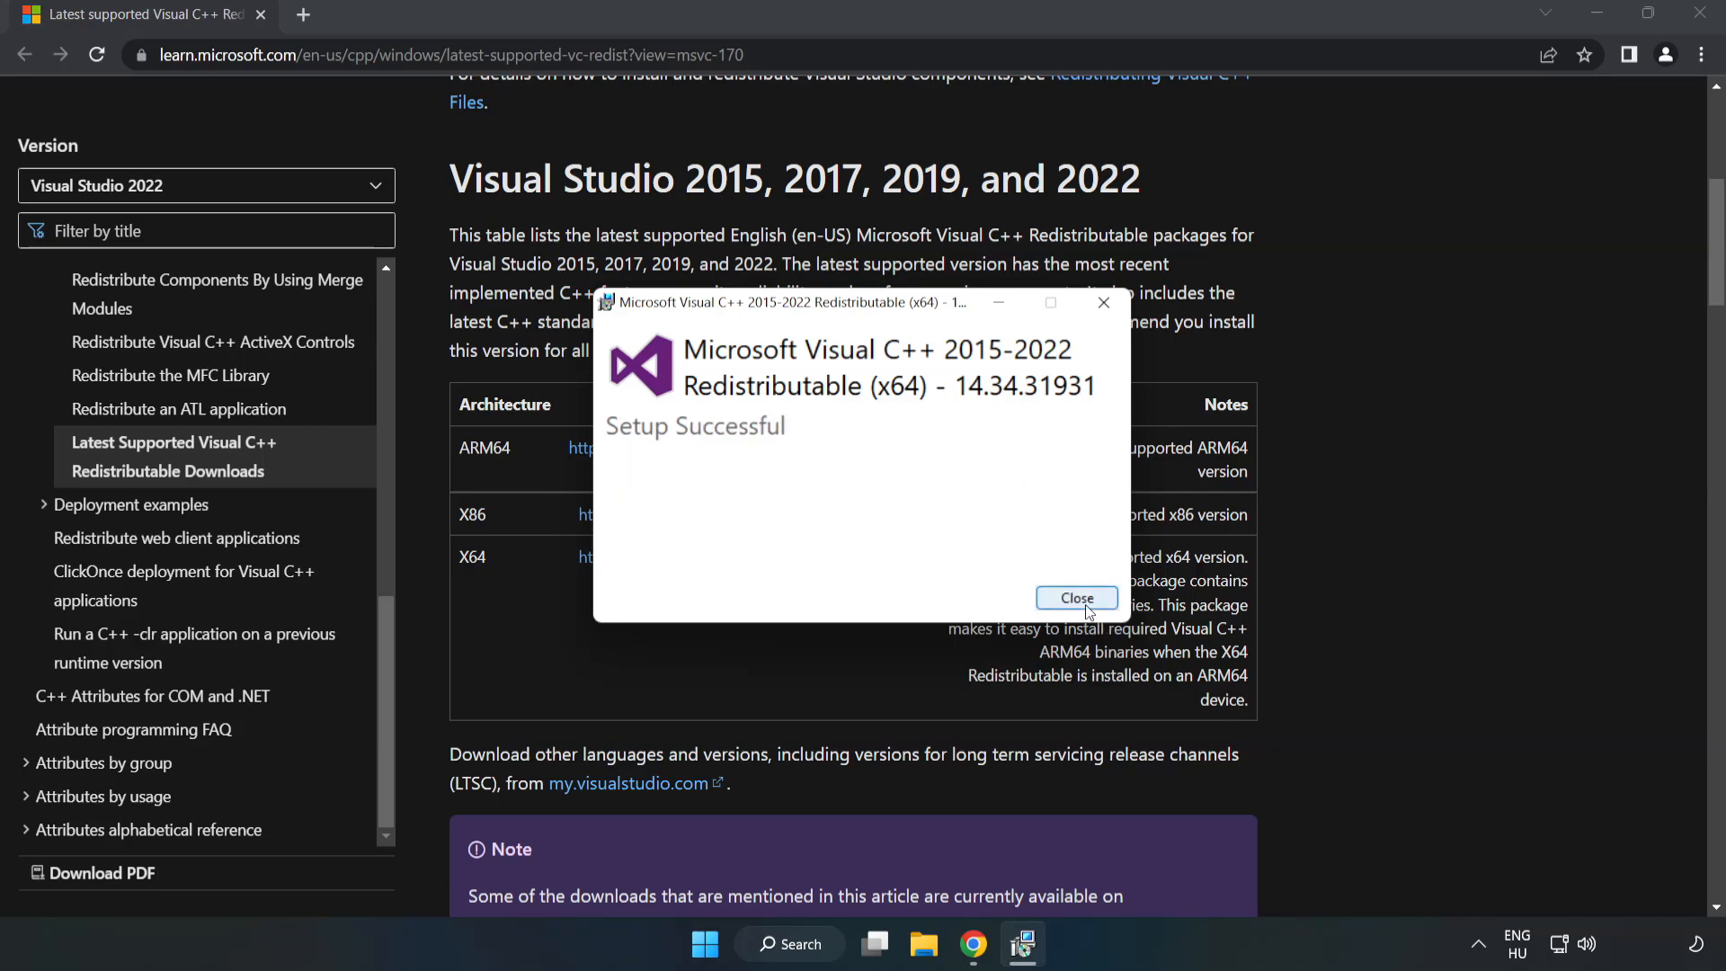
{"action": "left_click", "coordinate": [1077, 599]}
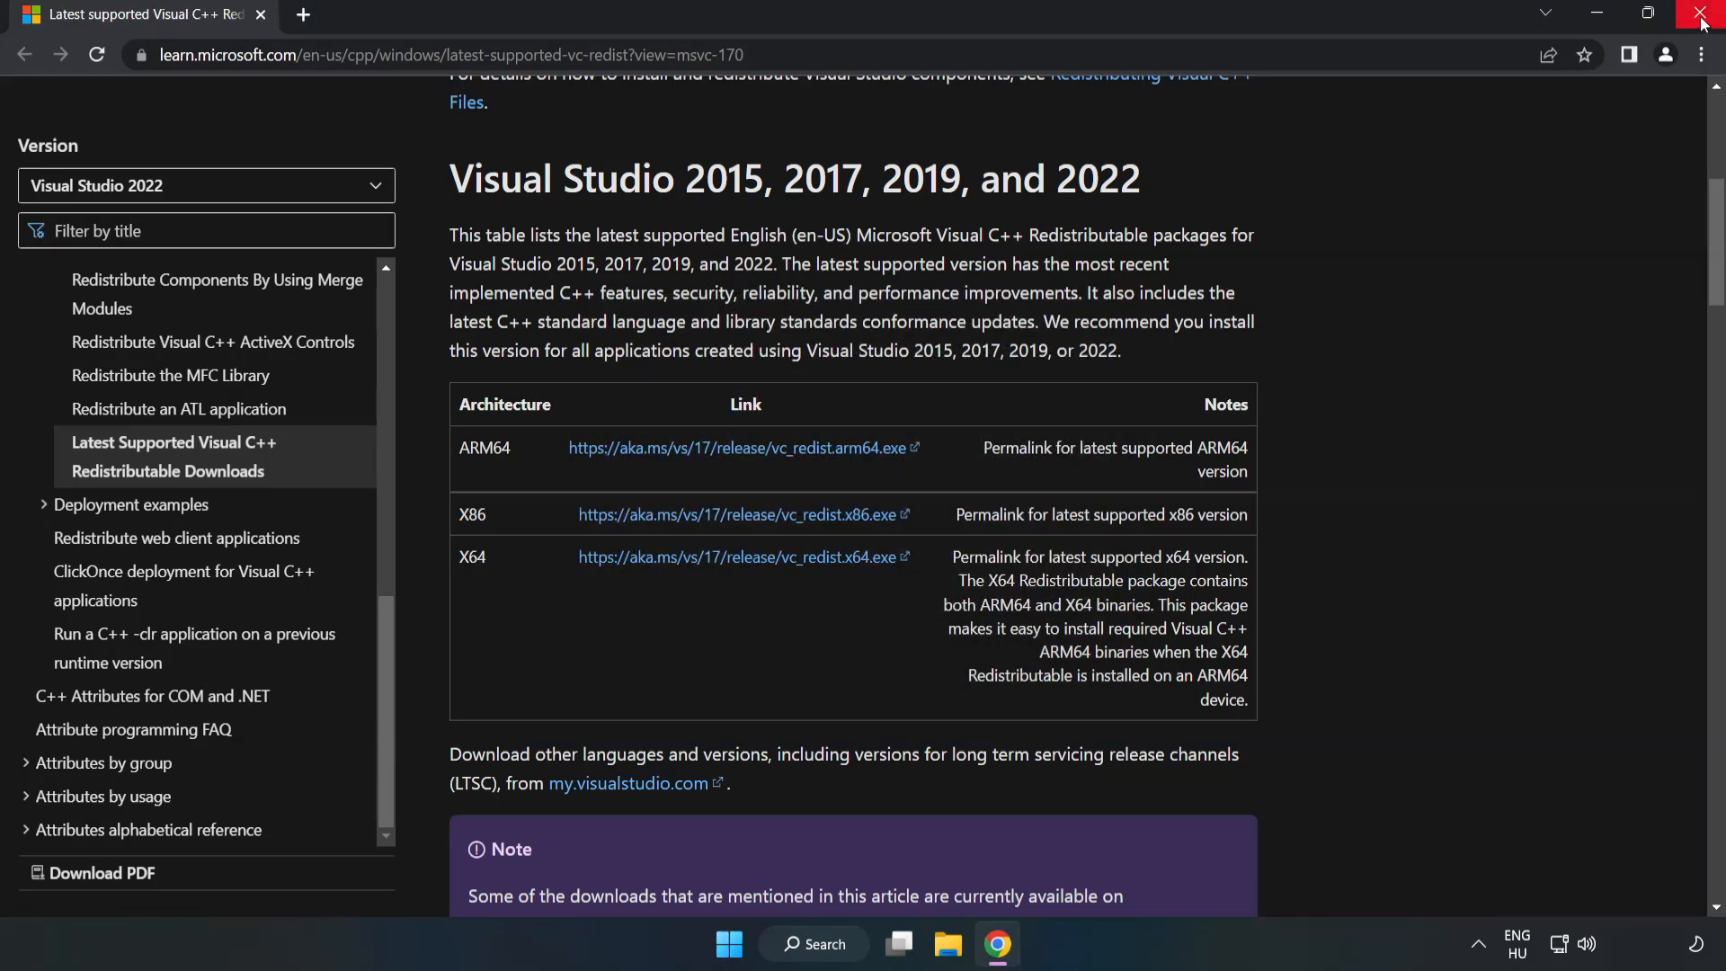
{"action": "mouse_move", "coordinate": [1704, 18]}
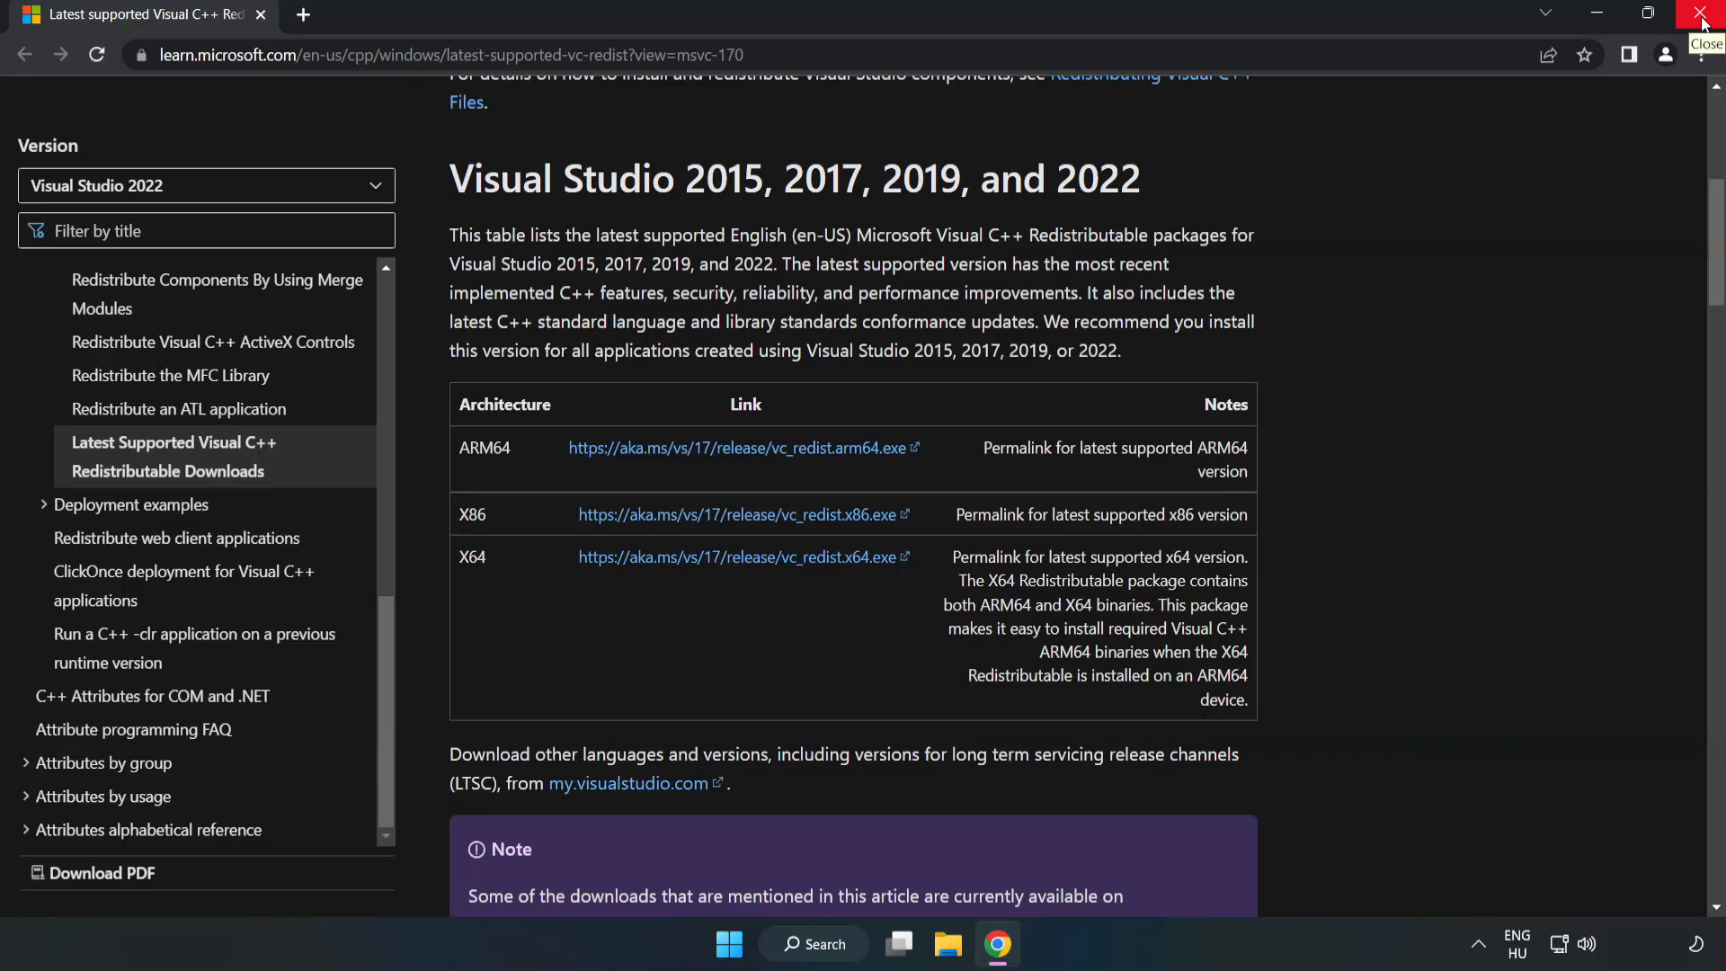
{"action": "left_click", "coordinate": [1694, 14]}
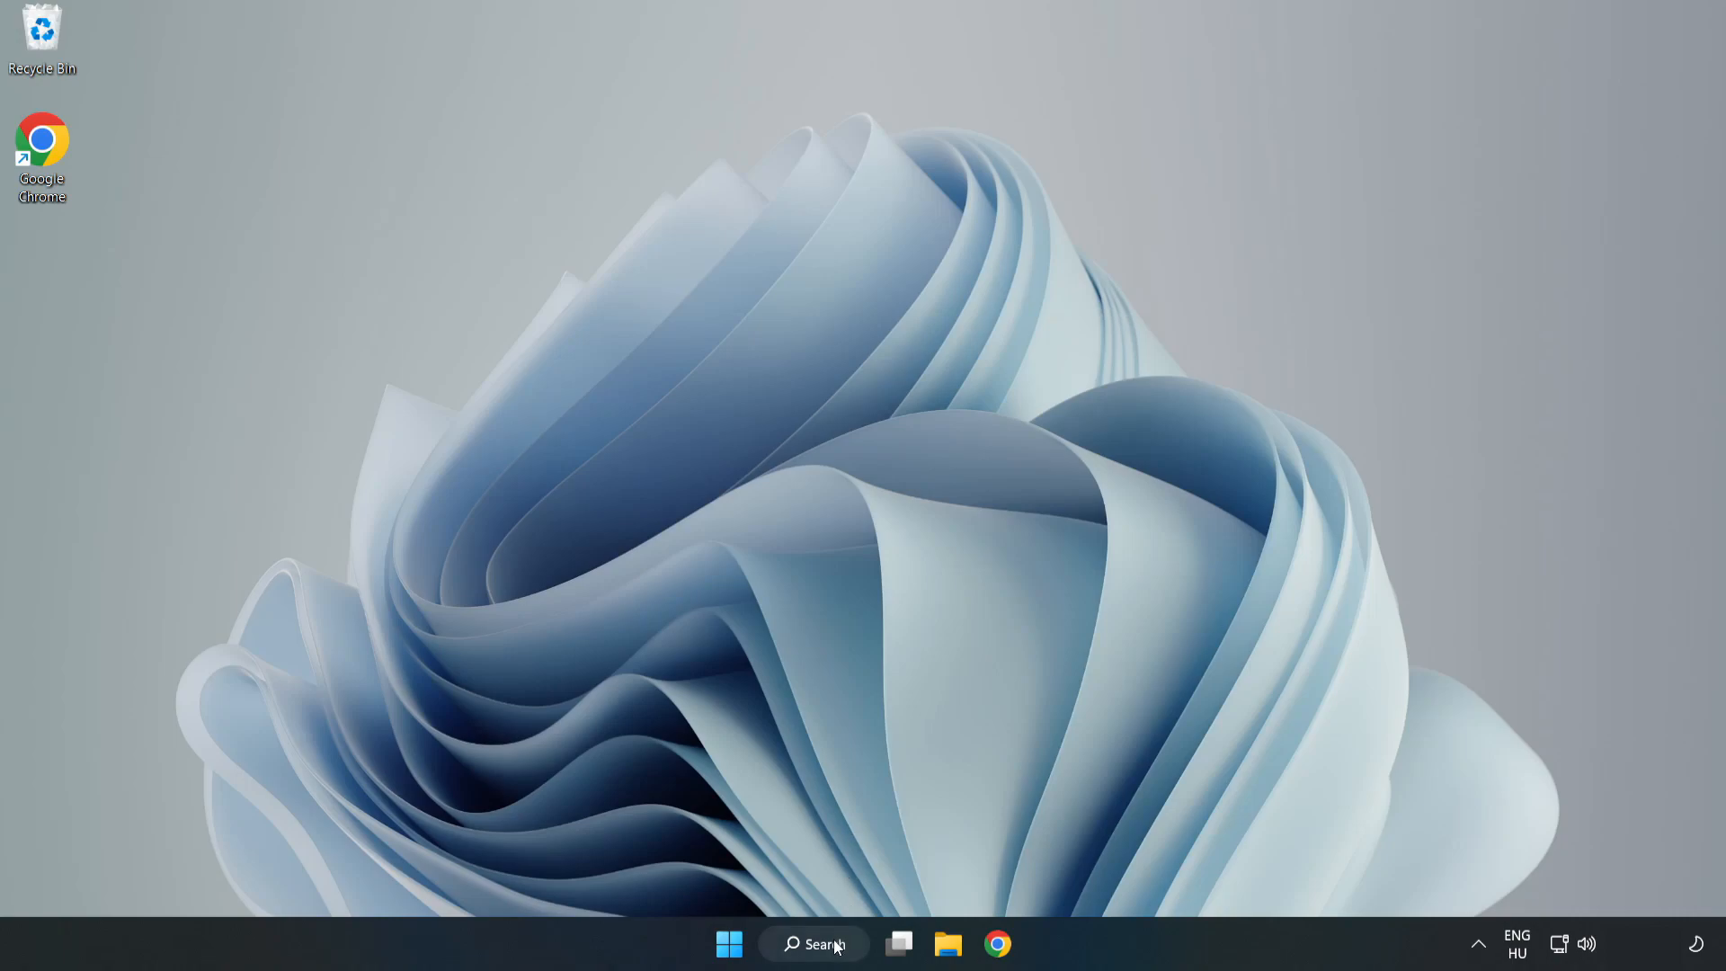
Search for cmd and launch Command Prompt as administrator
{"action": "left_click", "coordinate": [815, 944]}
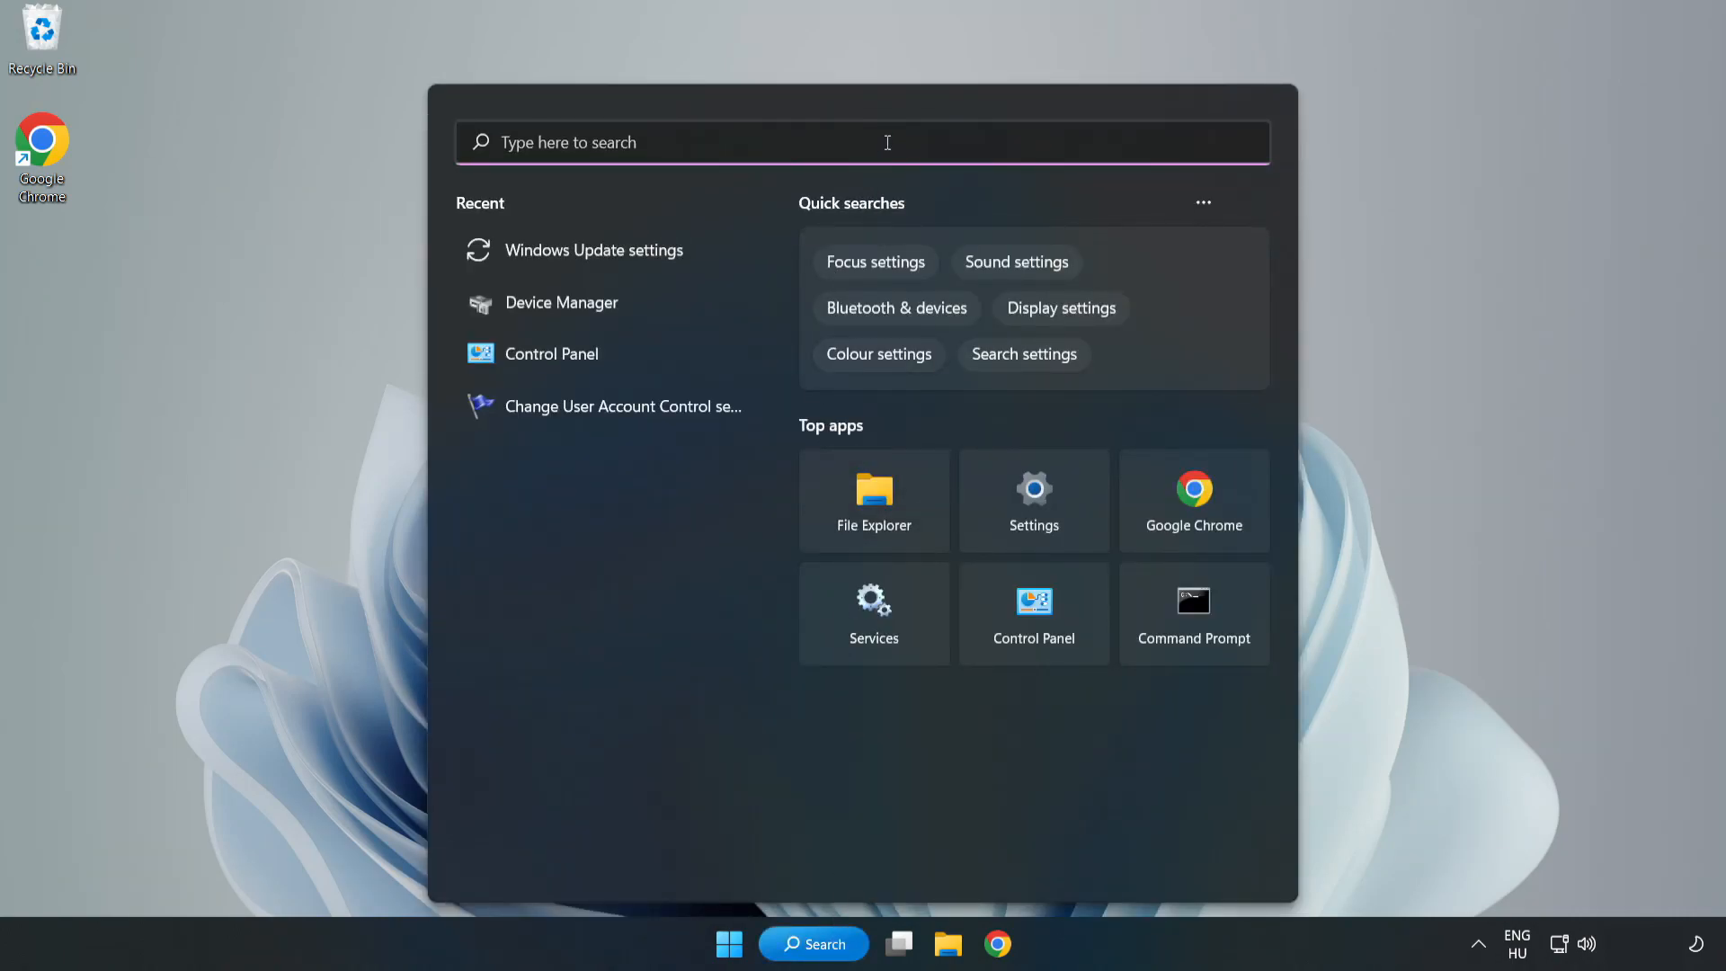
{"action": "type", "text": "cmd"}
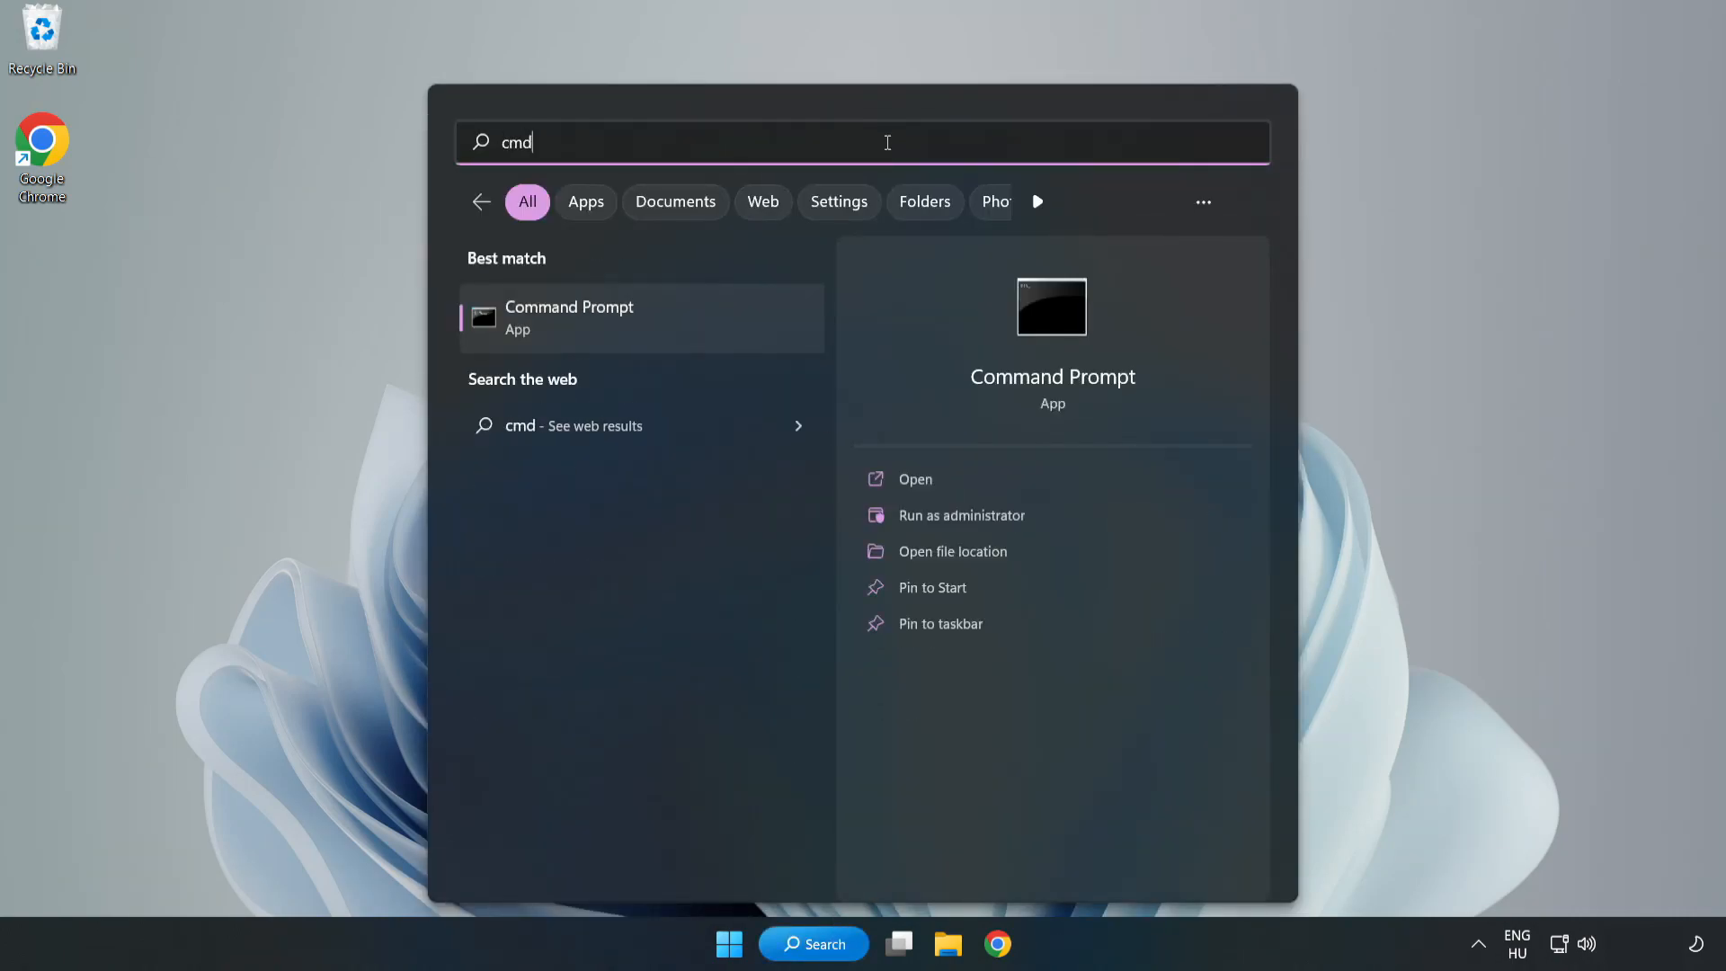
{"action": "mouse_move", "coordinate": [611, 331]}
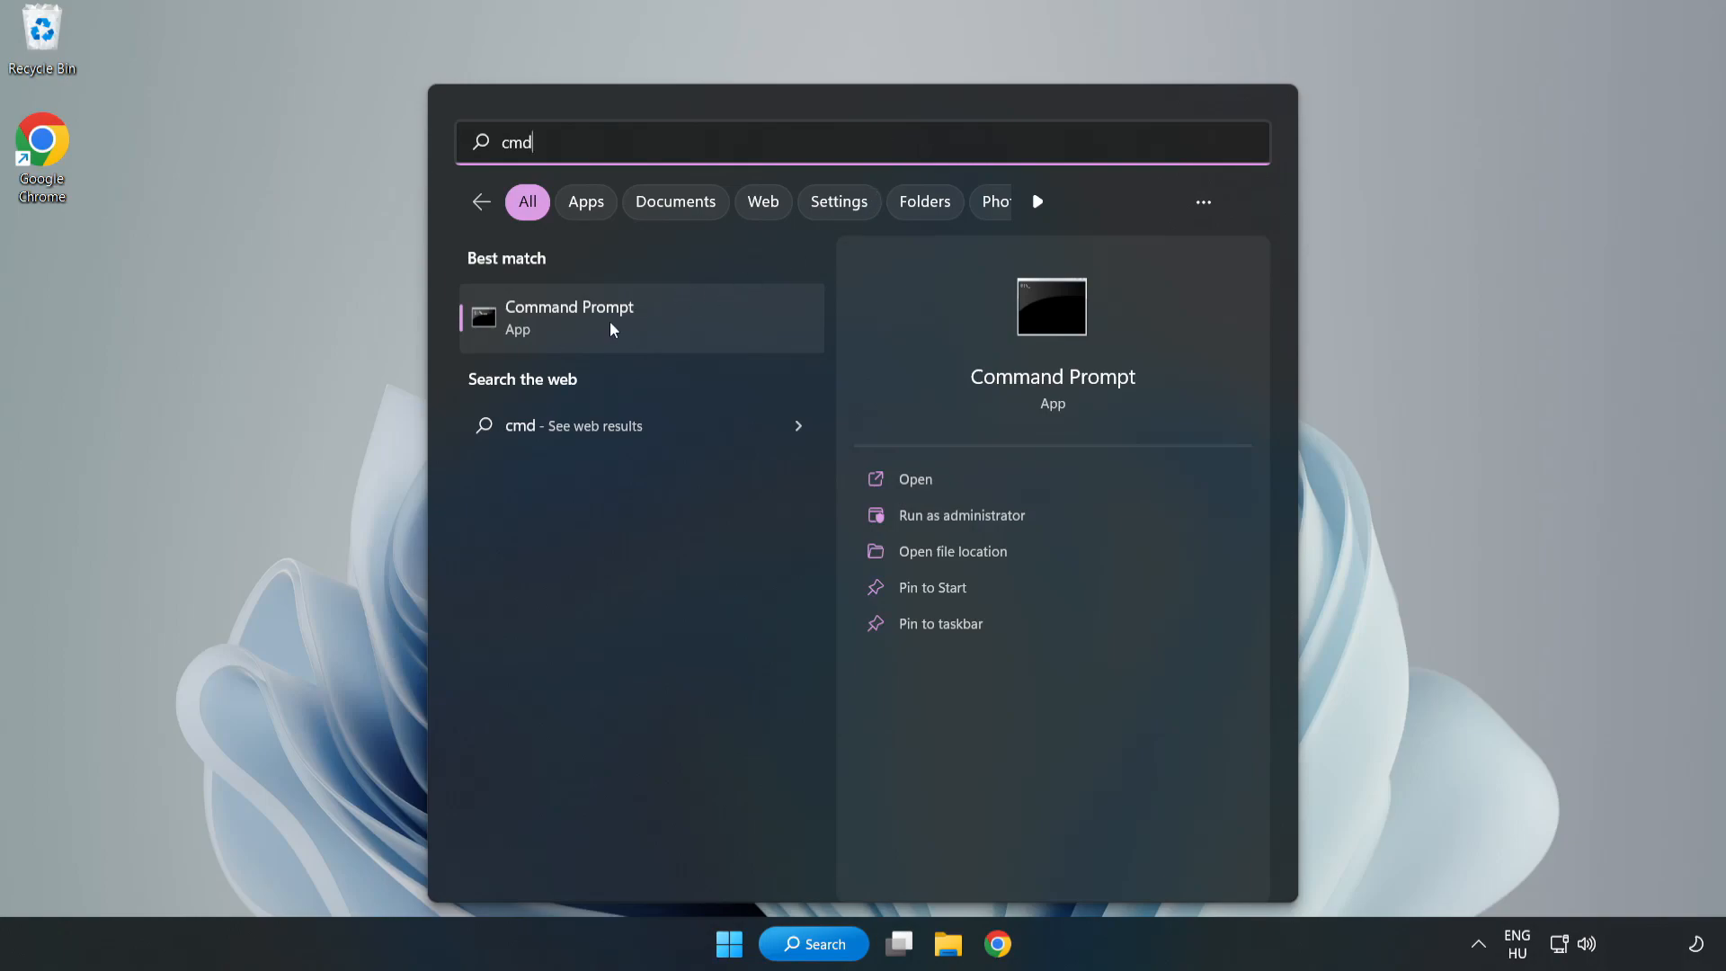
{"action": "right_click", "coordinate": [611, 323]}
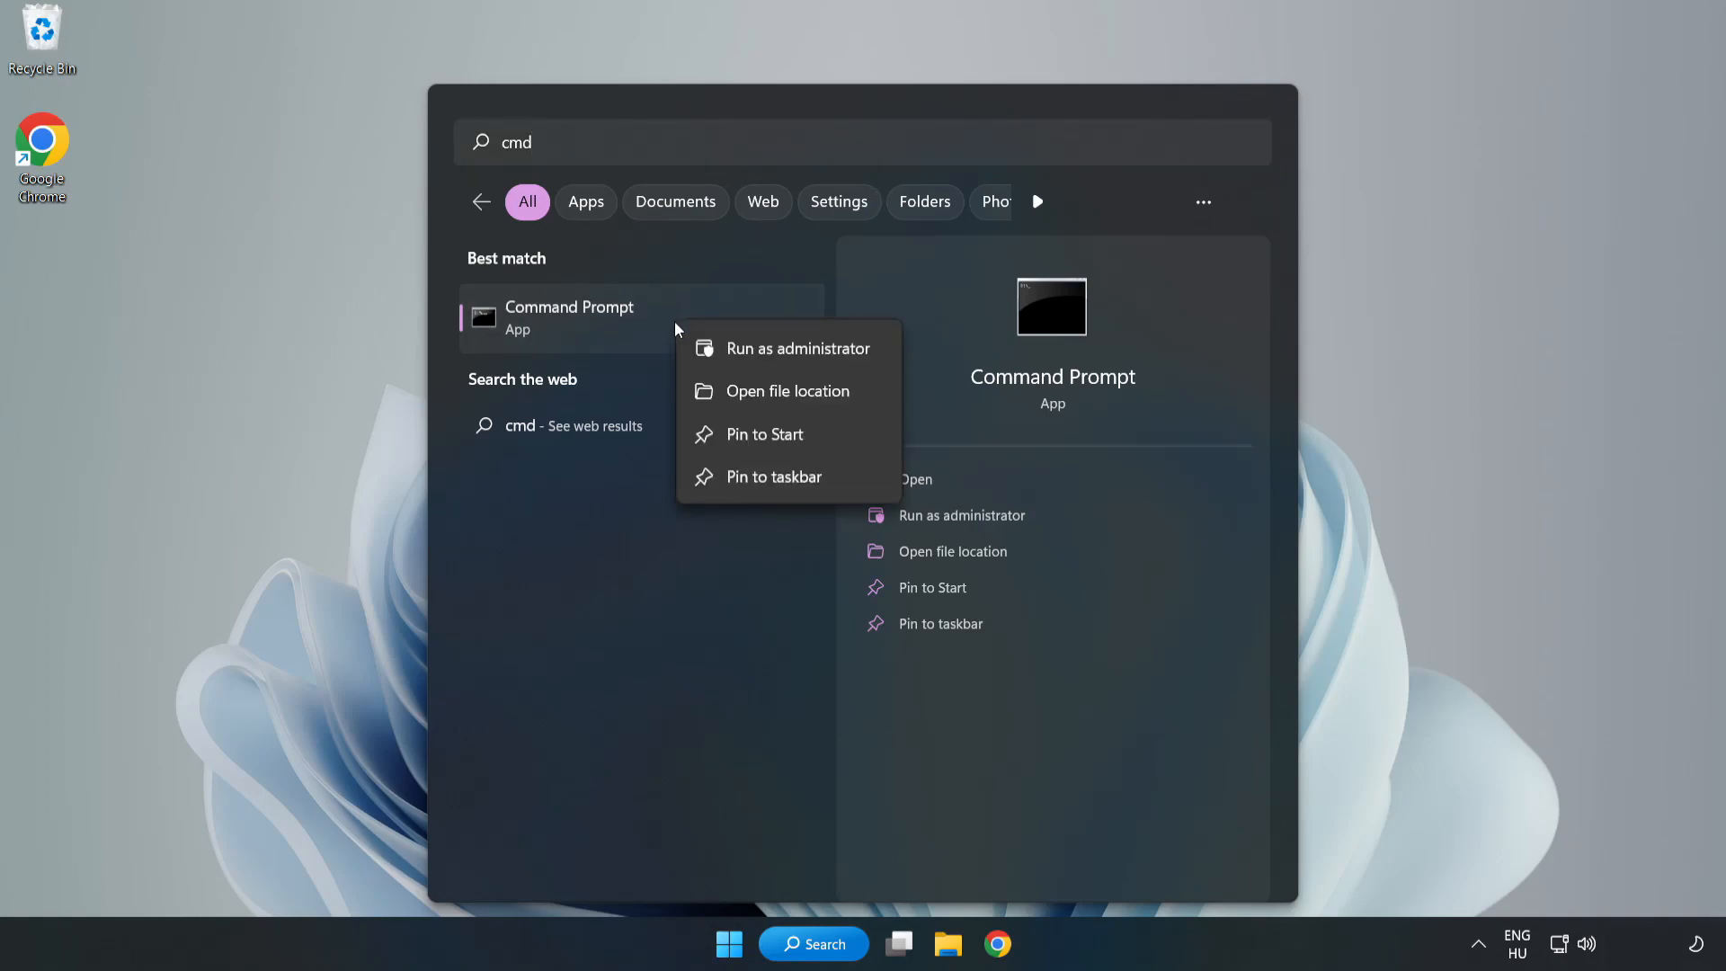
{"action": "mouse_move", "coordinate": [748, 352]}
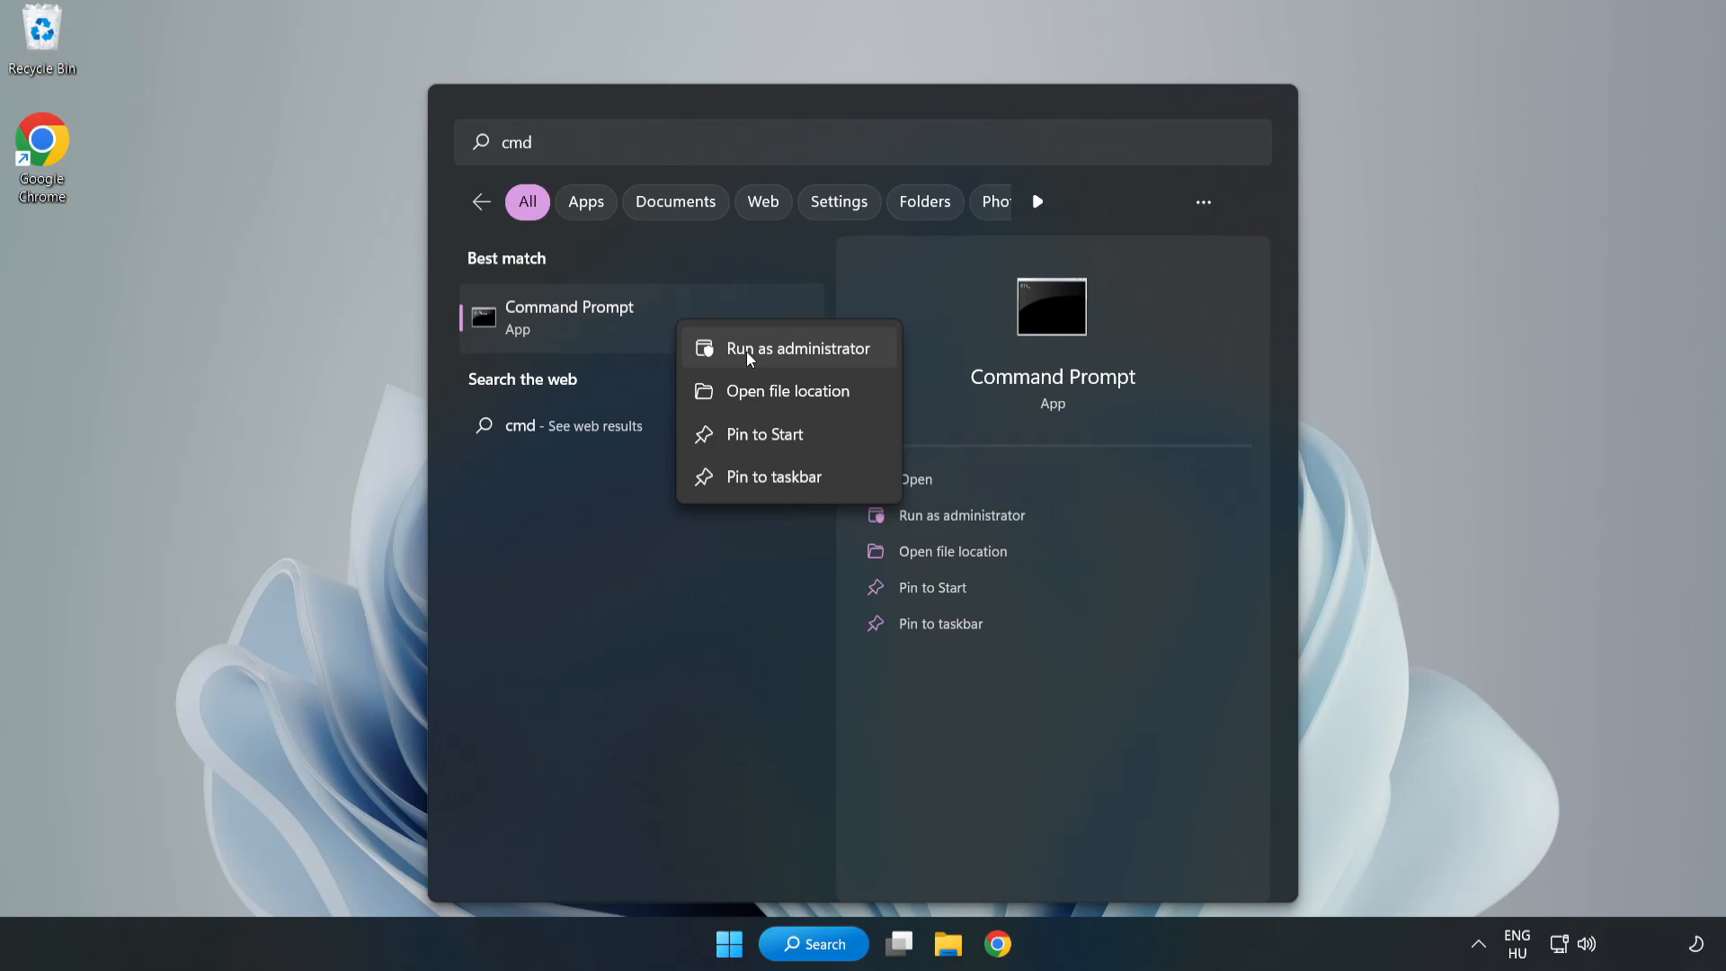
{"action": "left_click", "coordinate": [799, 349]}
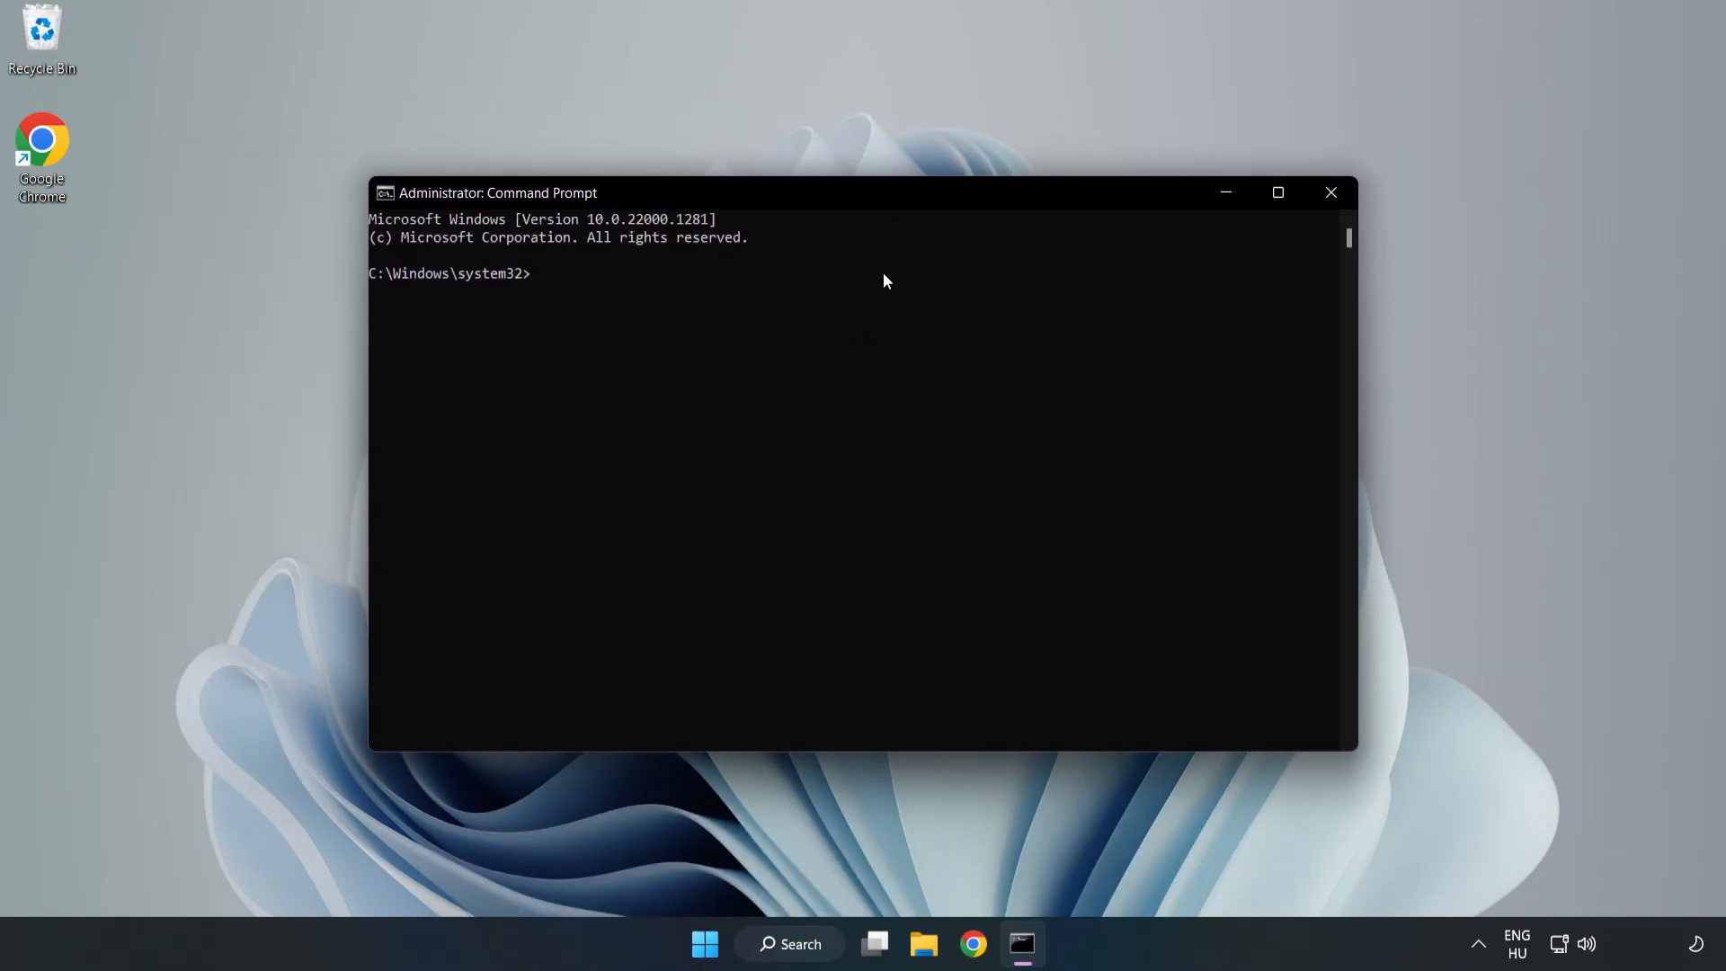
Run sfc /scannow to completion with no integrity violations, then close Command Prompt
{"action": "type", "text": "sfc /sca"}
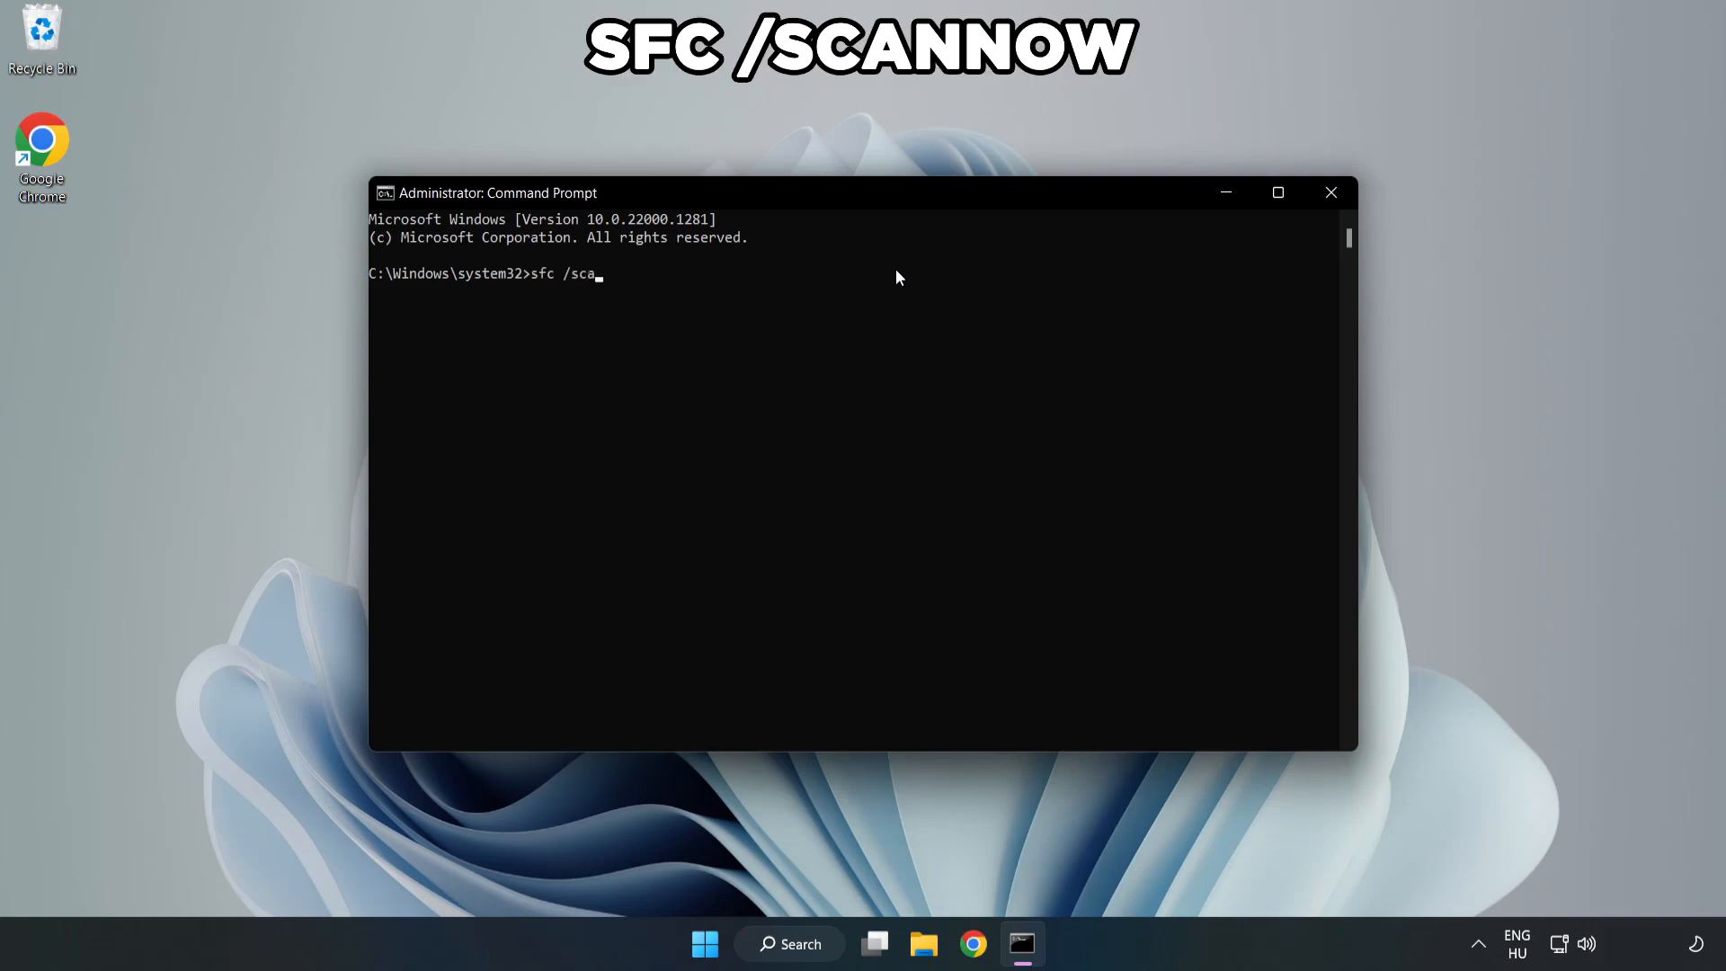
{"action": "type", "text": "nnow"}
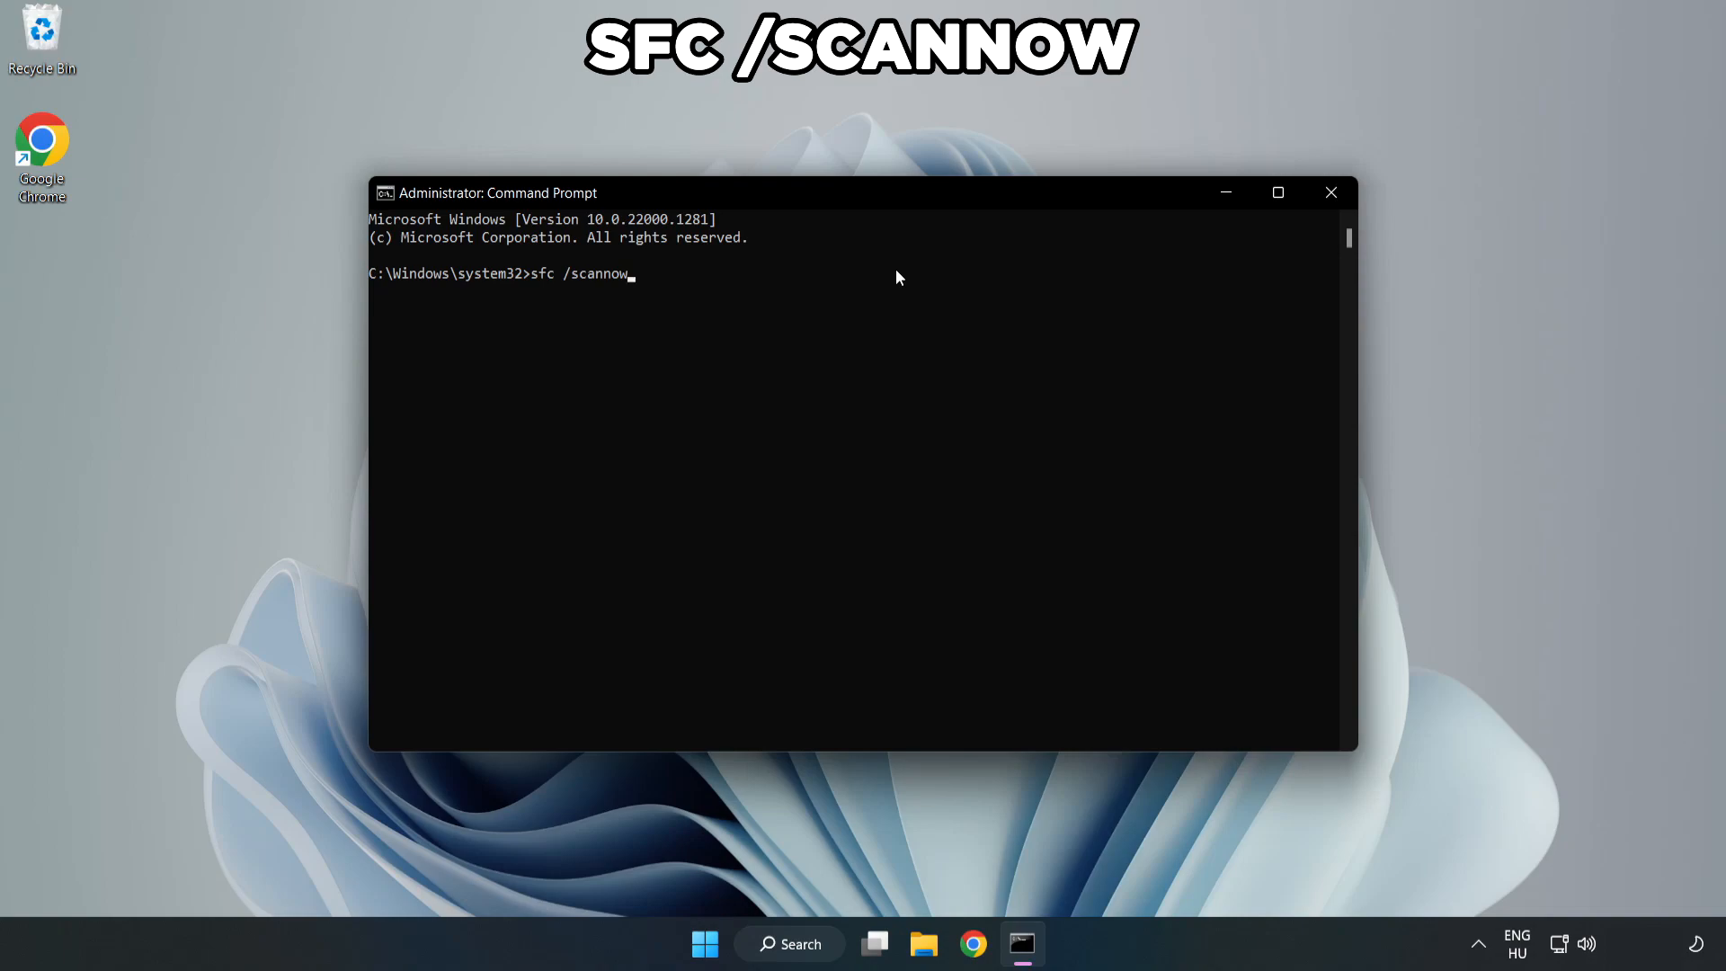
{"action": "key", "text": "Enter"}
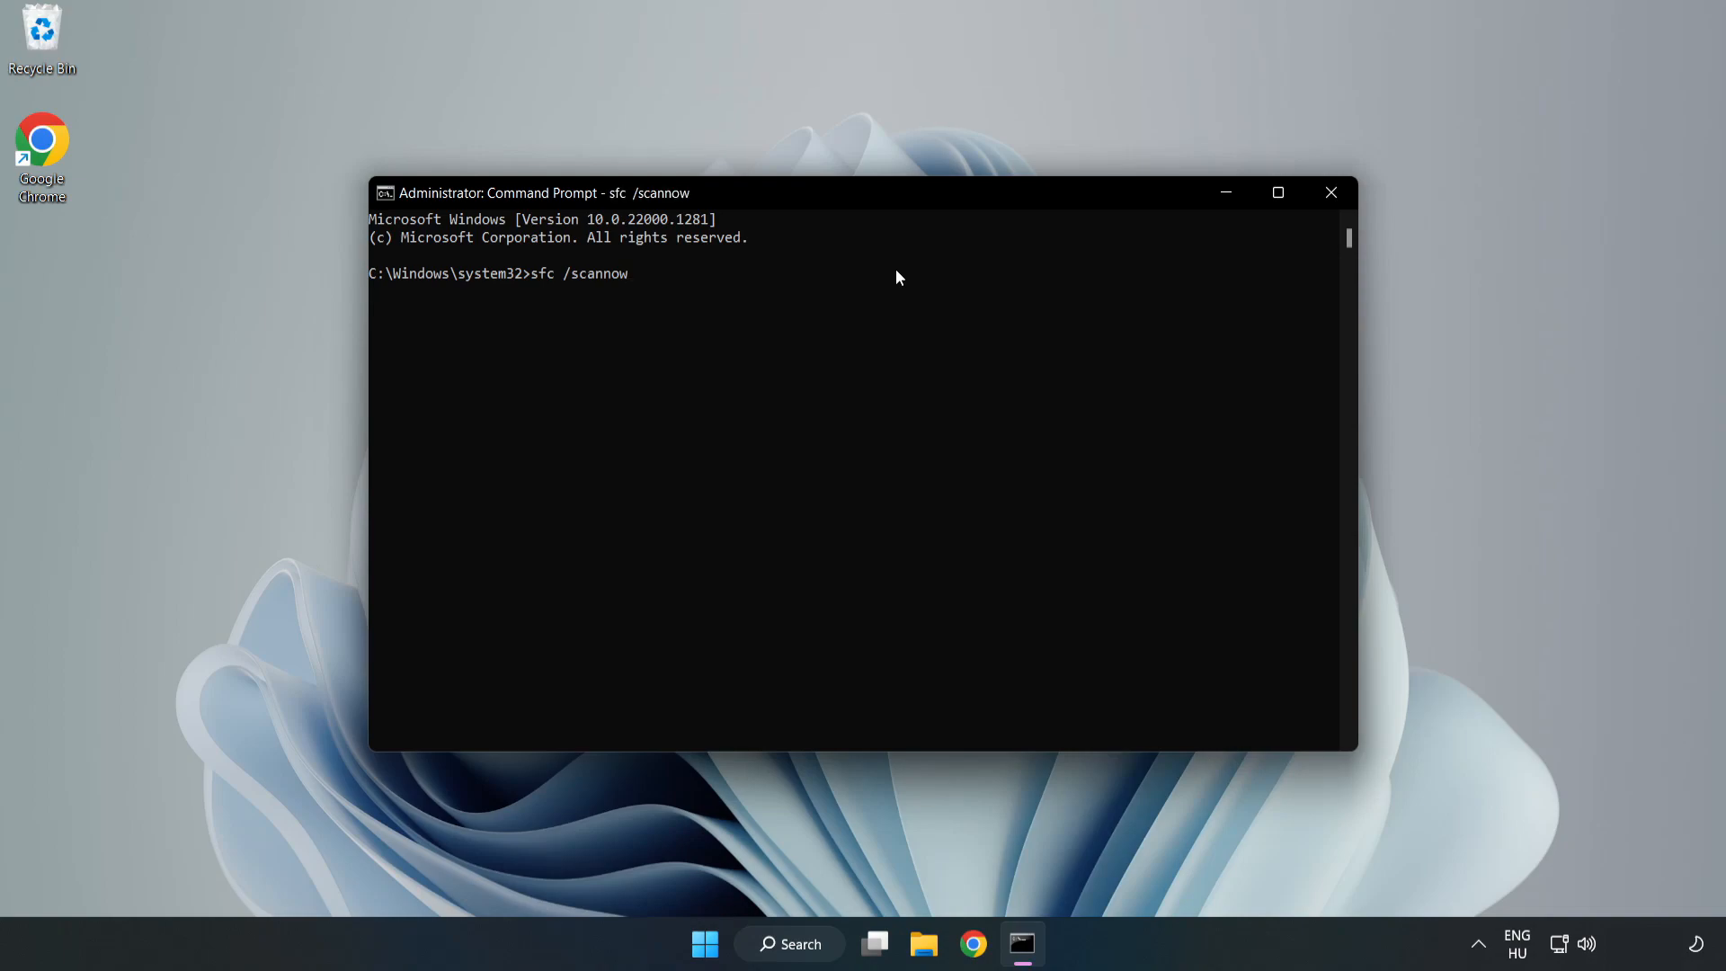
{"action": "key", "text": "Enter"}
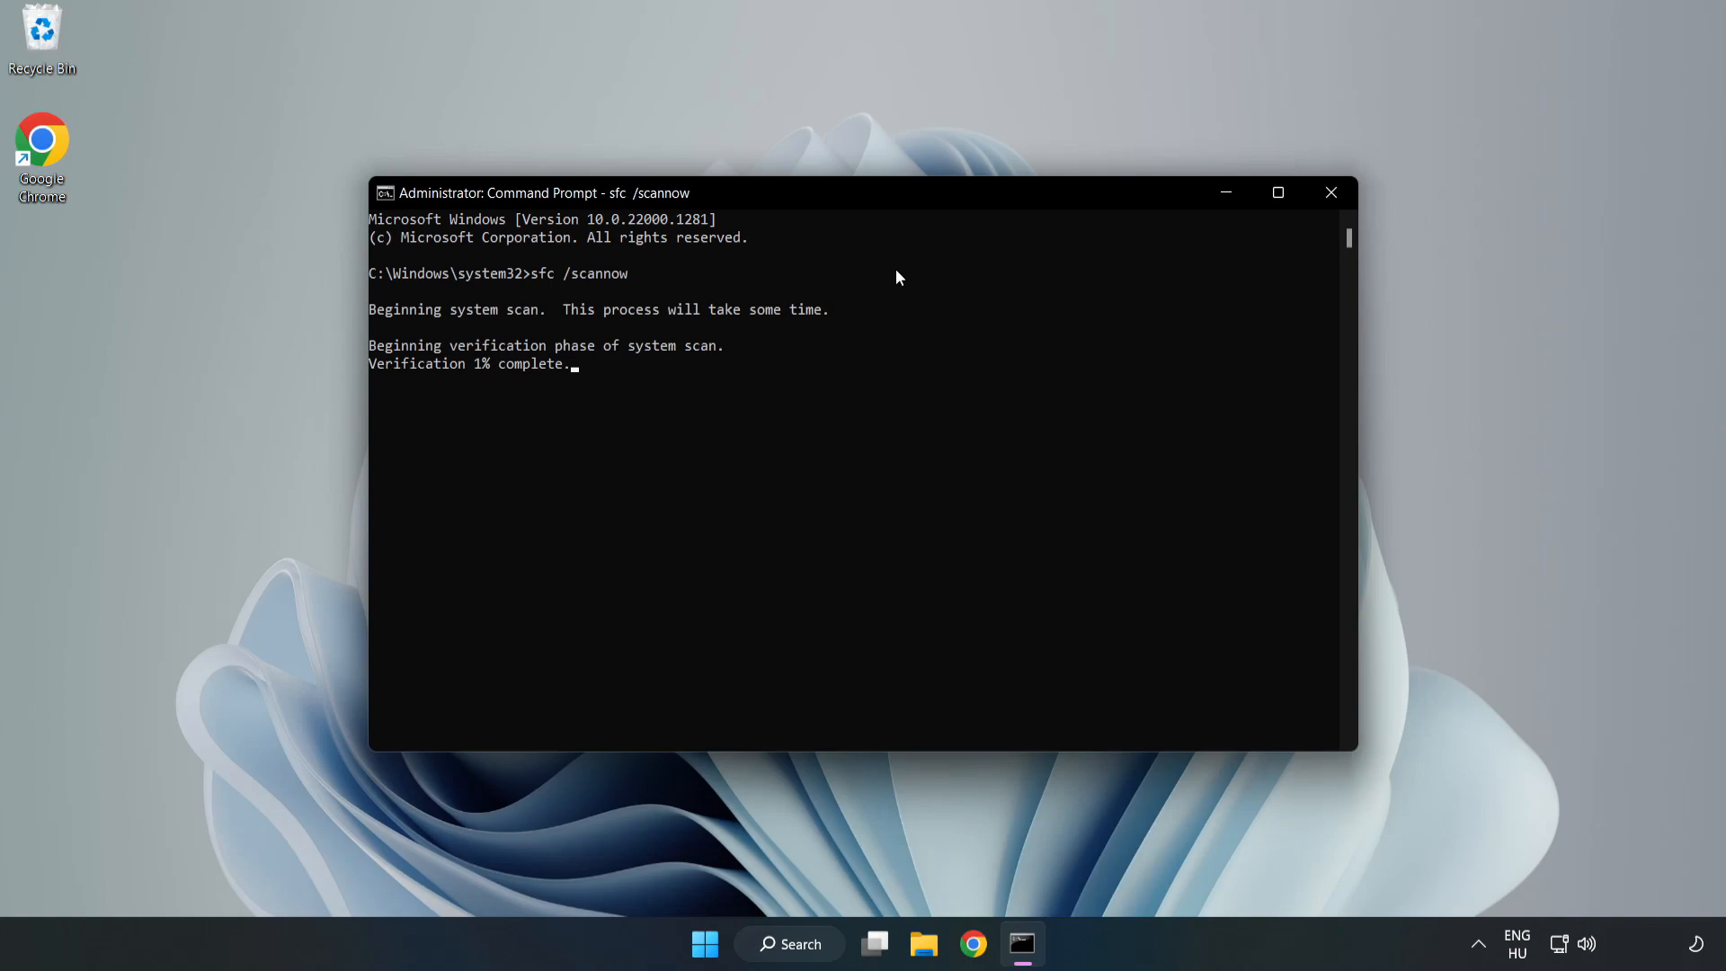
{"action": "mouse_move", "coordinate": [860, 358]}
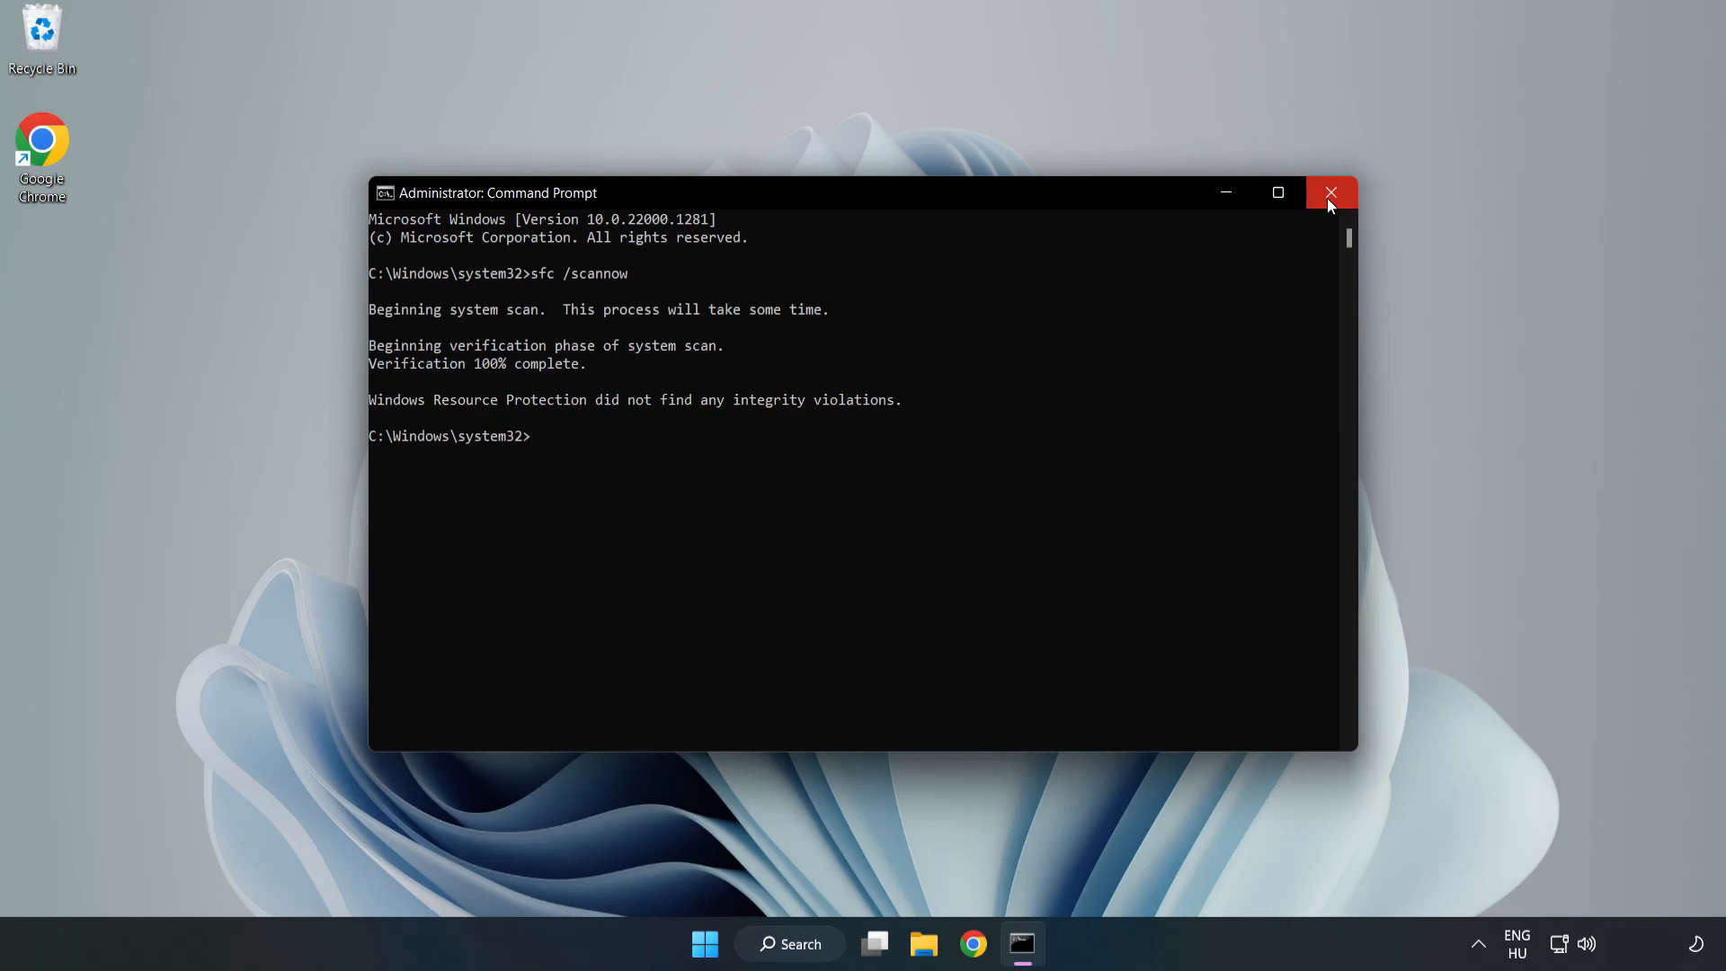
{"action": "left_click", "coordinate": [1331, 190]}
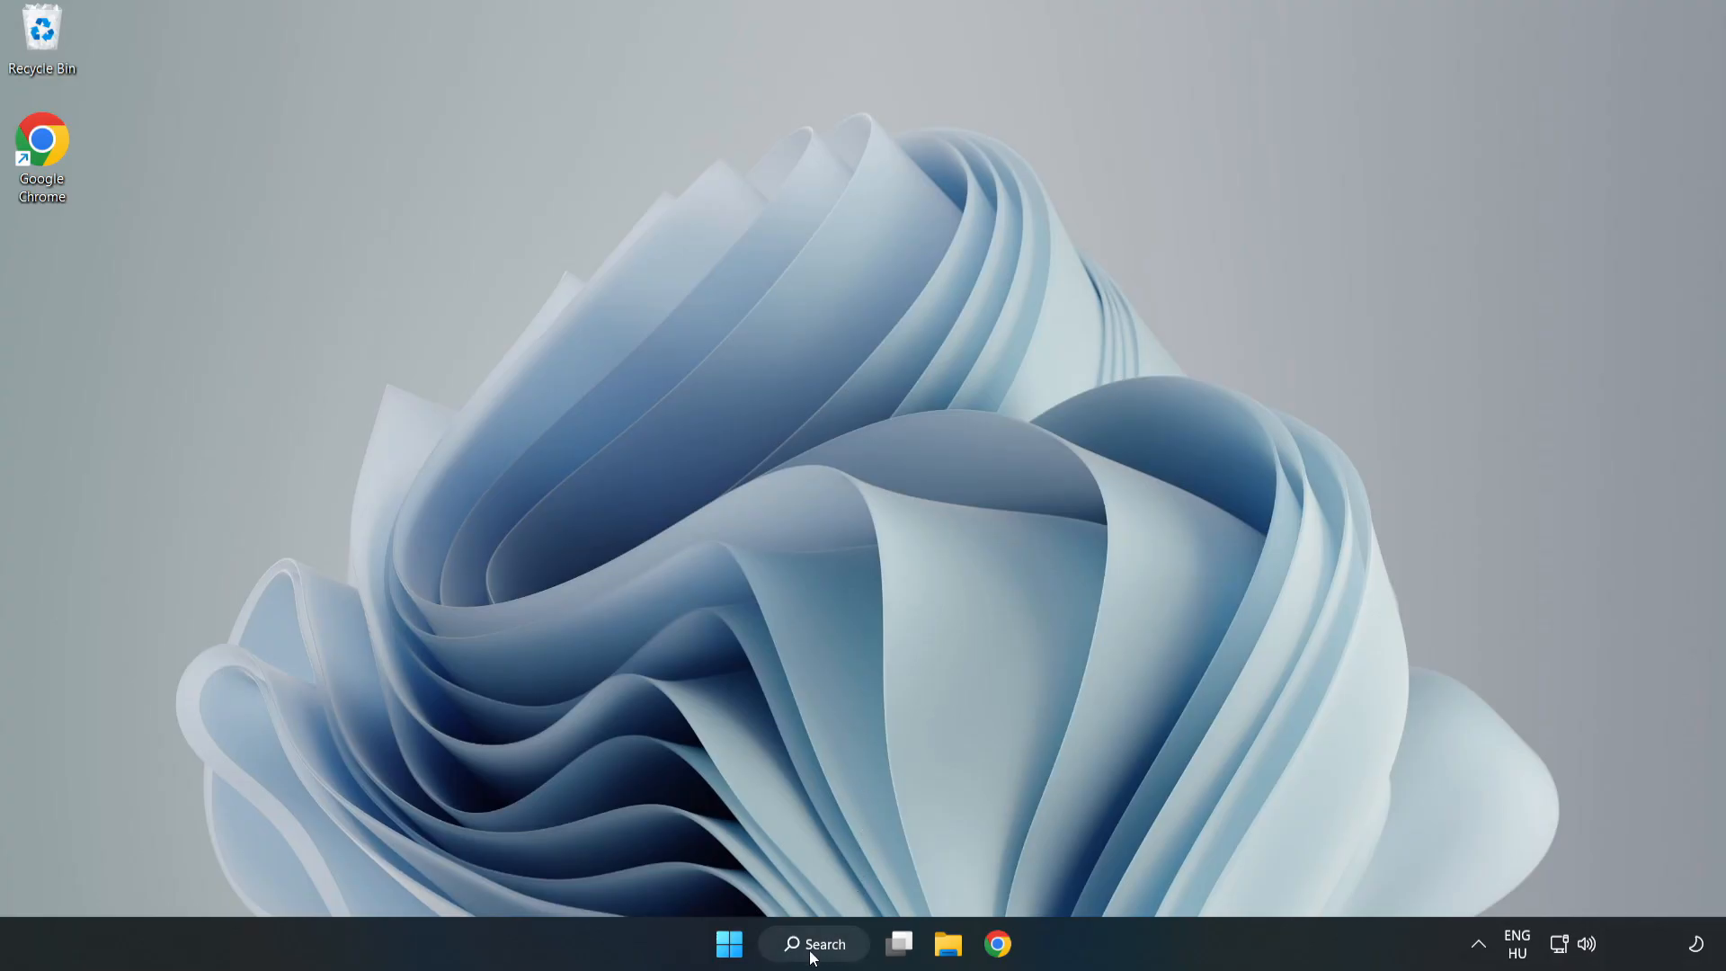
Search for 'security' and launch Windows Security from the results
{"action": "left_click", "coordinate": [813, 969]}
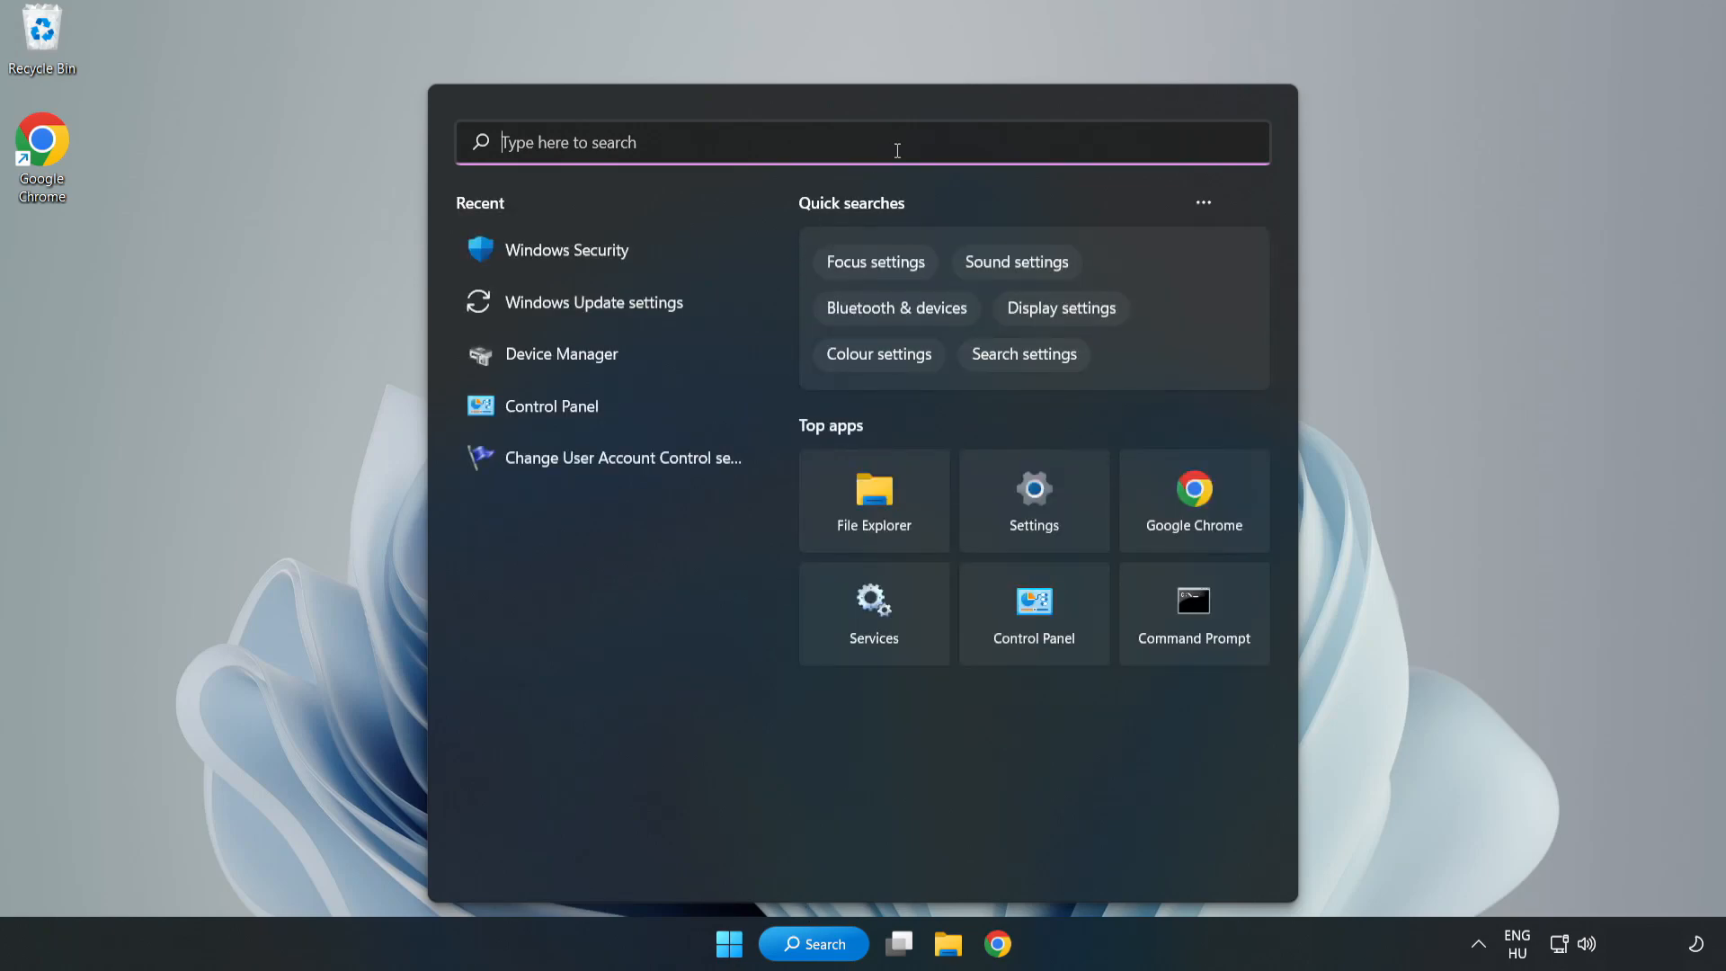
{"action": "mouse_move", "coordinate": [898, 159]}
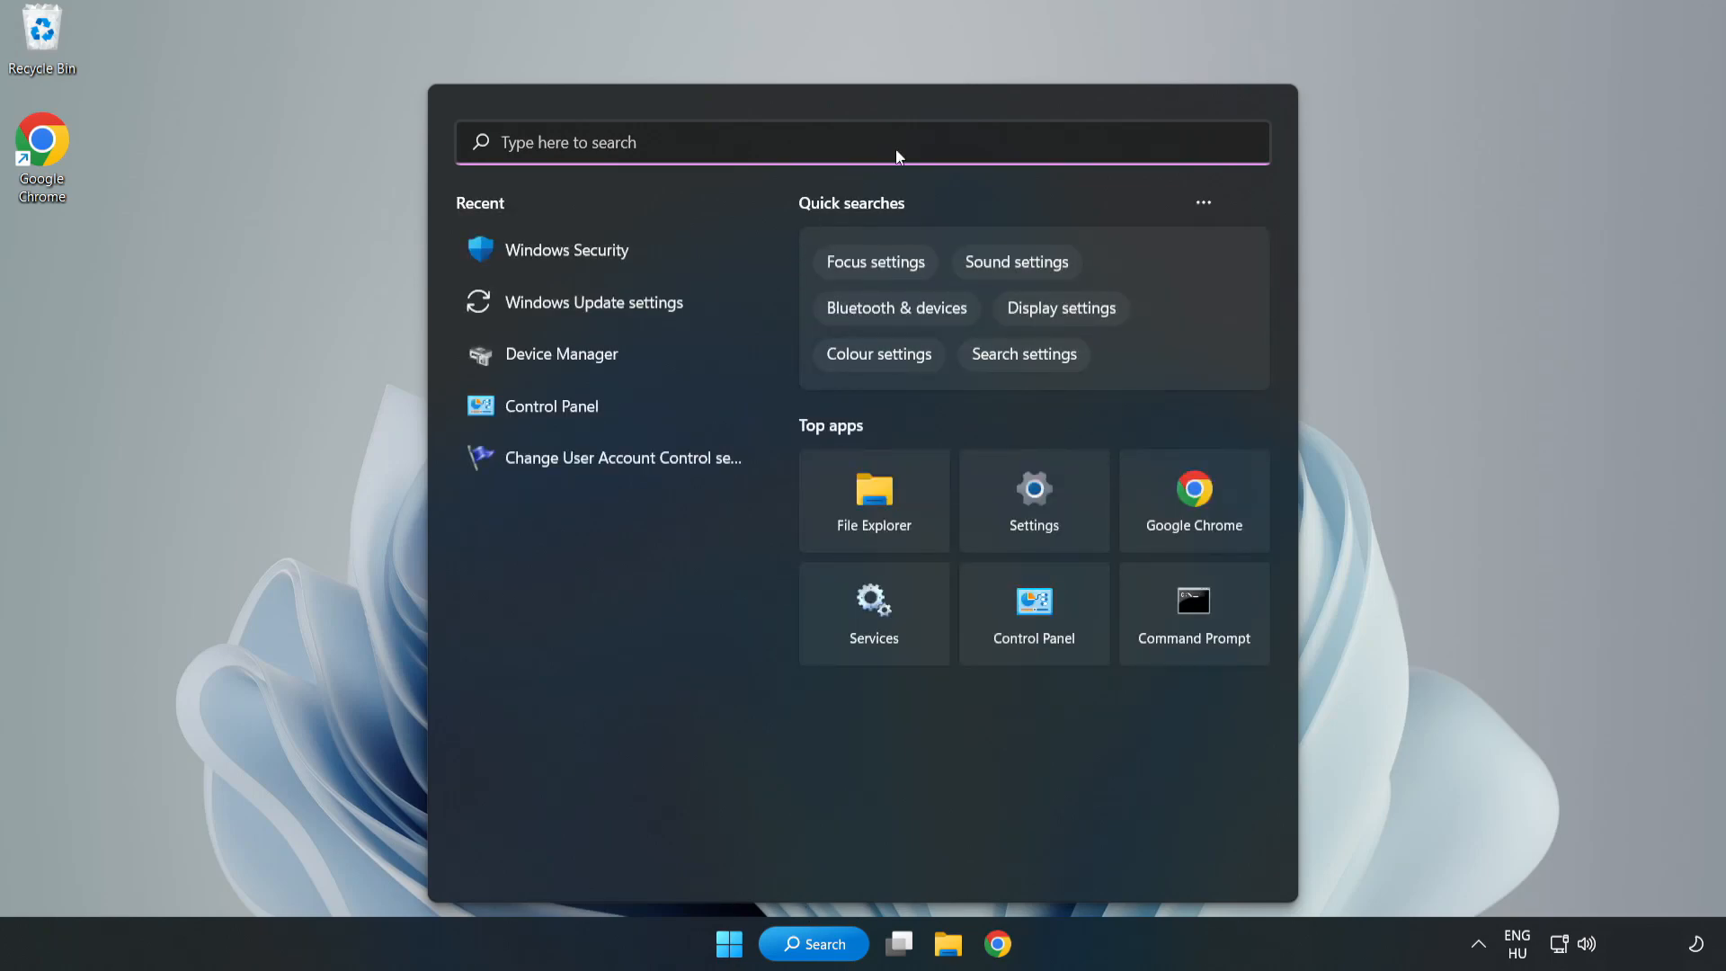
{"action": "type", "text": "securit"}
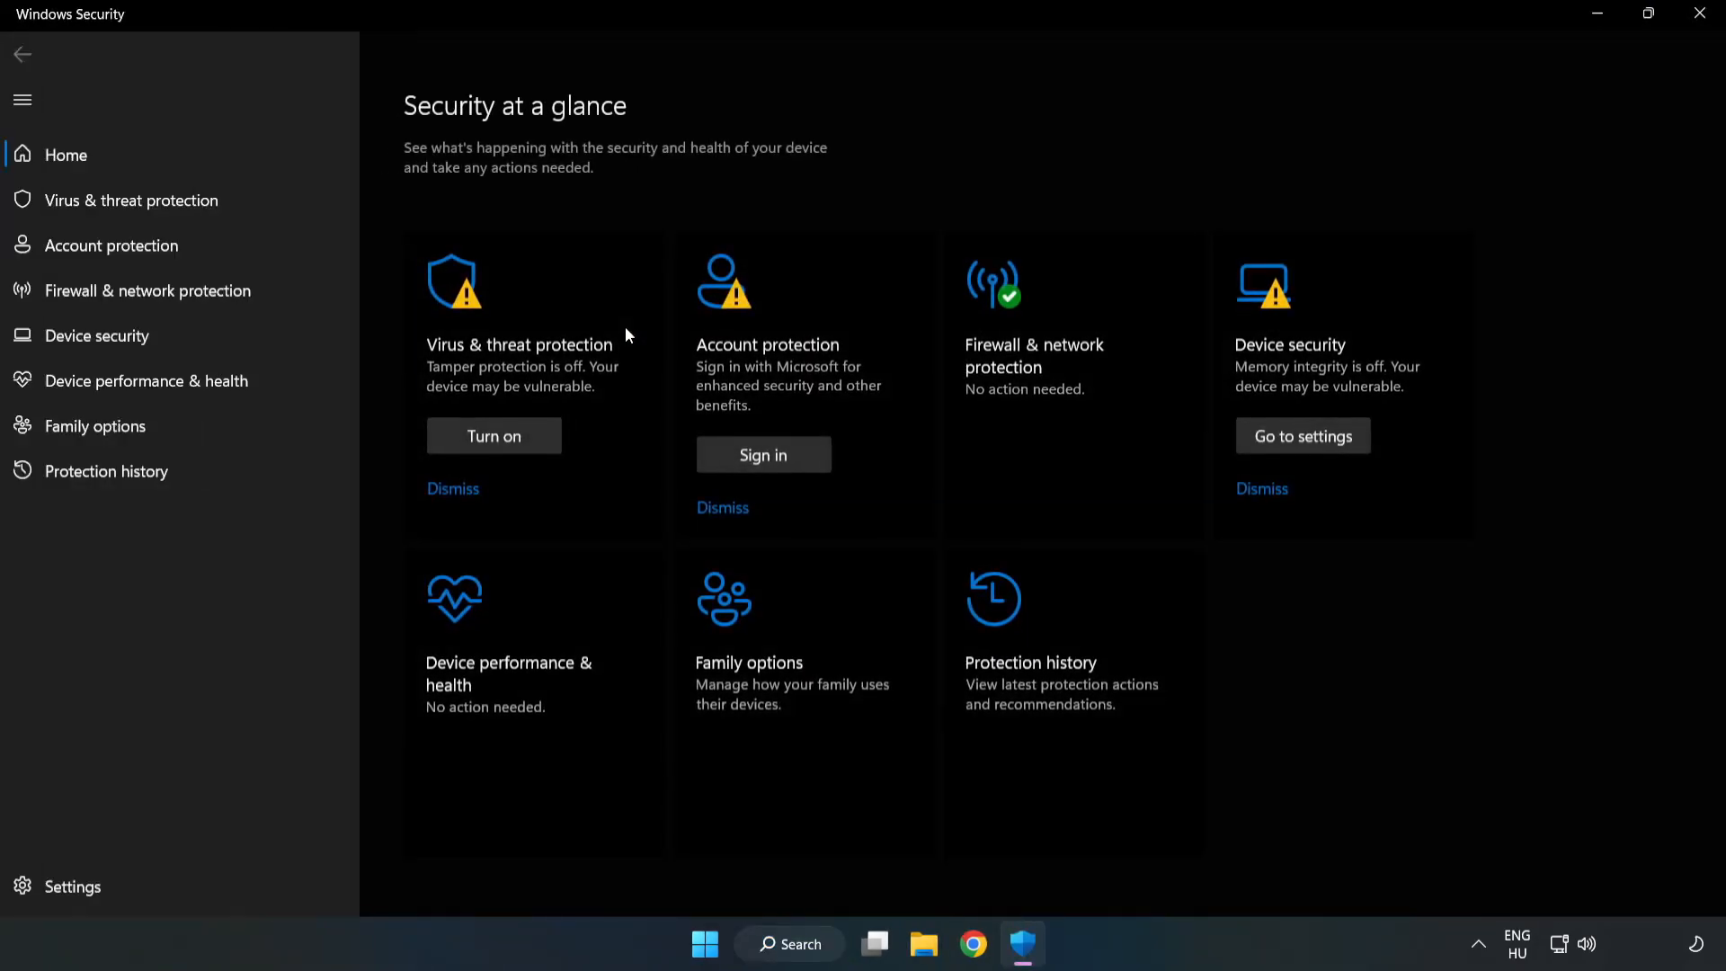
{"action": "mouse_move", "coordinate": [528, 289]}
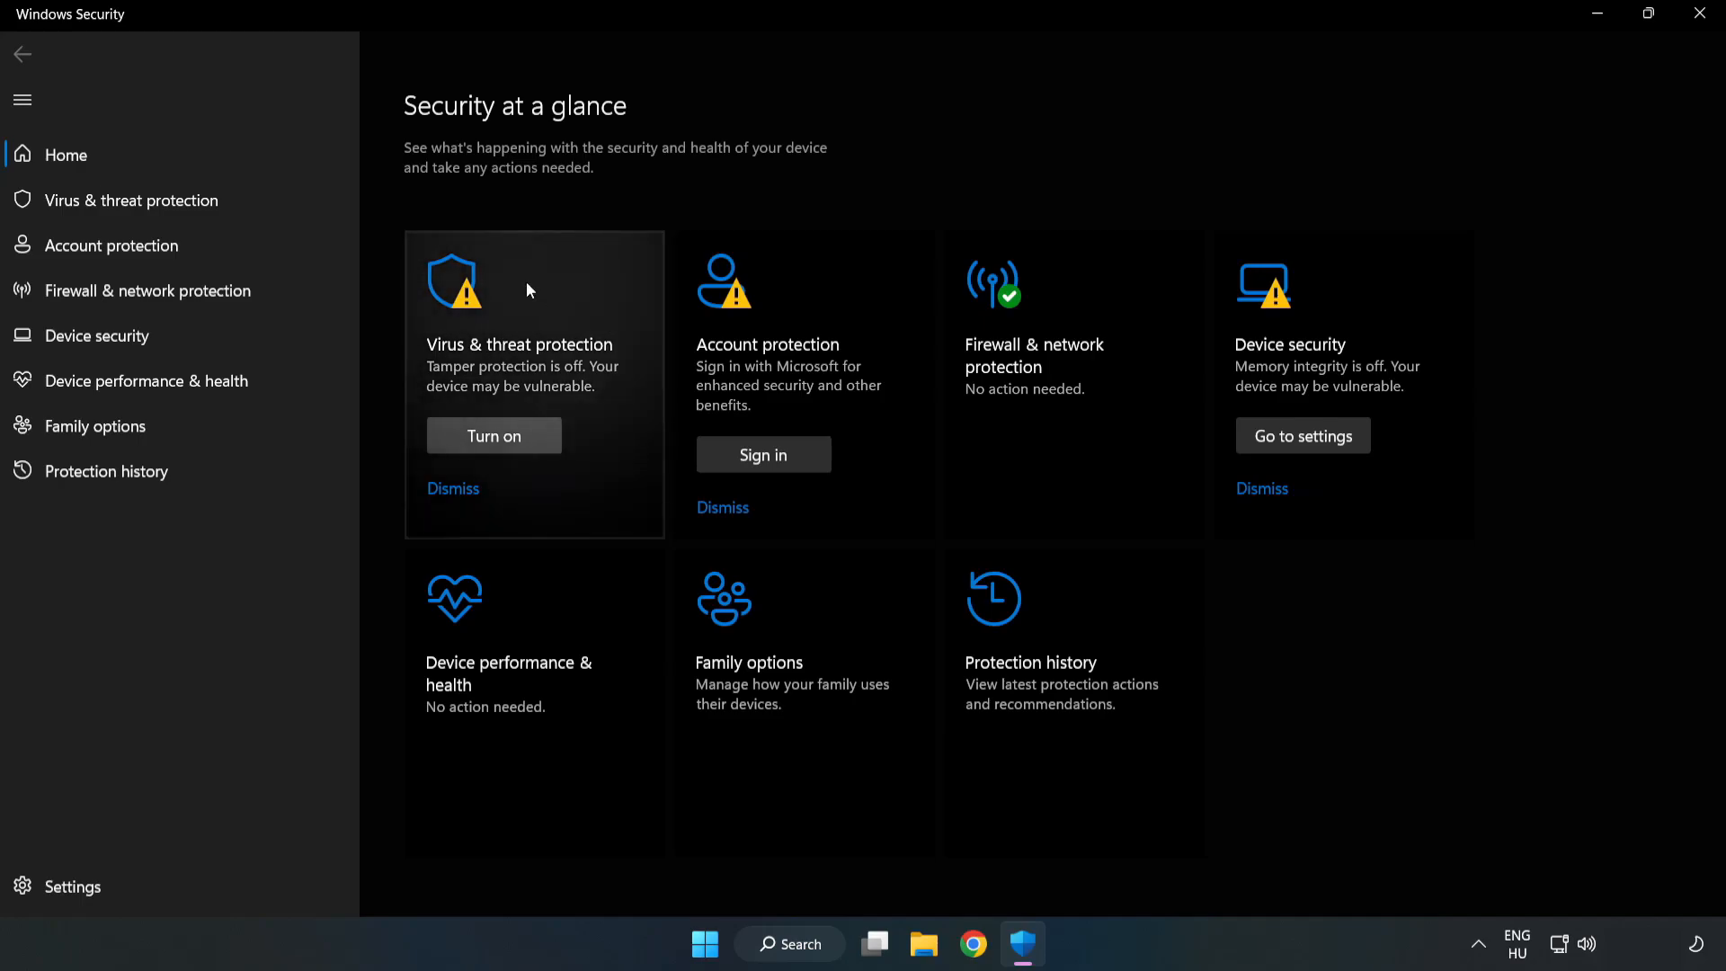
{"action": "mouse_move", "coordinate": [115, 212]}
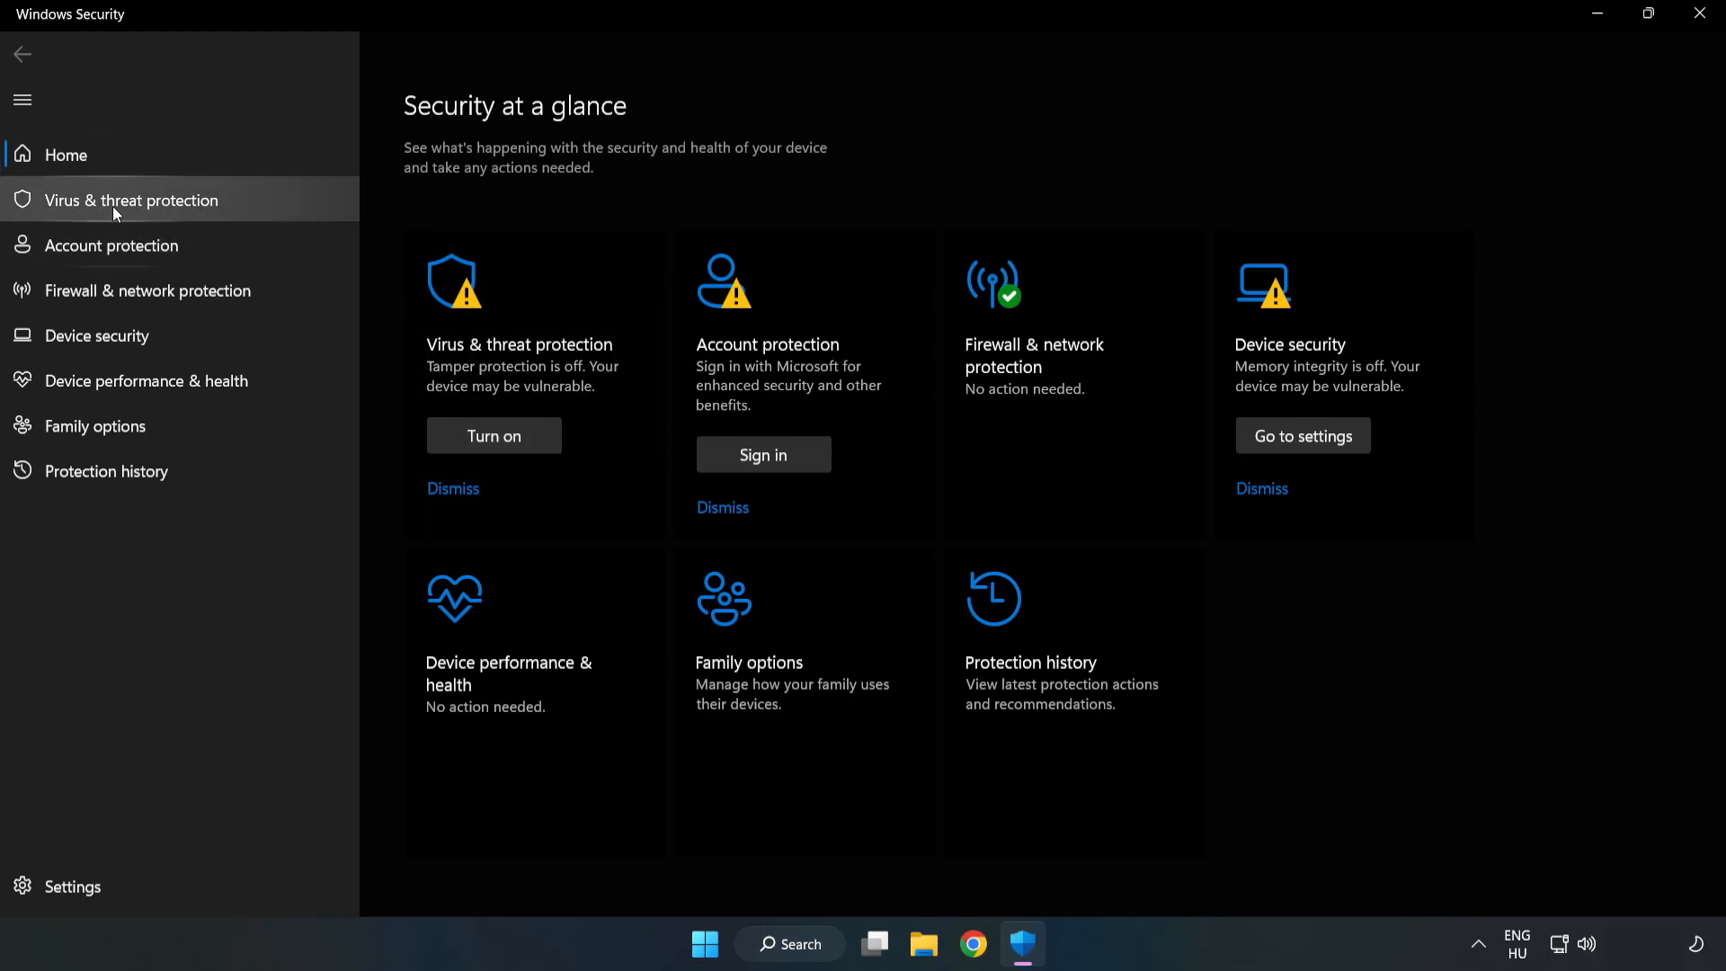
Go to Virus & threat protection, Manage settings, and scroll to the Exclusions section
{"action": "left_click", "coordinate": [129, 202]}
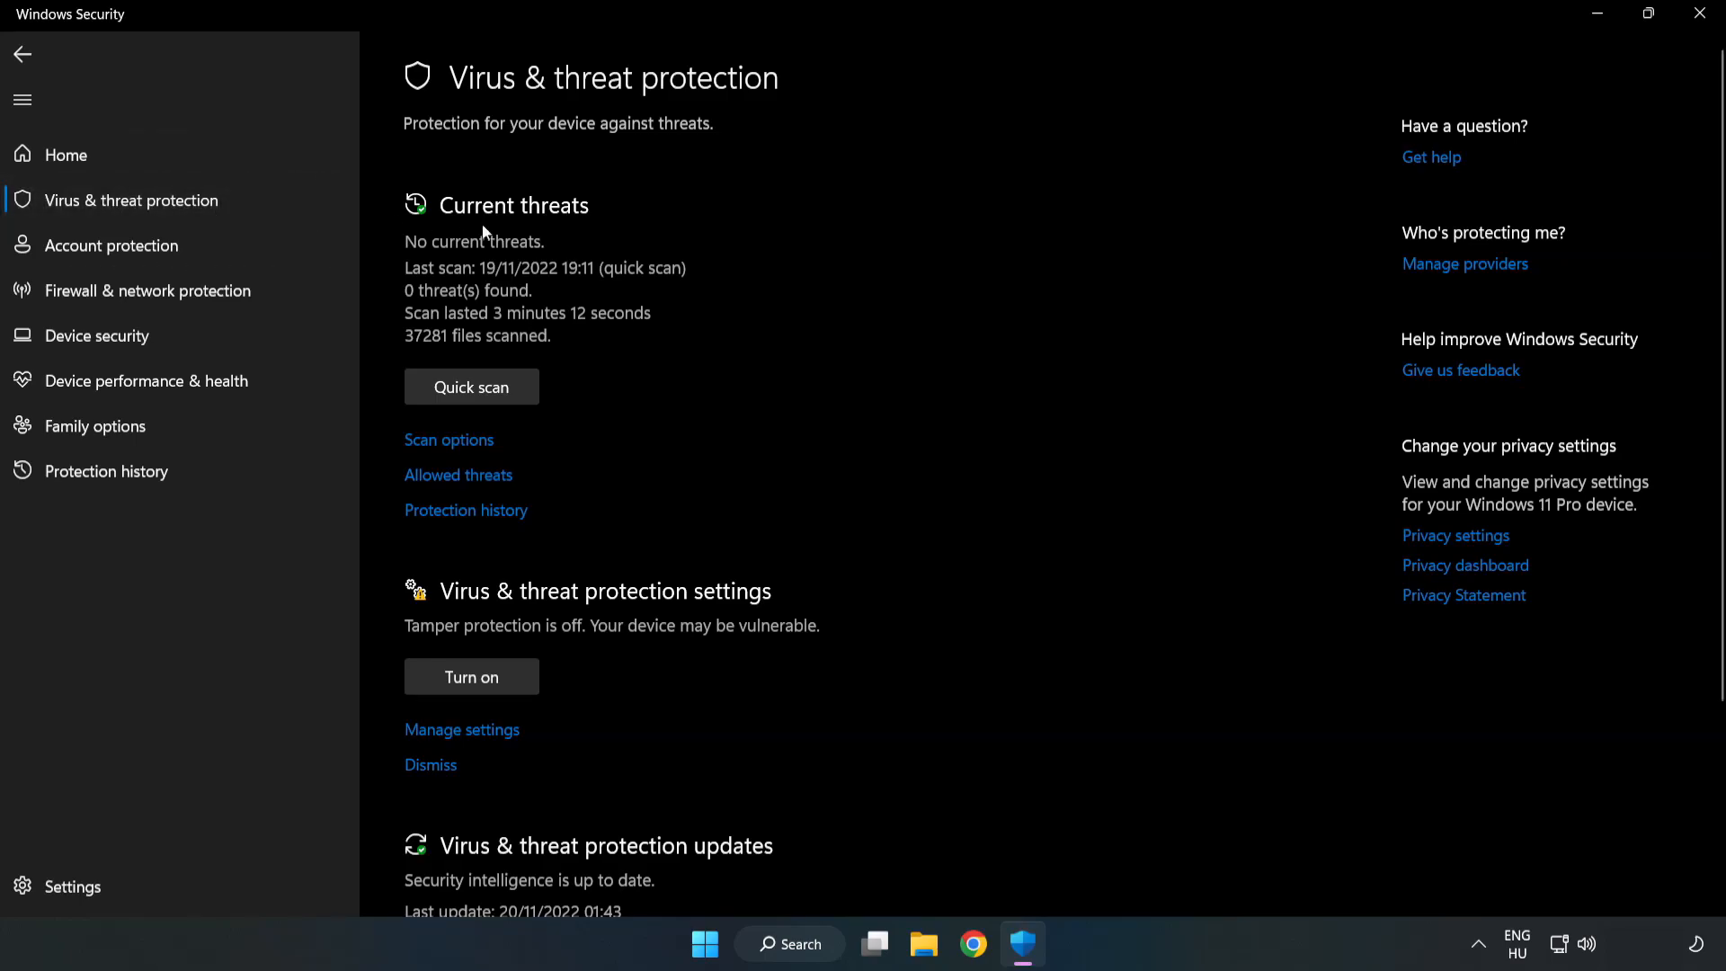
{"action": "scroll", "scroll_direction": "down", "scroll_amount": 3}
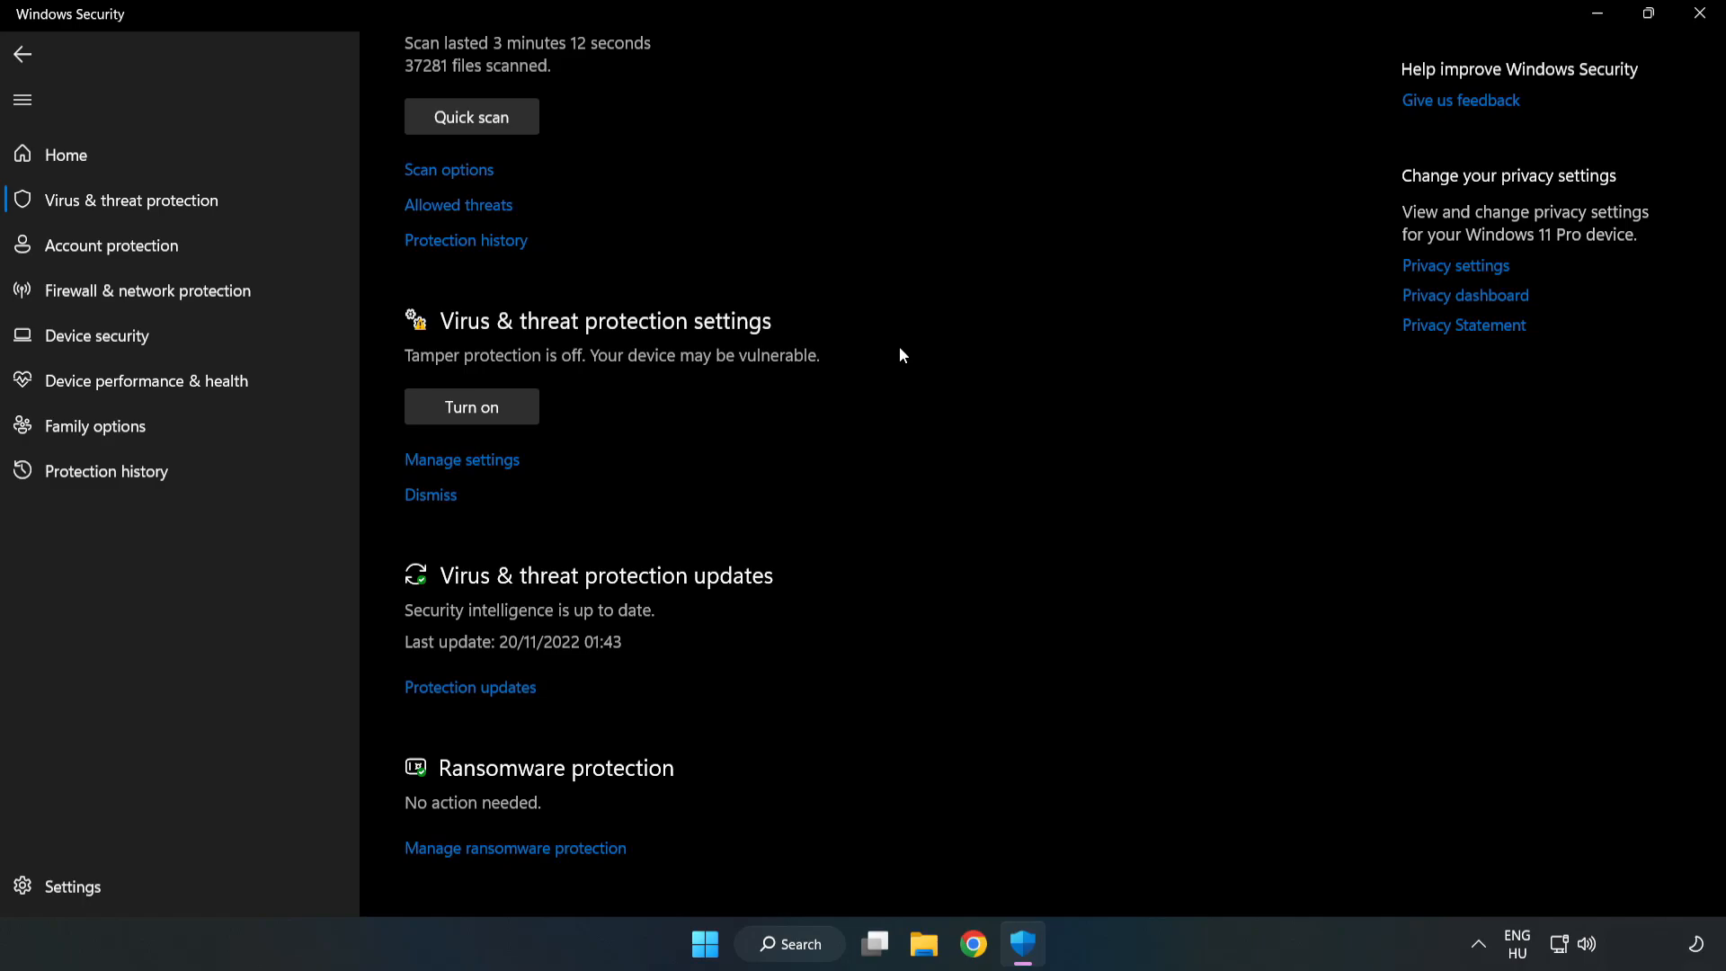
{"action": "mouse_move", "coordinate": [475, 471]}
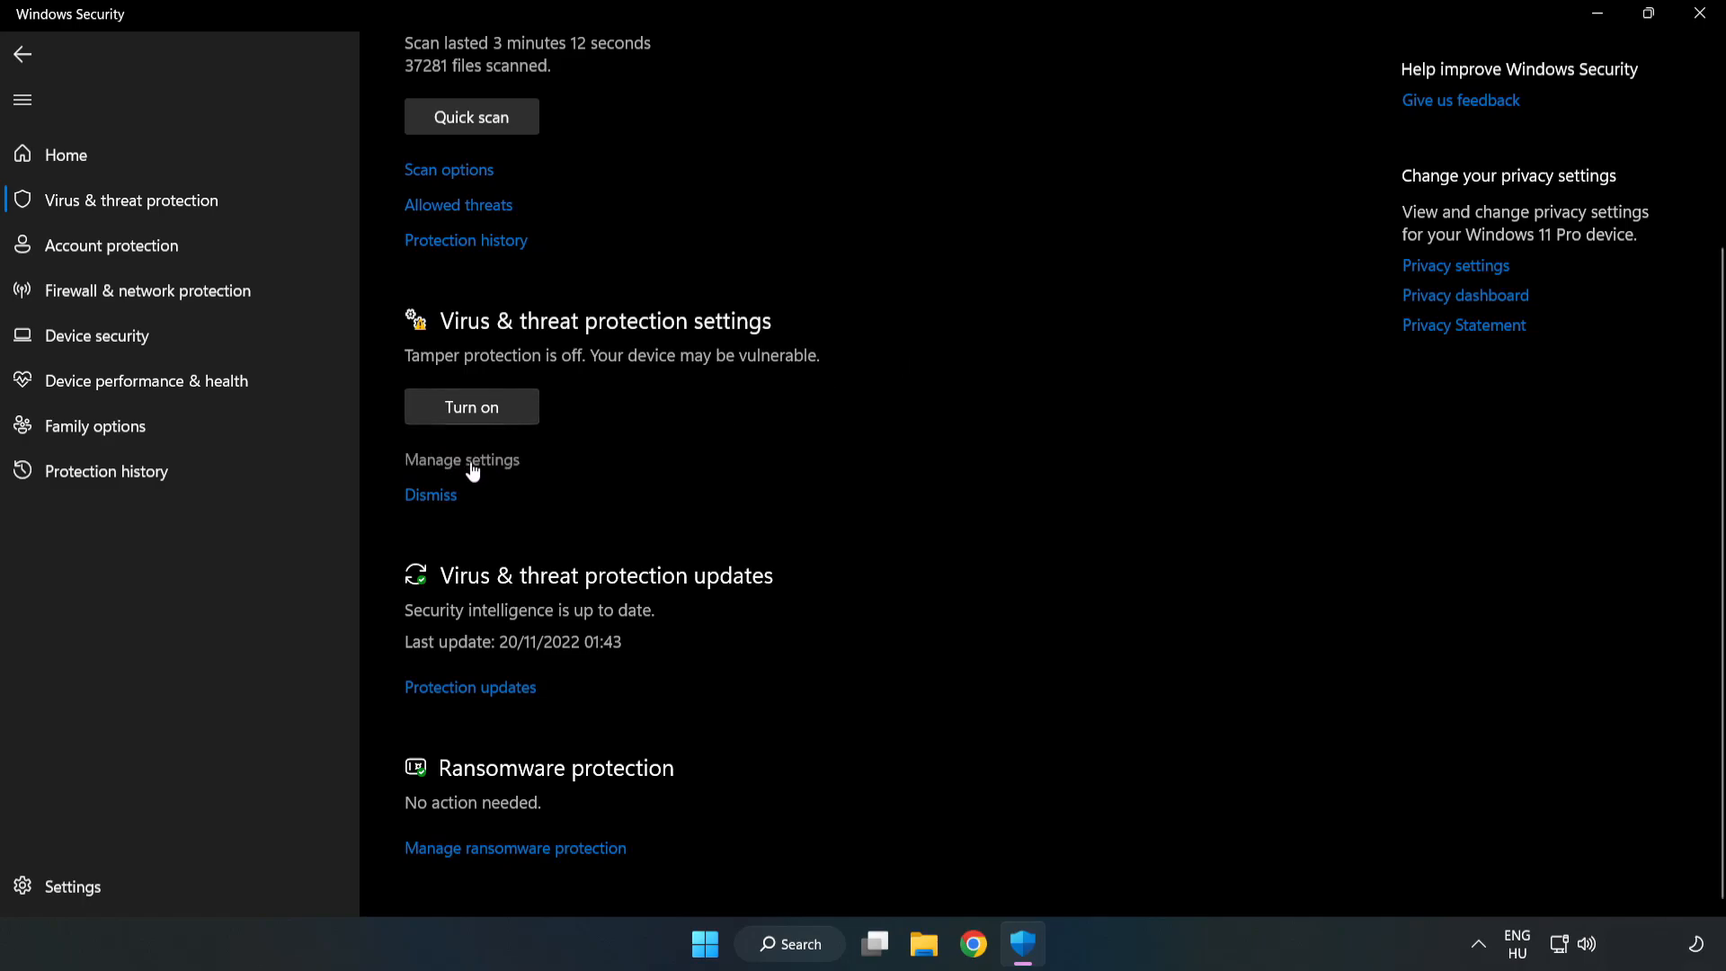
{"action": "left_click", "coordinate": [460, 461]}
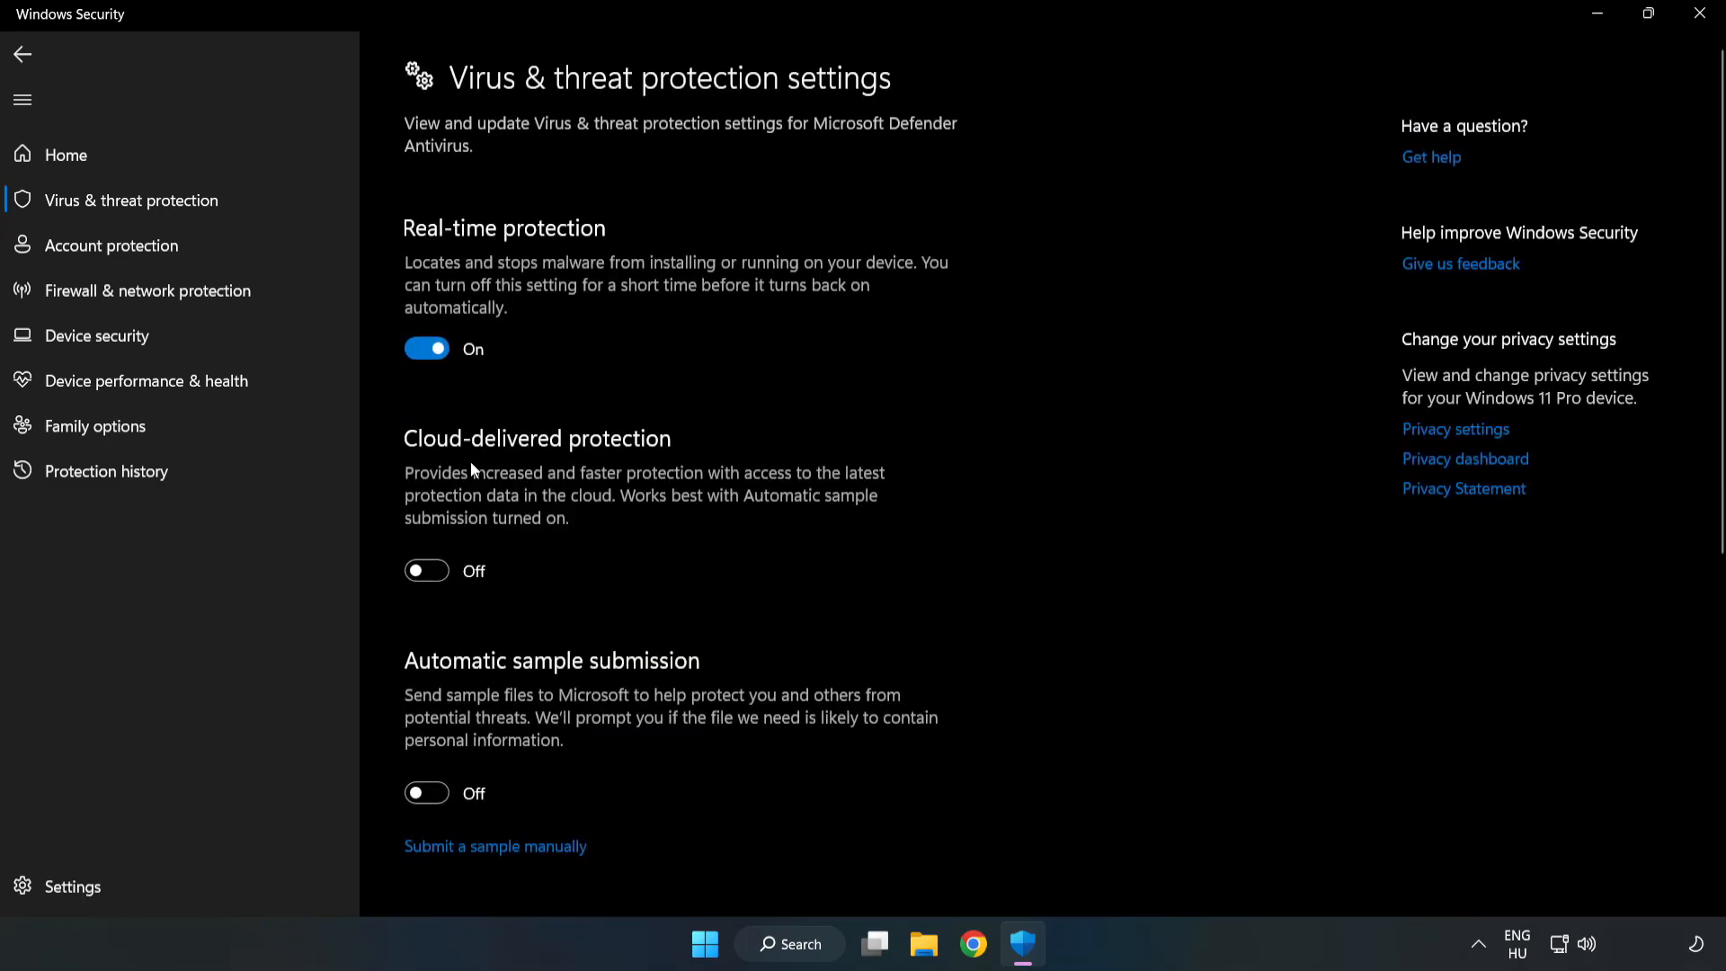
{"action": "scroll", "scroll_direction": "down", "scroll_amount": 3}
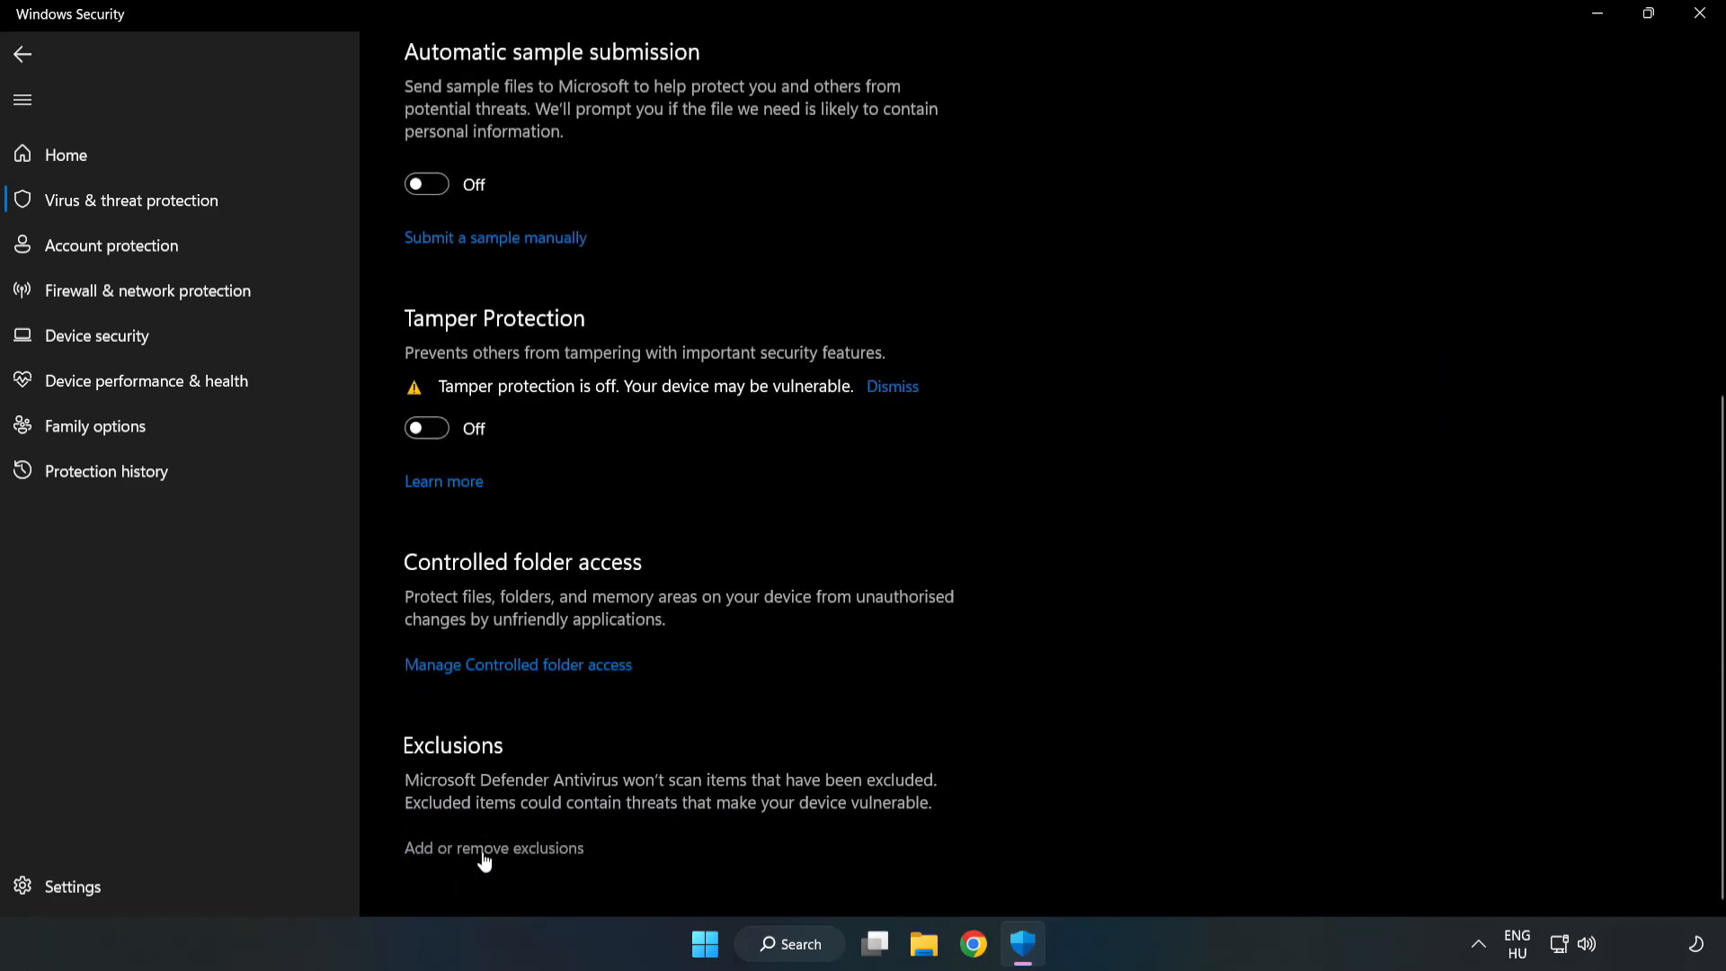
{"action": "mouse_move", "coordinate": [513, 853]}
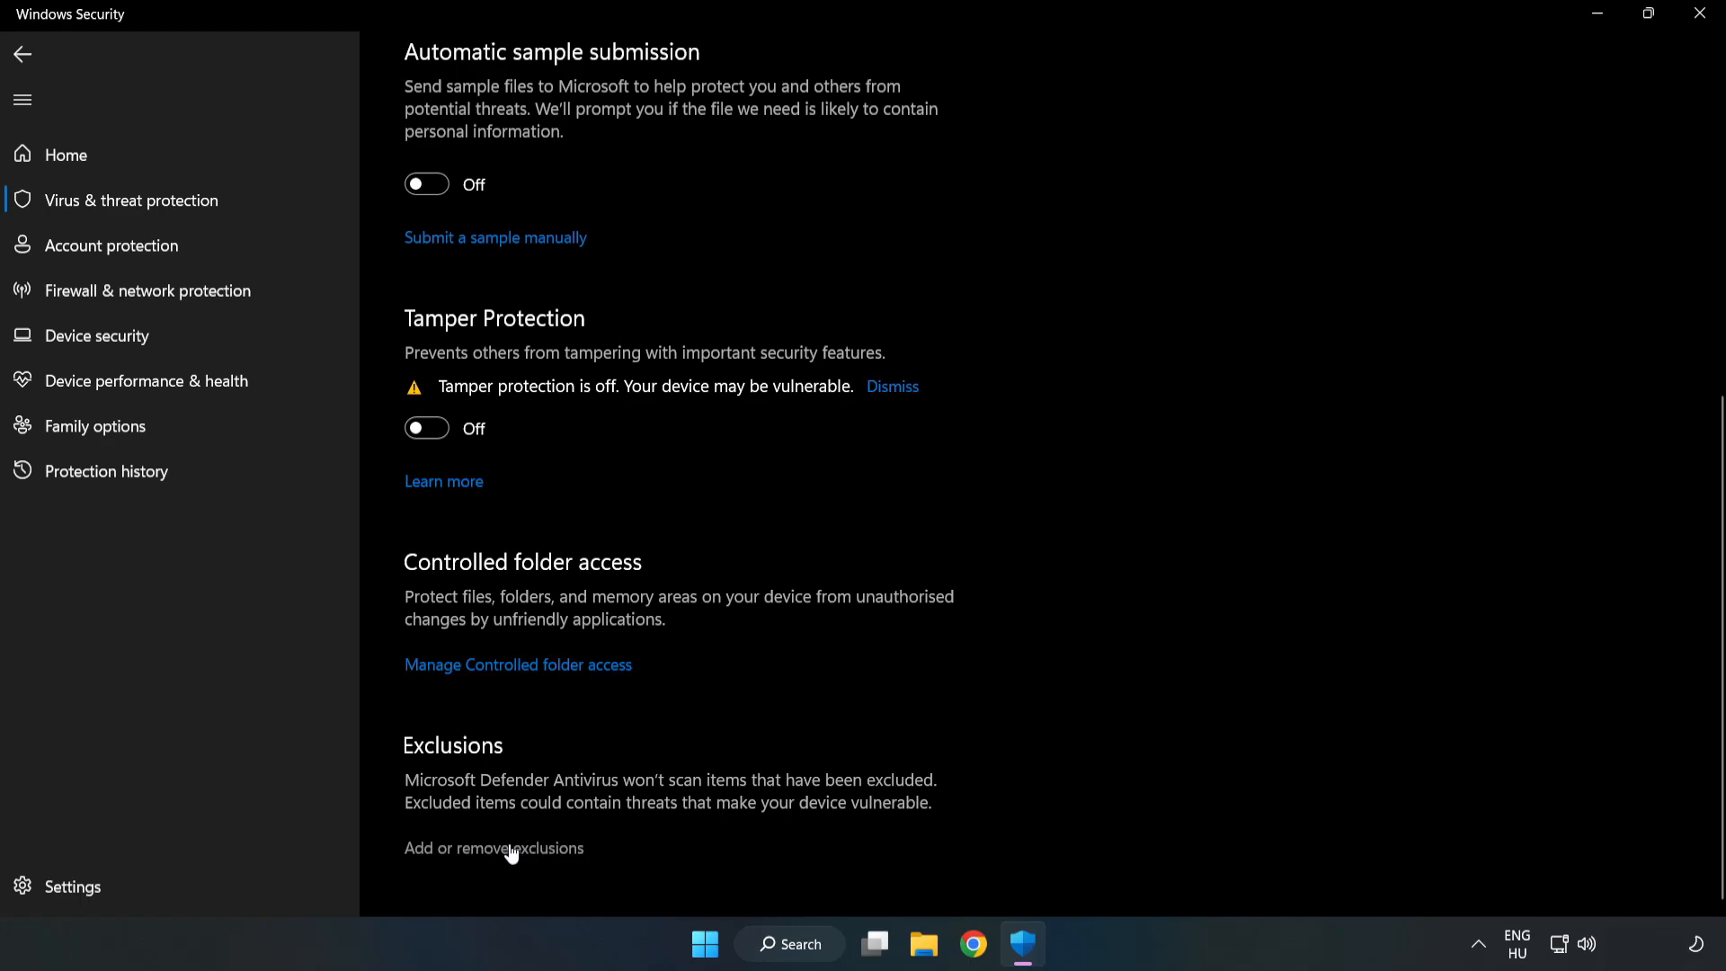
Begin adding a File exclusion from the Exclusions list
{"action": "left_click", "coordinate": [492, 849]}
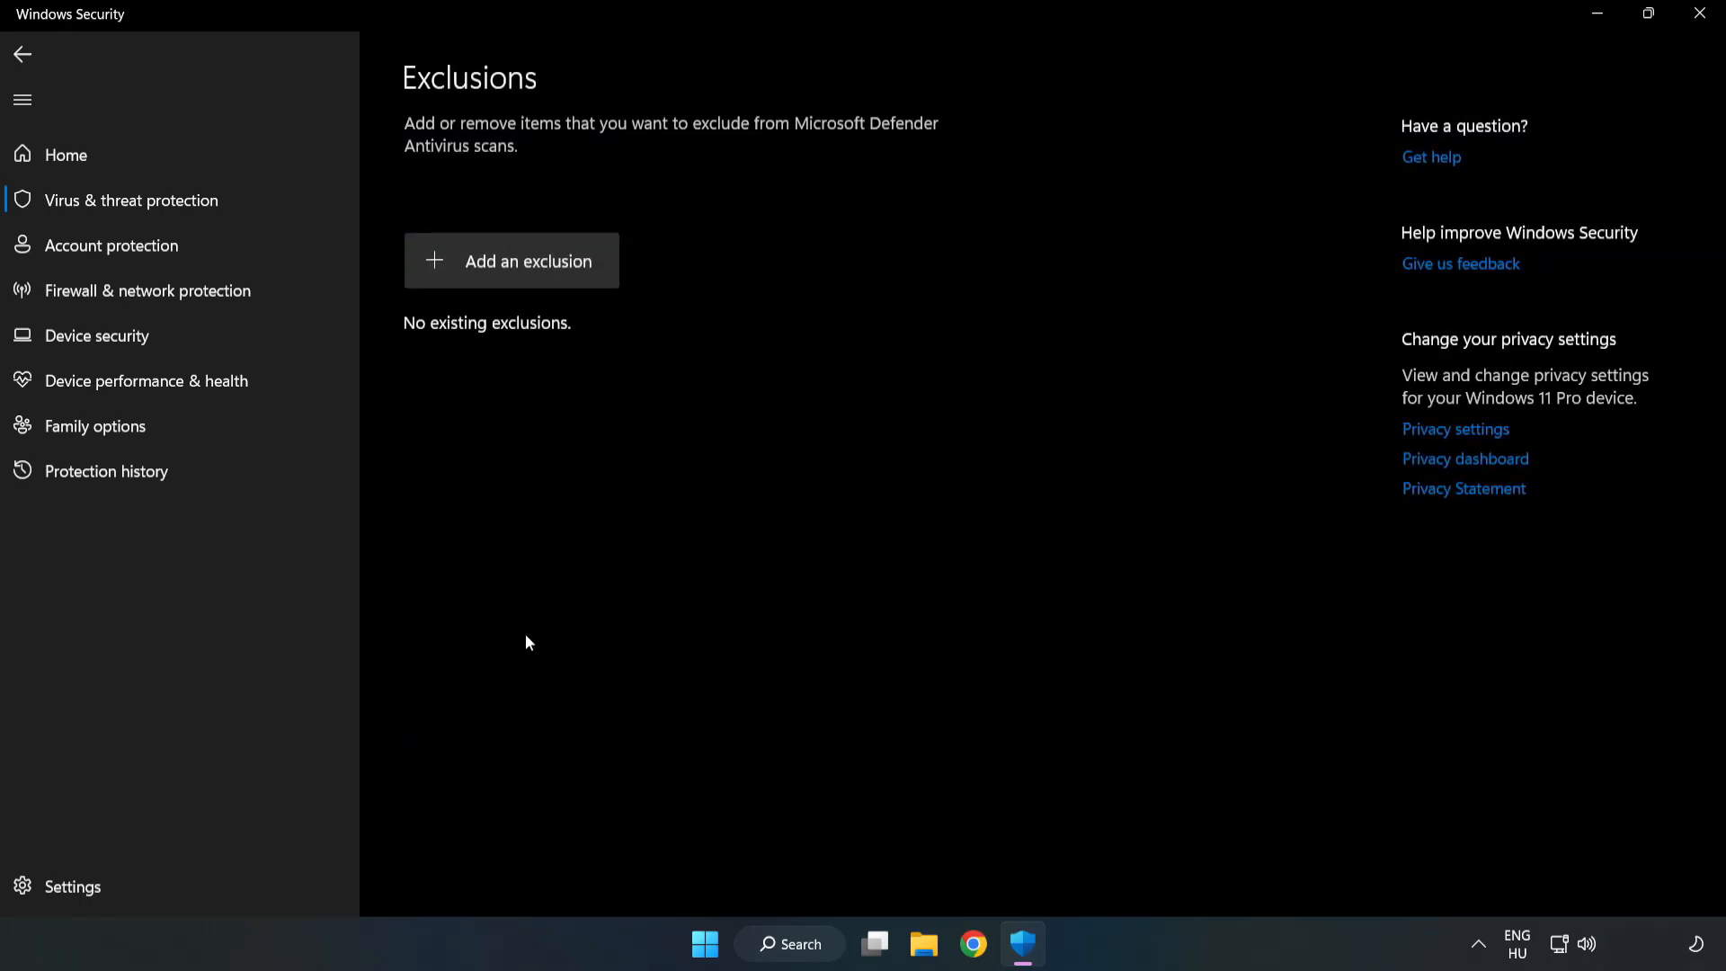
{"action": "mouse_move", "coordinate": [529, 278]}
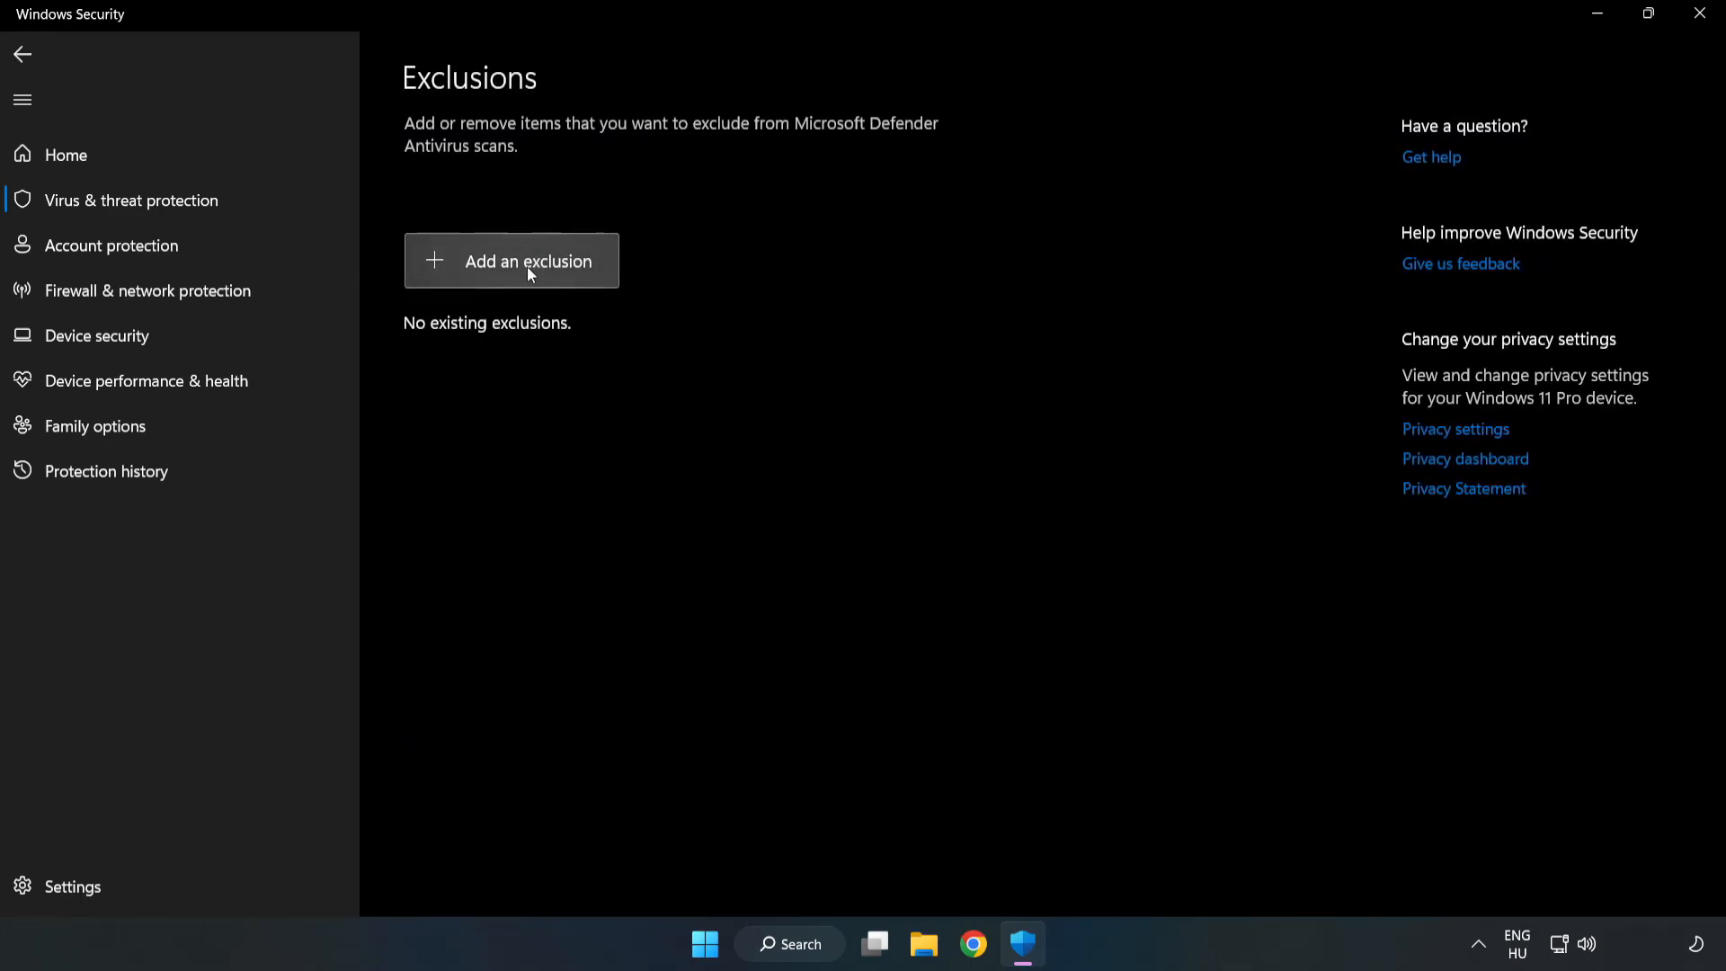
{"action": "left_click", "coordinate": [529, 260]}
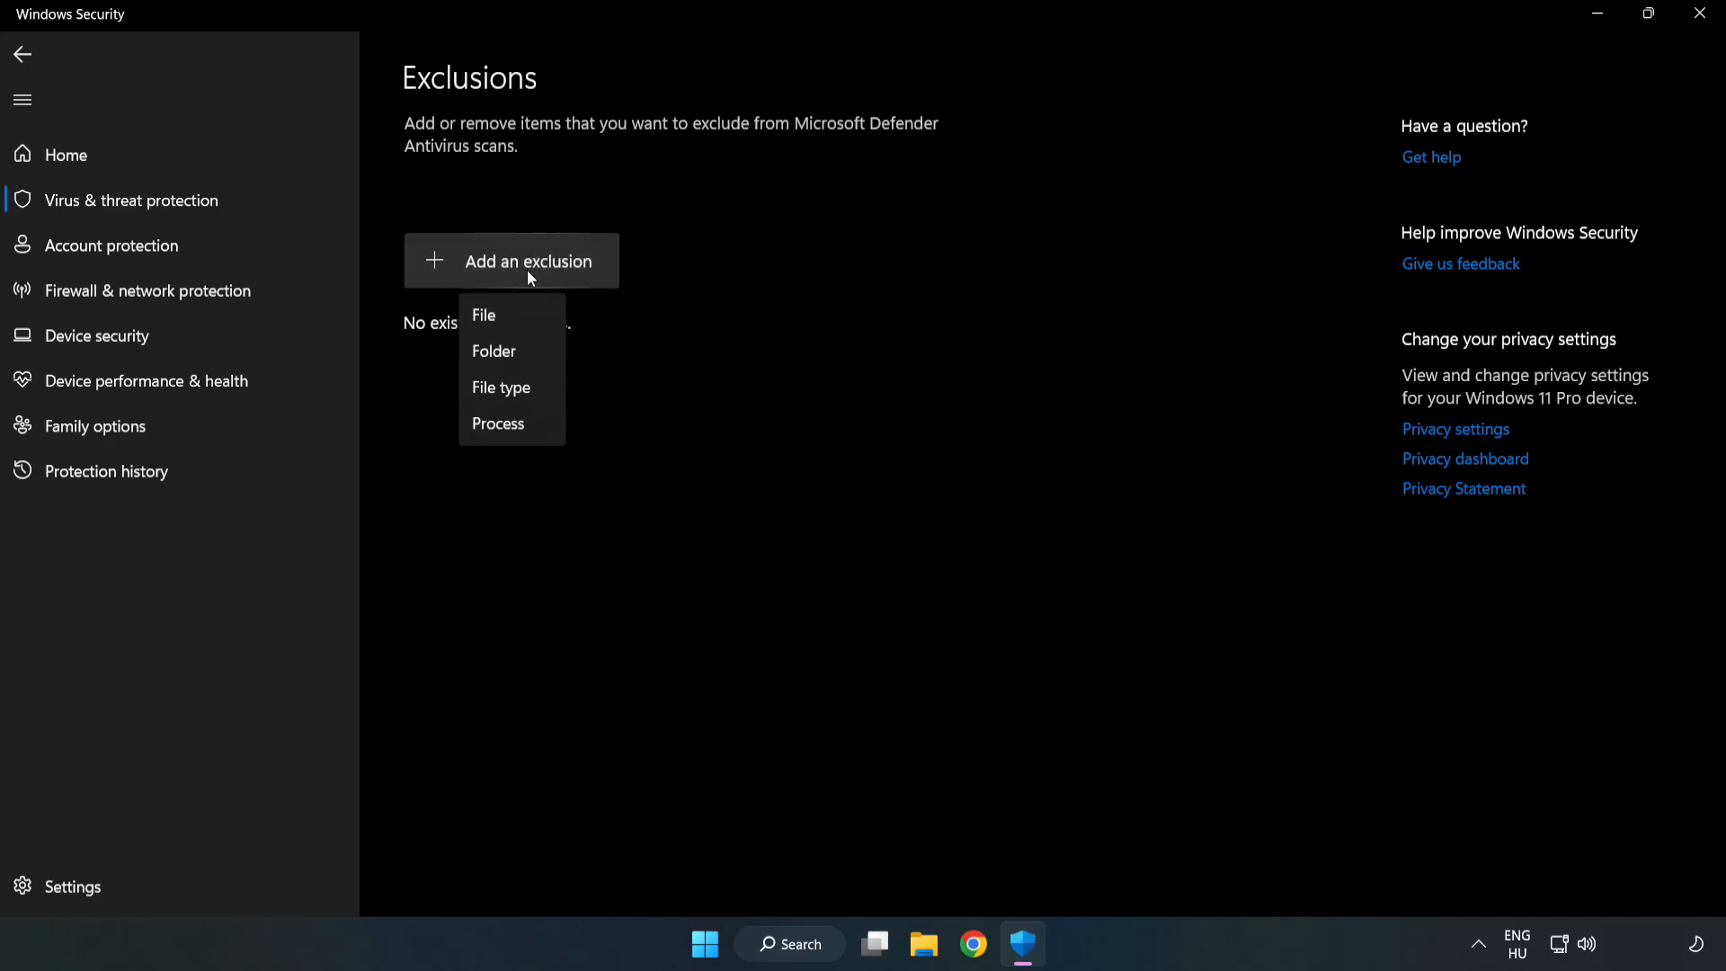
{"action": "mouse_move", "coordinate": [497, 322]}
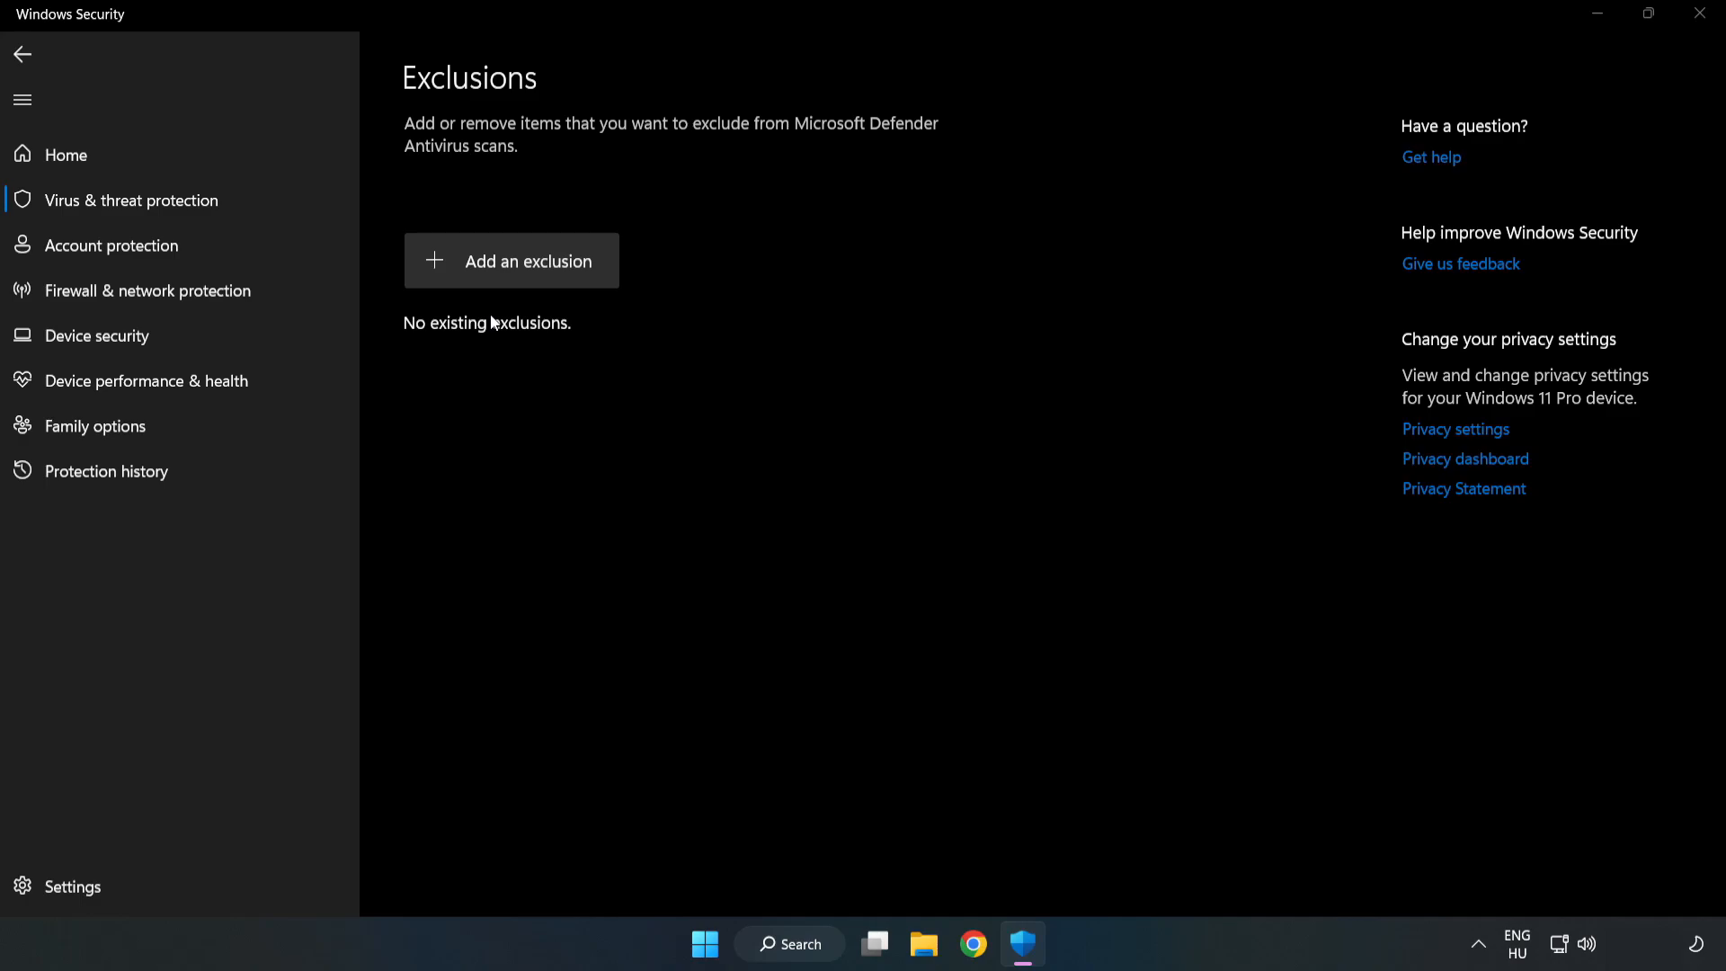
{"action": "left_click", "coordinate": [511, 261]}
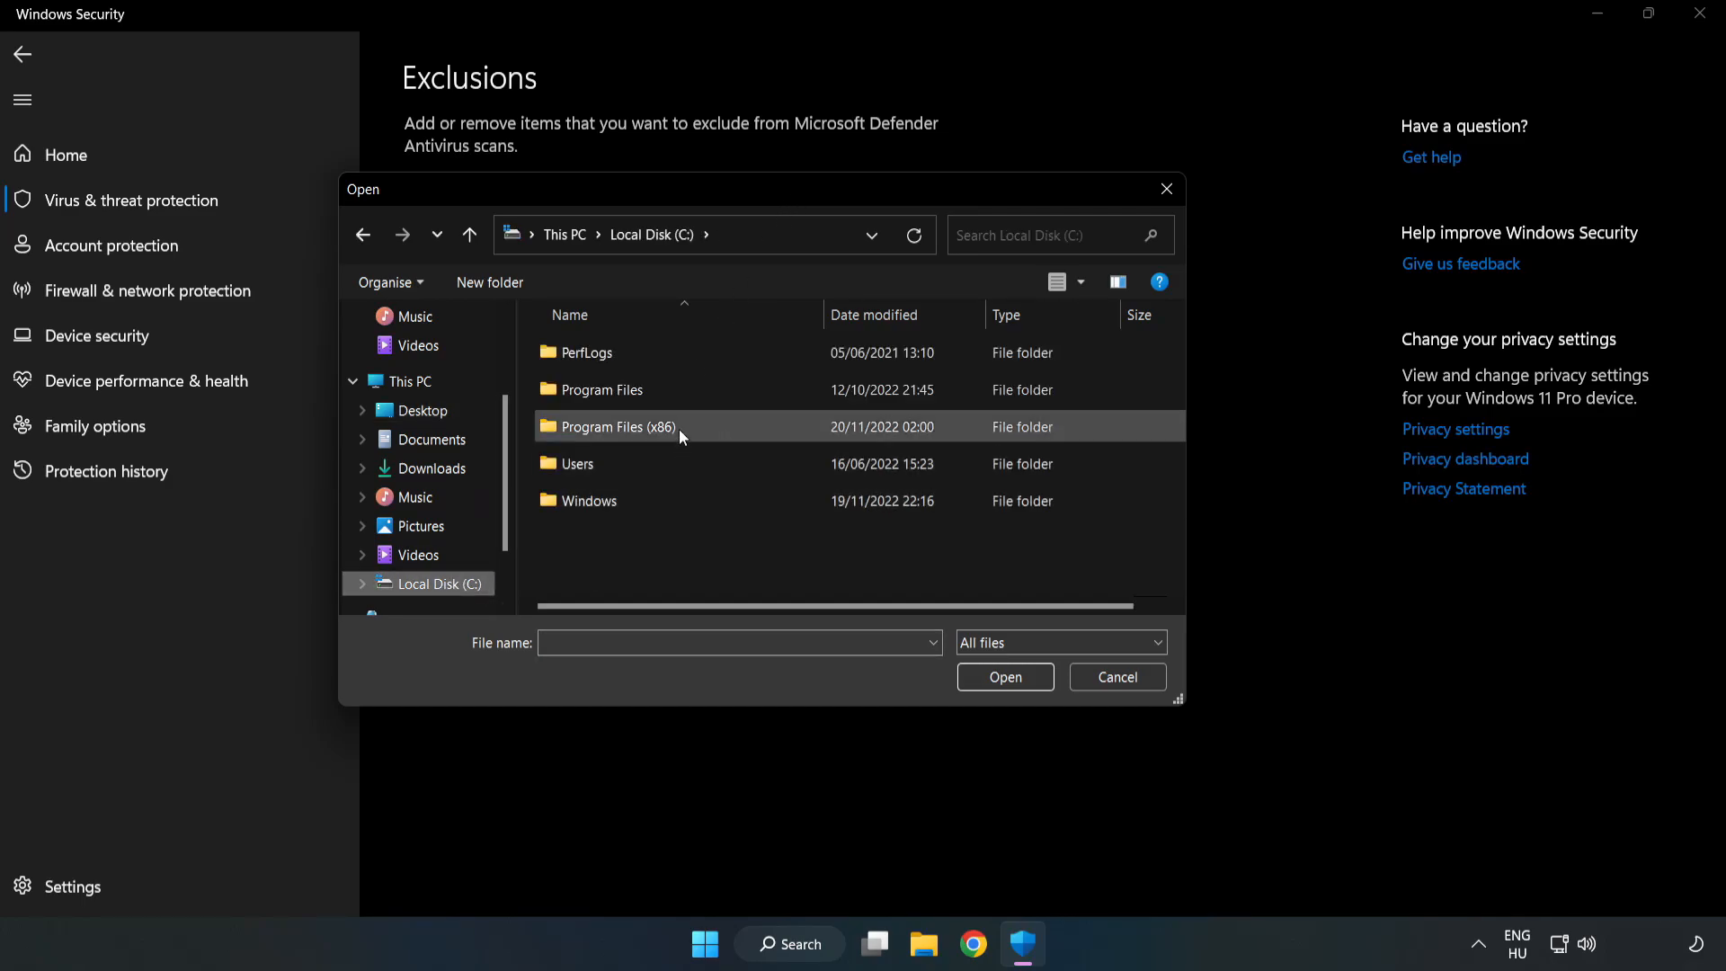
Select the NOT WORKING APP shortcut in Program Files (x86) as the exclusion, then close Windows Security
{"action": "double_click", "coordinate": [619, 426]}
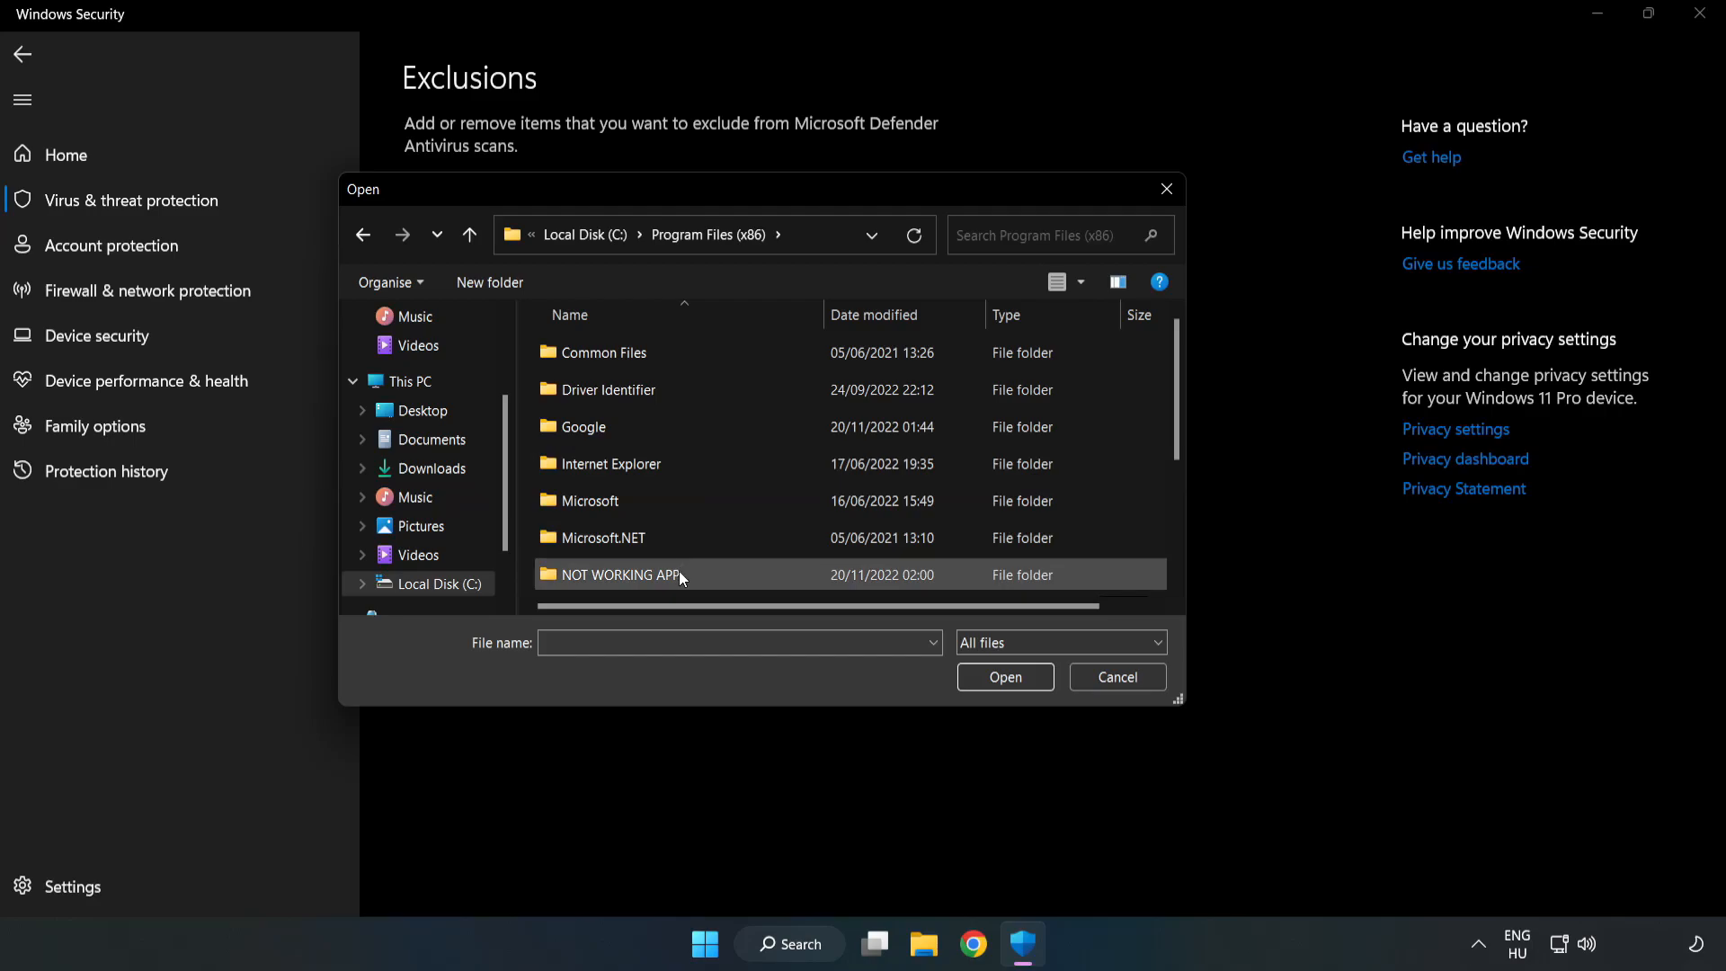
{"action": "double_click", "coordinate": [619, 576]}
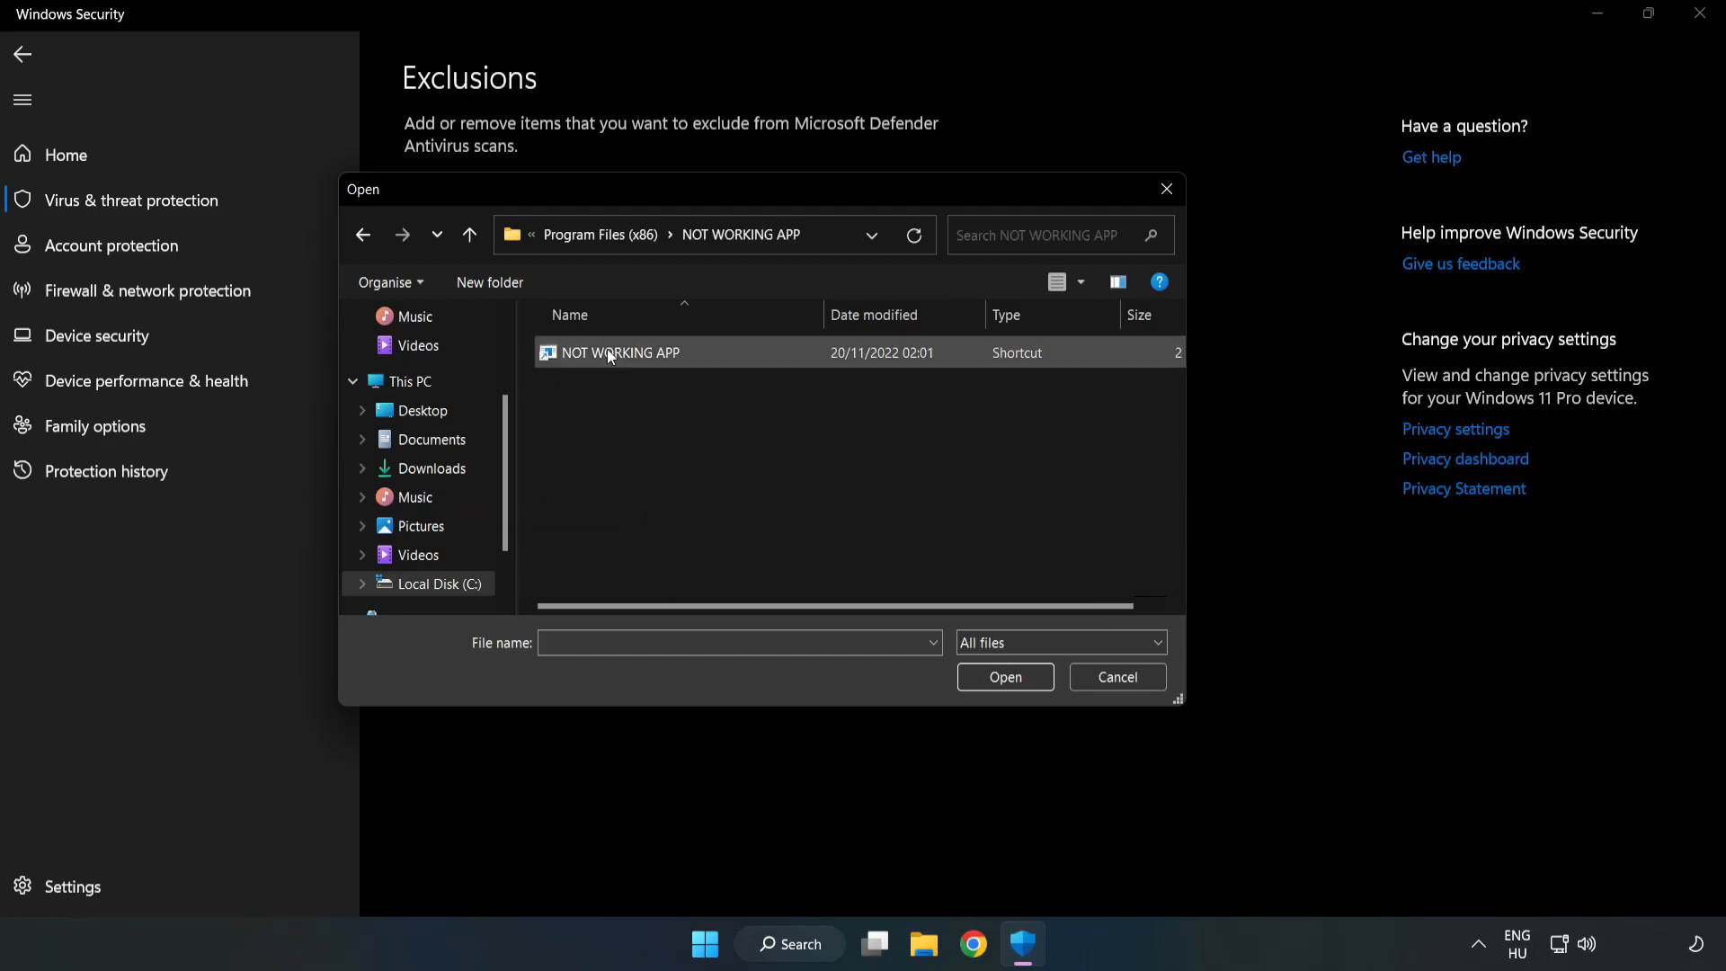
{"action": "left_click", "coordinate": [622, 352]}
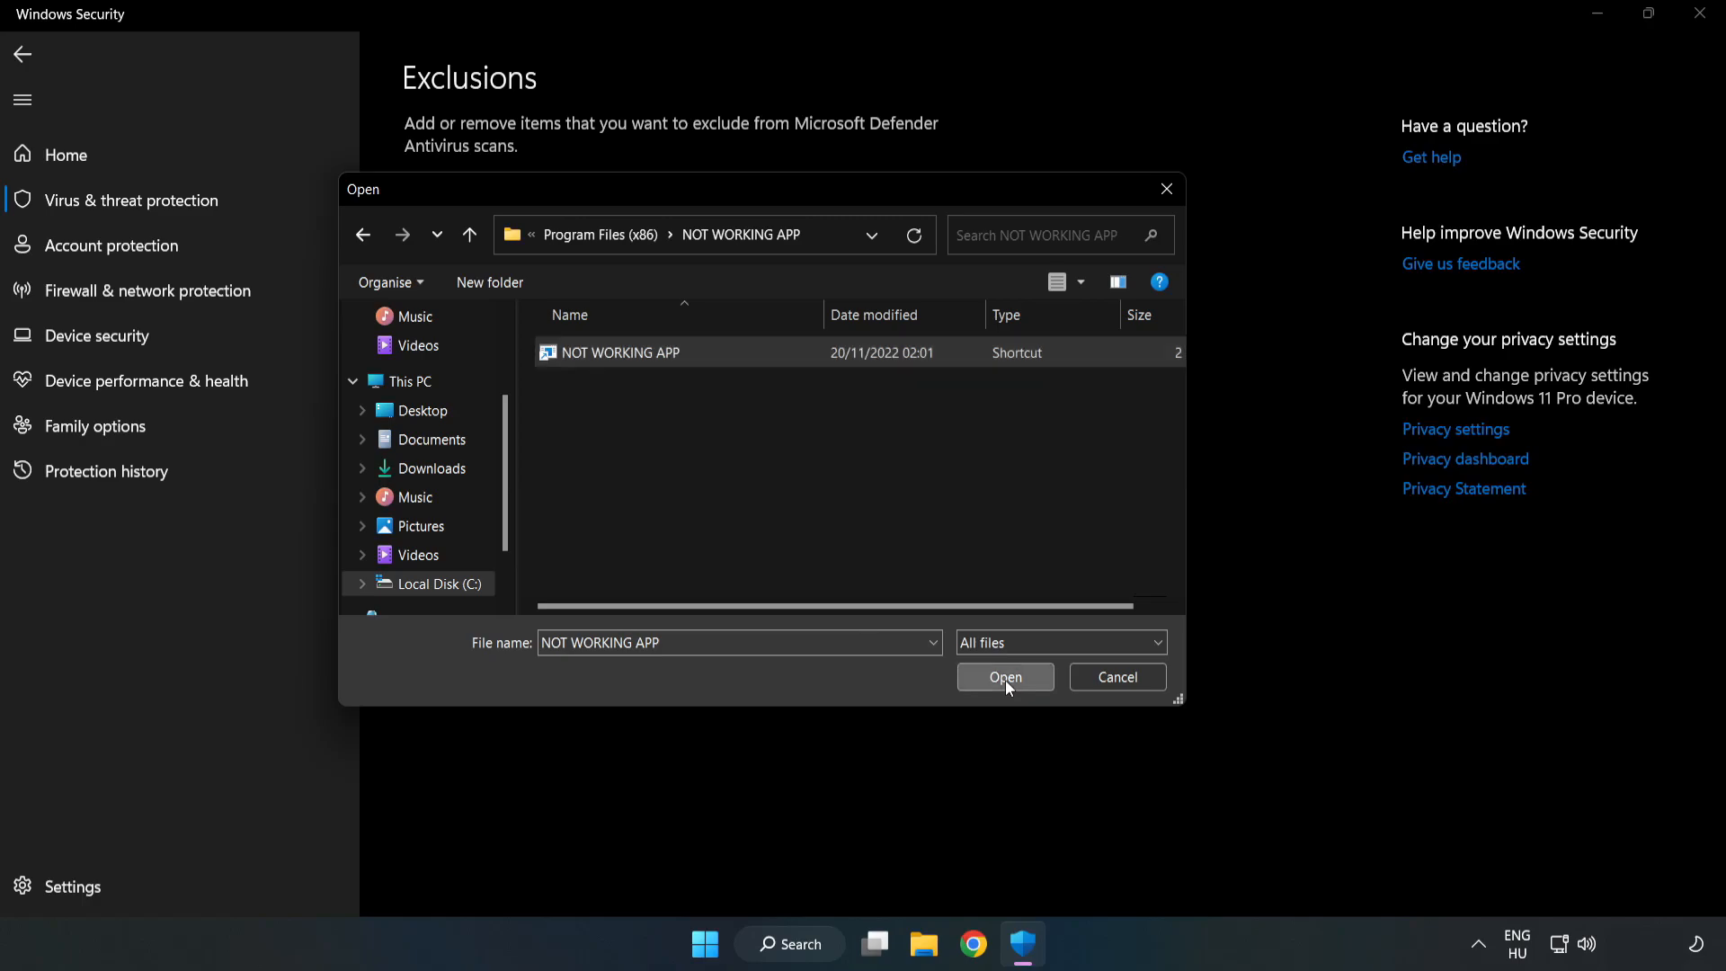
{"action": "left_click", "coordinate": [1005, 676]}
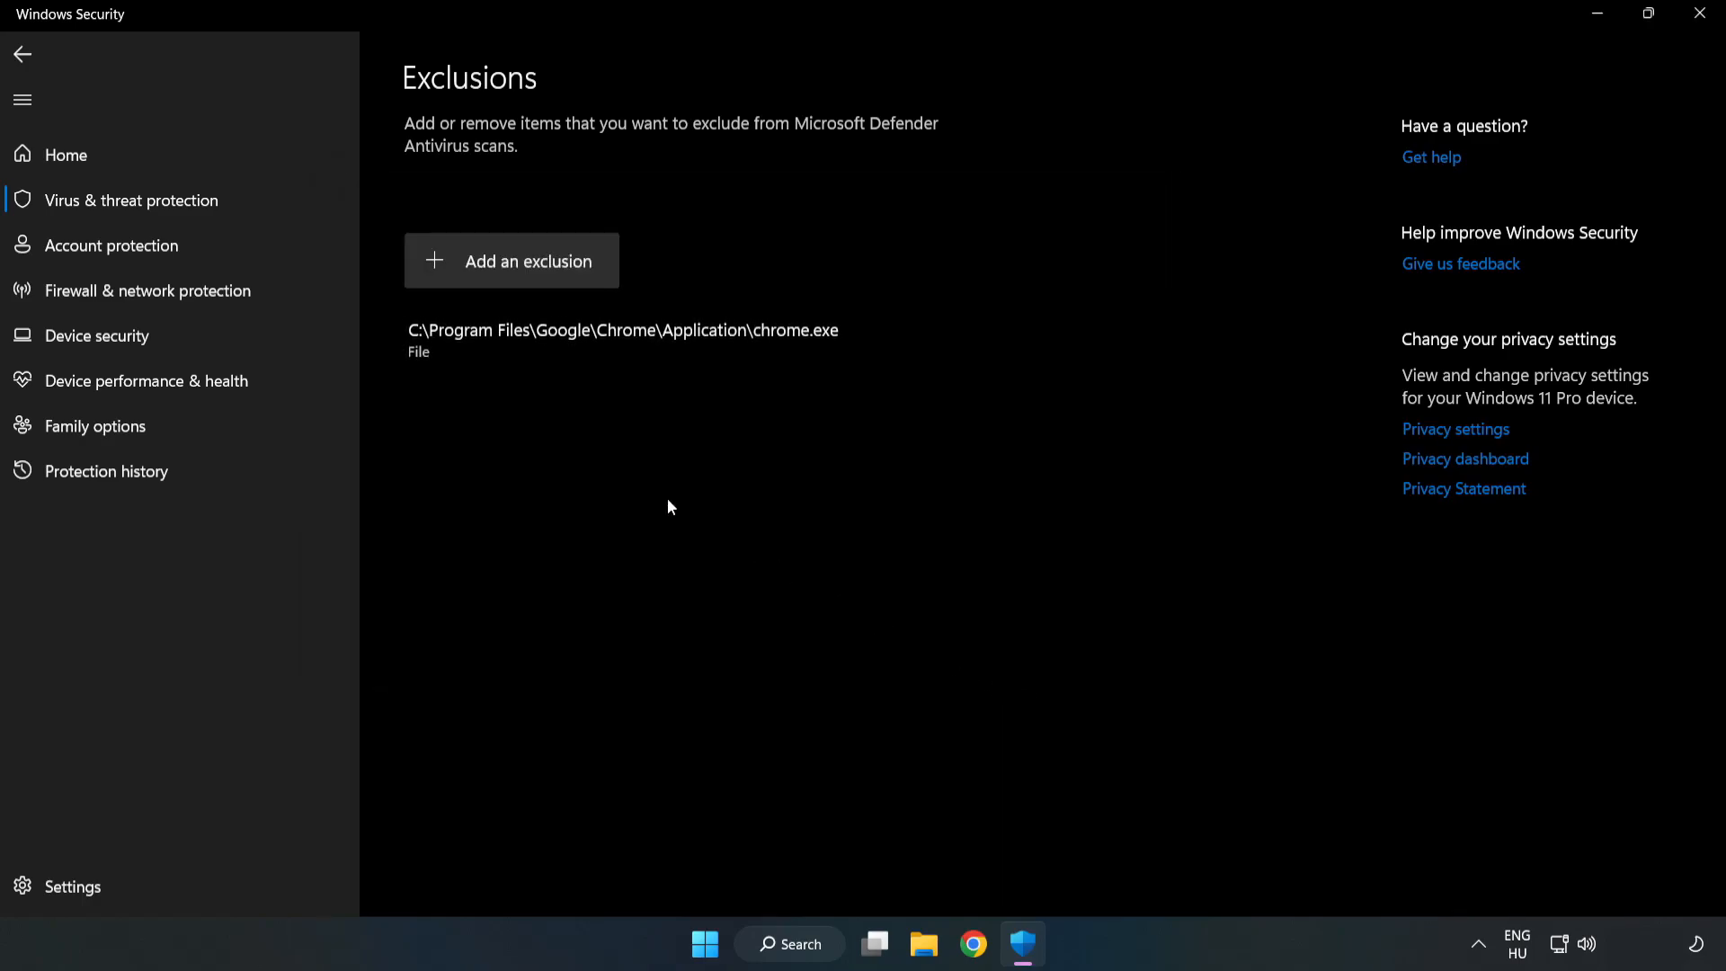
{"action": "mouse_move", "coordinate": [406, 372]}
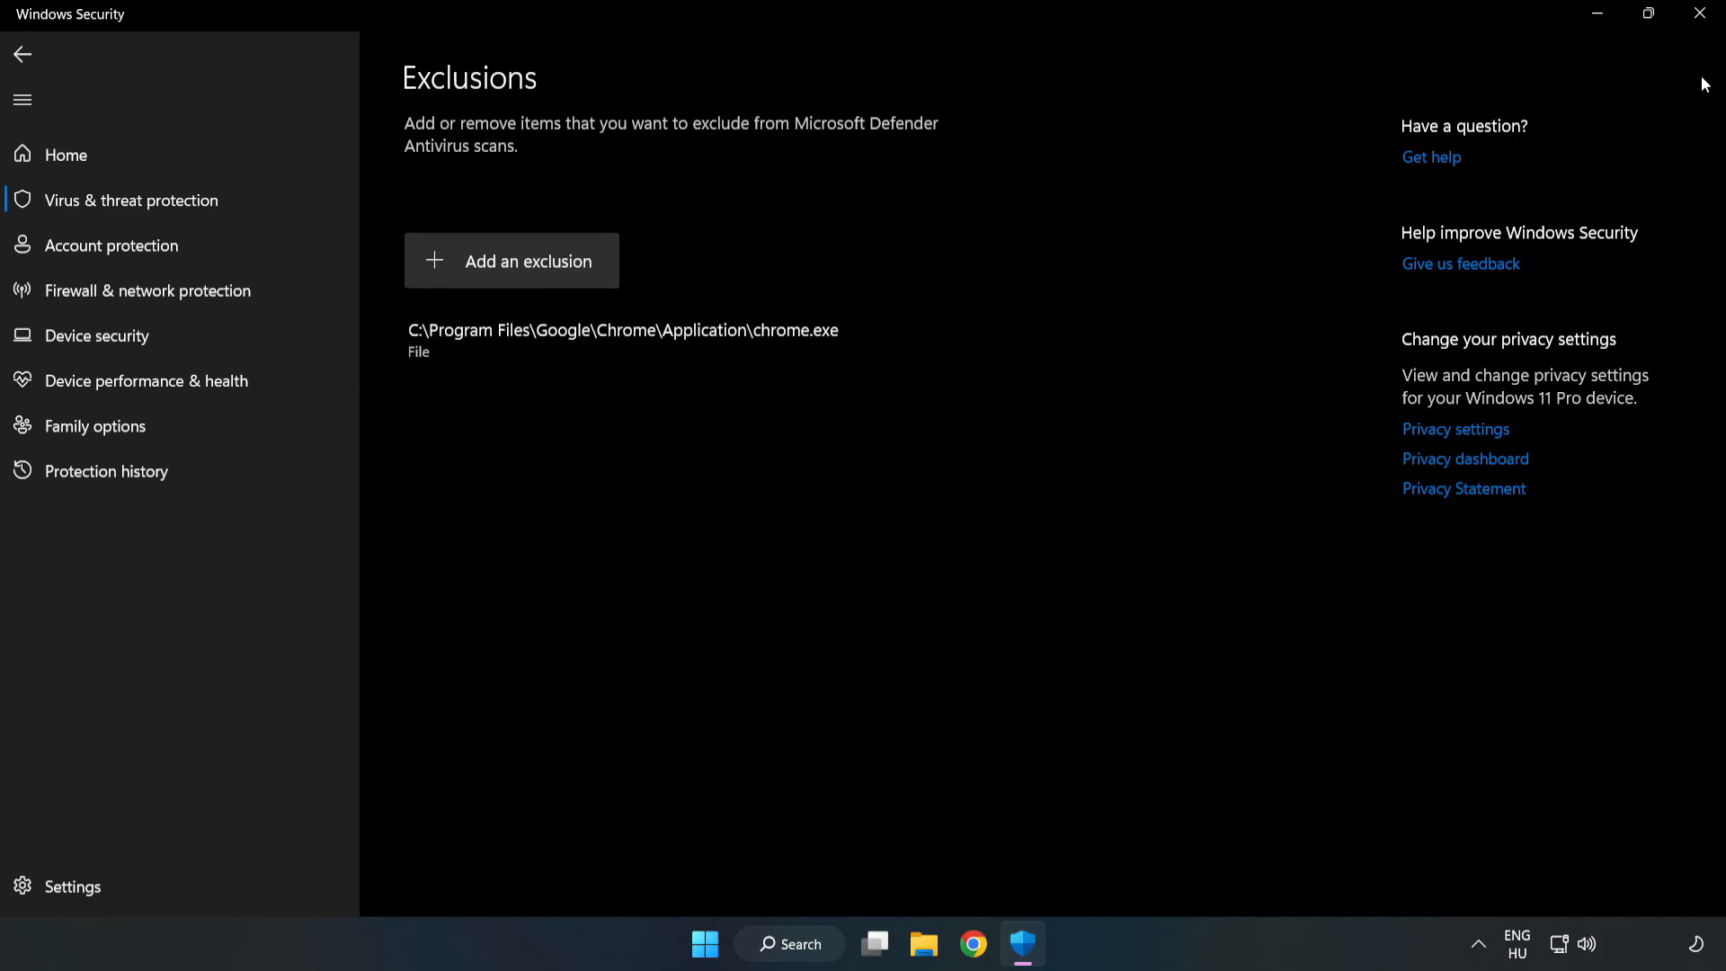
{"action": "mouse_move", "coordinate": [1700, 13]}
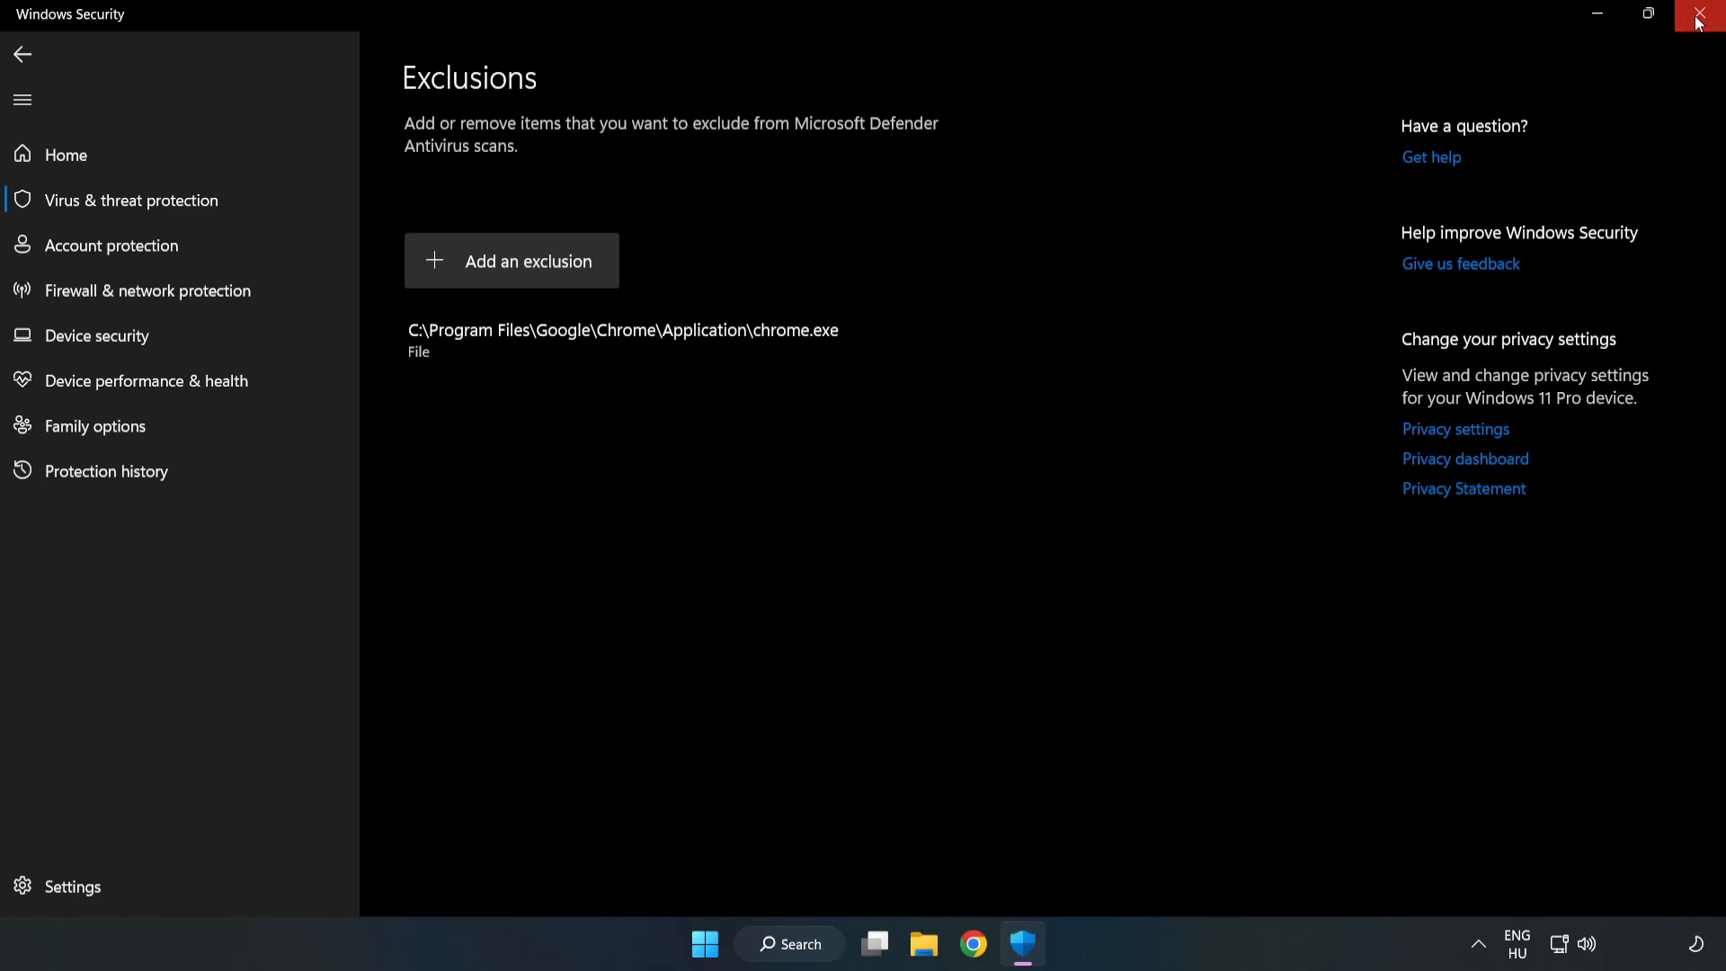
{"action": "left_click", "coordinate": [1702, 15]}
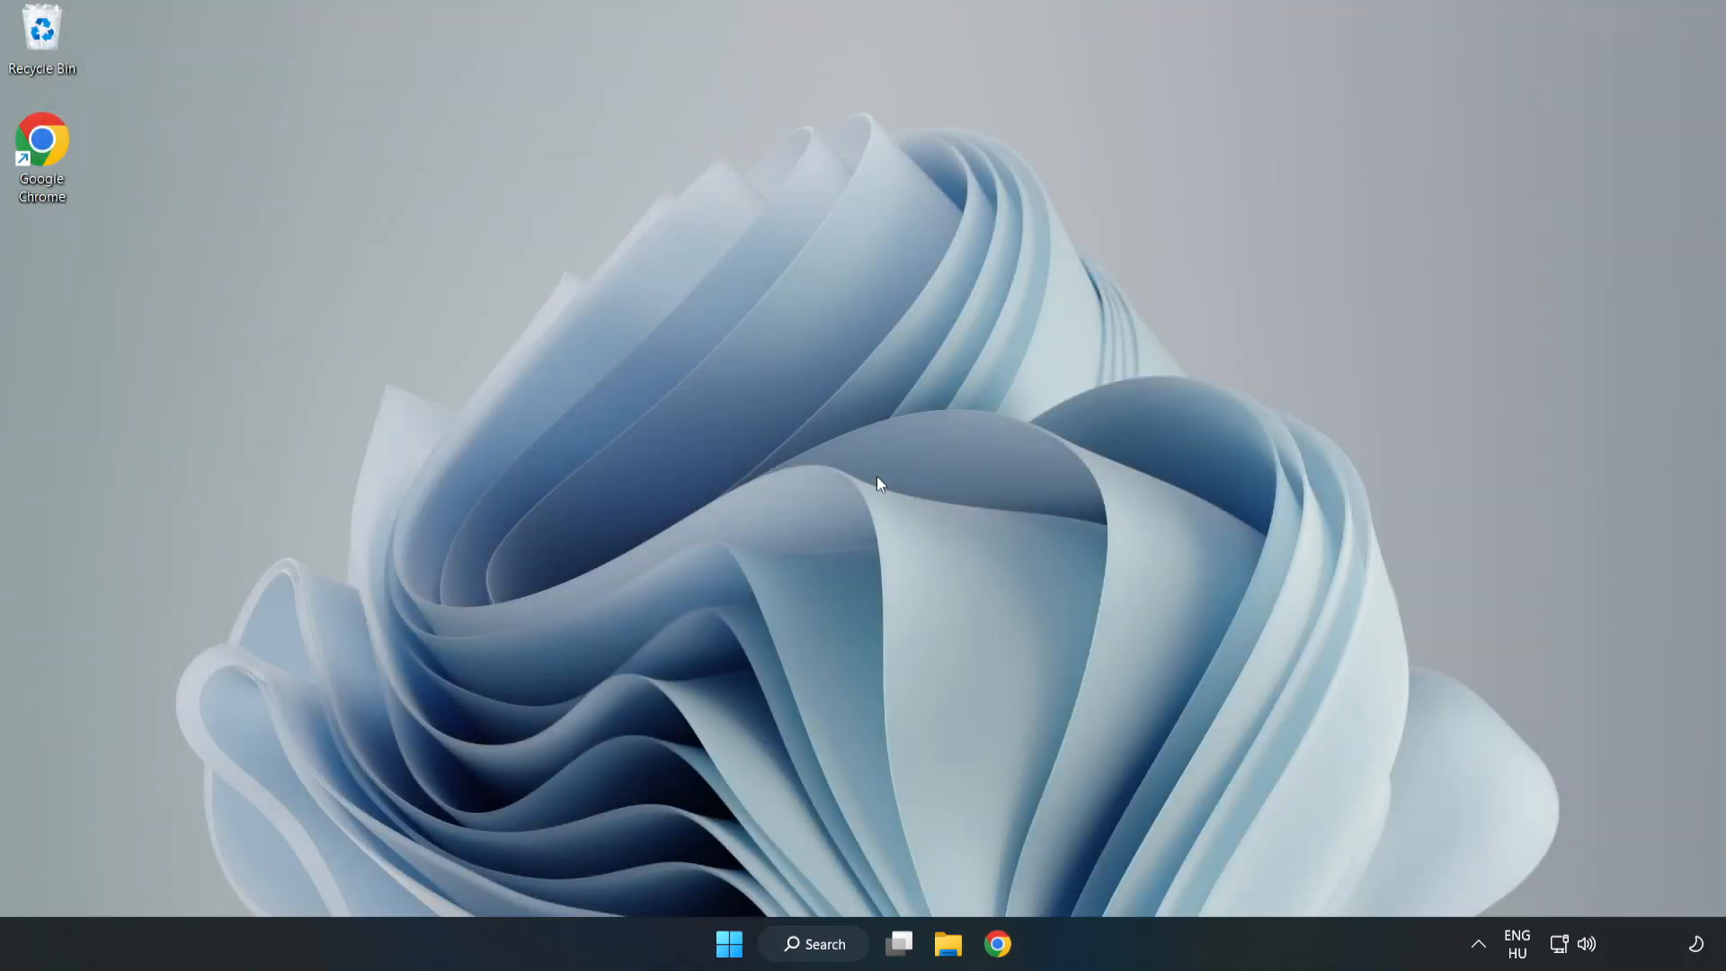
Reveal the Start menu's power options — Sleep, Shut down, Restart — ready to restart the PC
{"action": "left_click", "coordinate": [730, 944]}
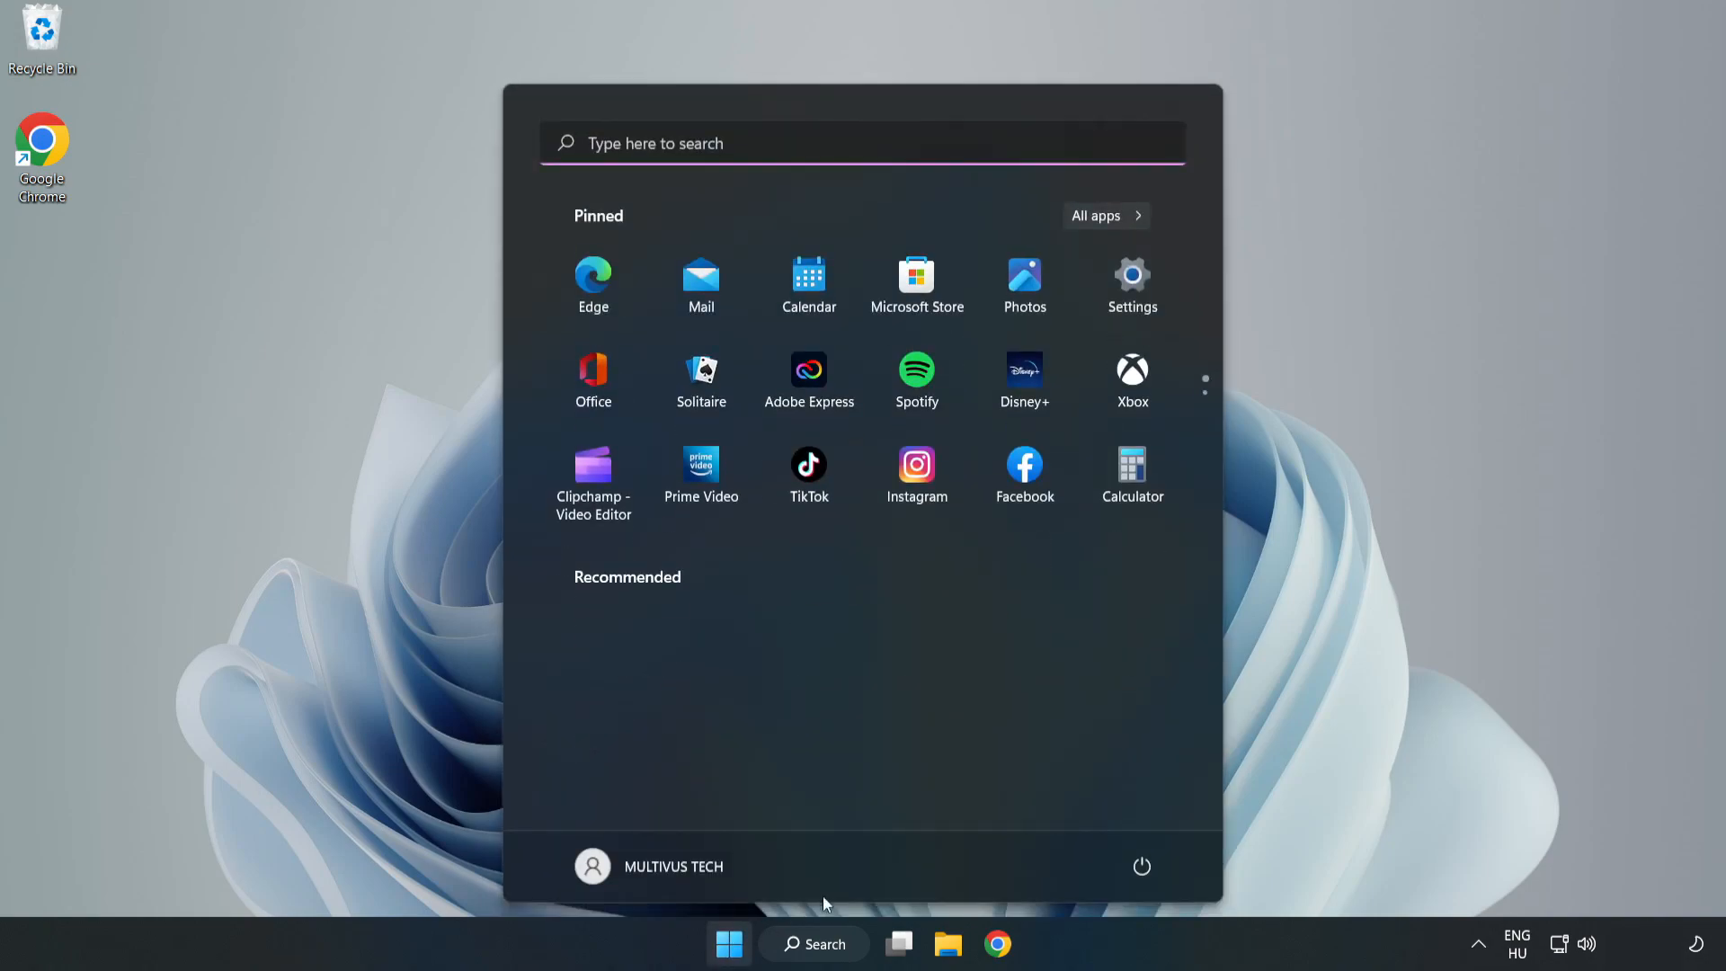
{"action": "left_click", "coordinate": [1141, 865]}
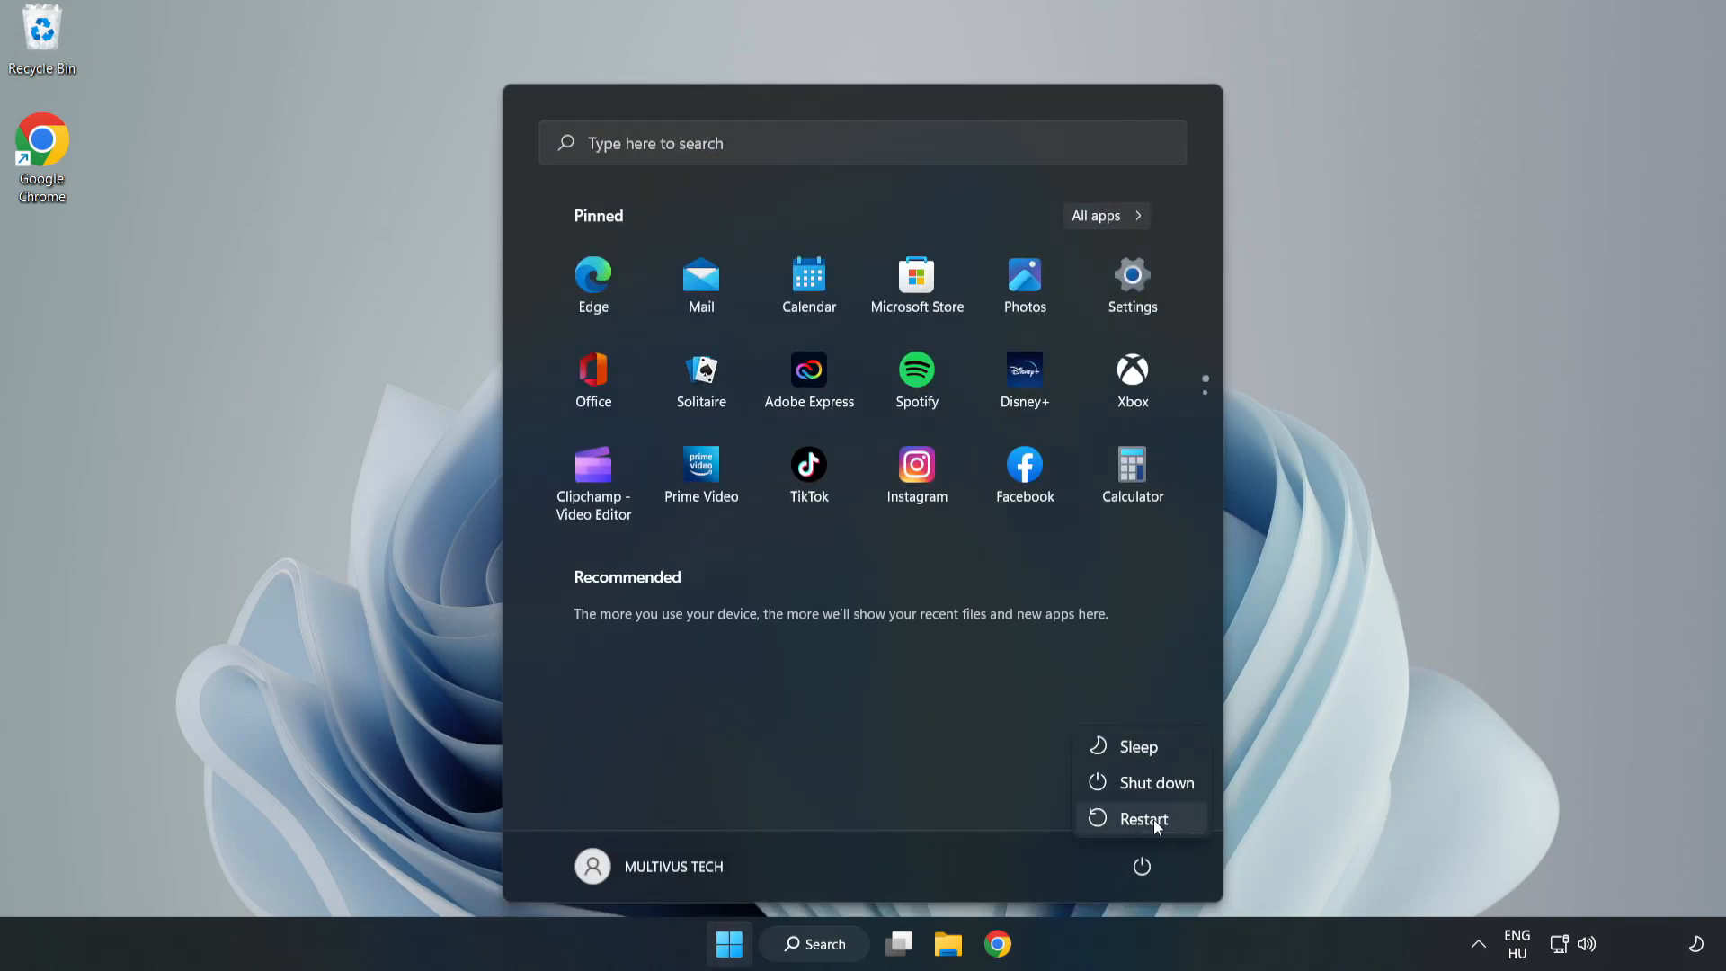
{"action": "mouse_move", "coordinate": [1156, 825]}
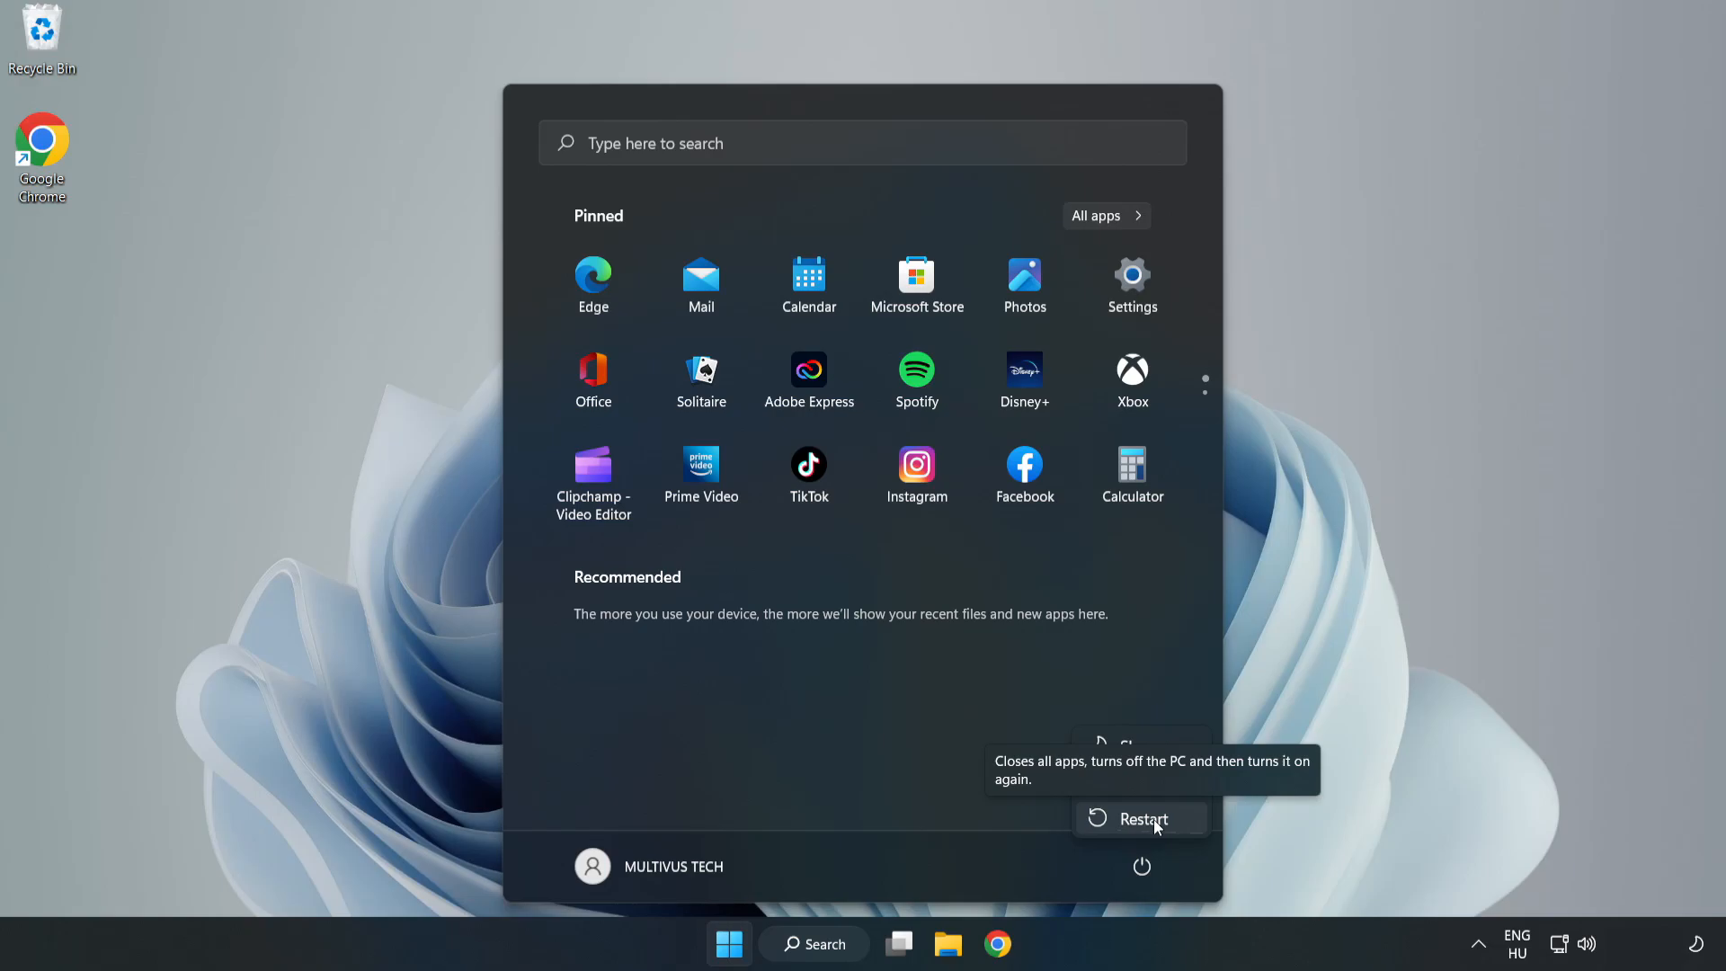